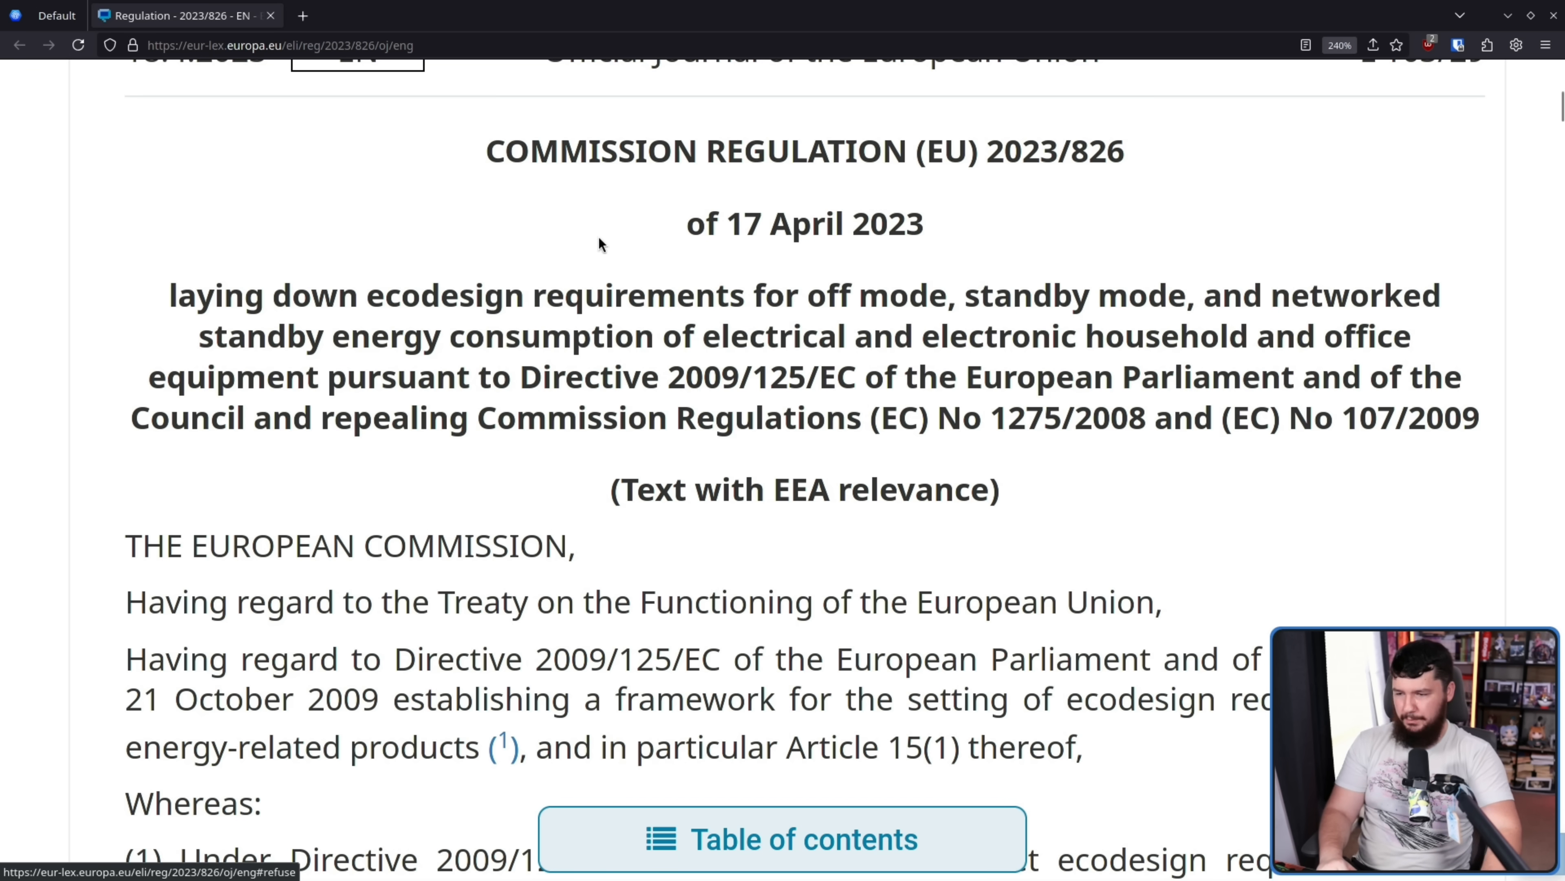
mouse_move(759, 292)
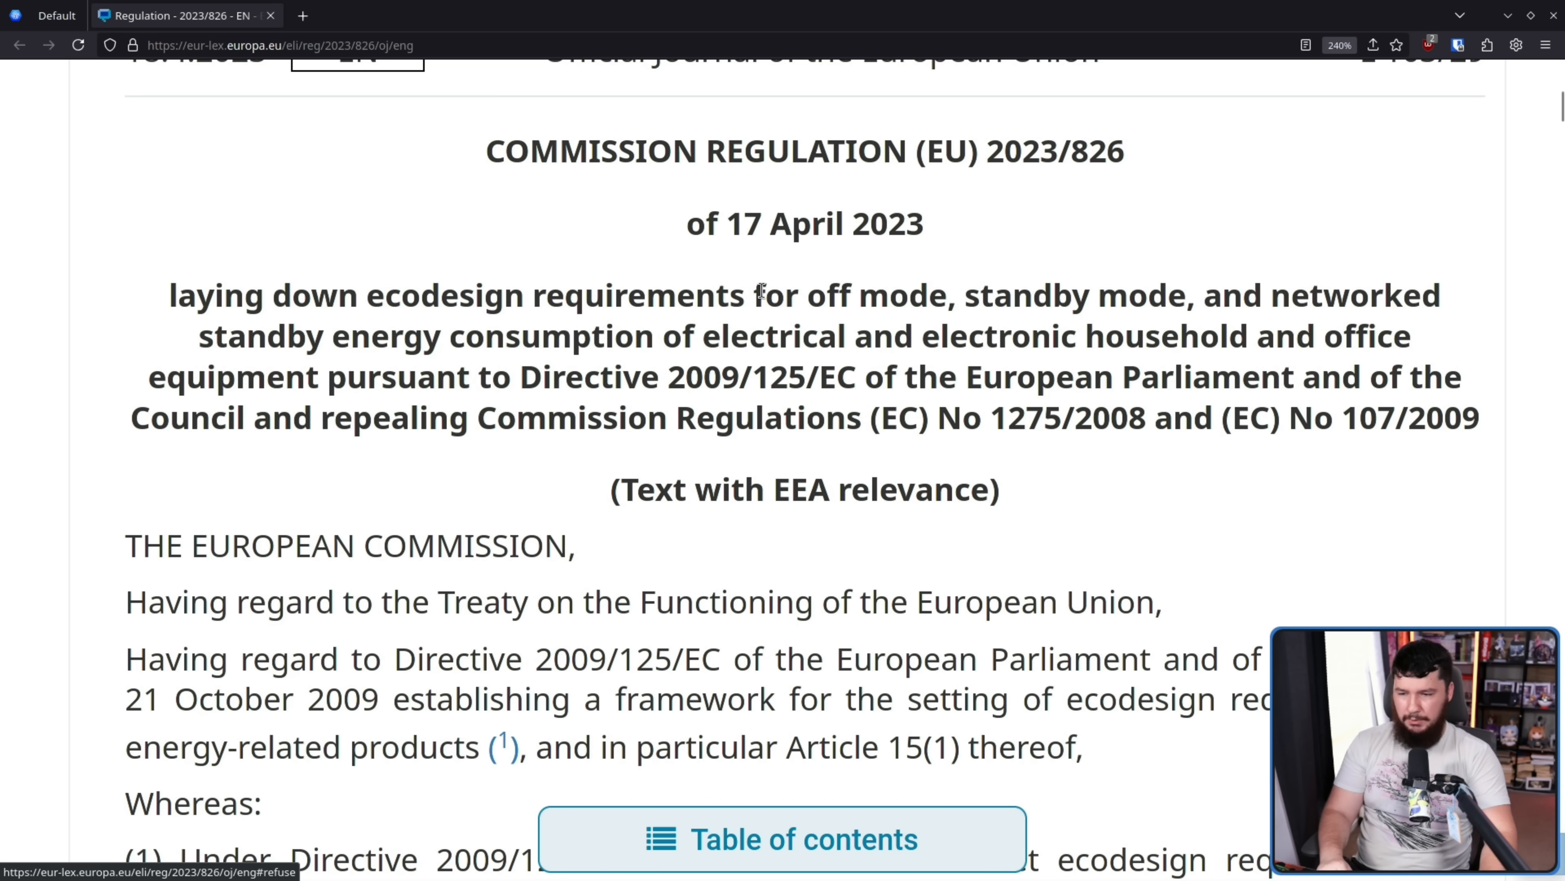
mouse_move(1124, 294)
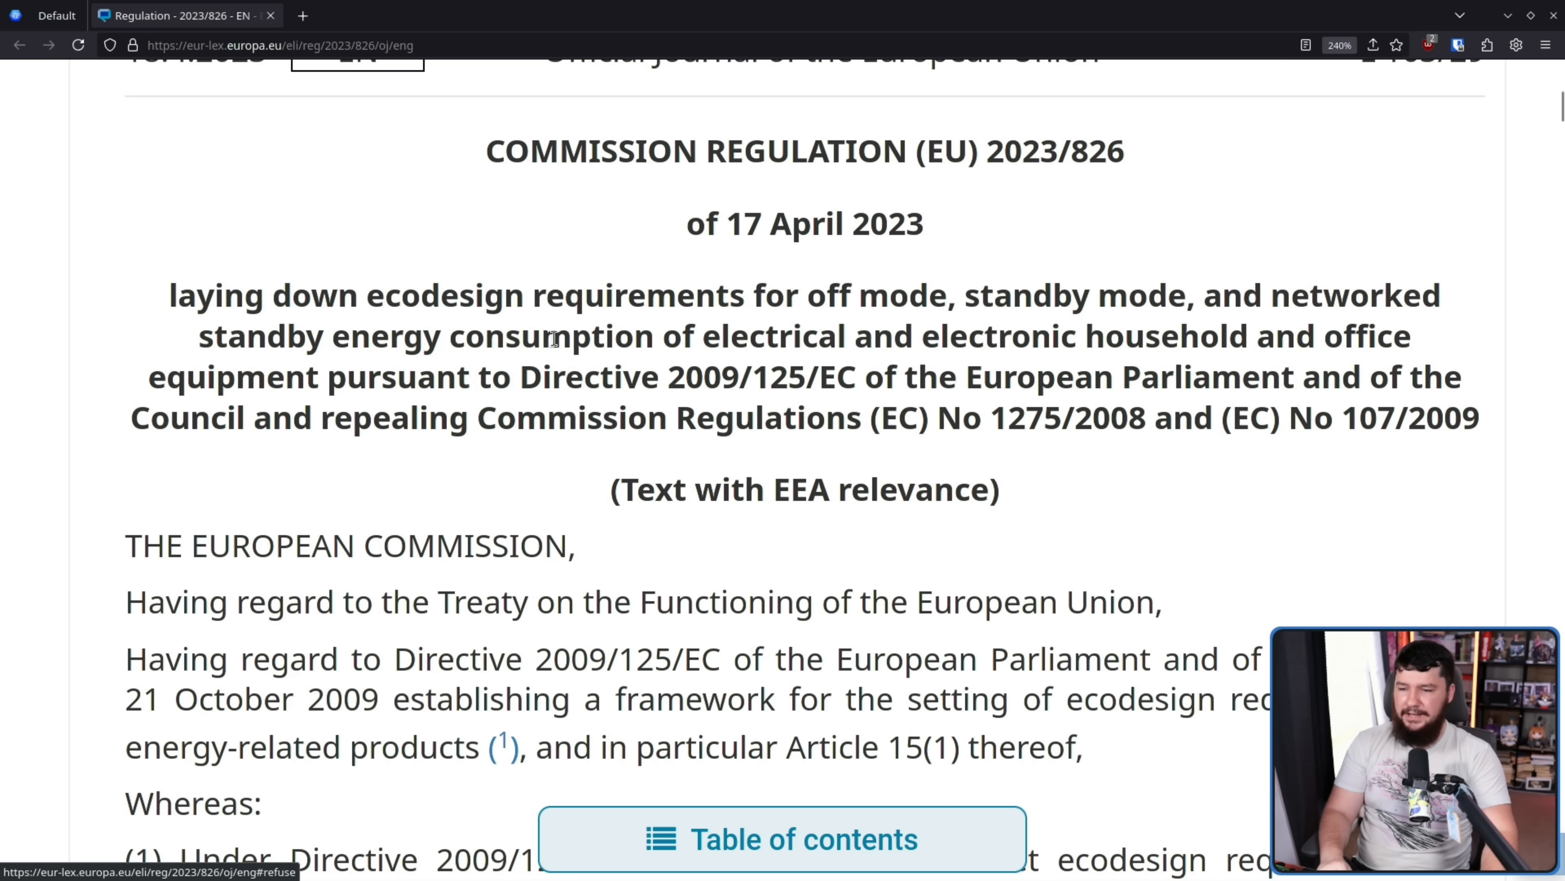
mouse_move(974, 332)
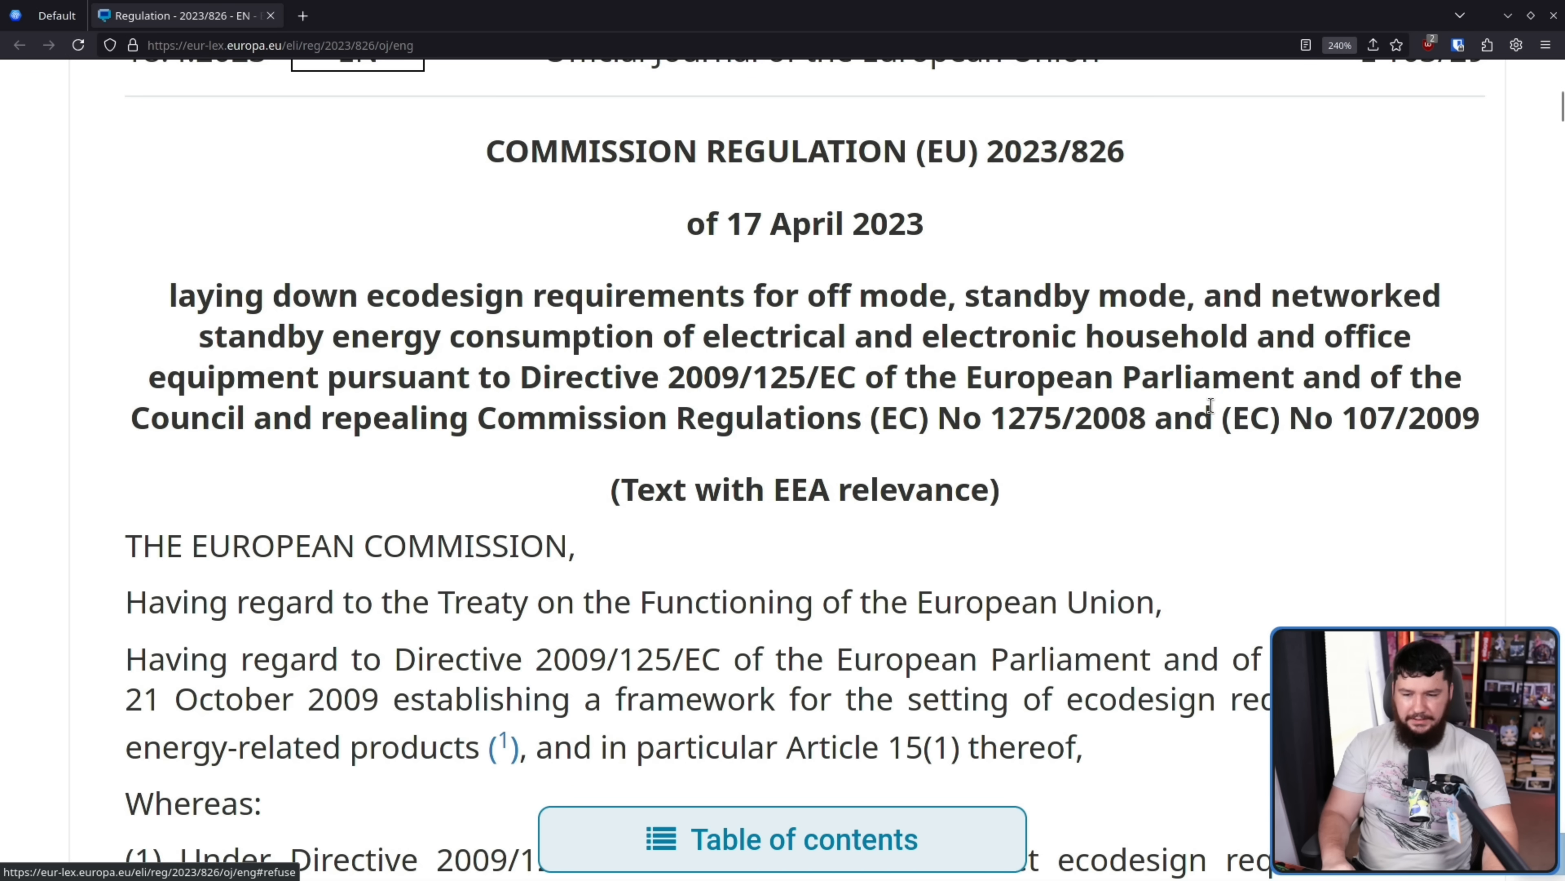
mouse_move(1380, 409)
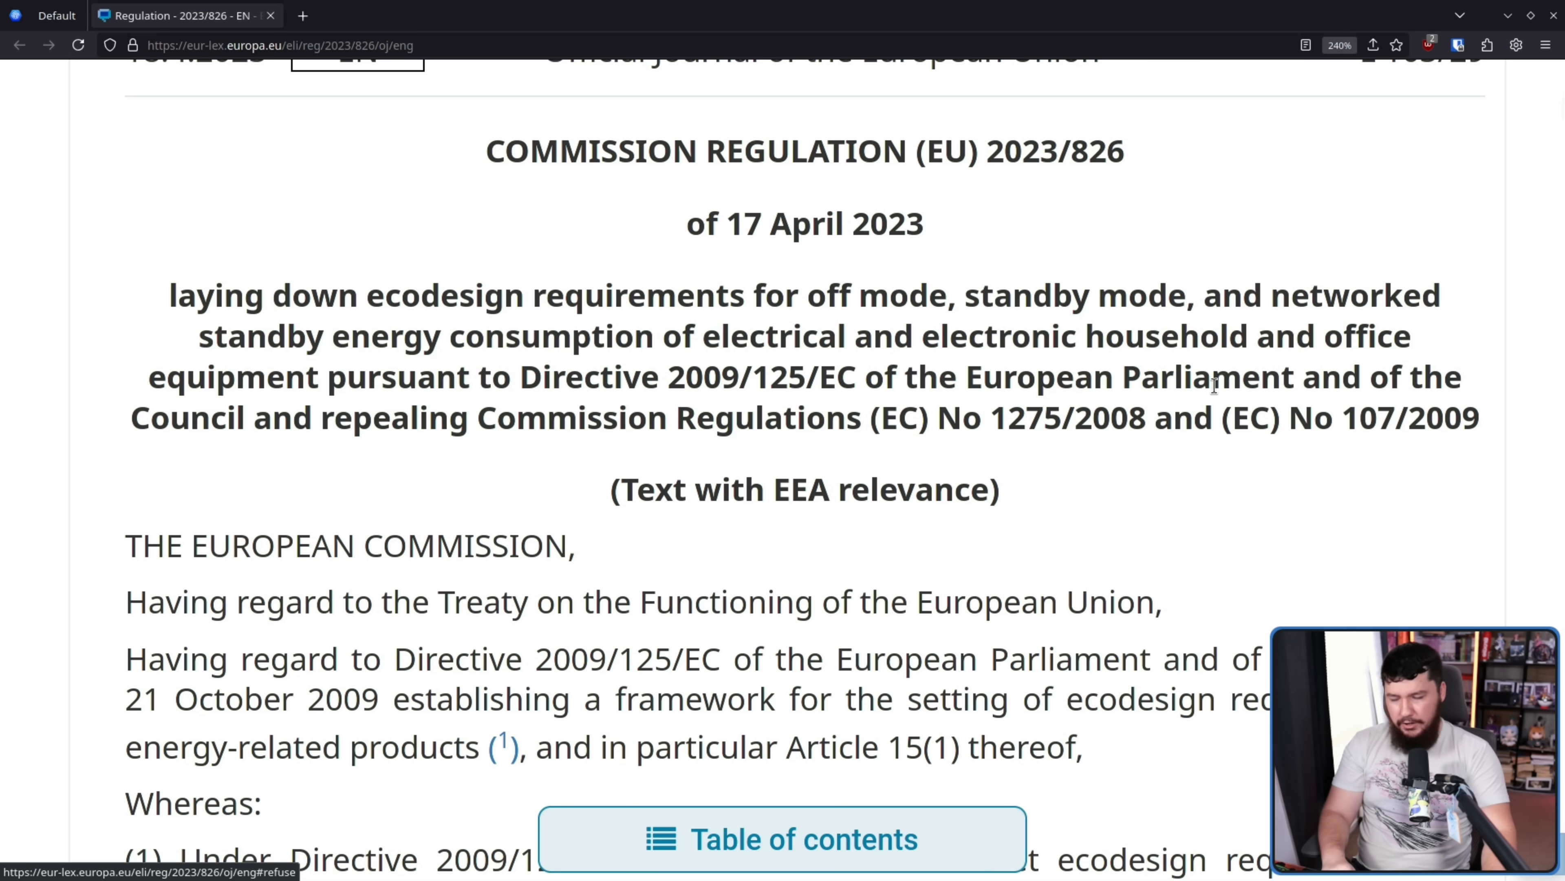
- Read Regulation (EU) No 801/2013, highlighting its amending title paragraph and then clearing the selection
scroll(down, 3)
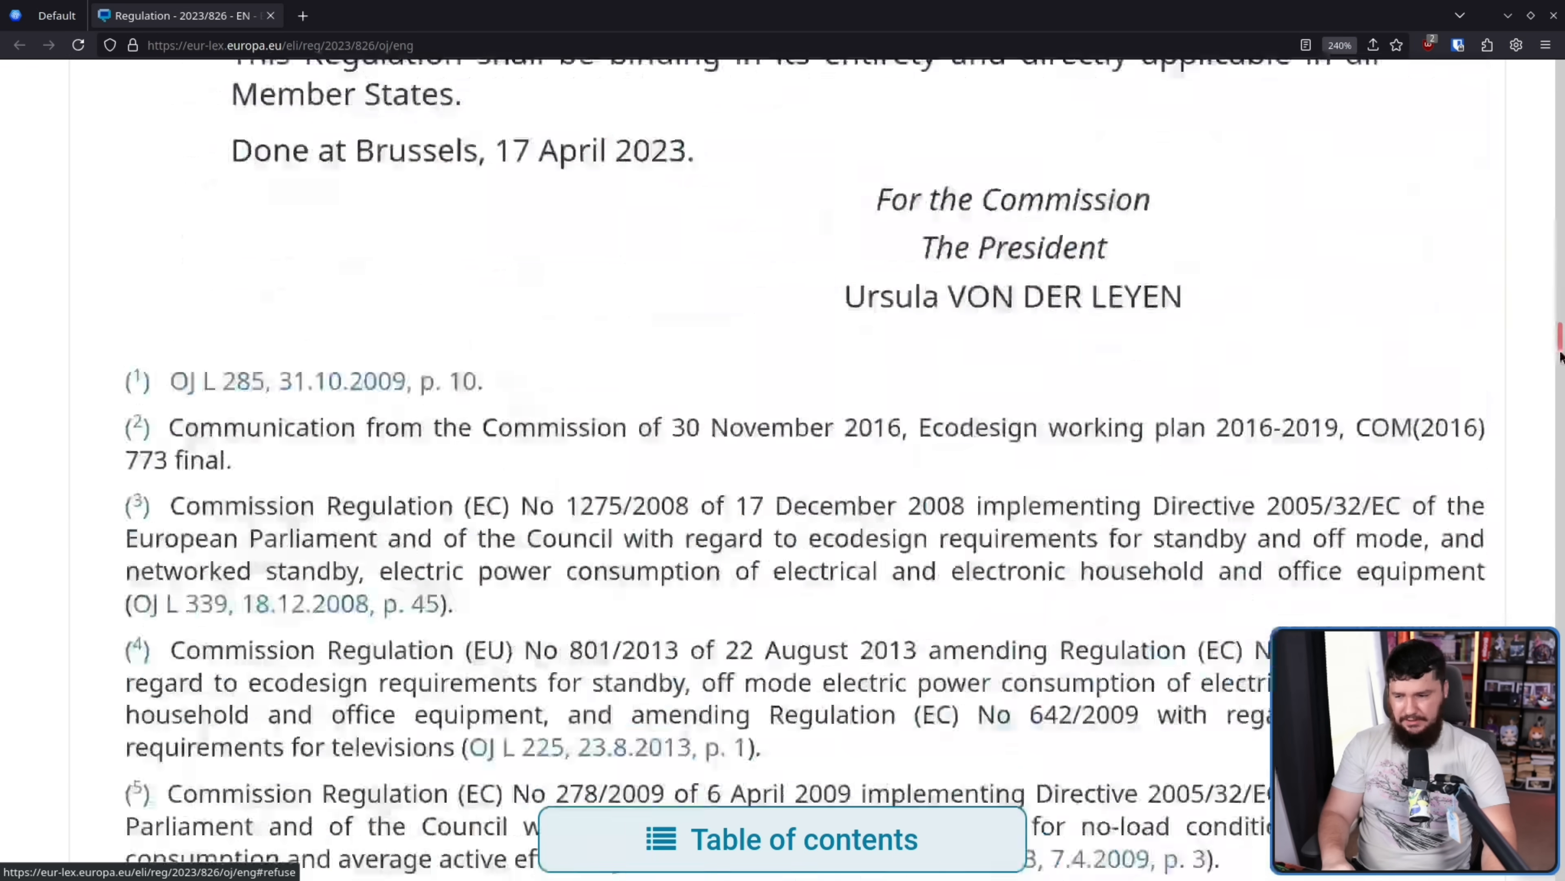
scroll(down, 3)
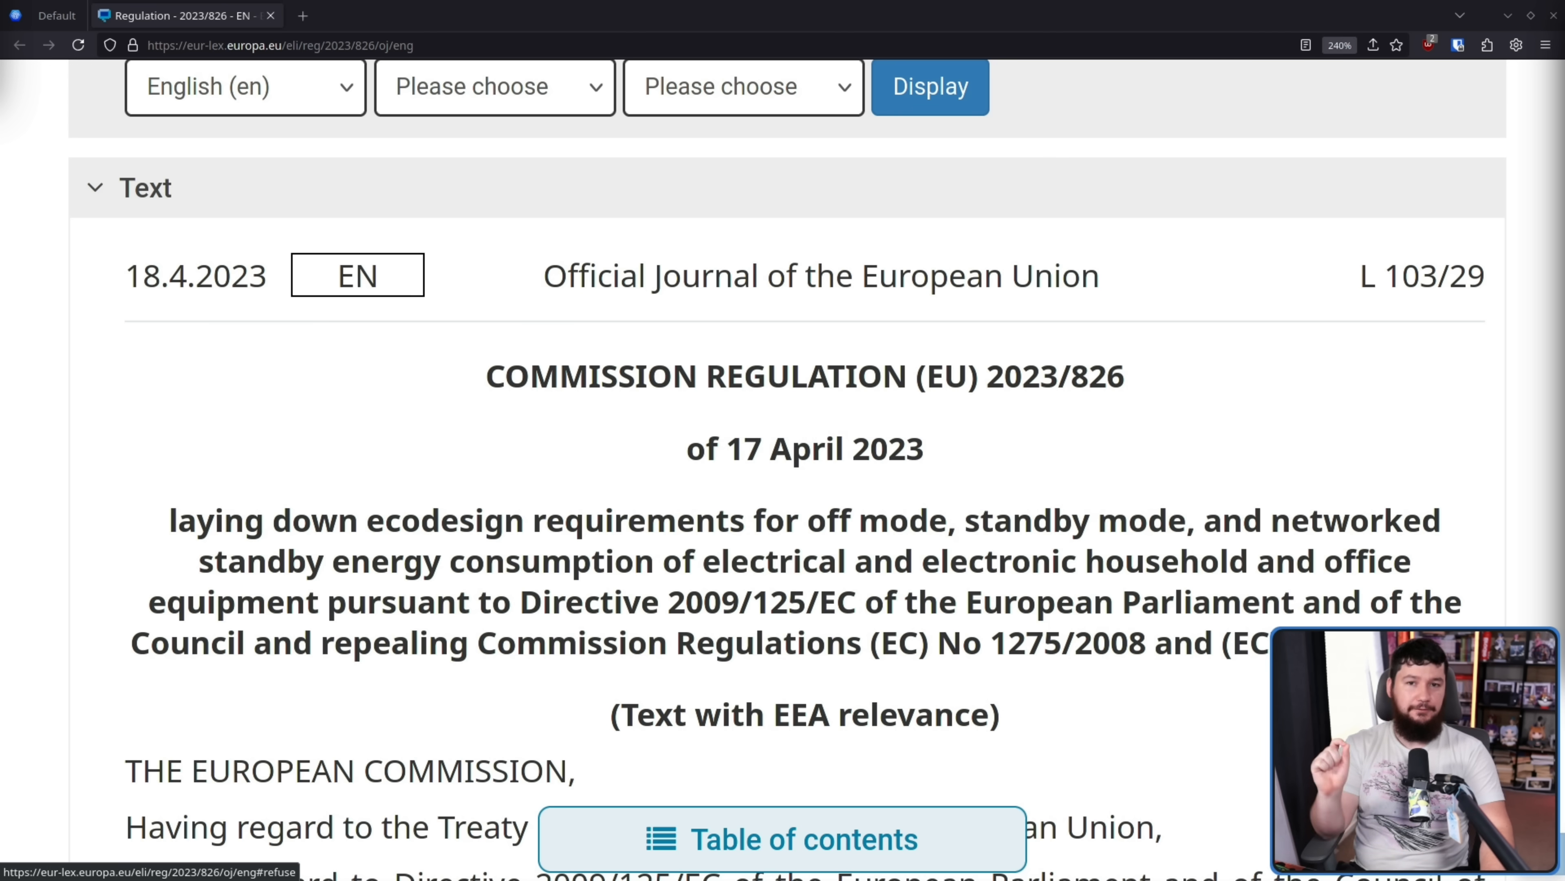
mouse_move(1055, 484)
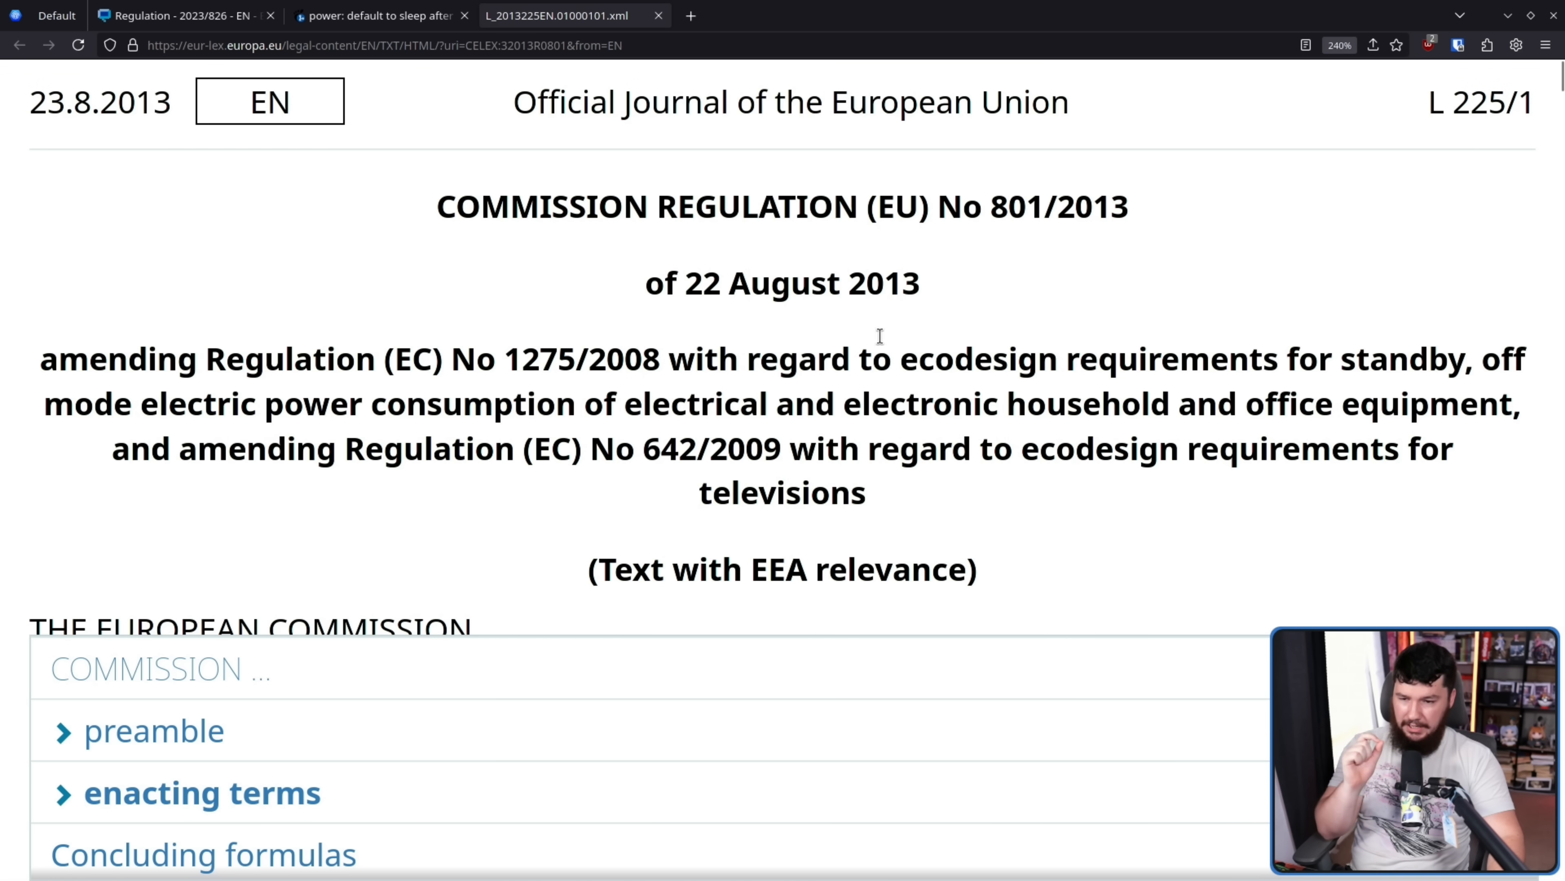
mouse_move(1310, 357)
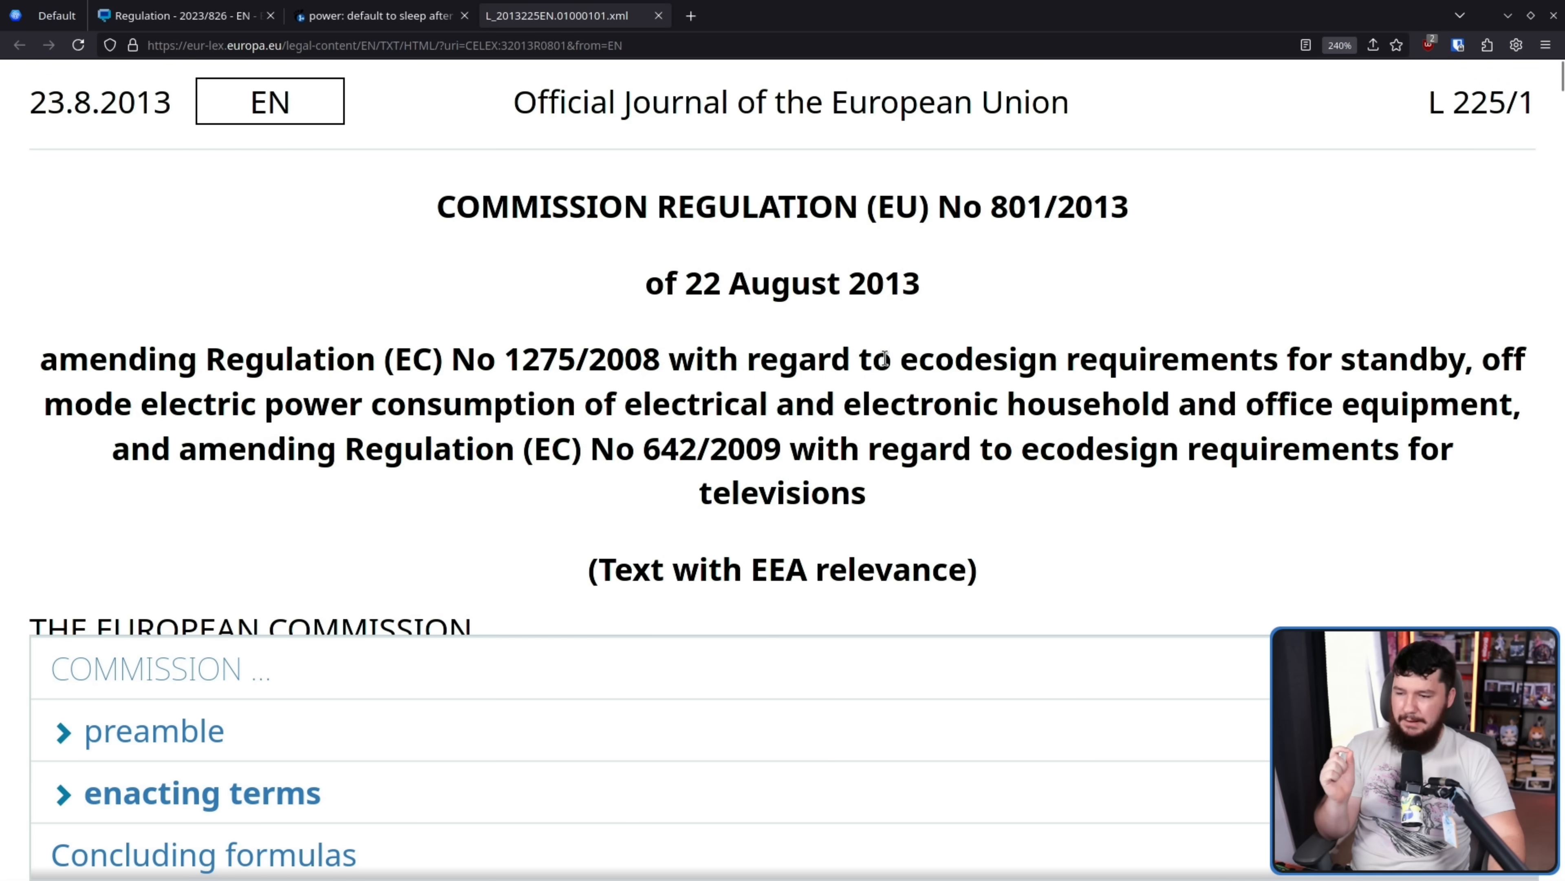
mouse_move(893, 350)
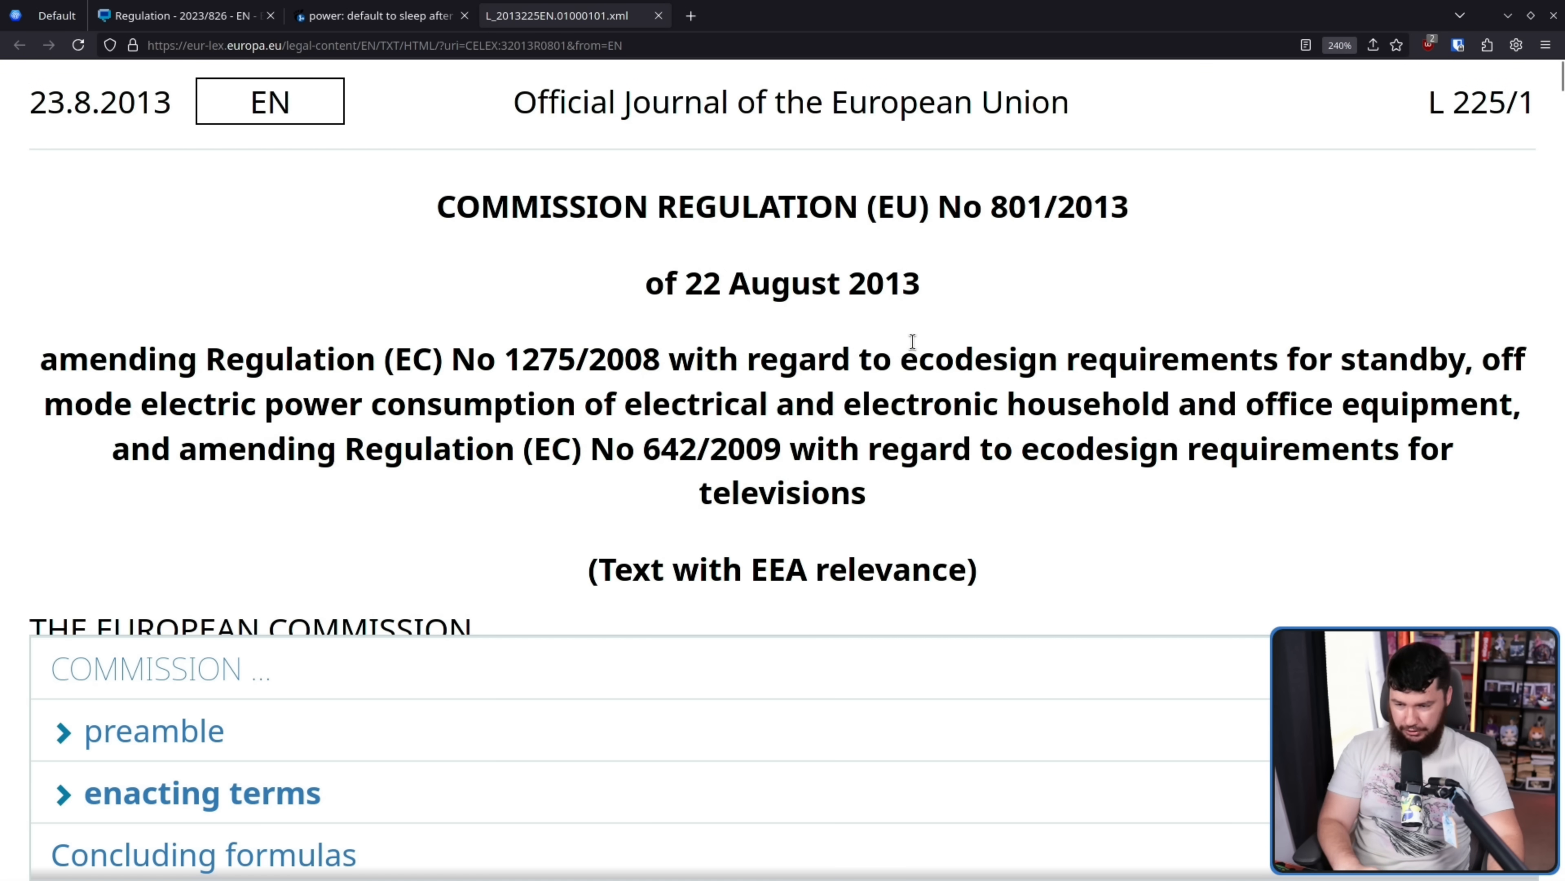
drag(40, 358, 866, 493)
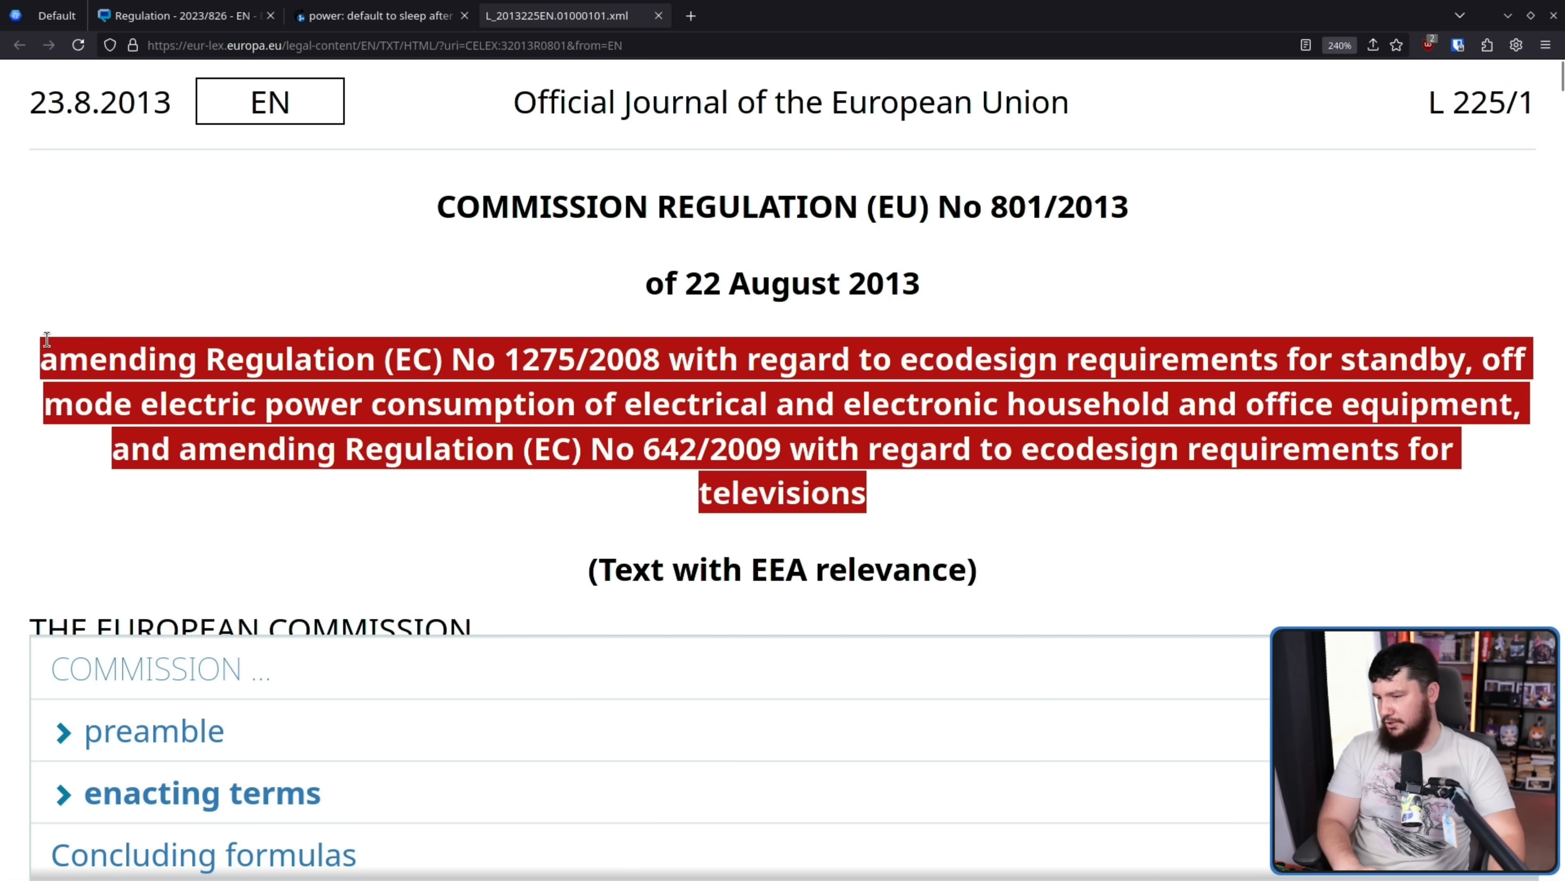
click(919, 447)
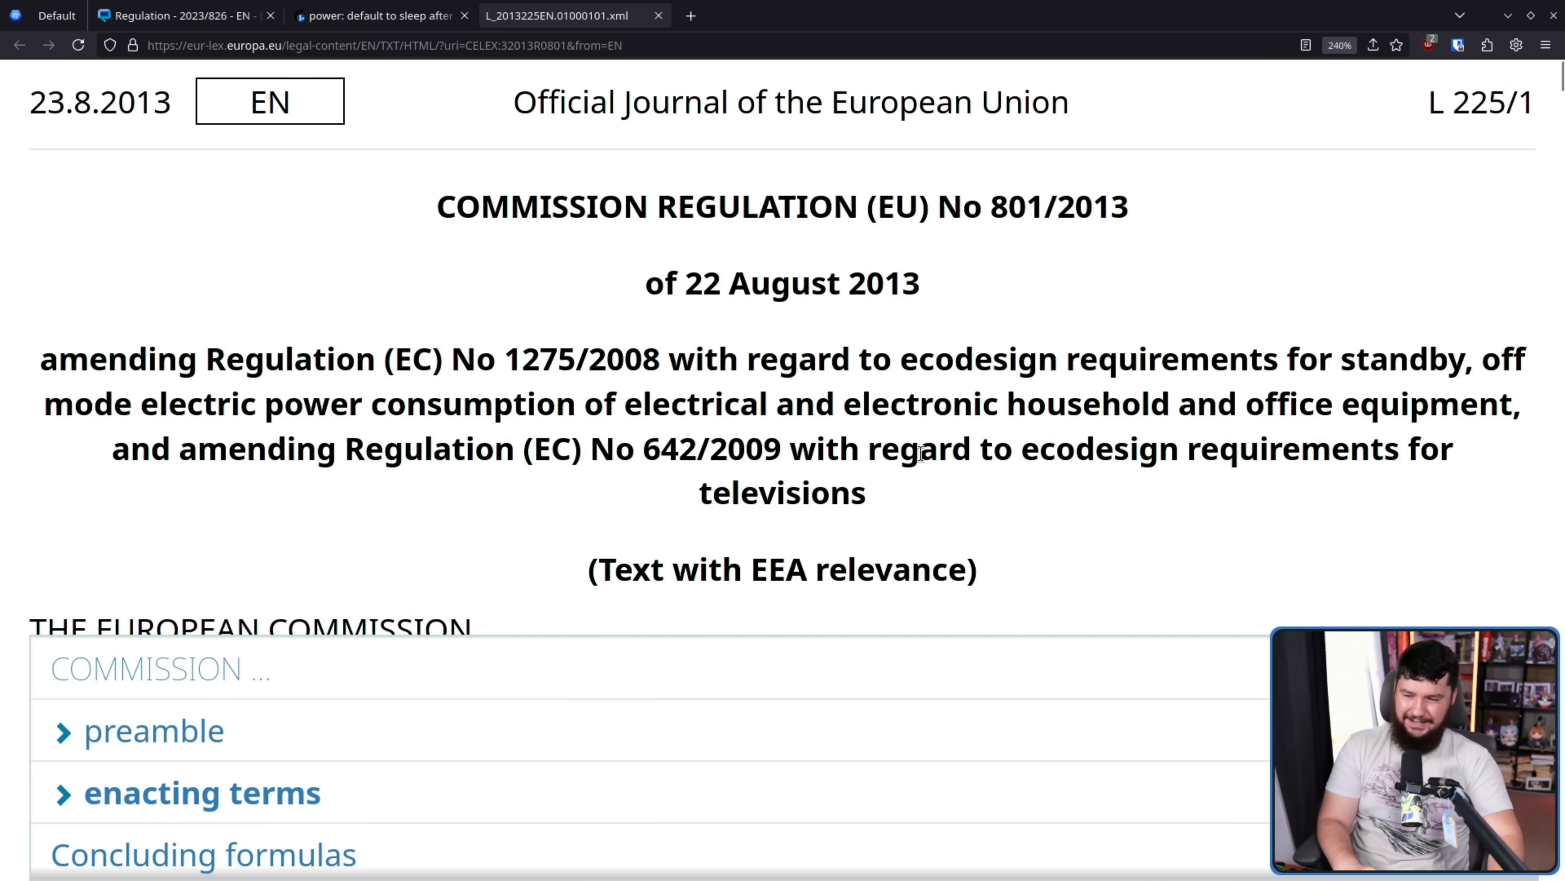
- View GNOME merge request !323 defaulting to sleep after 15 minutes rather than 20
click(380, 15)
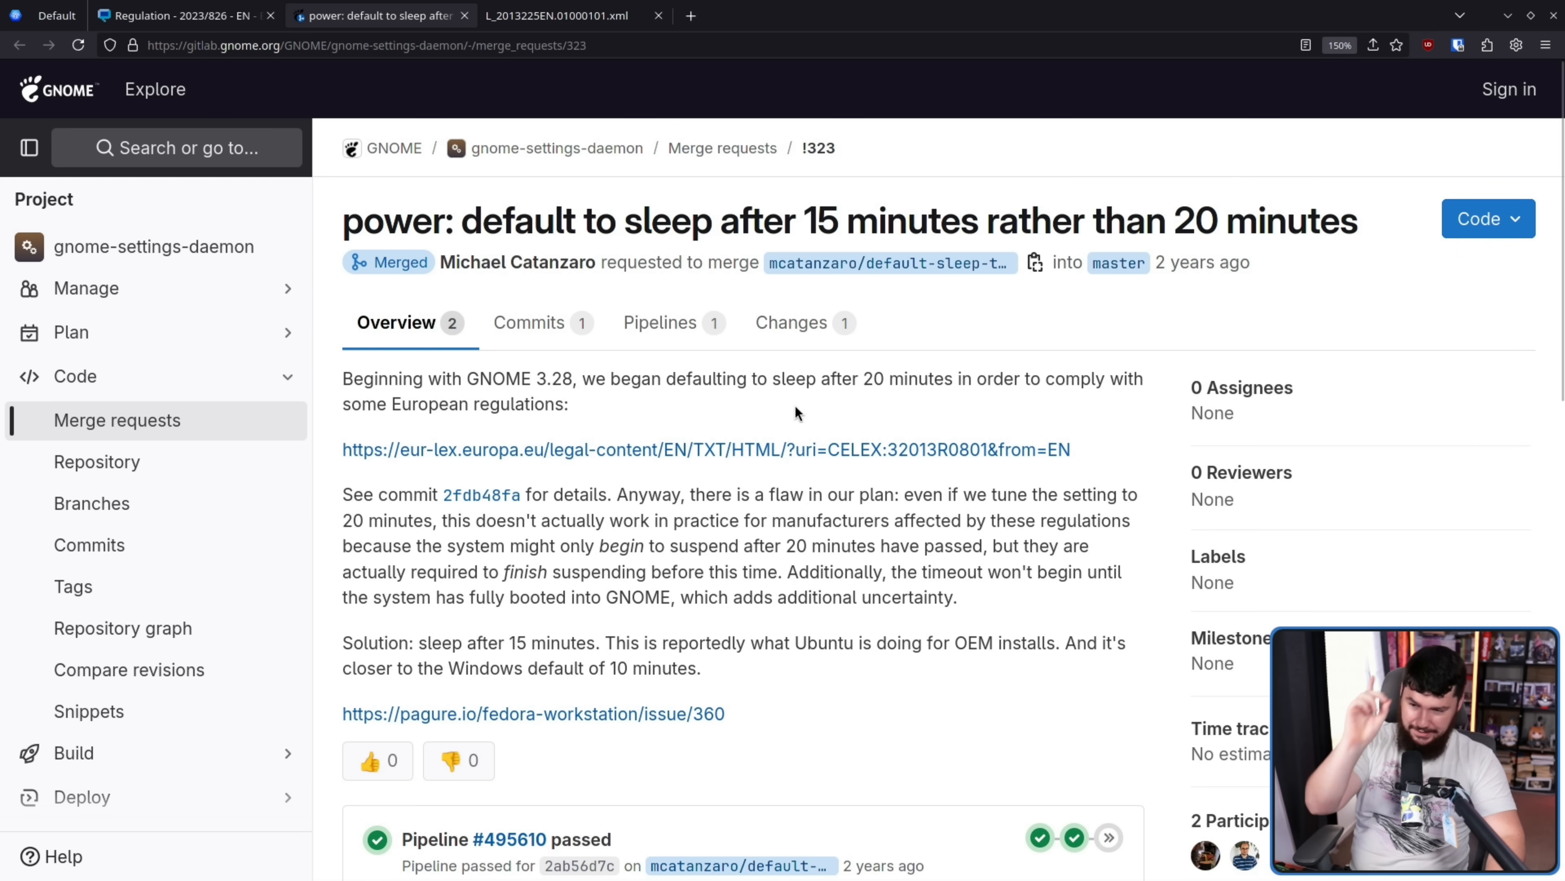
mouse_move(774, 469)
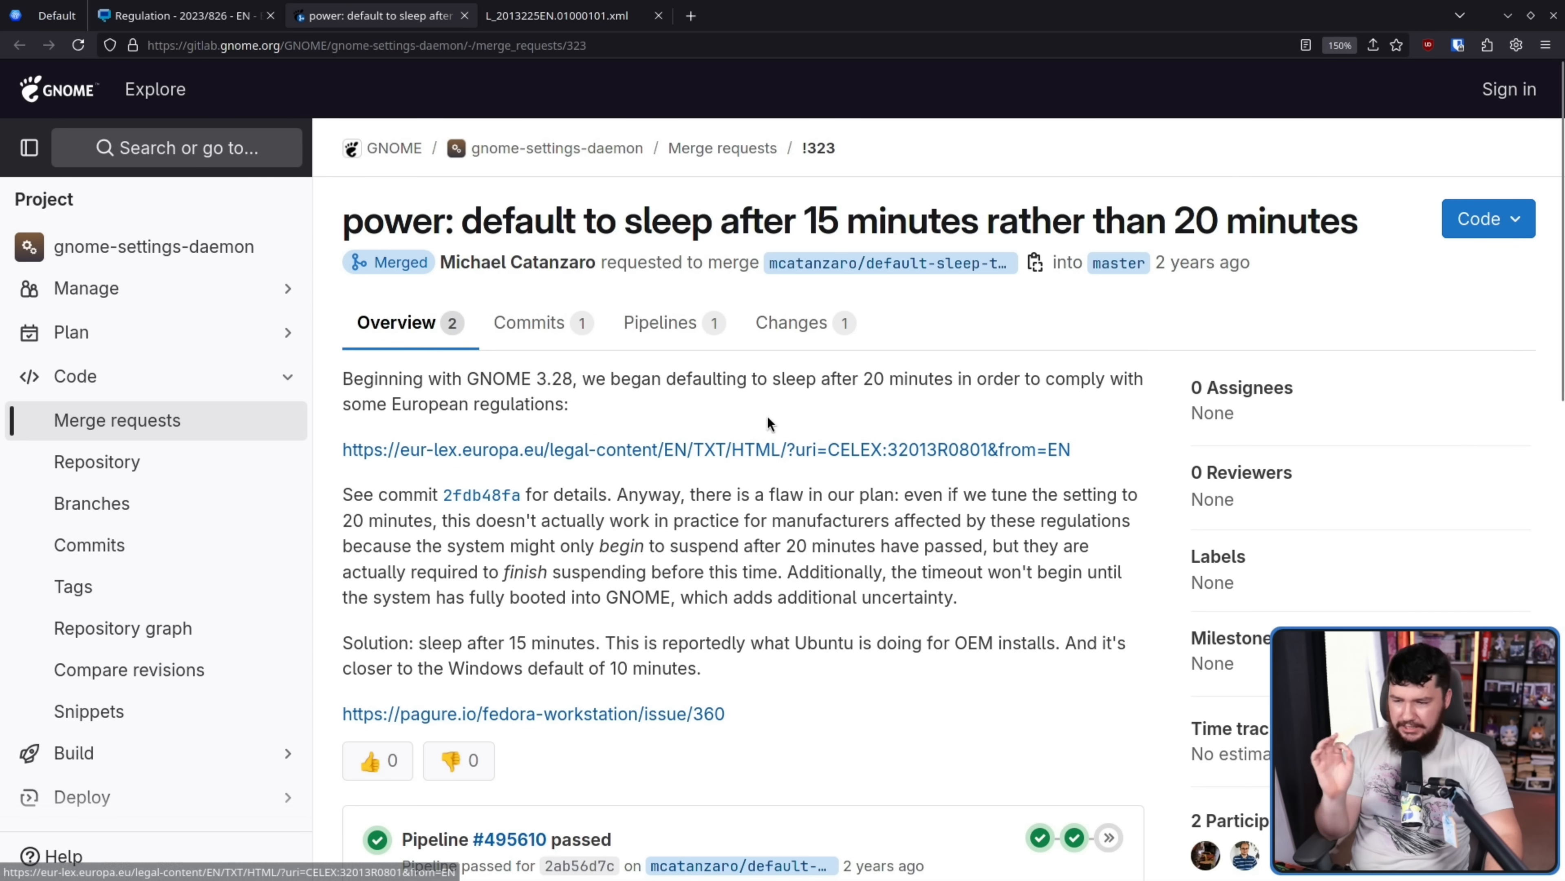
mouse_move(739, 474)
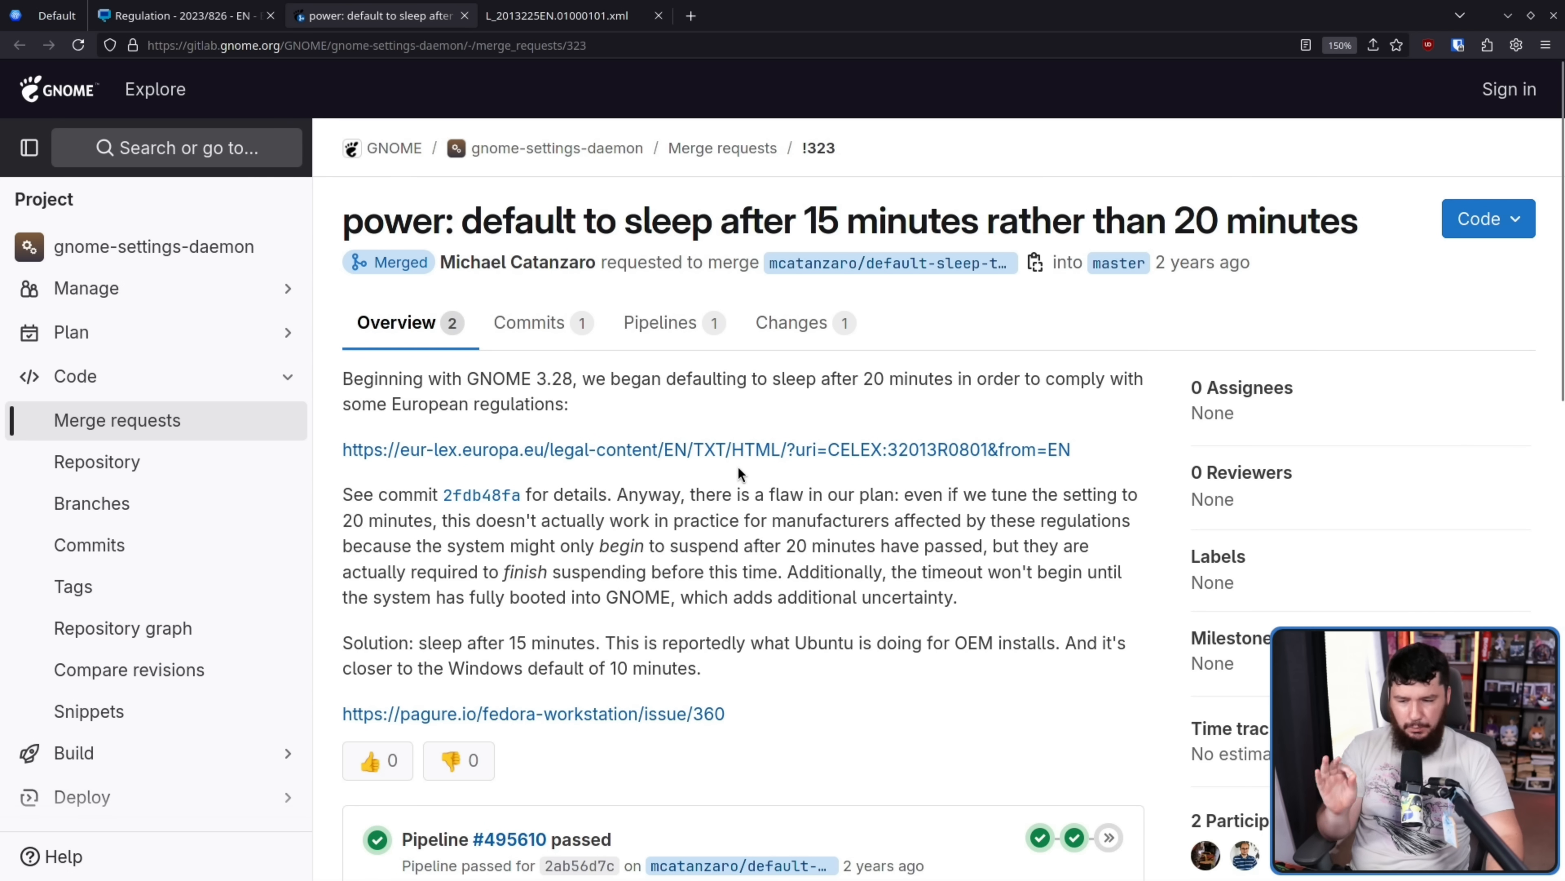
mouse_move(752, 469)
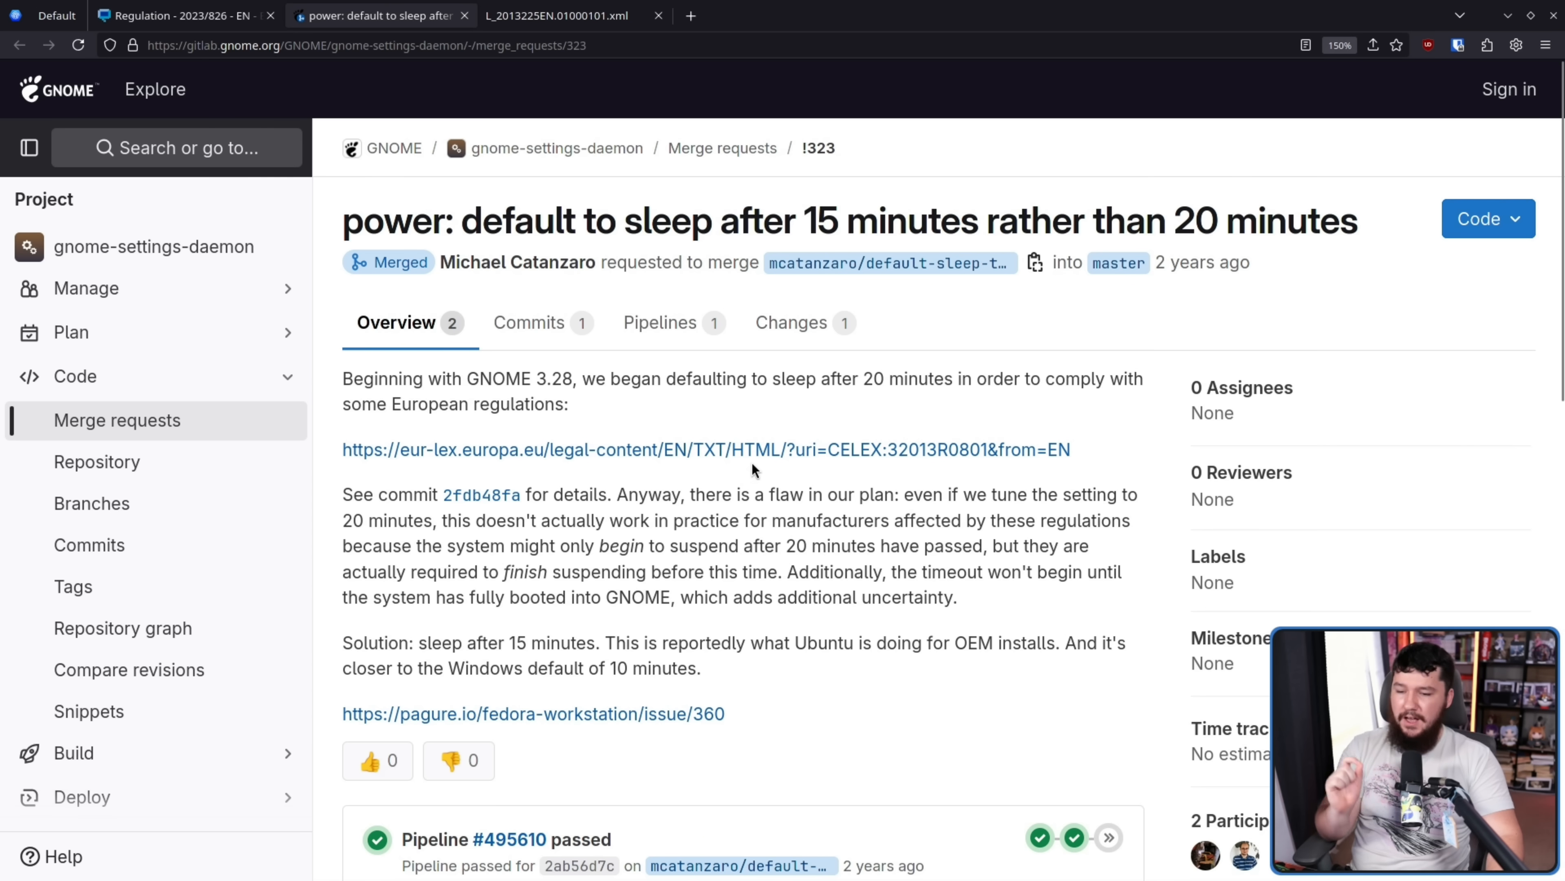
mouse_move(756, 454)
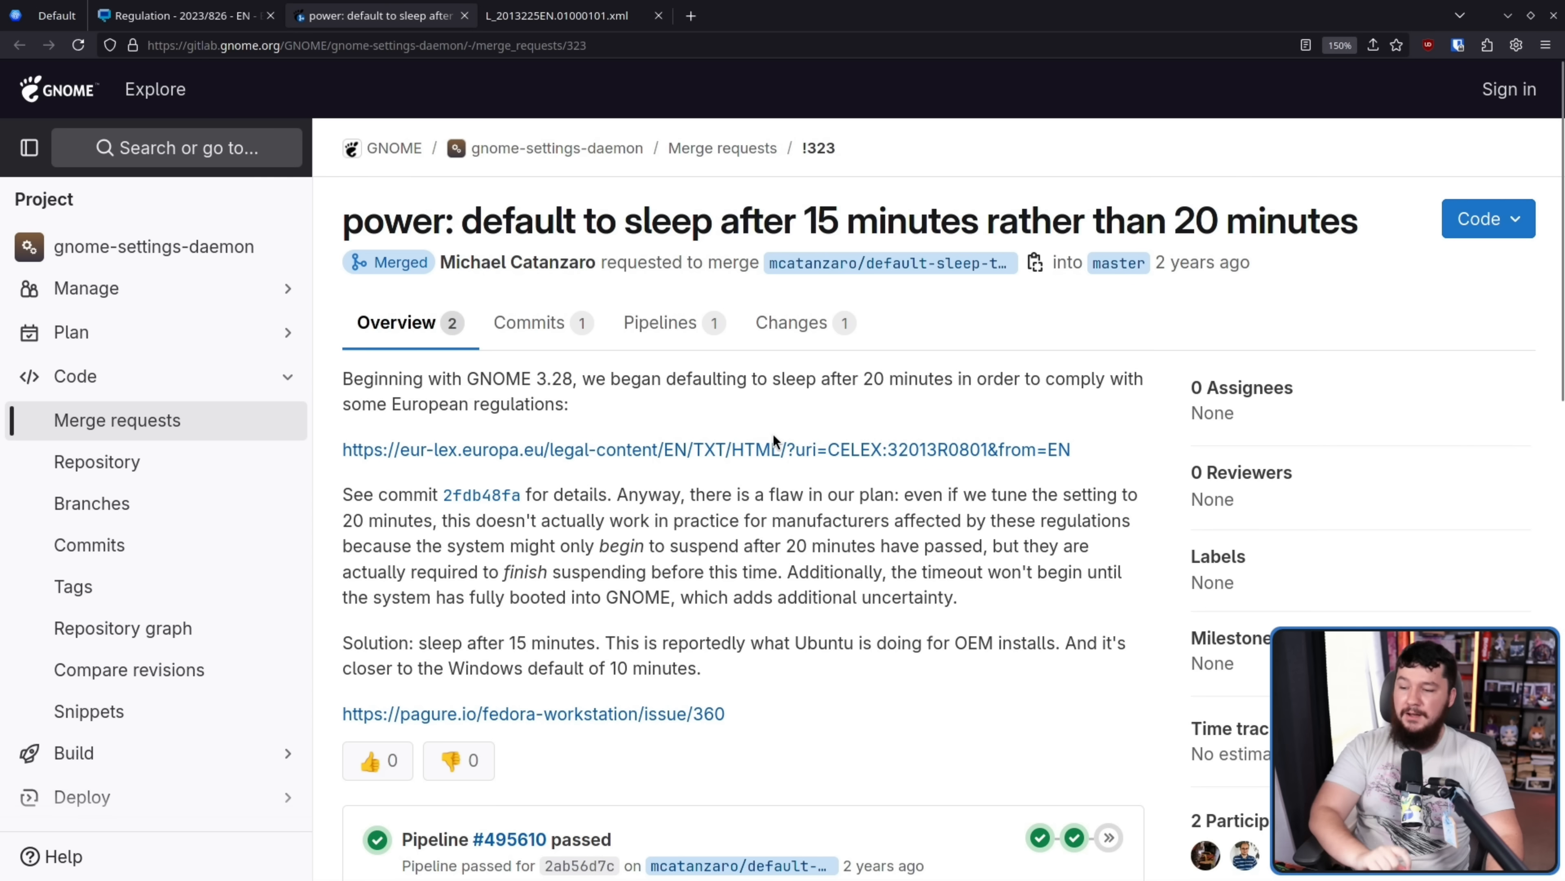
mouse_move(774, 440)
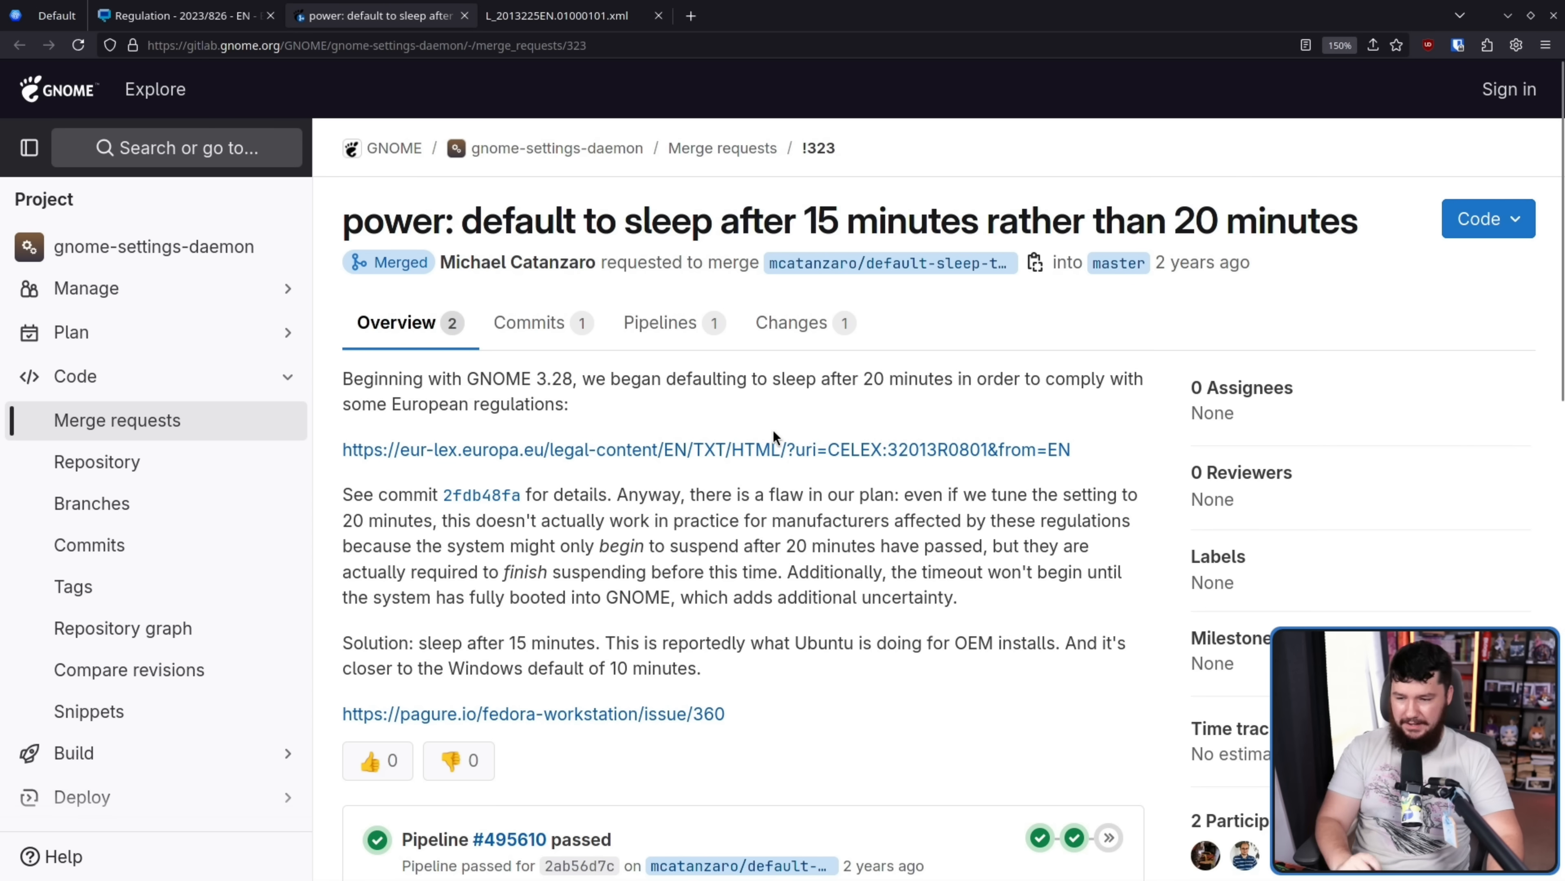
mouse_move(836, 589)
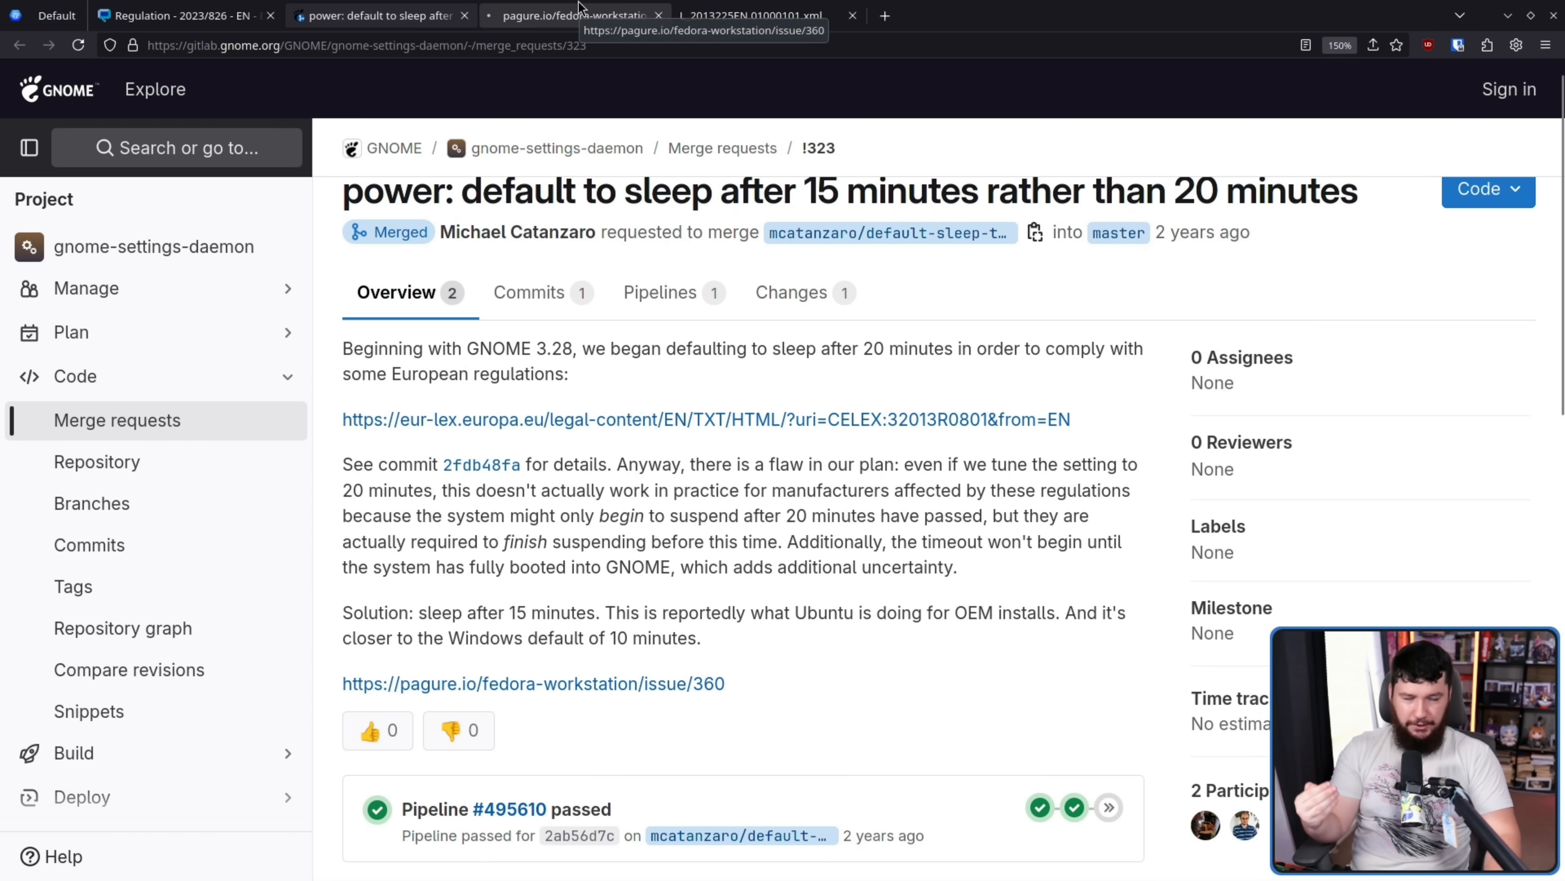
- Read Fedora Workstation issue #360 on non-compliant suspend times, checking back against the GNOME merge request
click(569, 15)
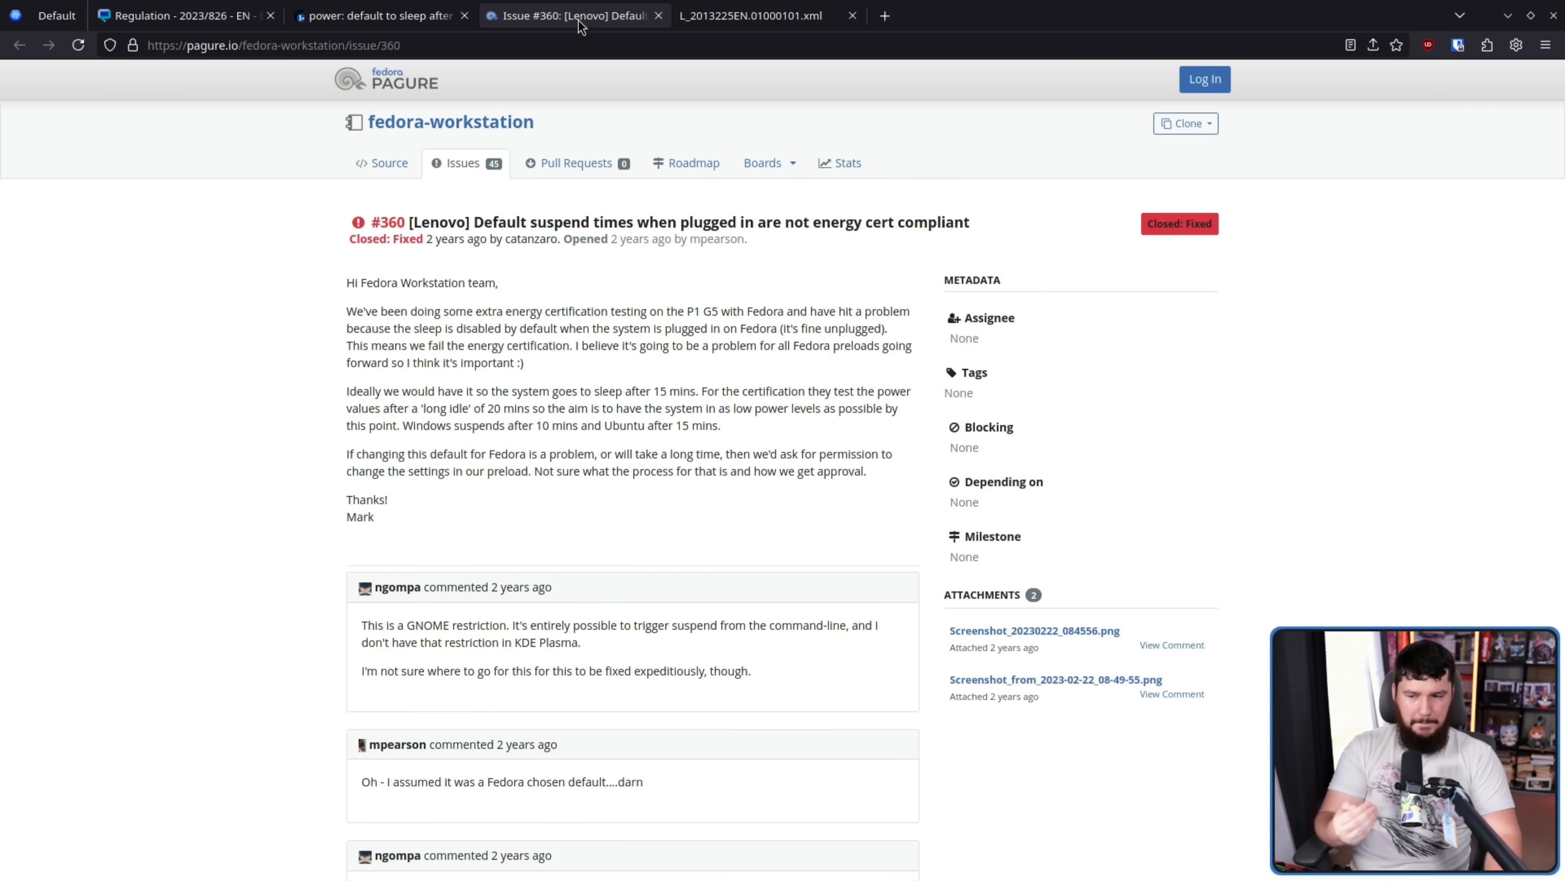
mouse_move(574, 15)
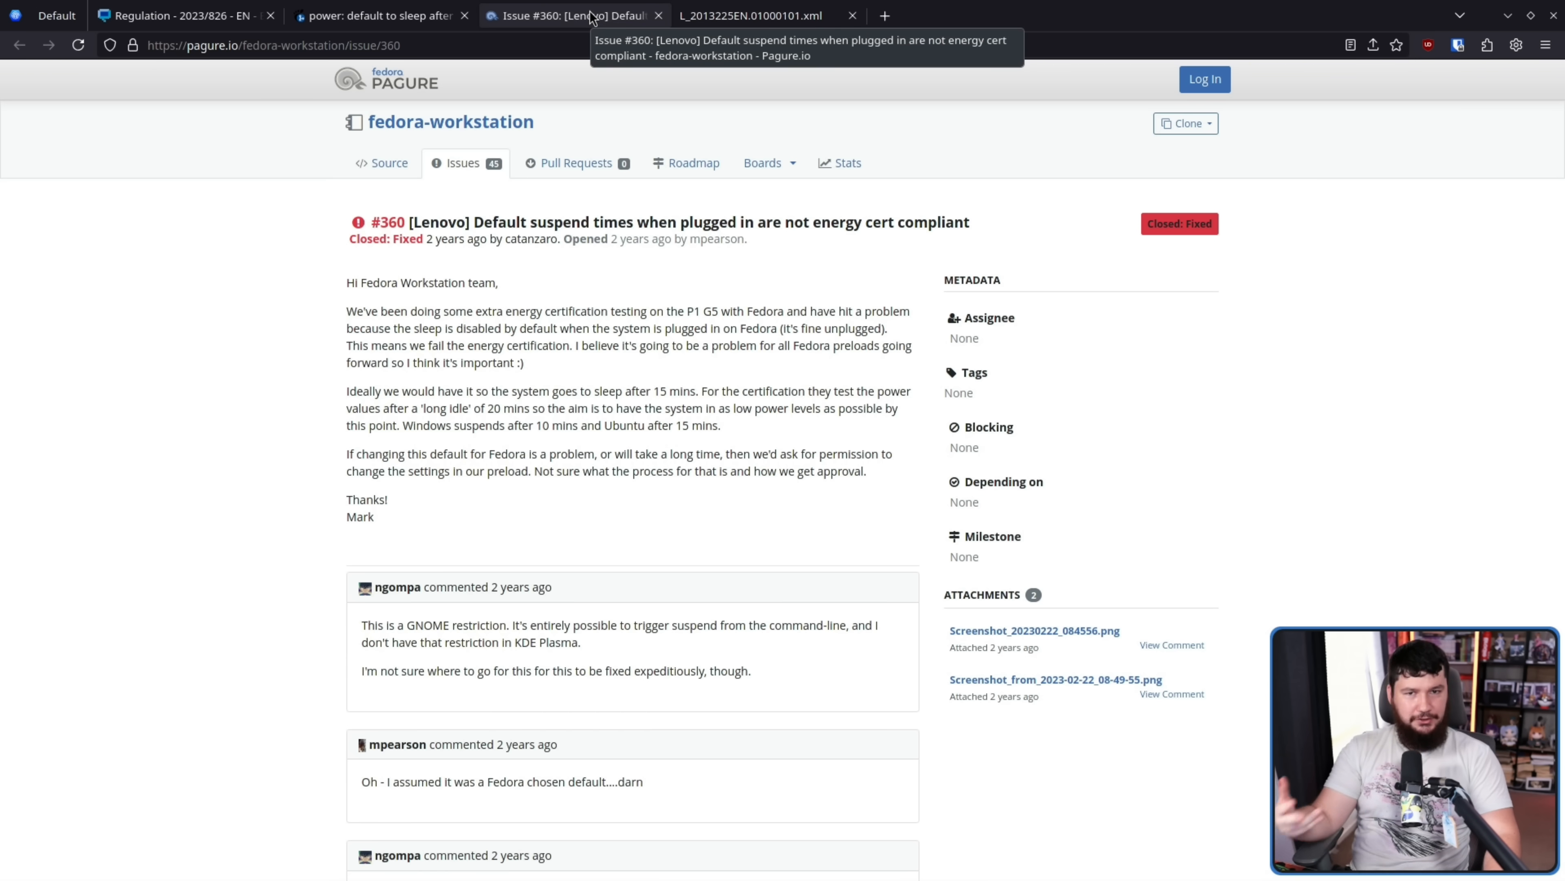
mouse_move(709, 221)
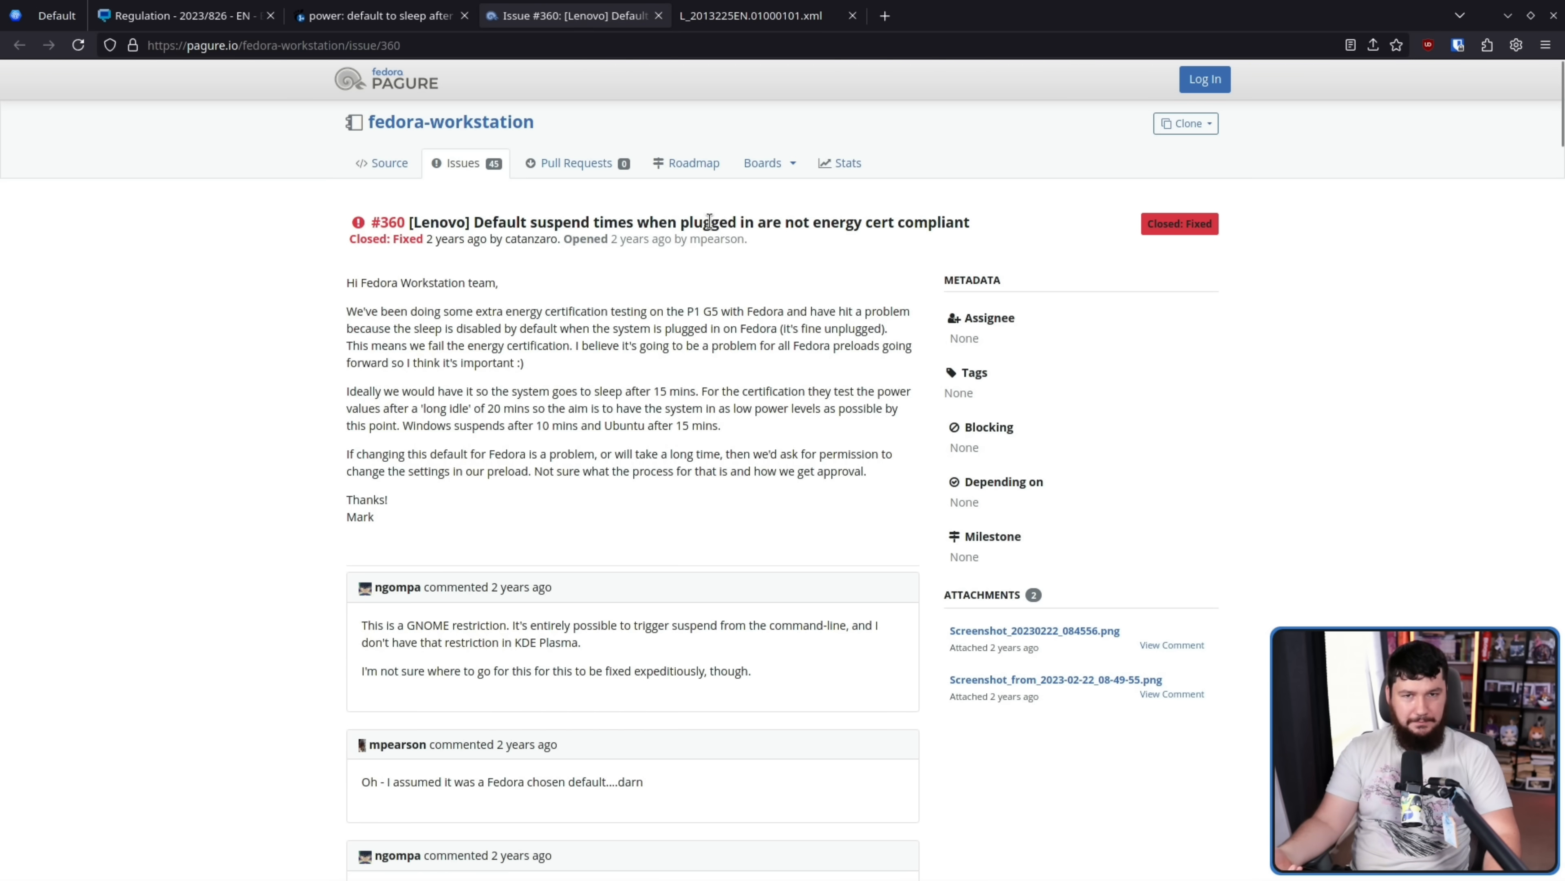
click(379, 14)
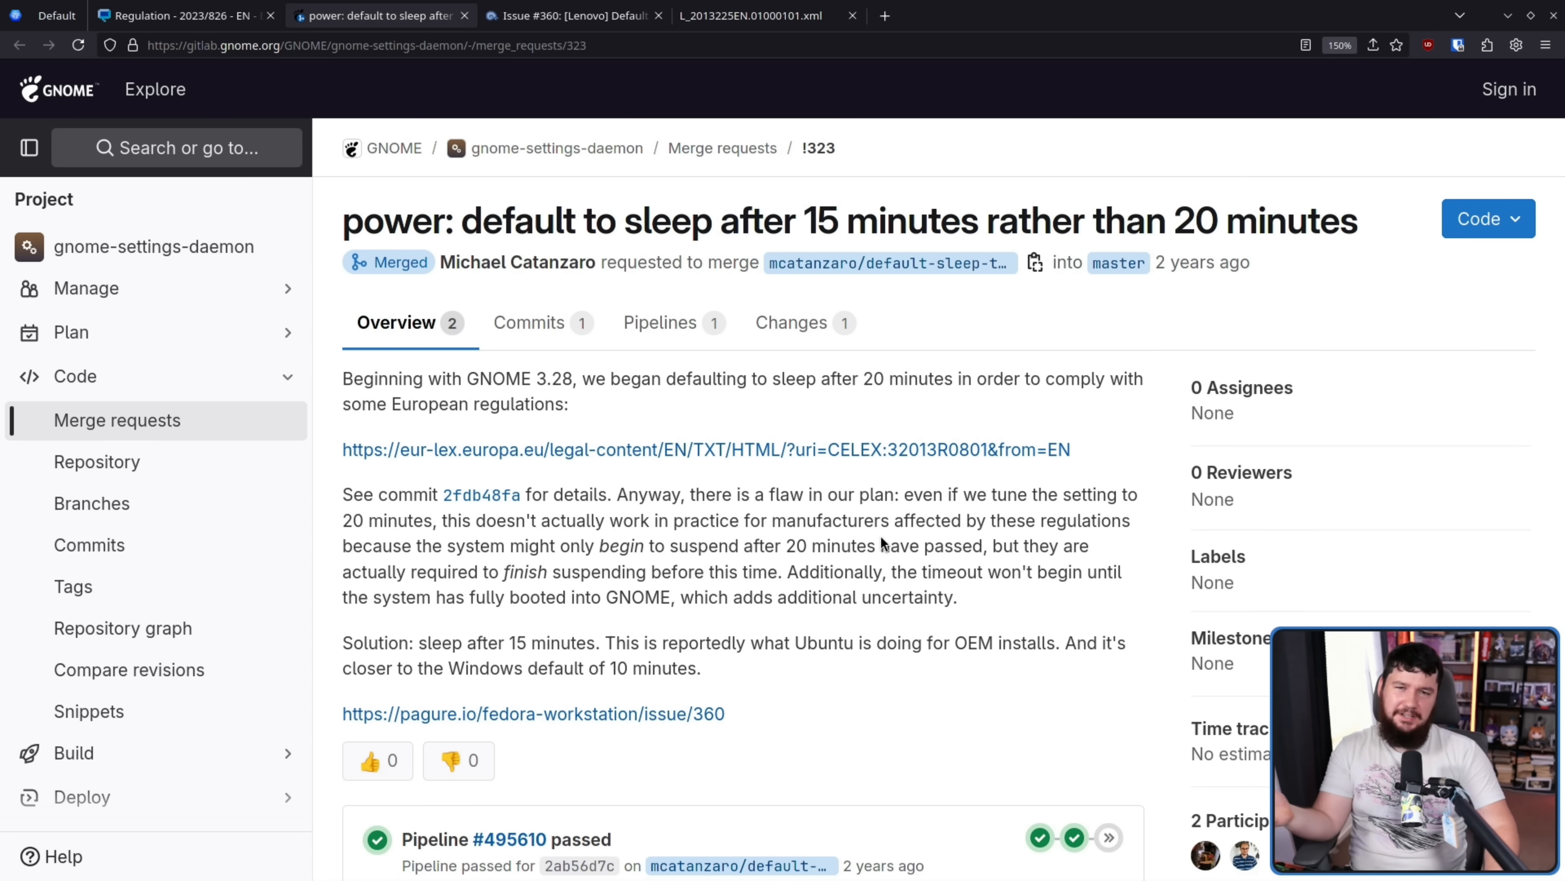
mouse_move(891, 622)
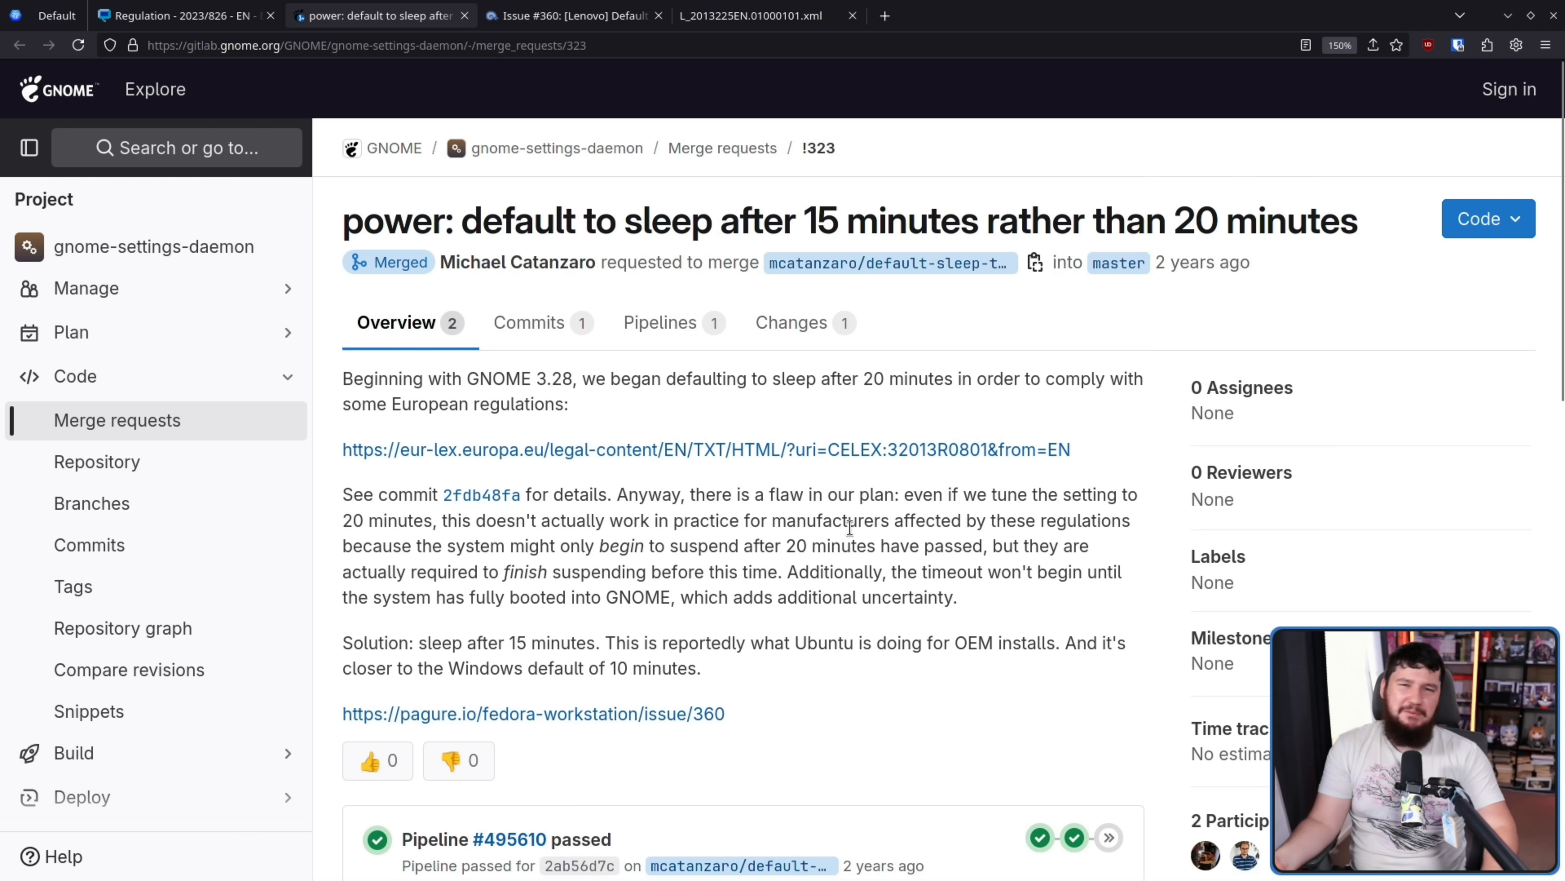
click(573, 14)
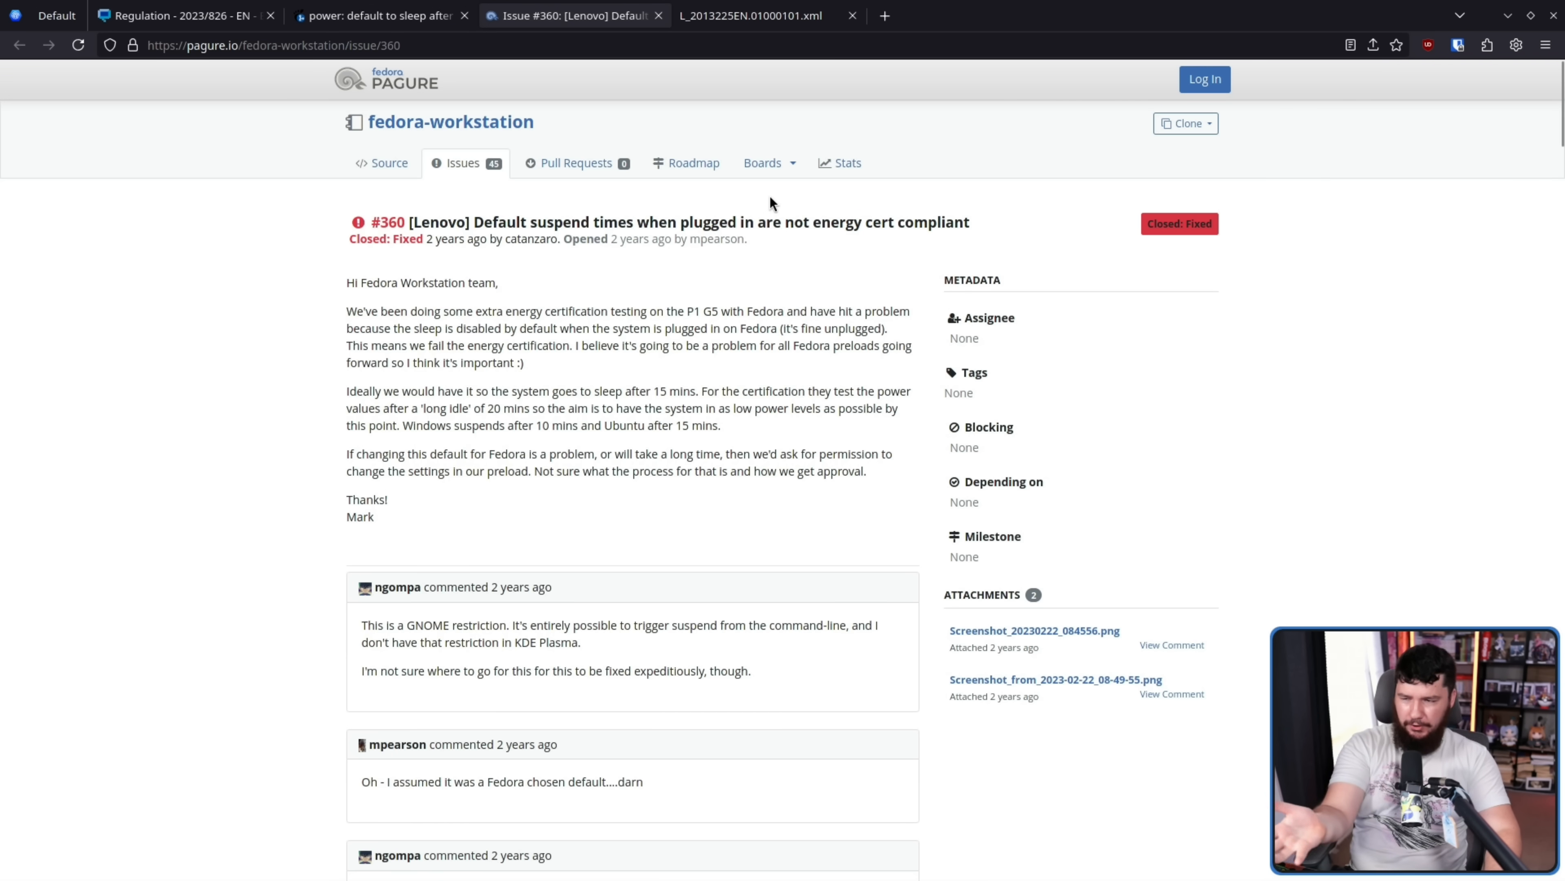
mouse_move(379, 15)
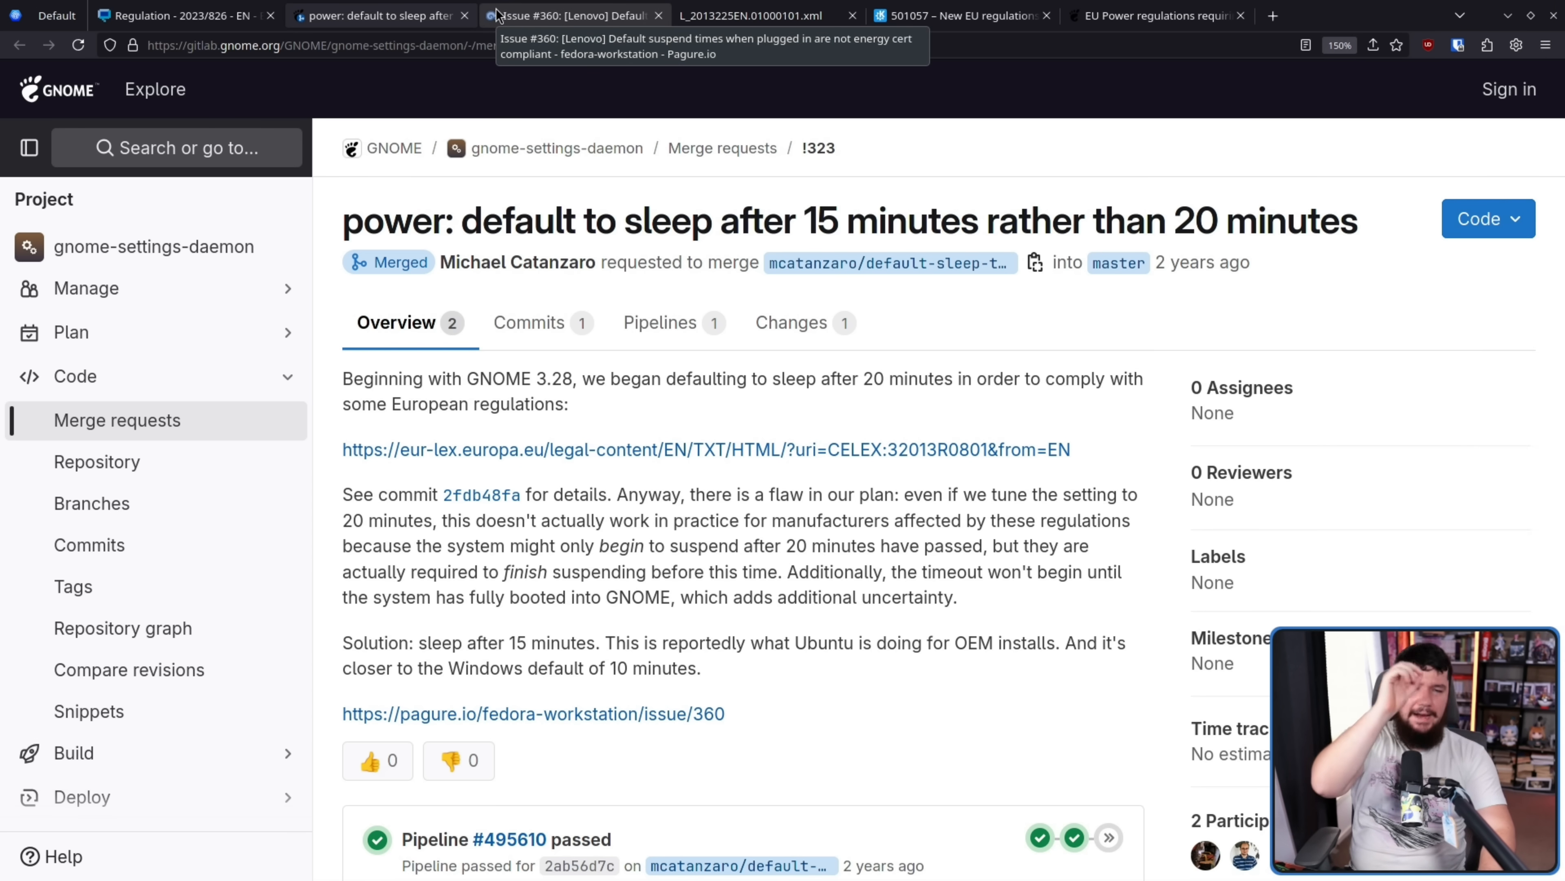
- Flip through the 2023/826 regulation, KDE bug 501057 and the GNOME EU power issue, settling on the KDE bug
click(185, 15)
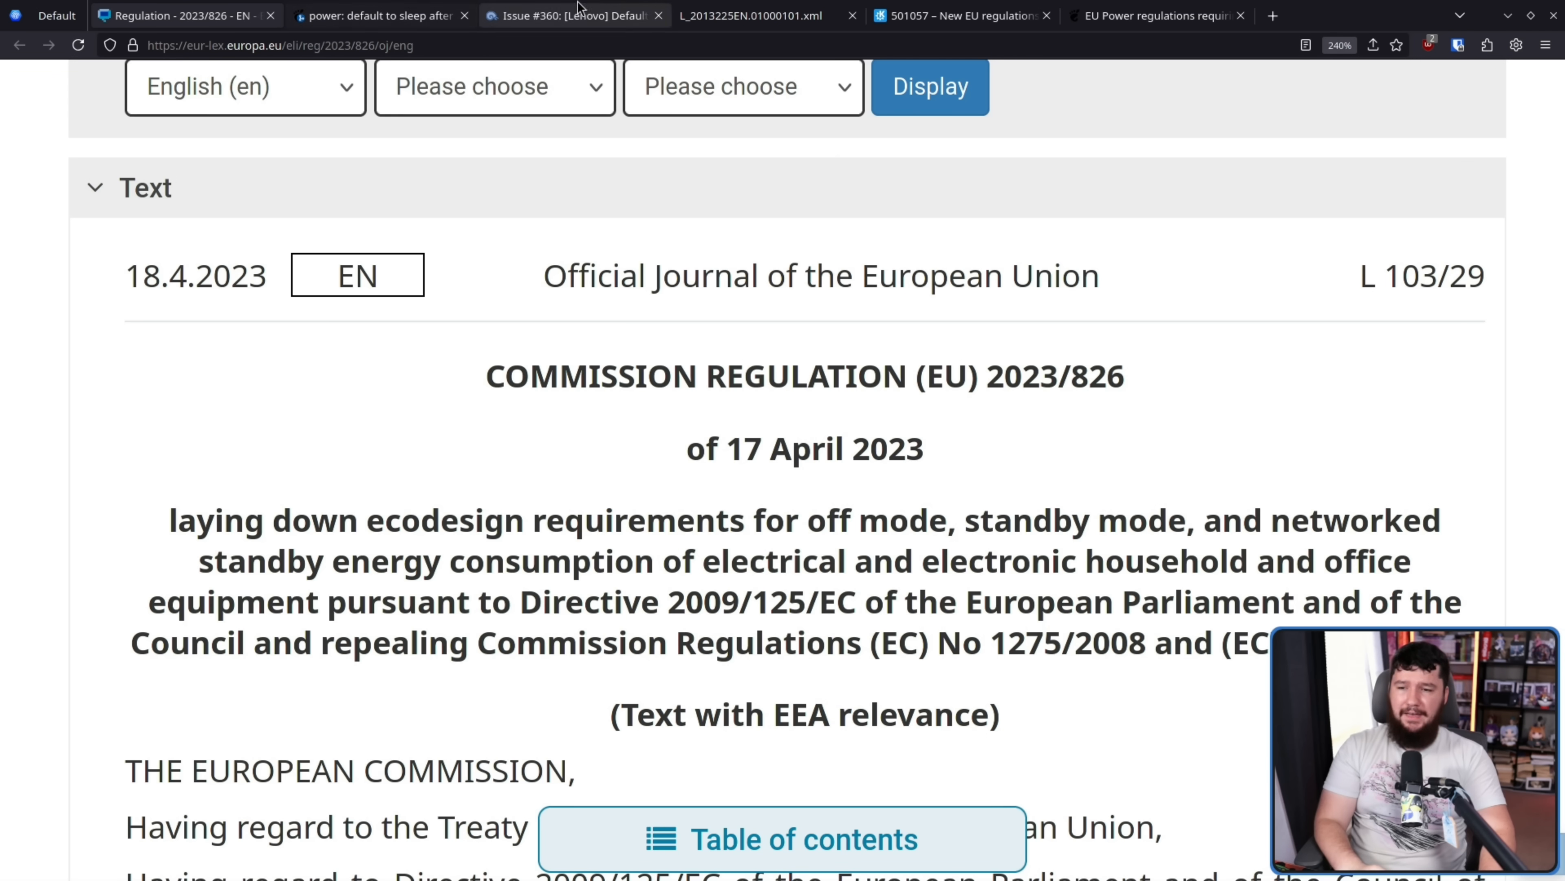
click(948, 15)
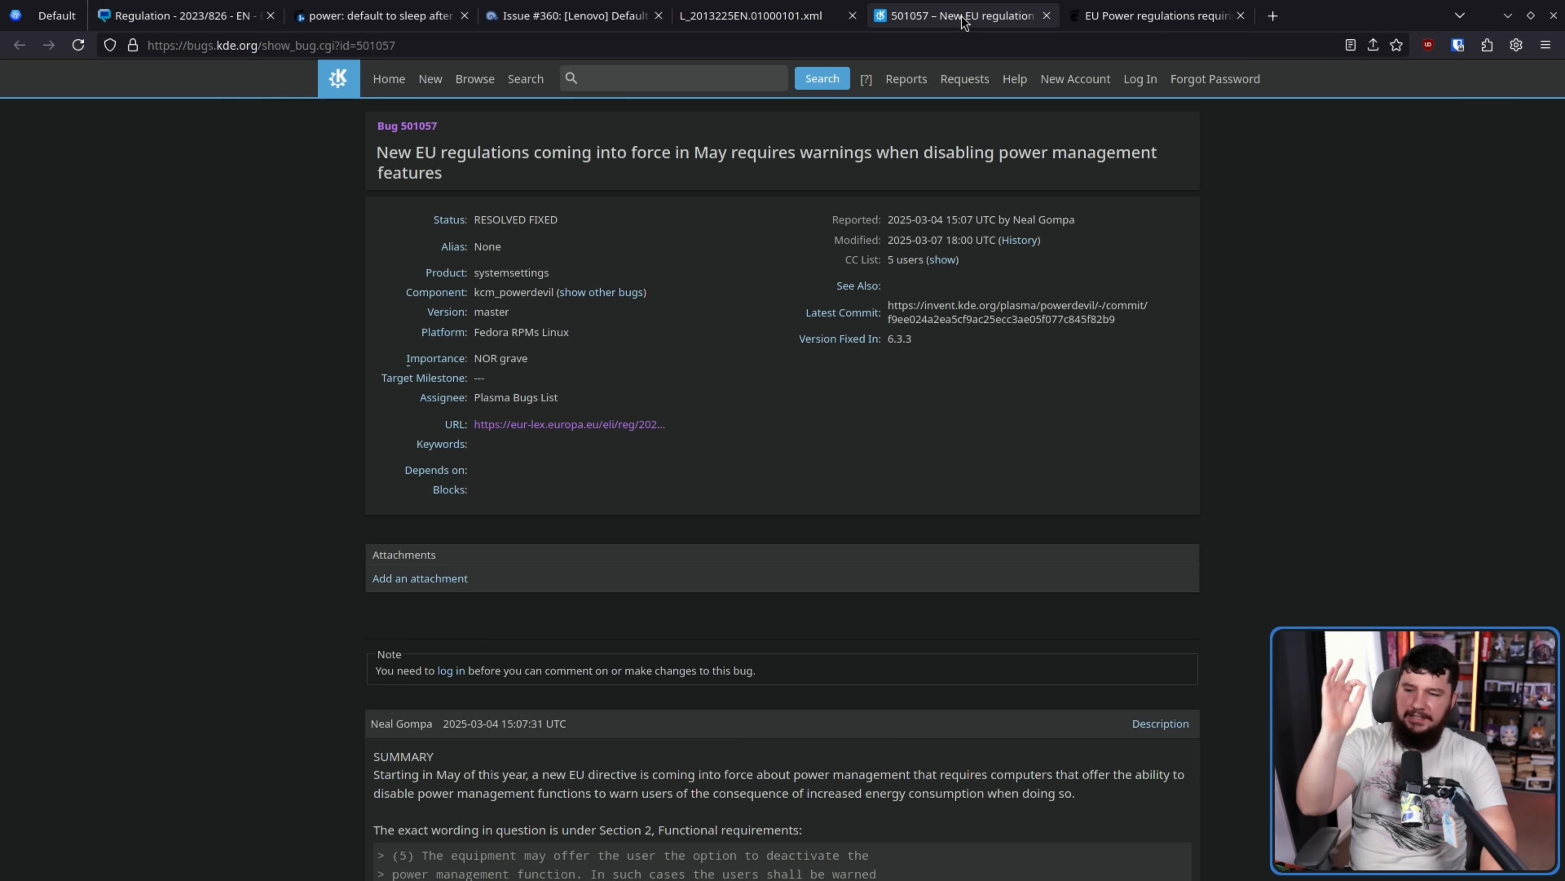
click(1156, 15)
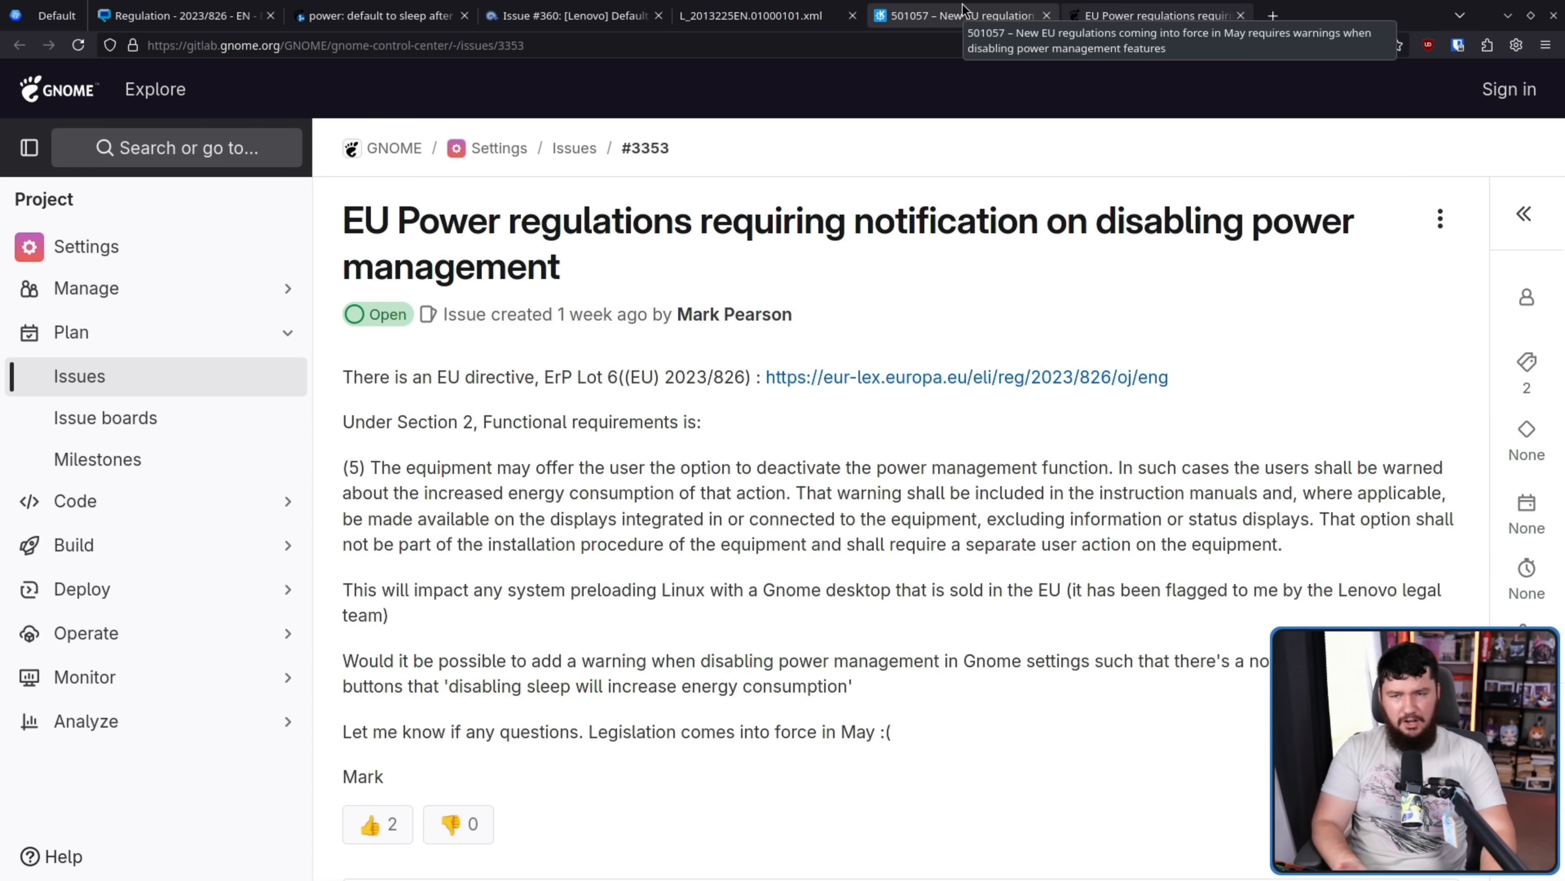
click(956, 15)
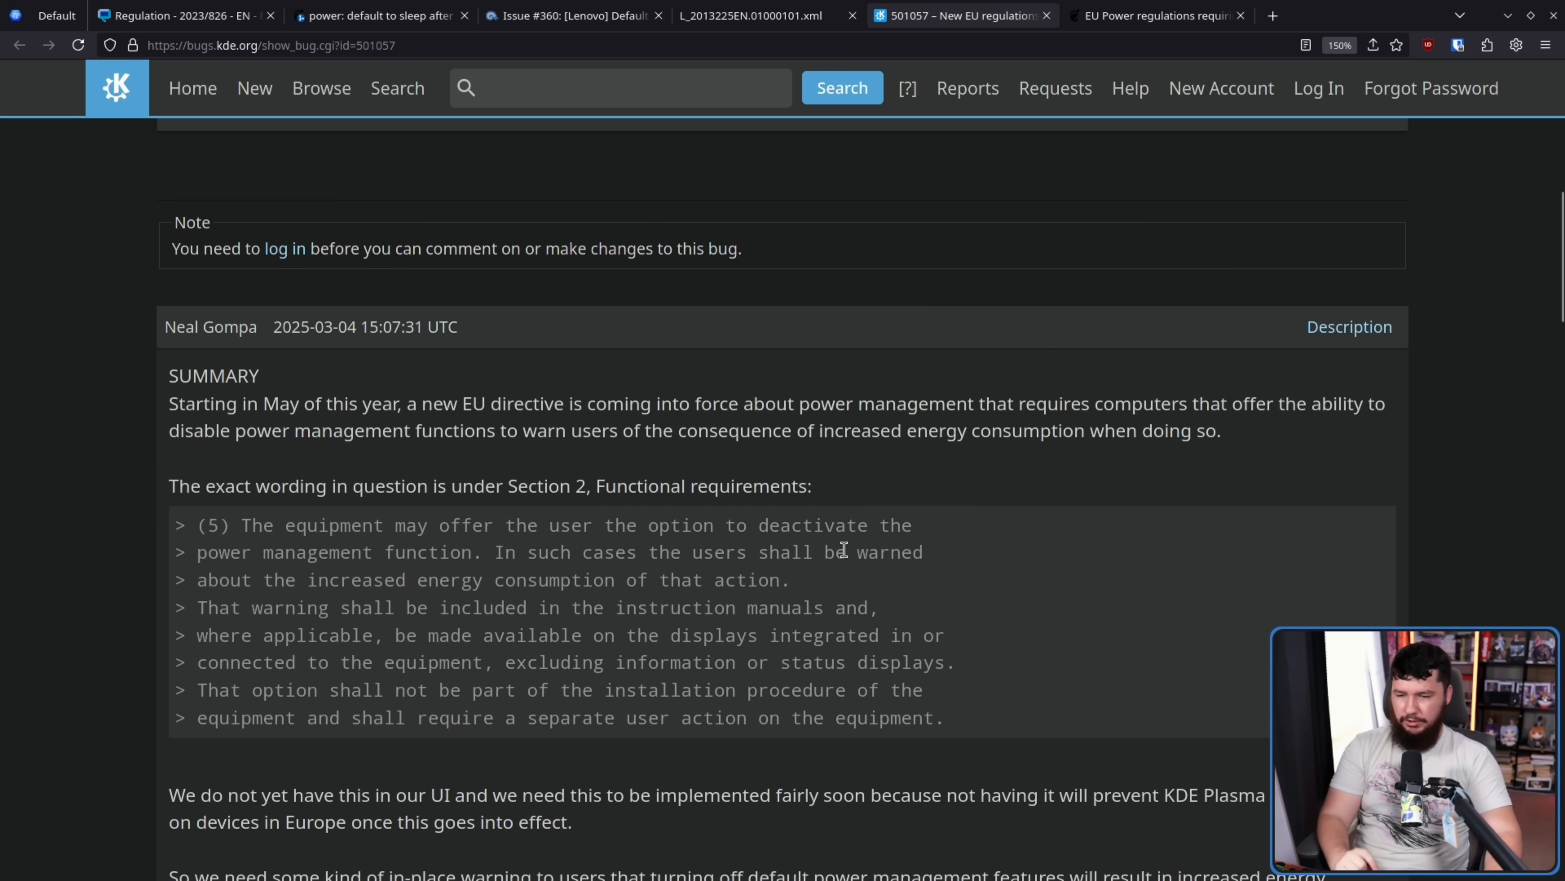
mouse_move(929, 587)
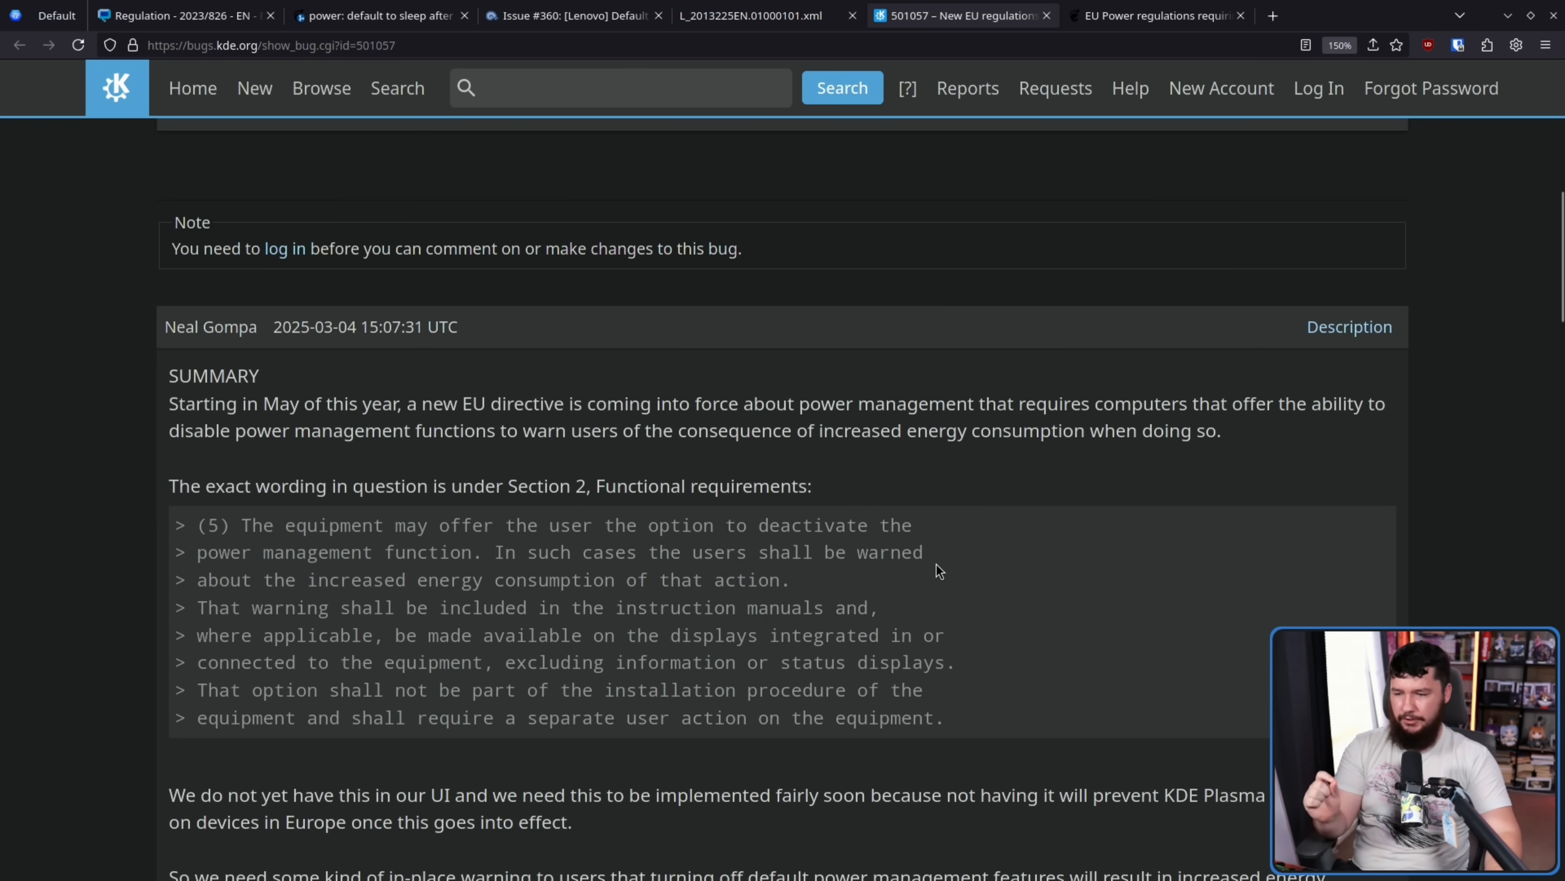
- Read bug 501057's summary about warning users, then move to PowerDevil merge request !530
double_click(569, 431)
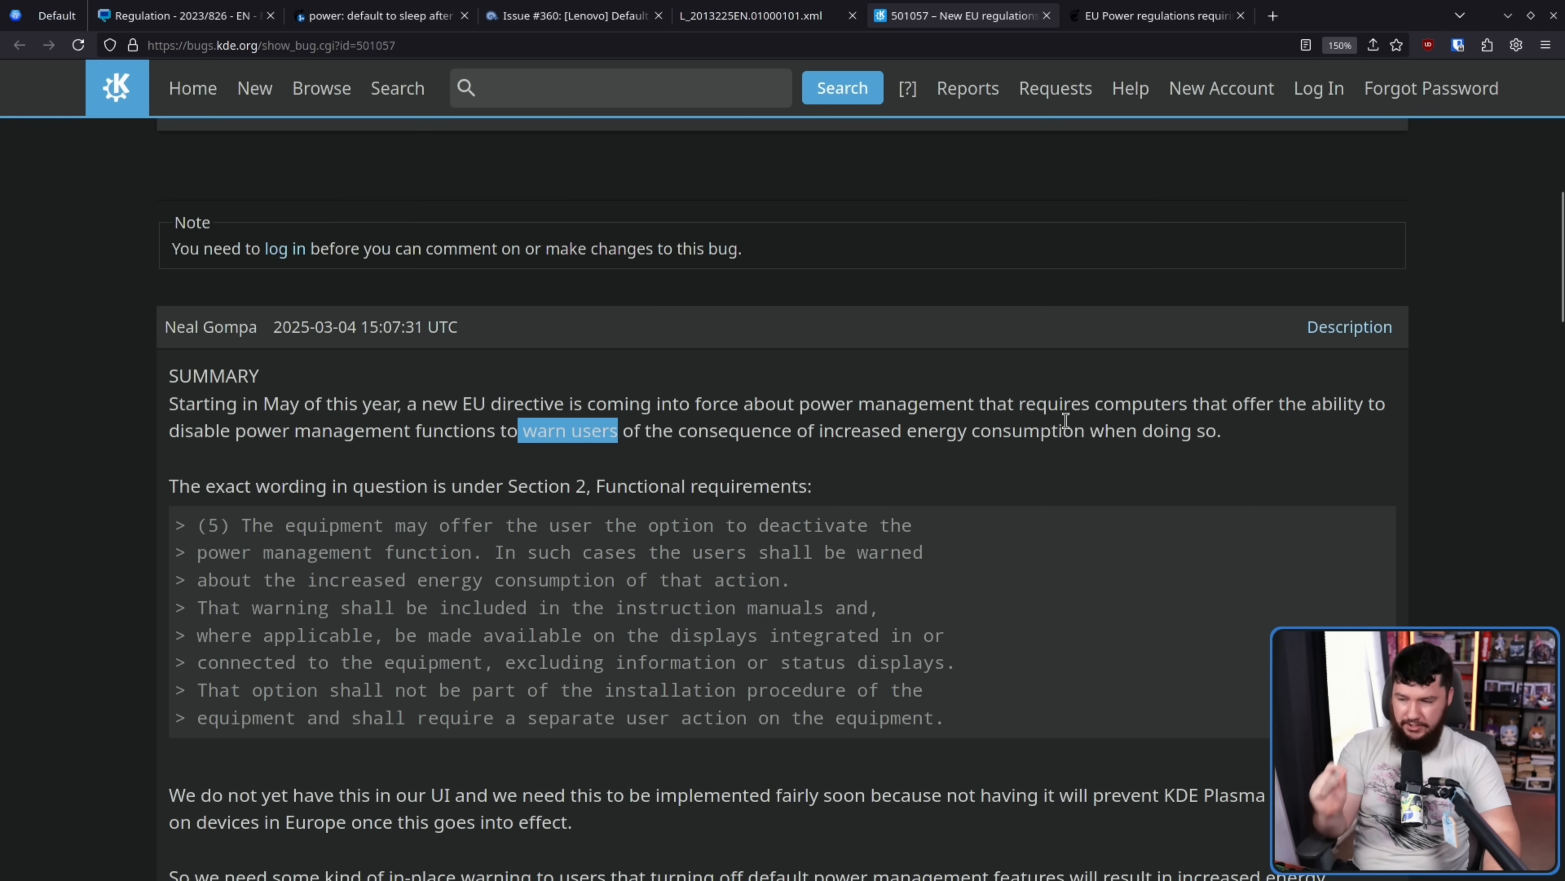
scroll(down, 3)
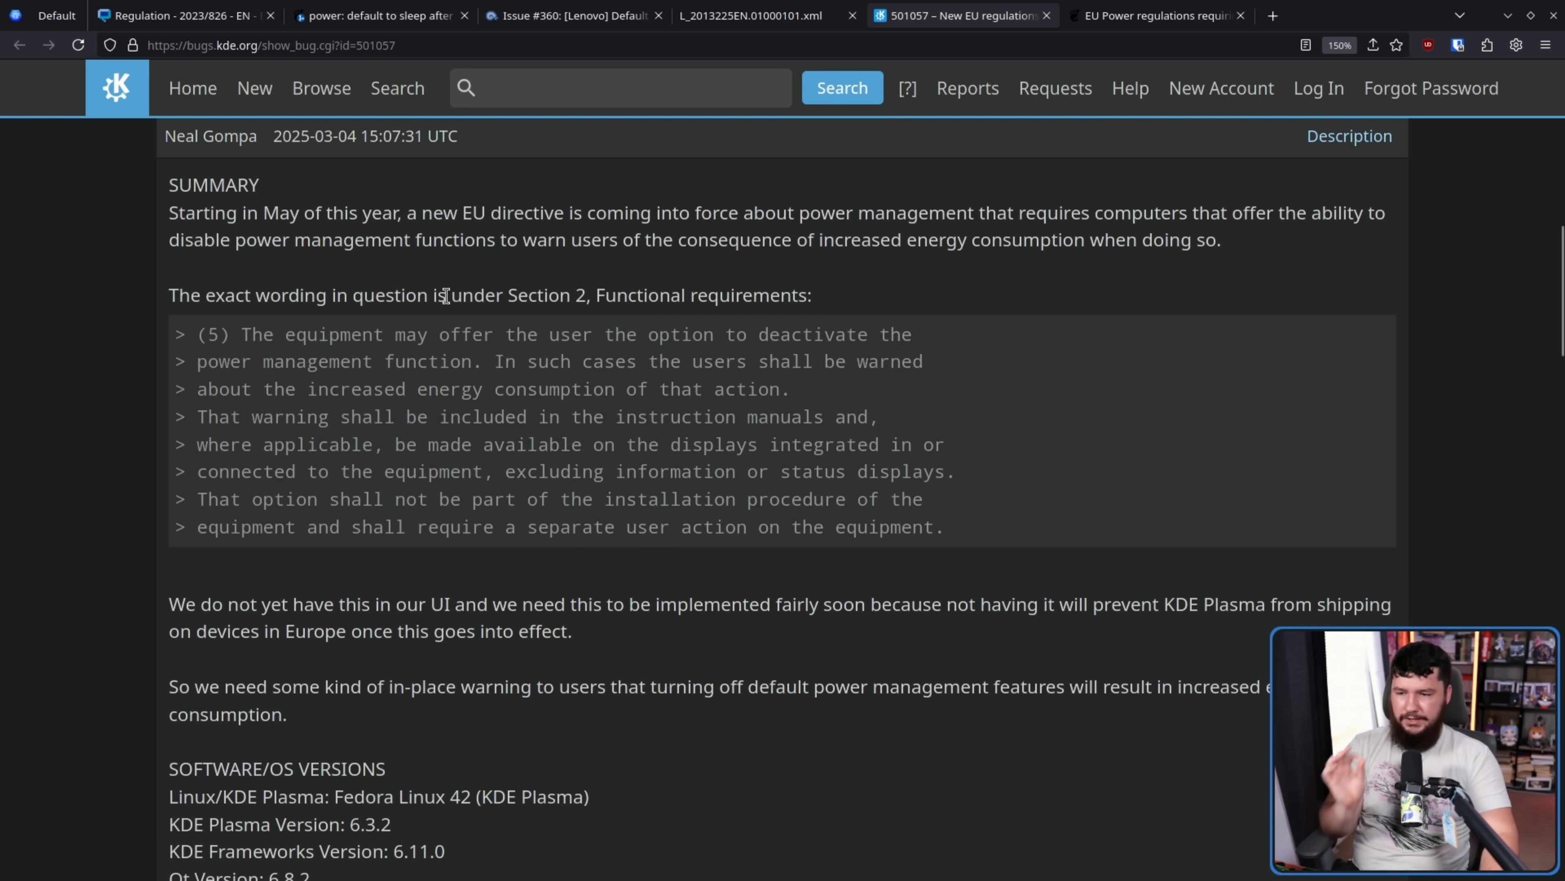
mouse_move(864, 330)
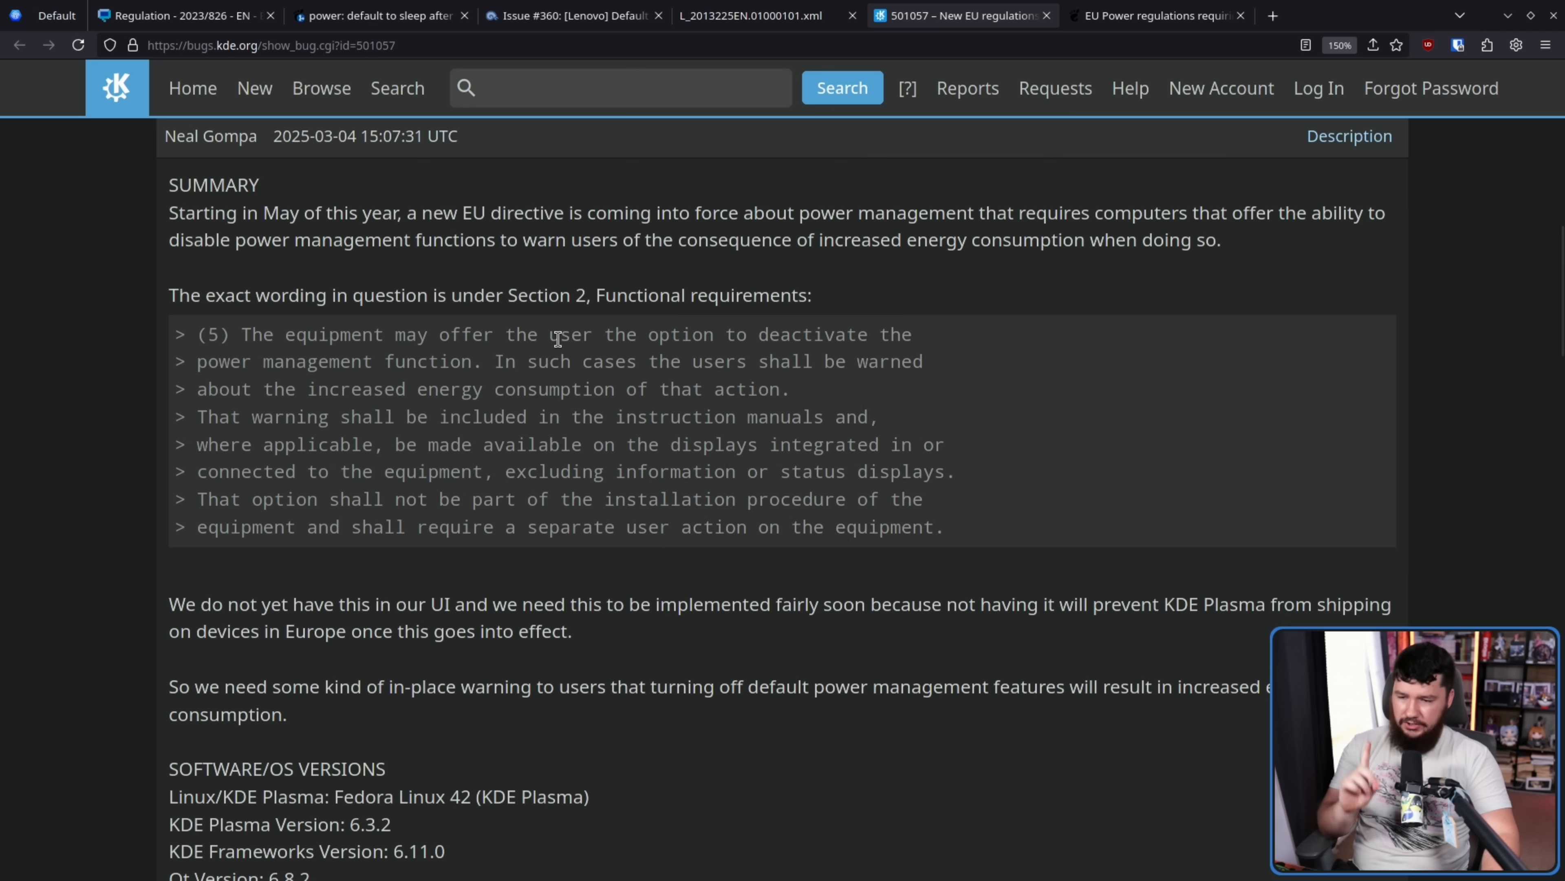
mouse_move(395, 398)
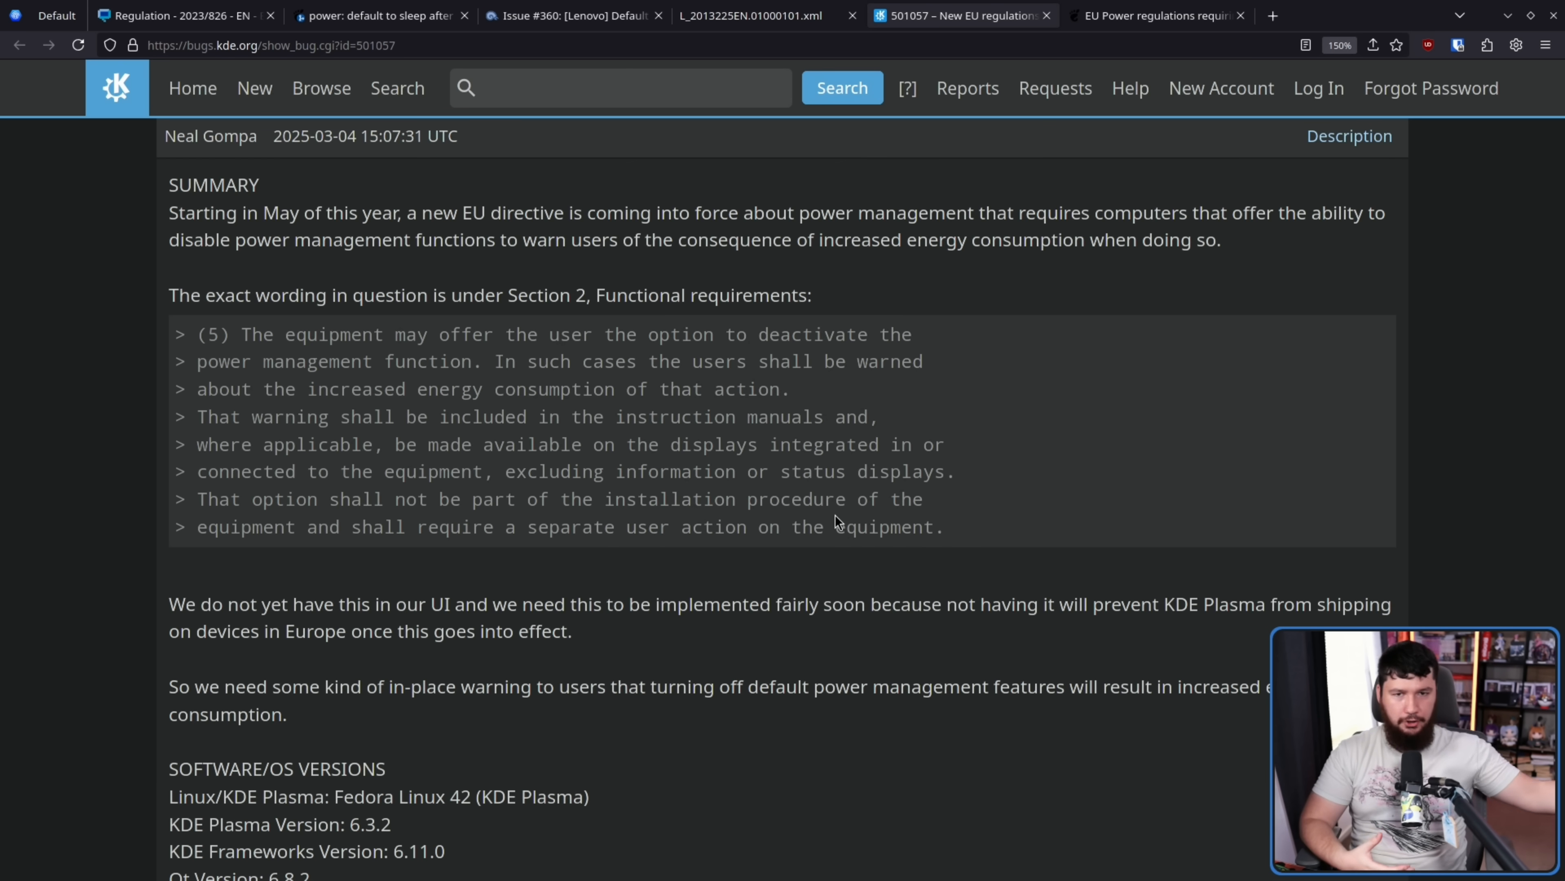
scroll(down, 3)
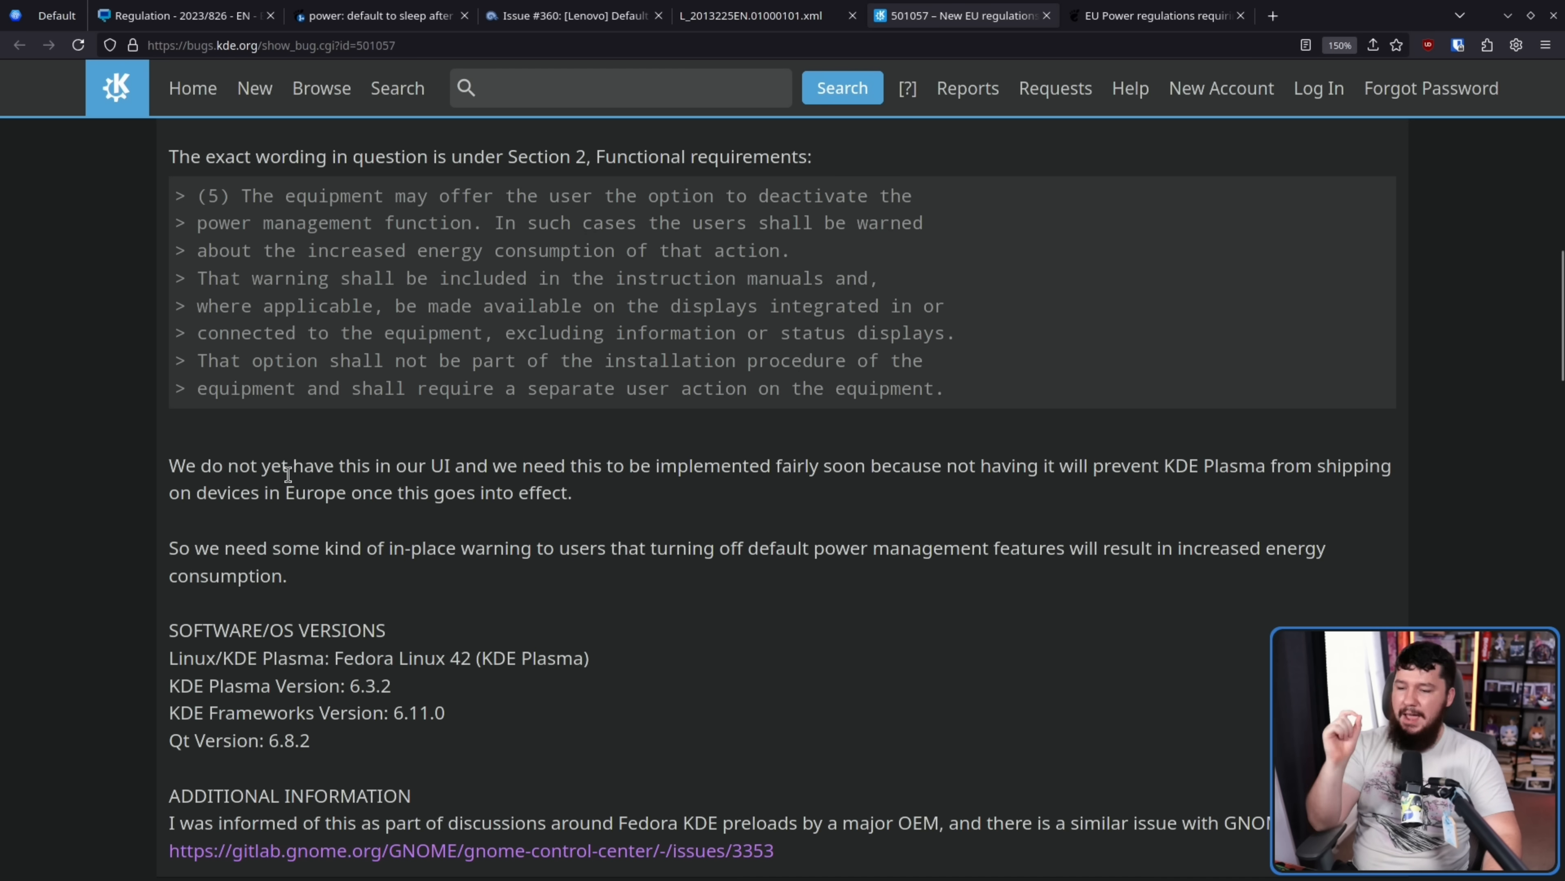
mouse_move(1022, 489)
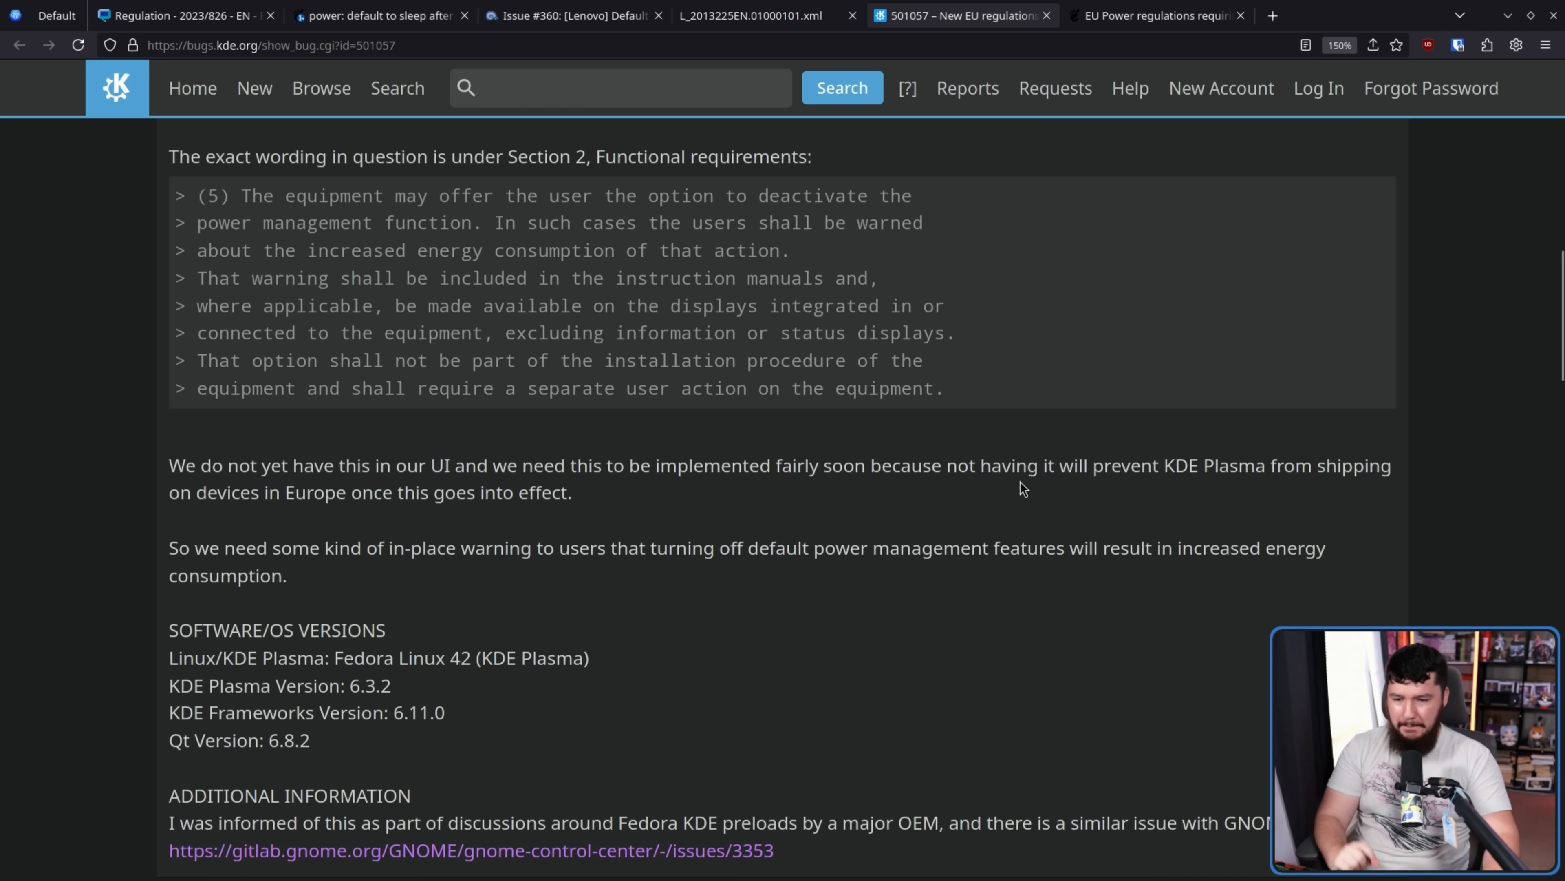
mouse_move(1153, 477)
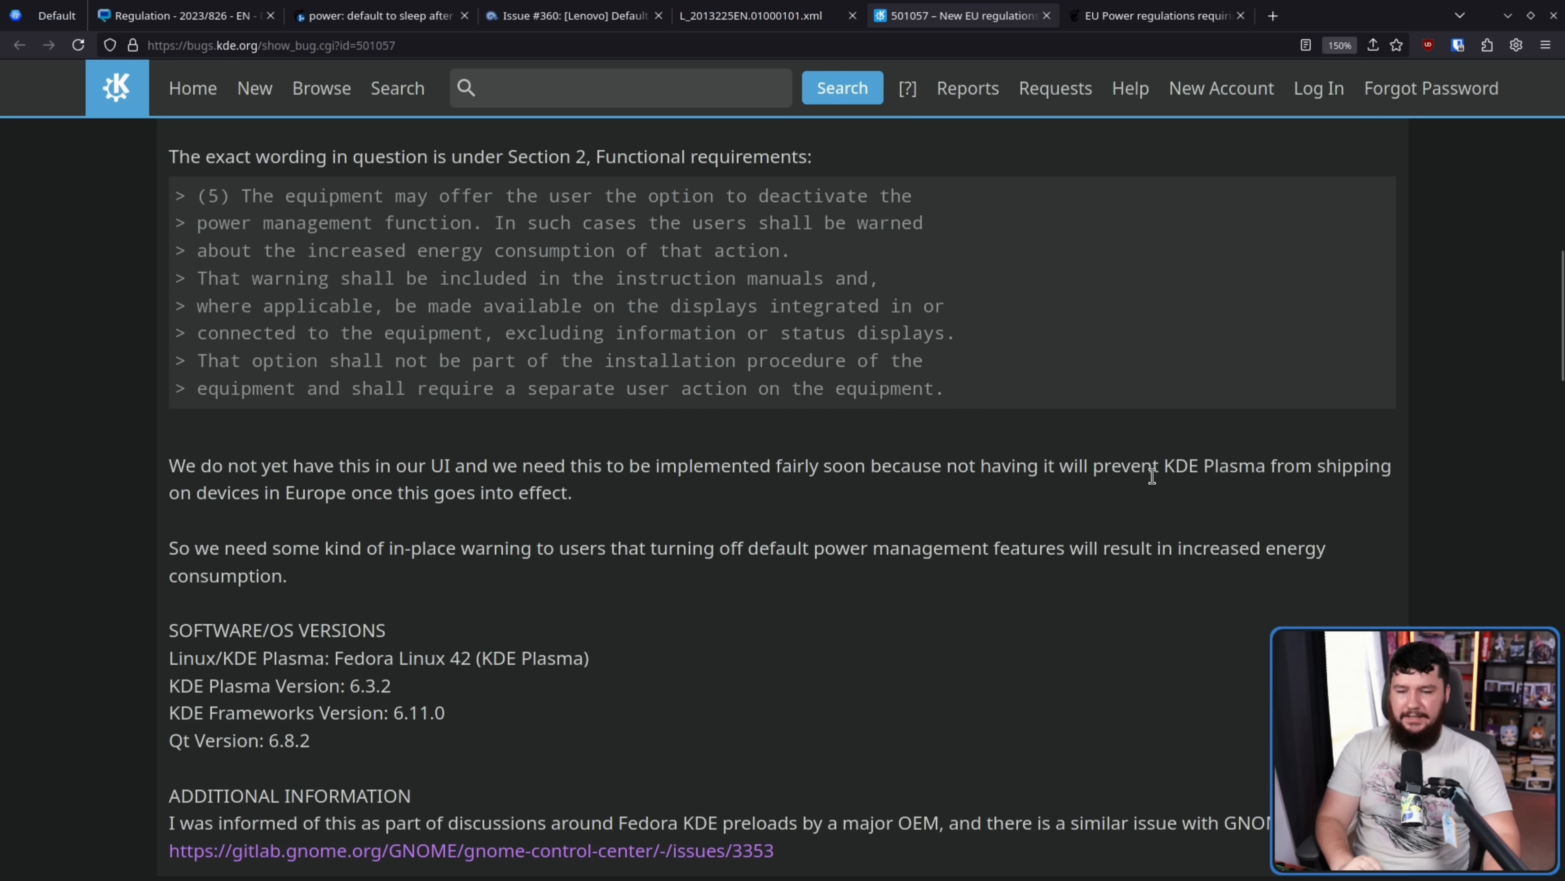
mouse_move(1161, 502)
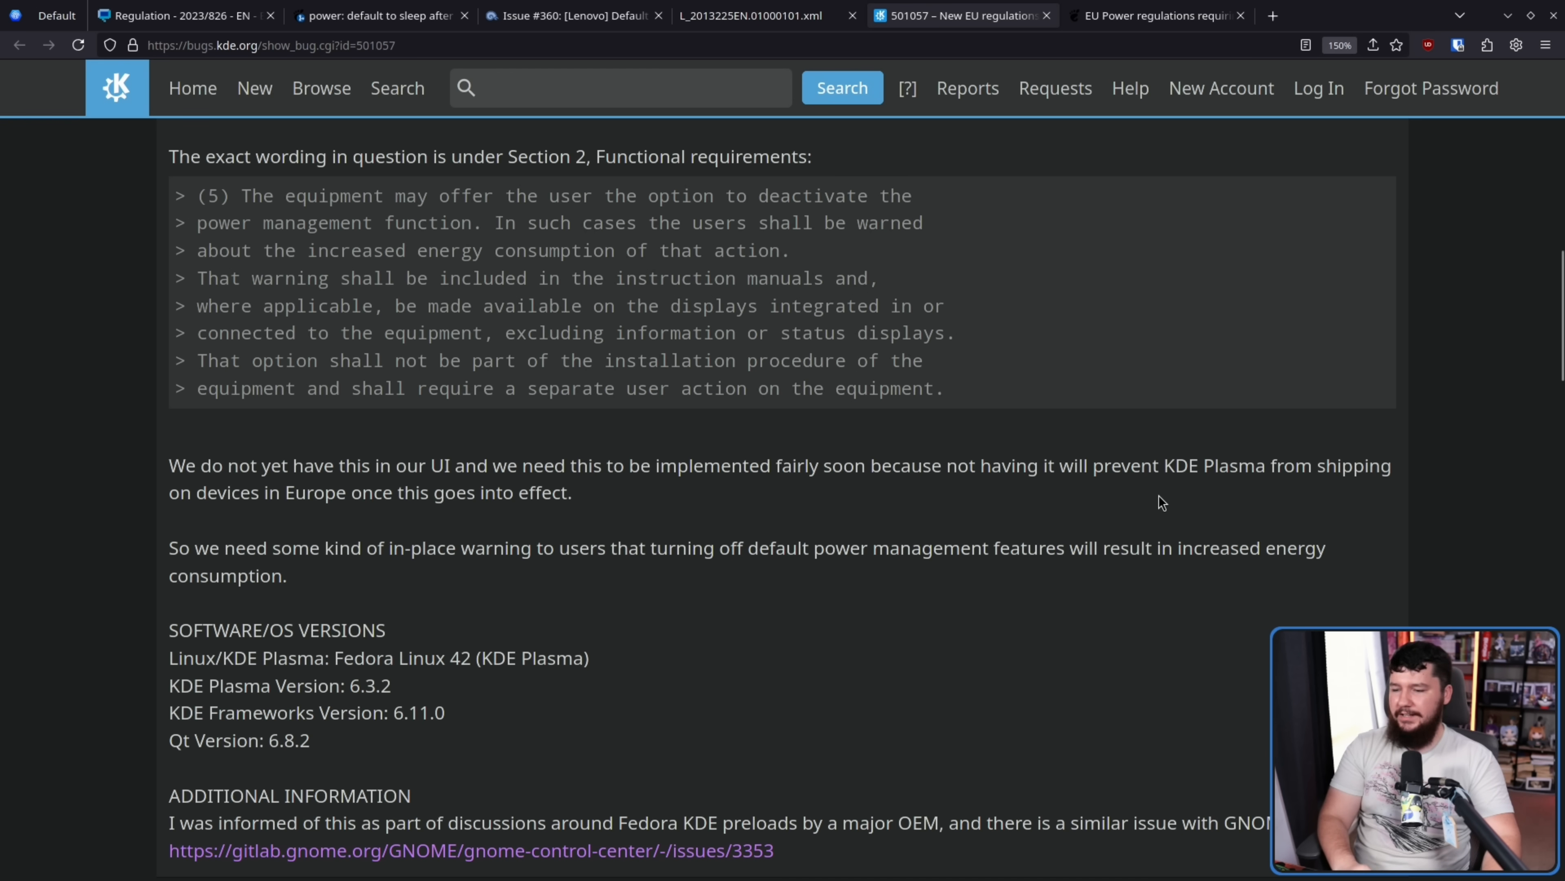
mouse_move(757, 499)
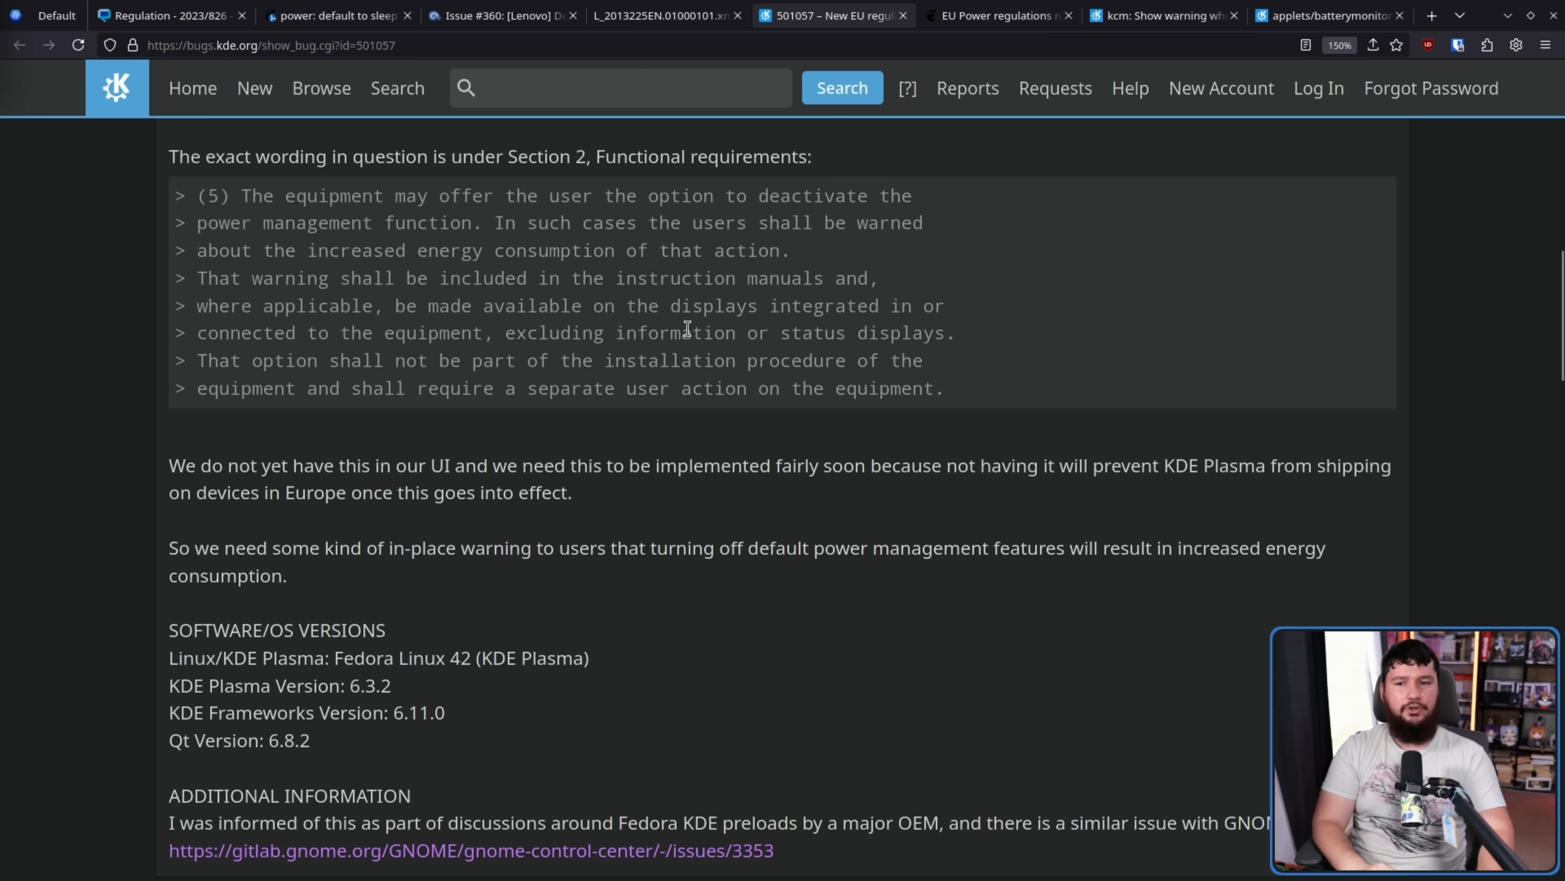
click(1161, 15)
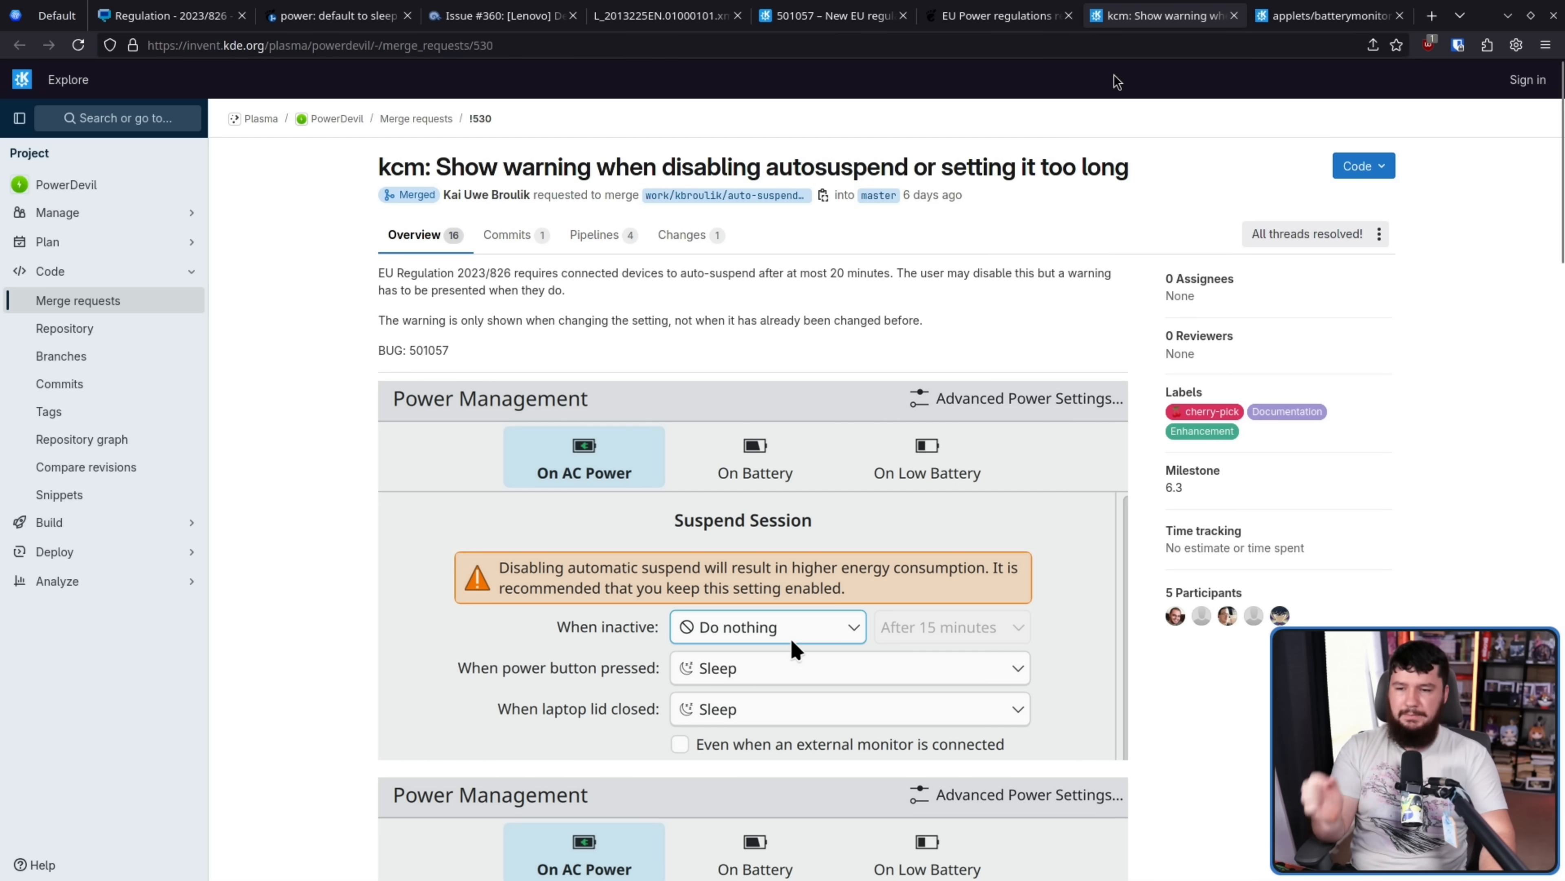
click(1328, 15)
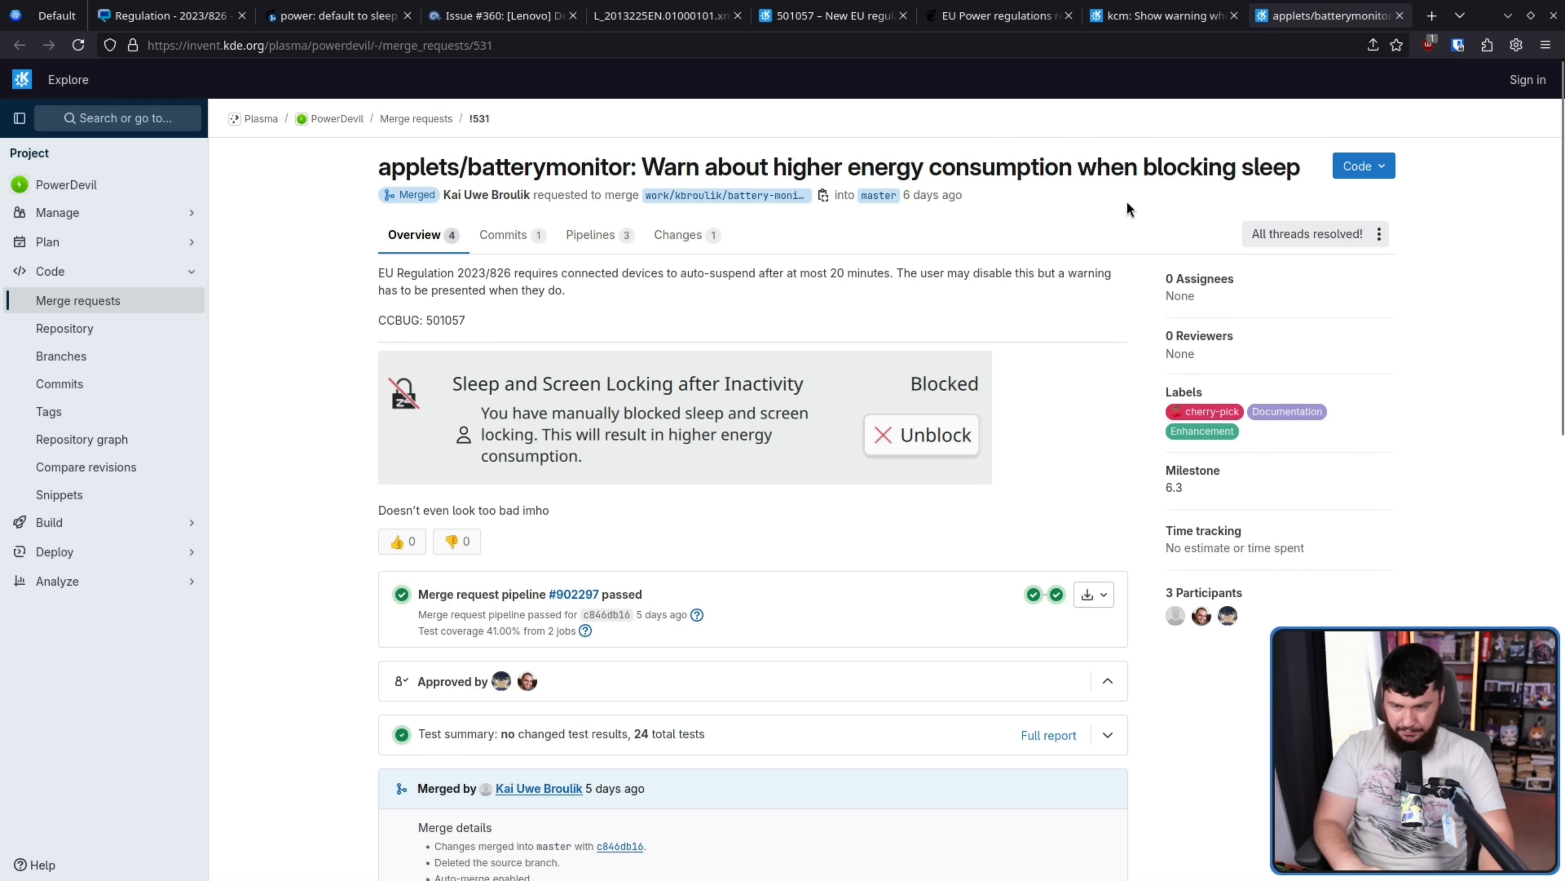
click(1158, 15)
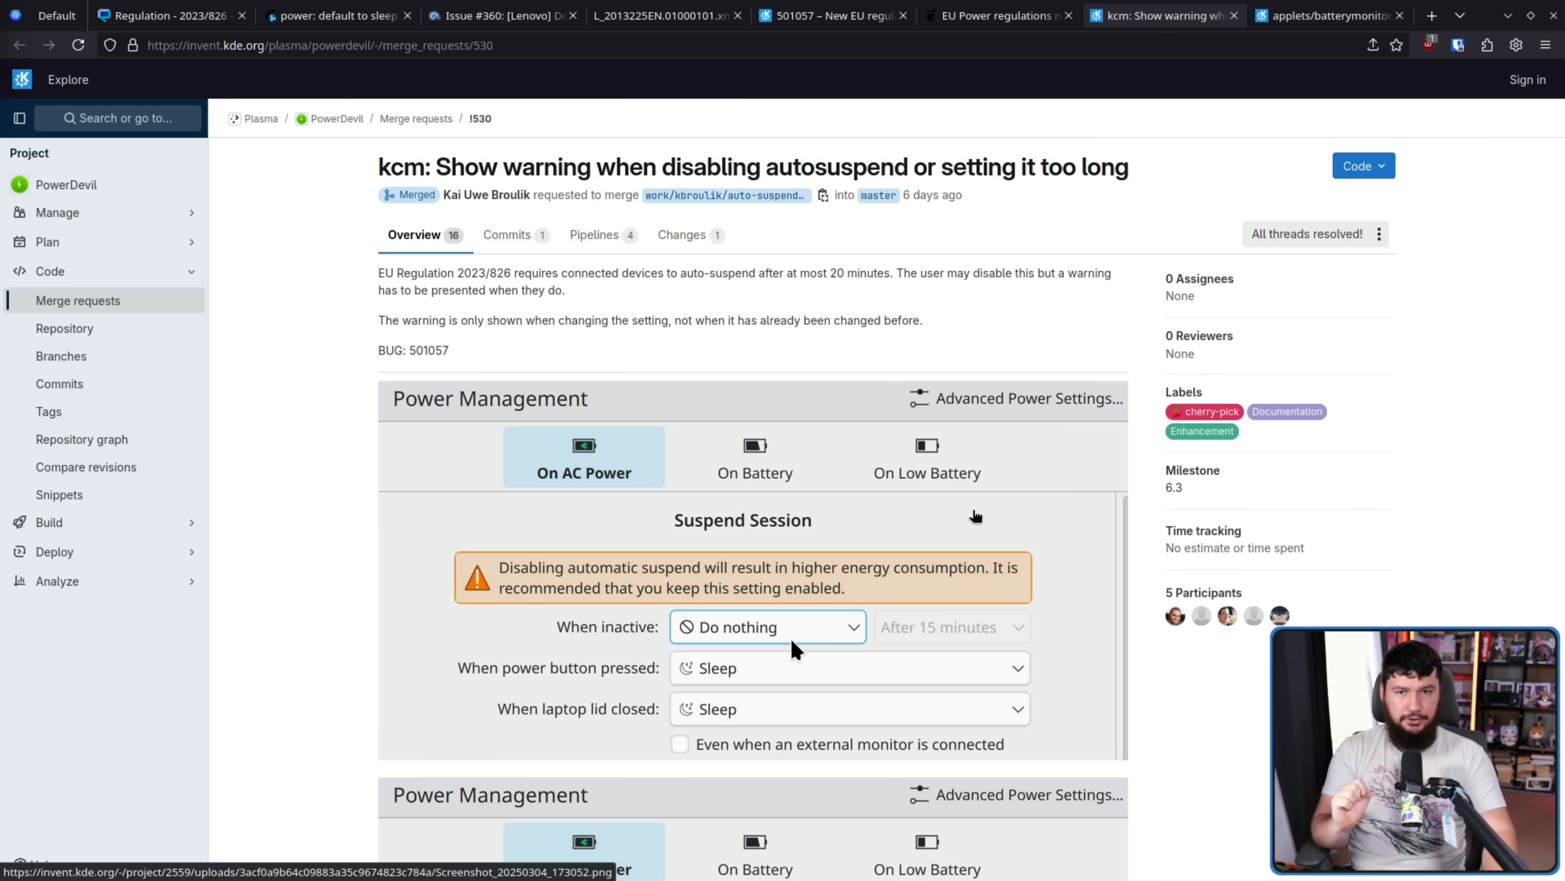
mouse_move(981, 502)
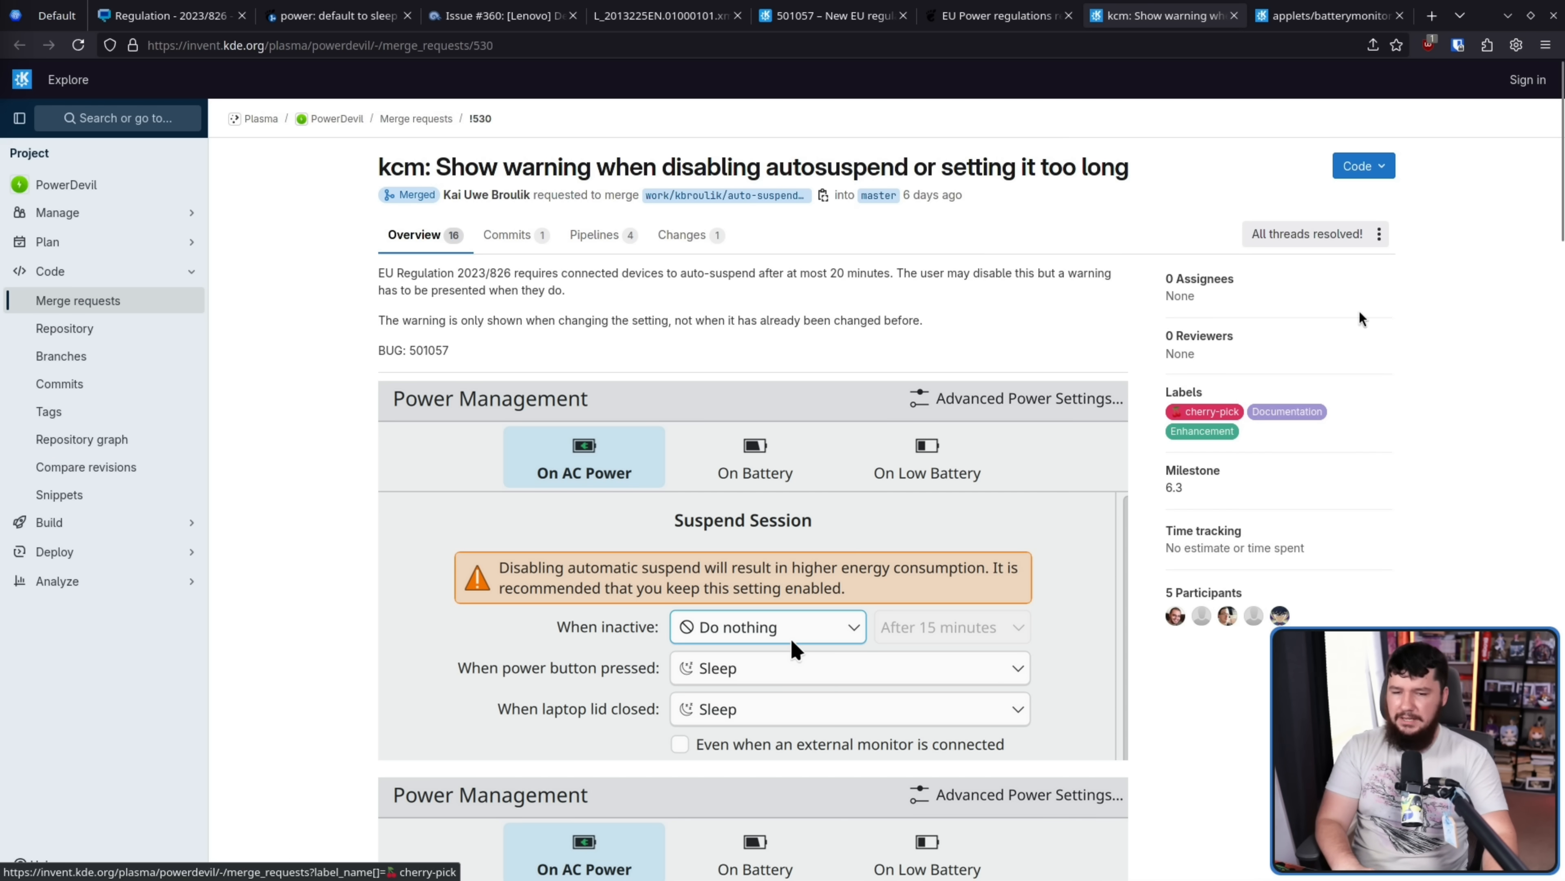
scroll(down, 3)
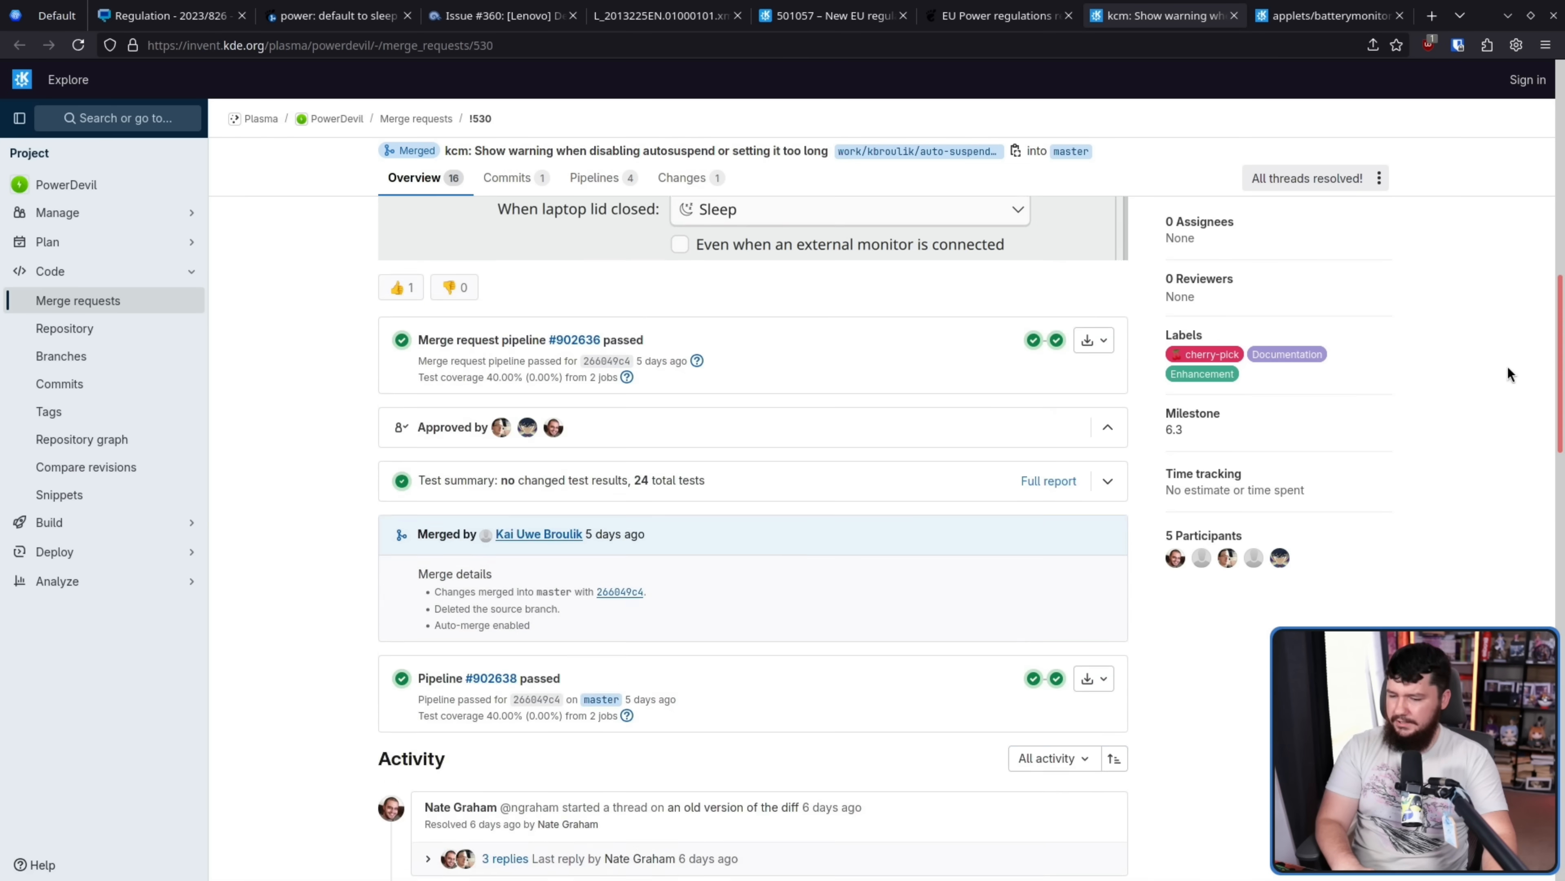
- Read !530's review discussion on shortening the warning text, then view battery monitor merge request !531
scroll(down, 3)
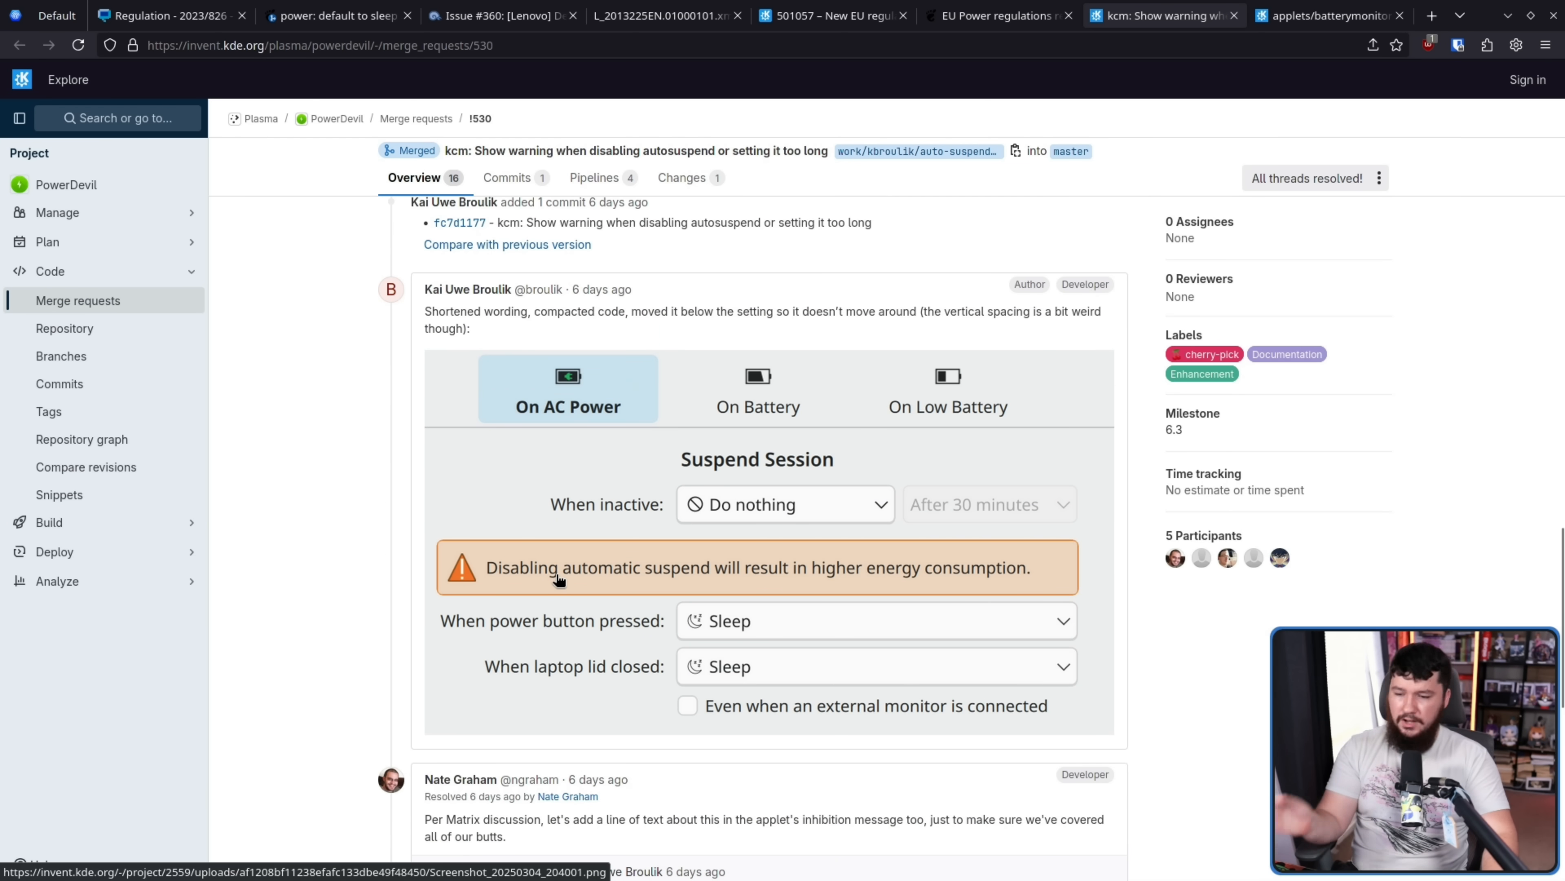
mouse_move(627, 559)
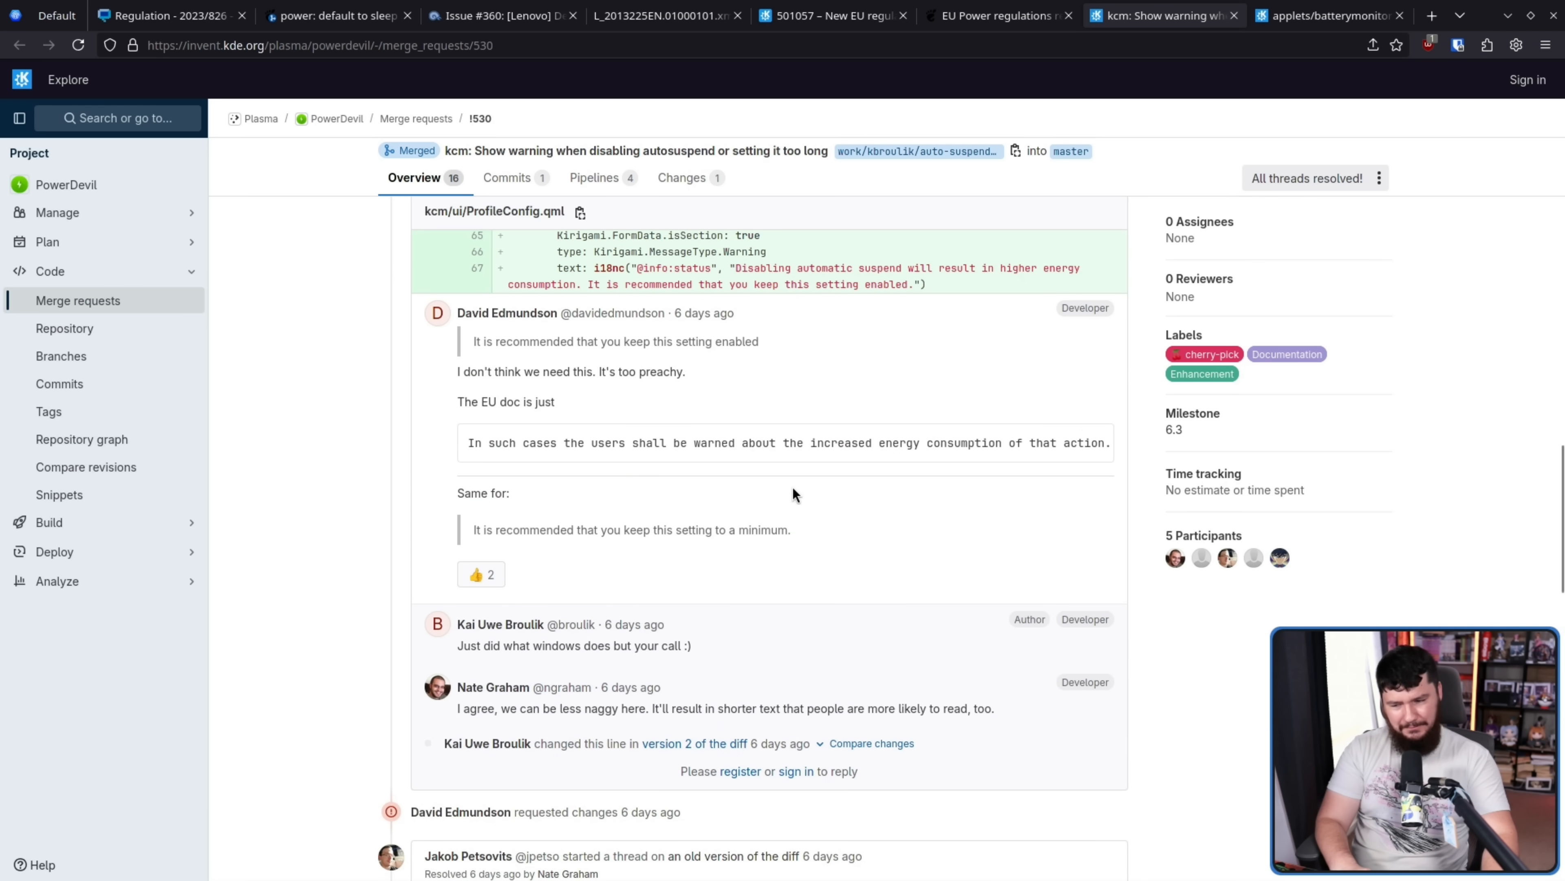
scroll(down, 3)
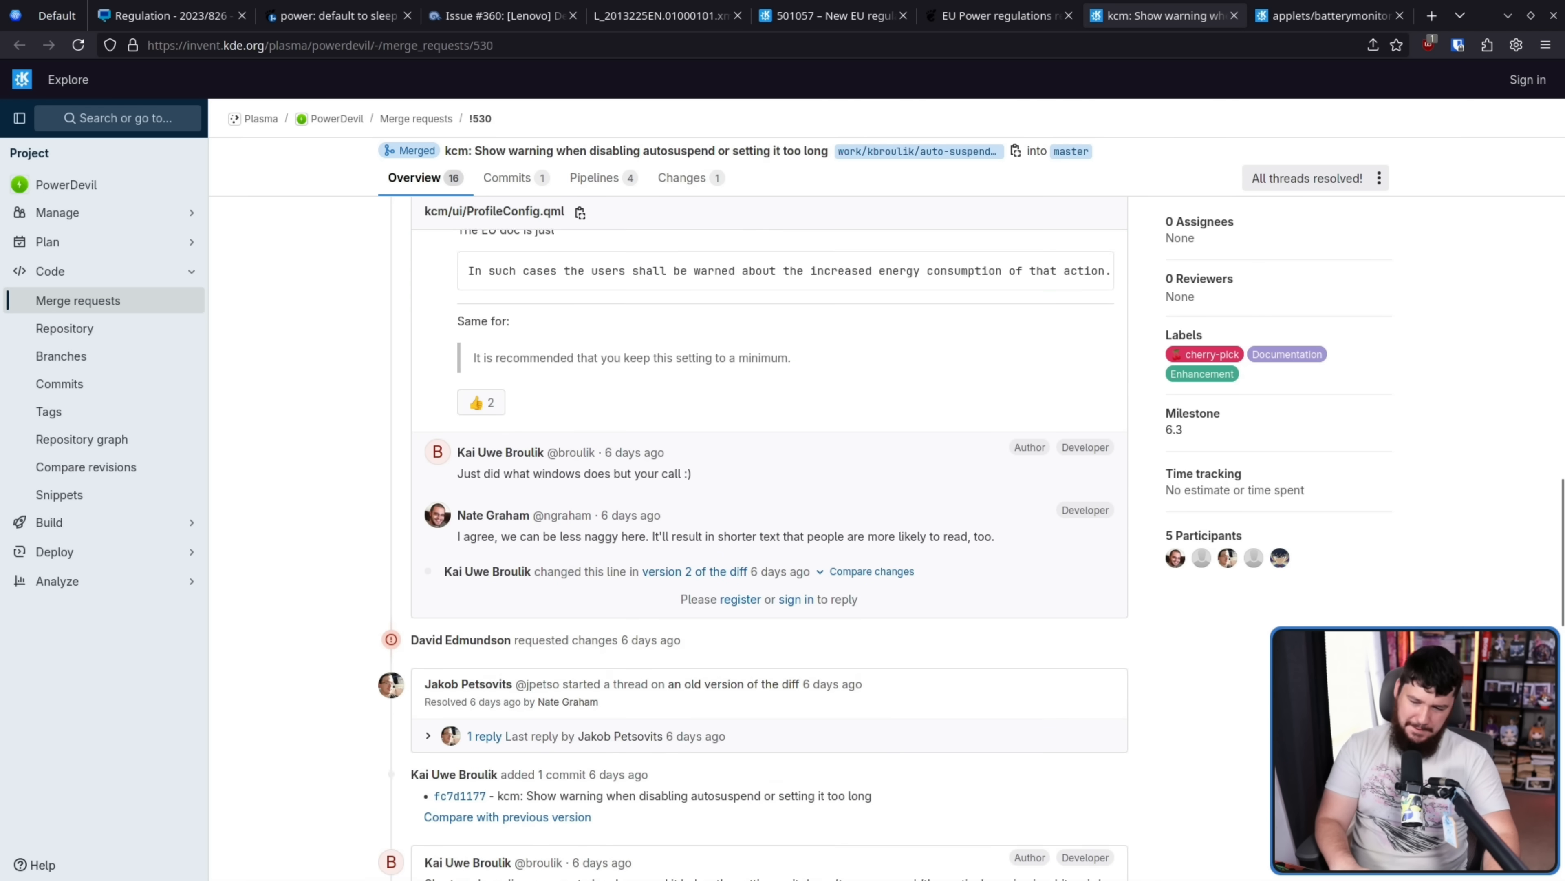
scroll(down, 3)
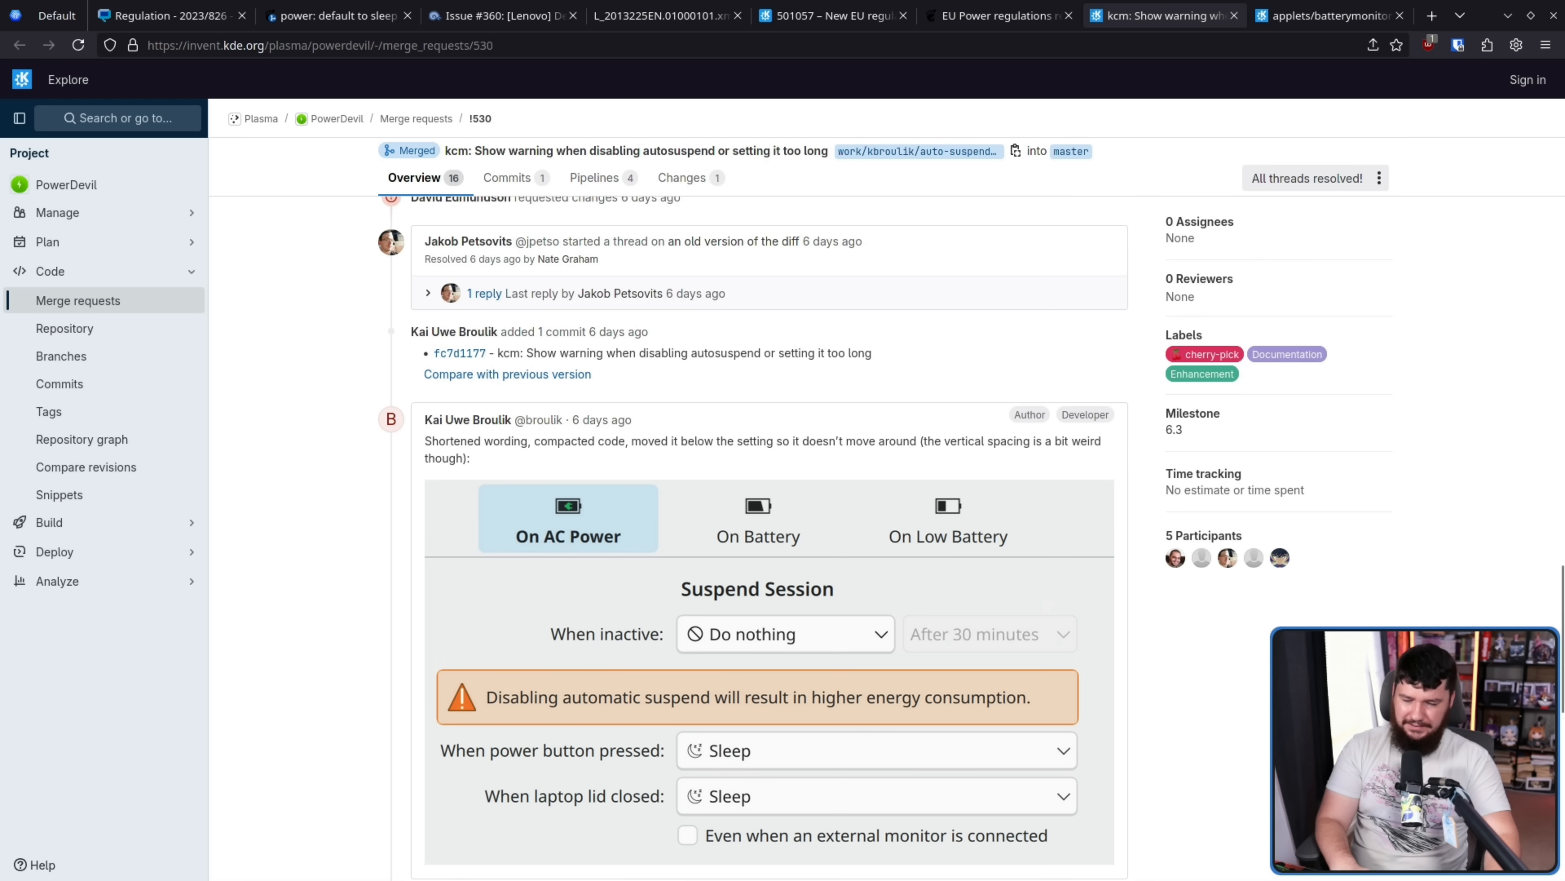
scroll(down, 3)
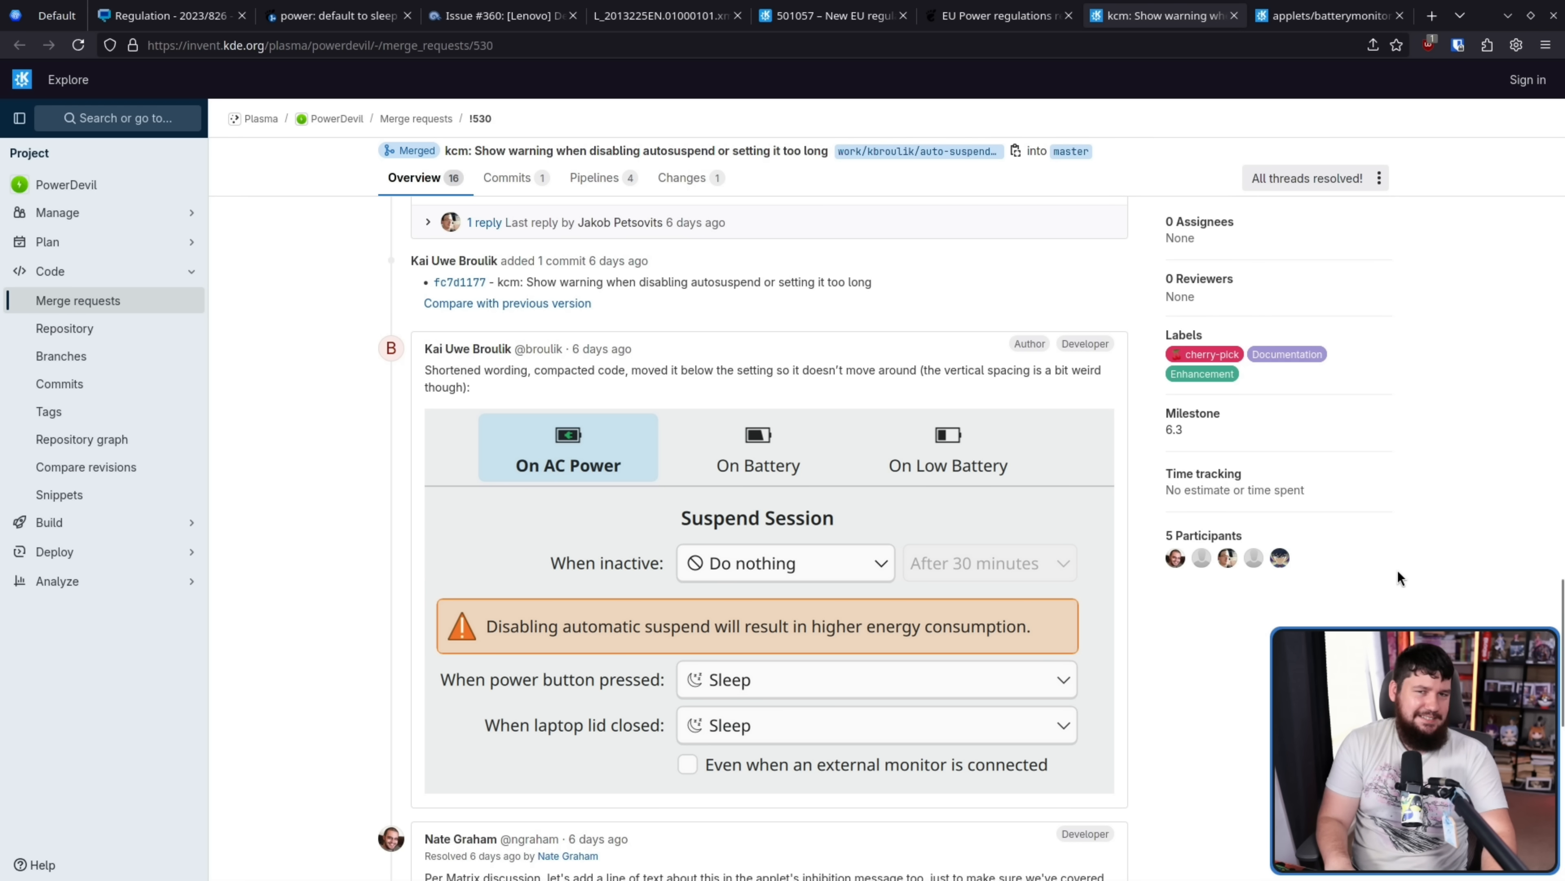
click(1328, 15)
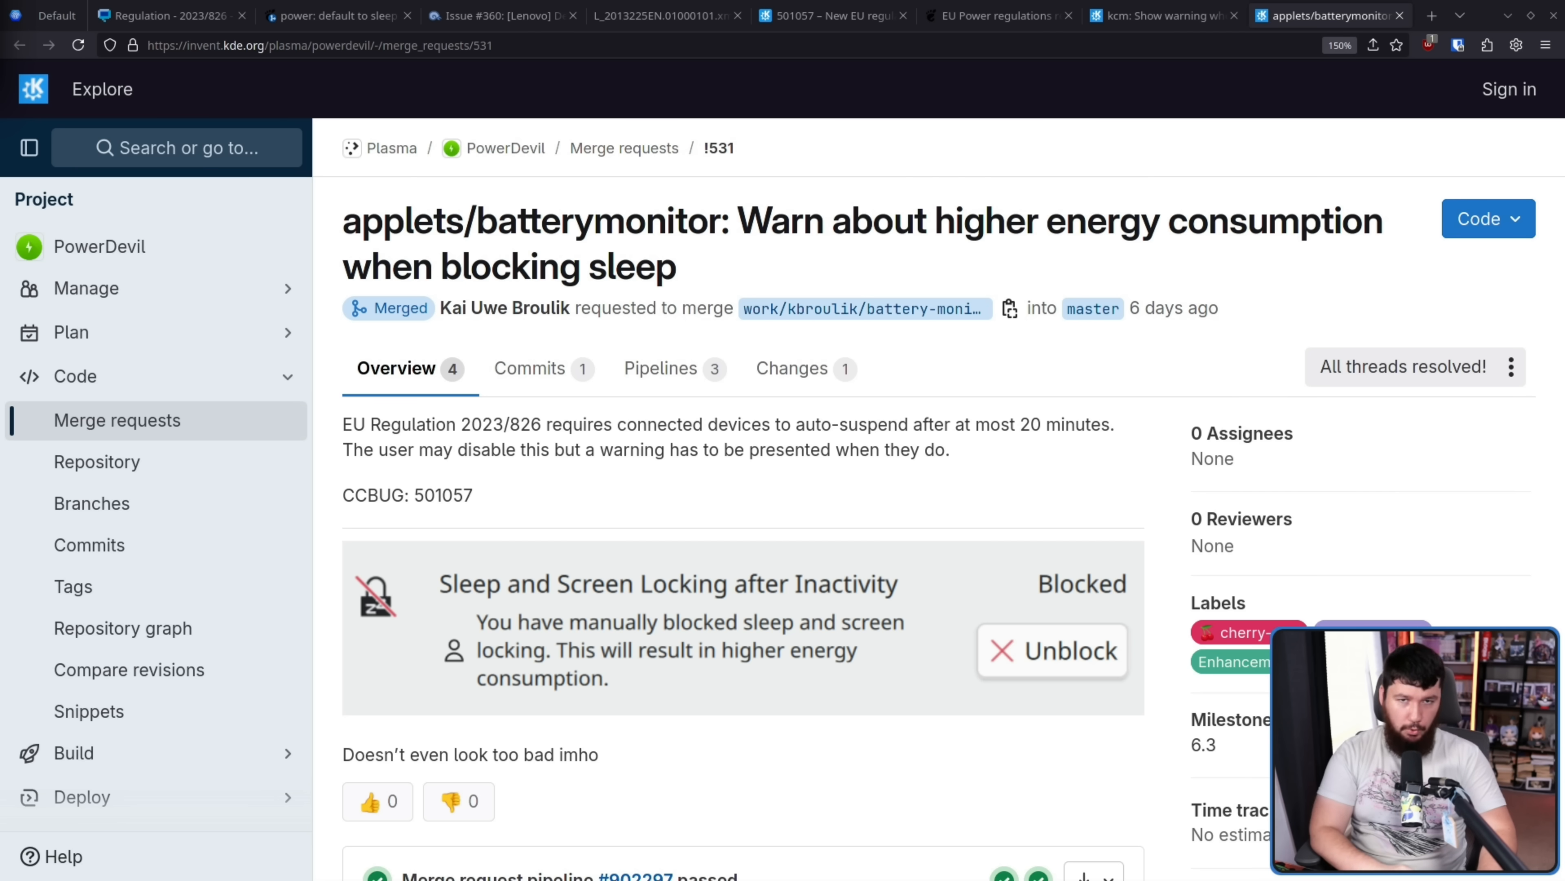
- Skim the EU ecodesign regulation 2023/826 text, then switch to GNOME issue #3353 on EU power regulations
click(998, 14)
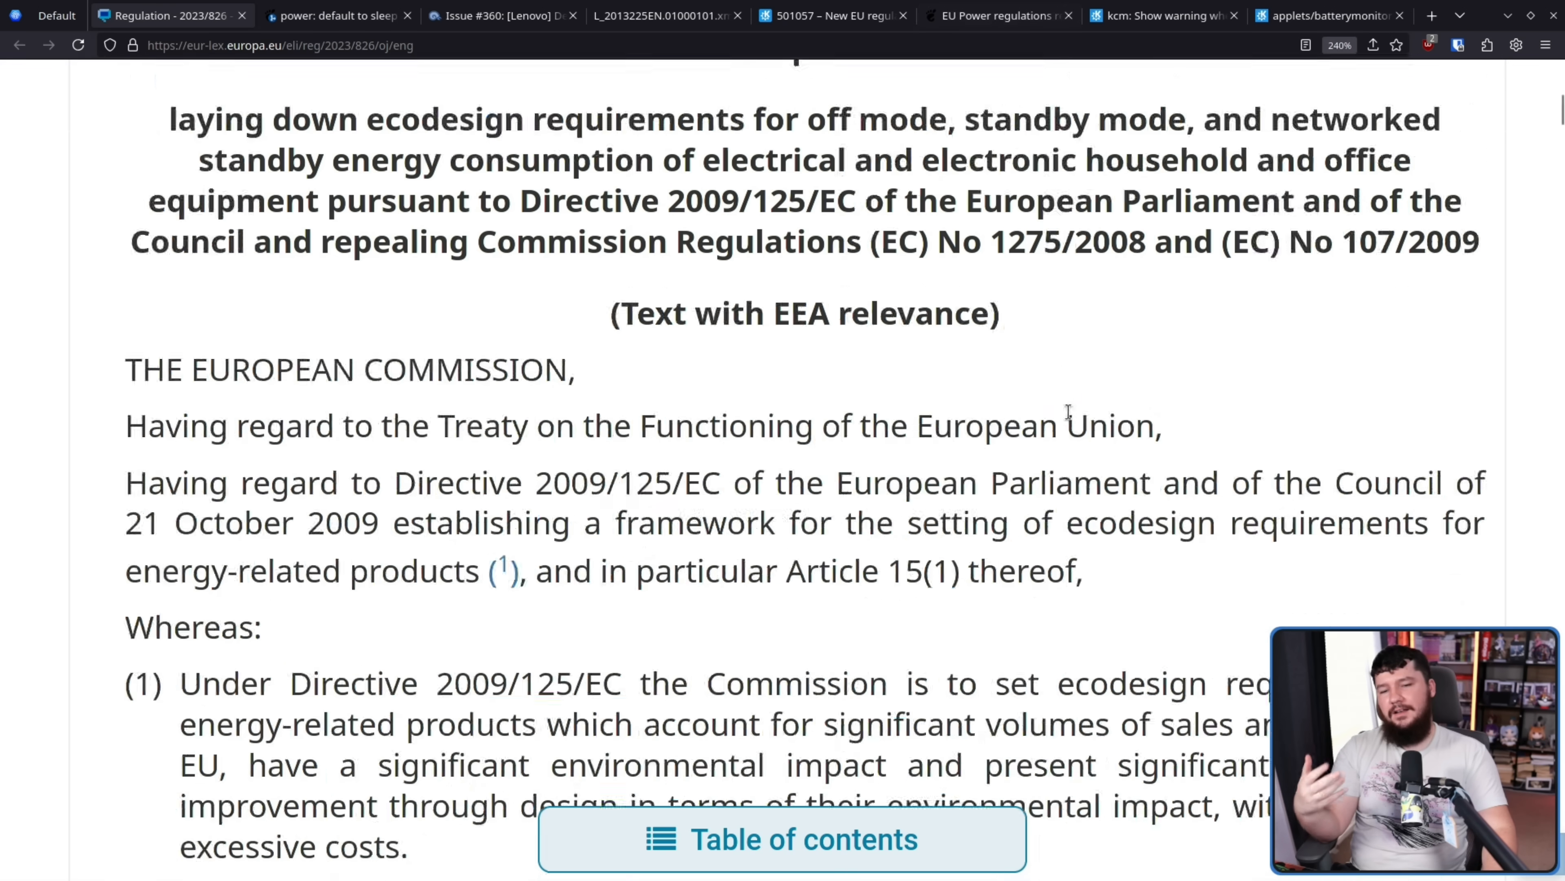
scroll(down, 3)
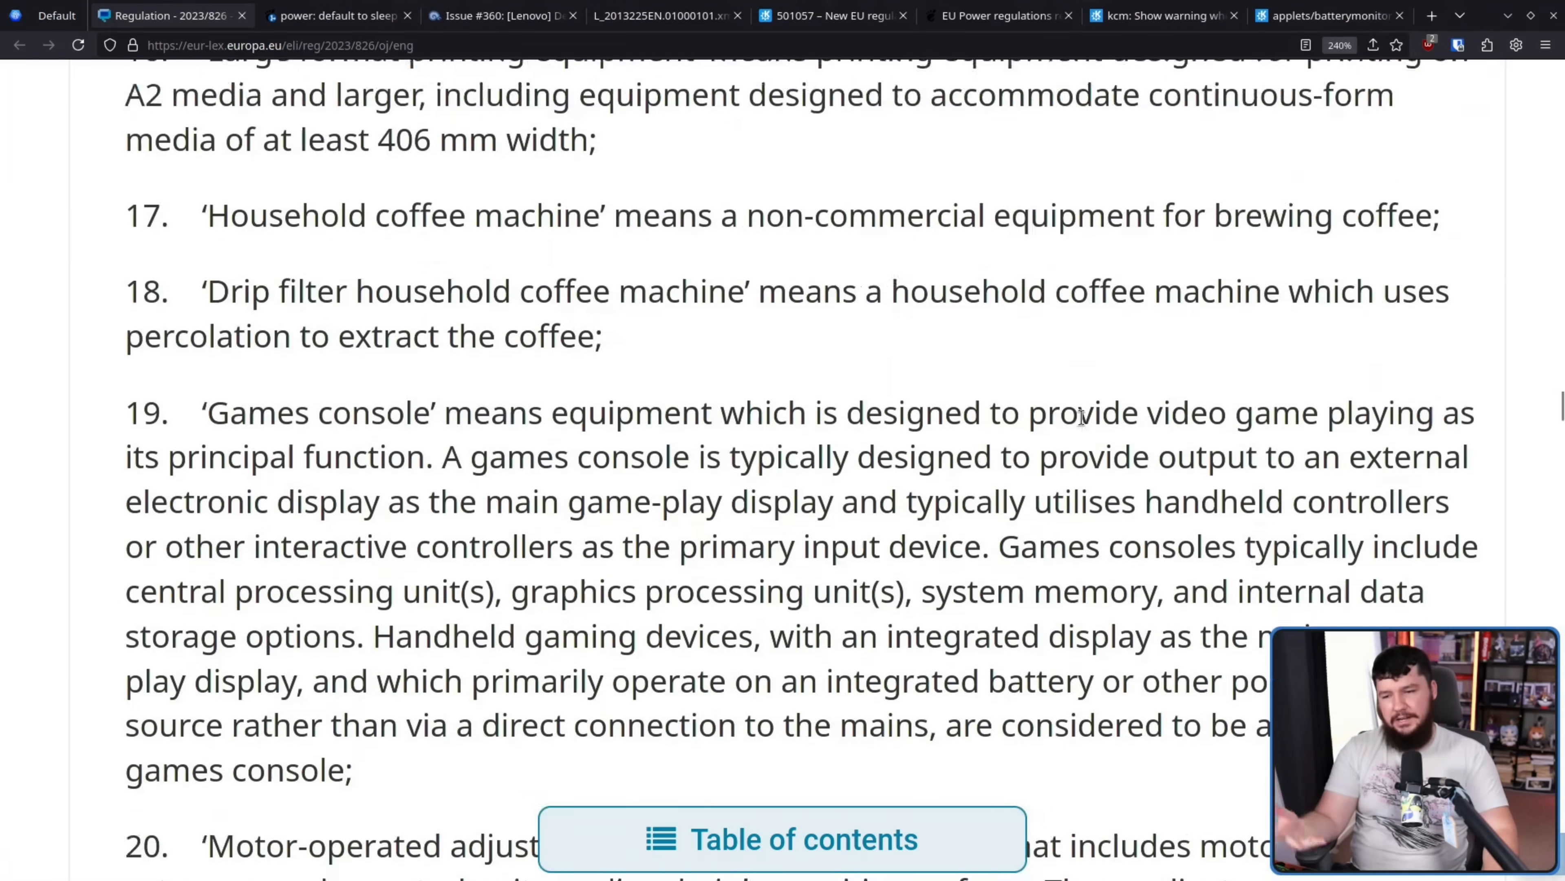
click(998, 15)
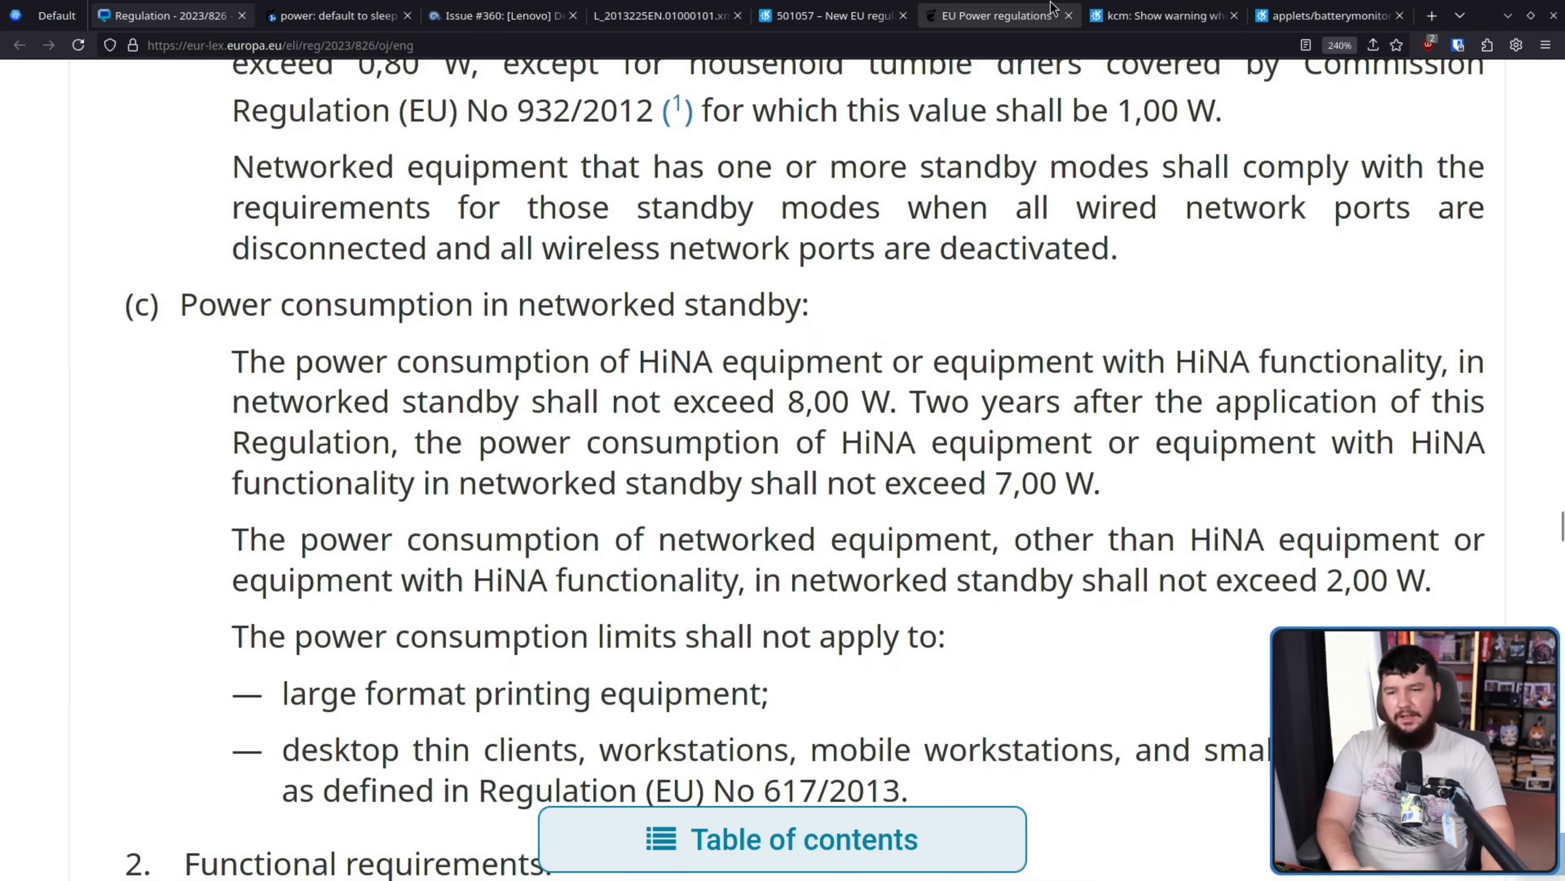
click(996, 15)
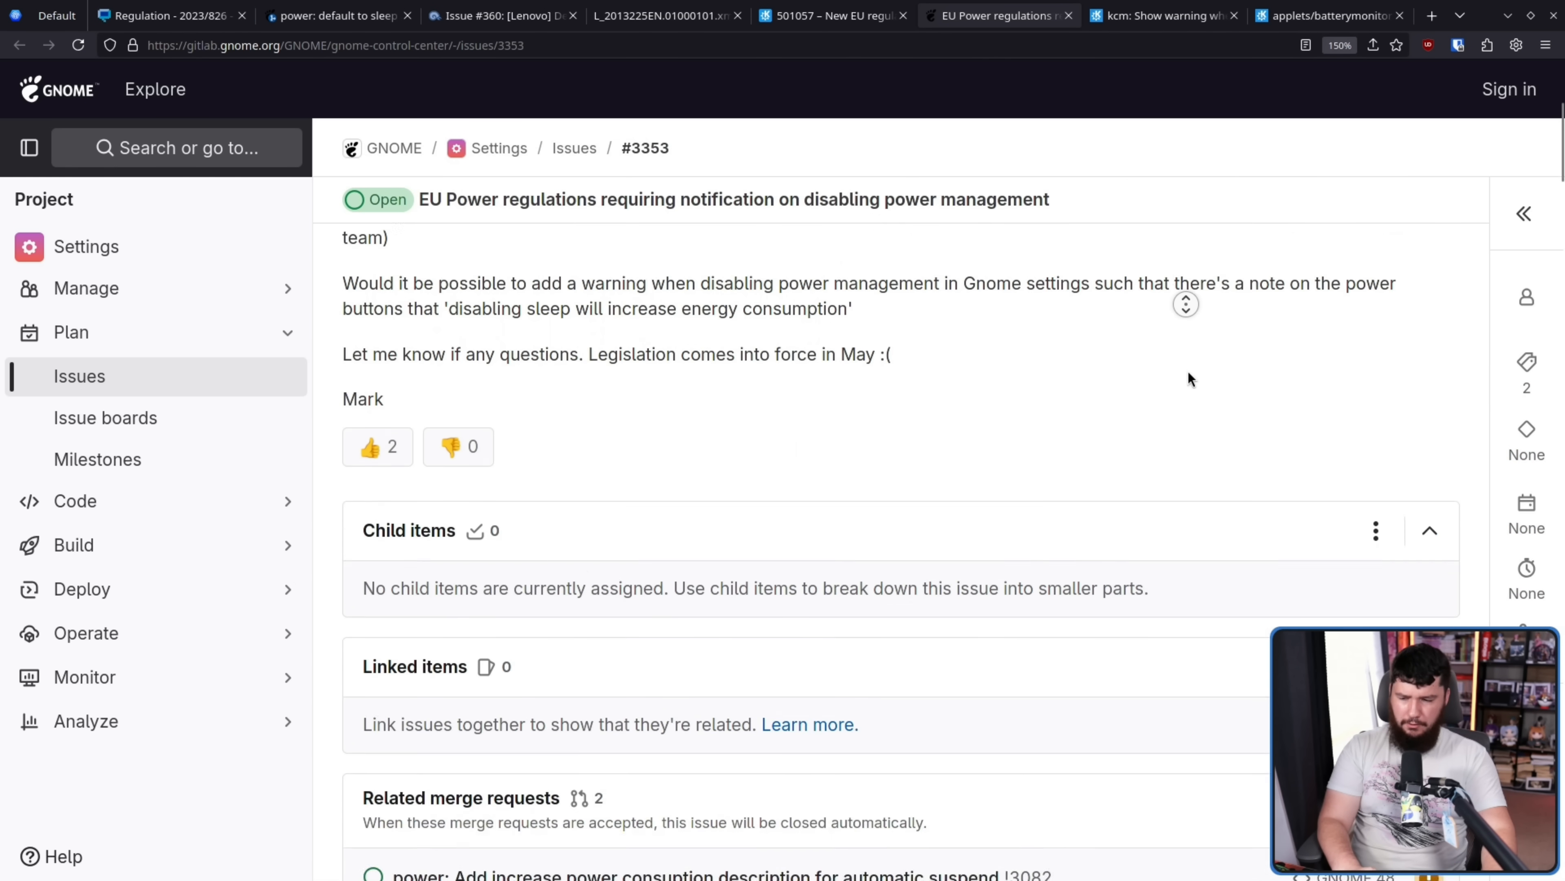
- Read issue #3353 down through Mark Pearson's comment on regulations 2013/617 and 2023/826 and Allan Day's label wording
scroll(down, 3)
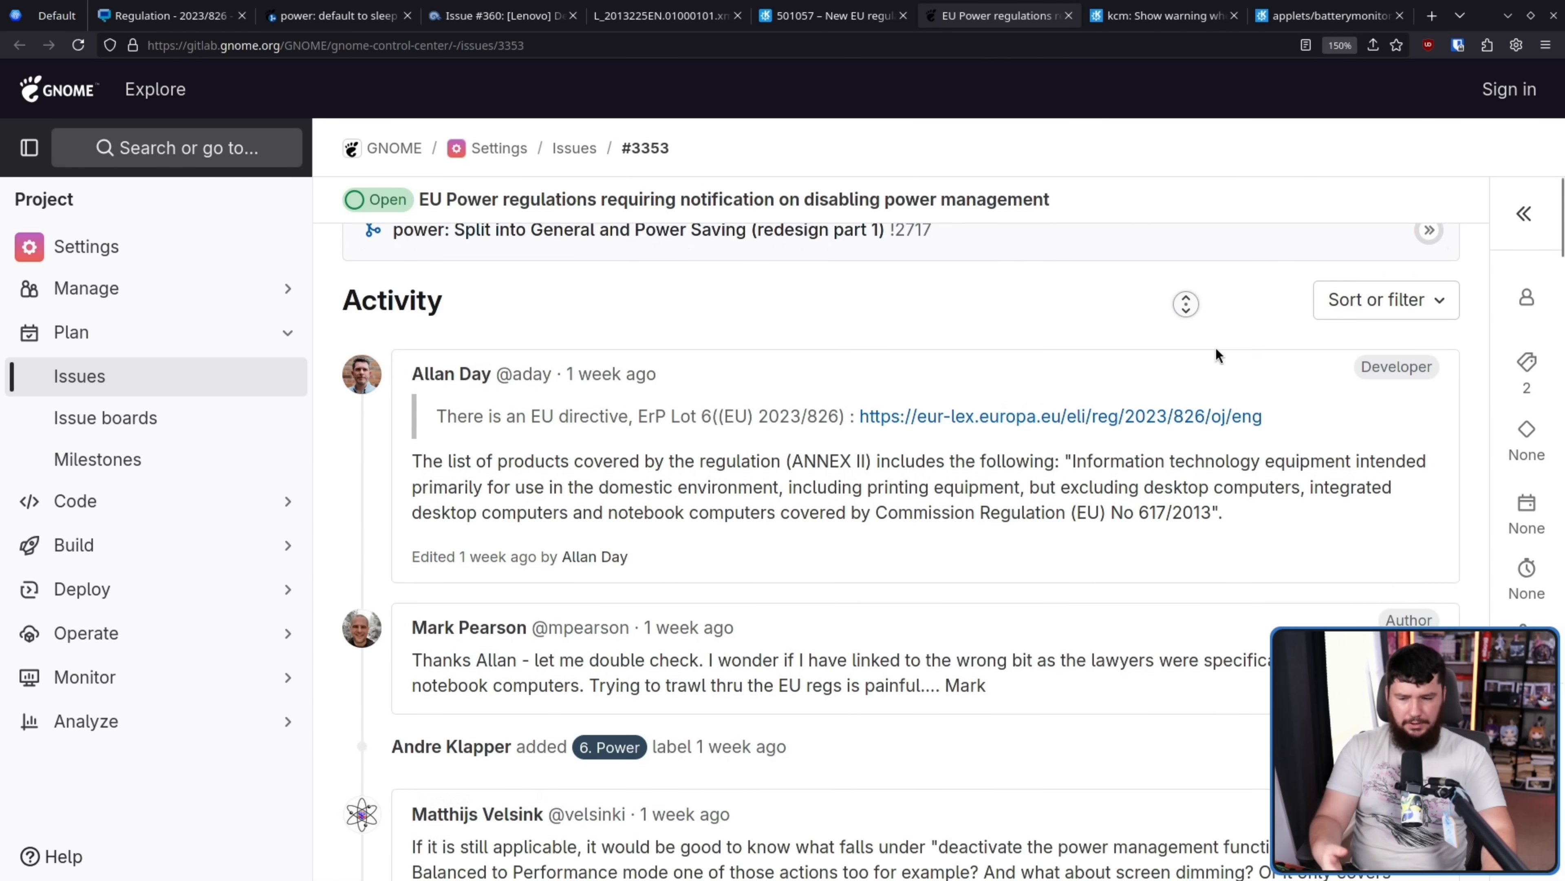
scroll(down, 3)
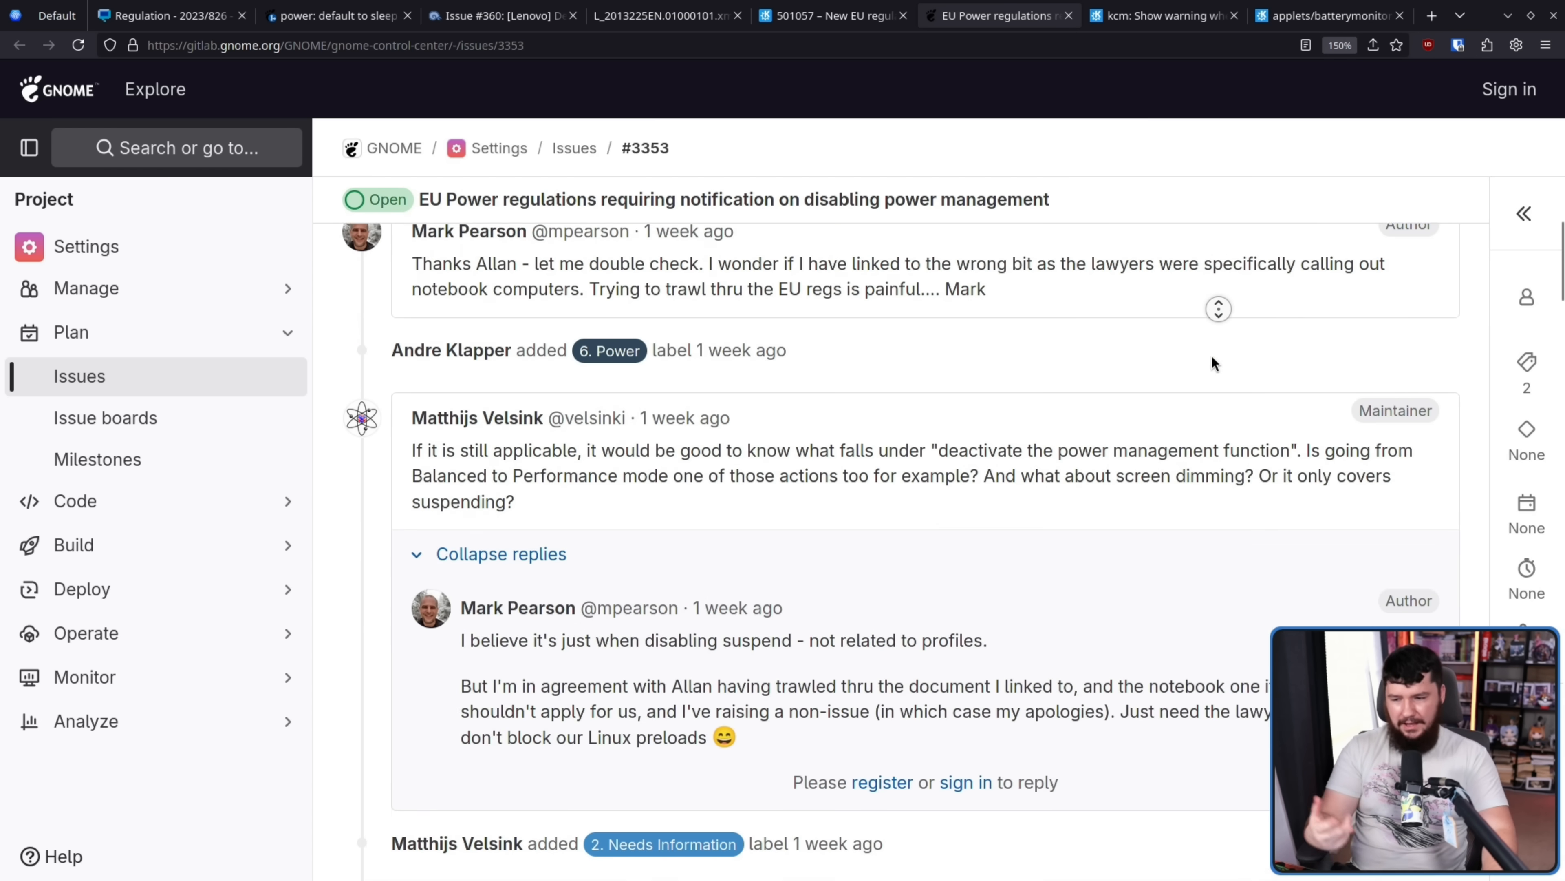
scroll(down, 3)
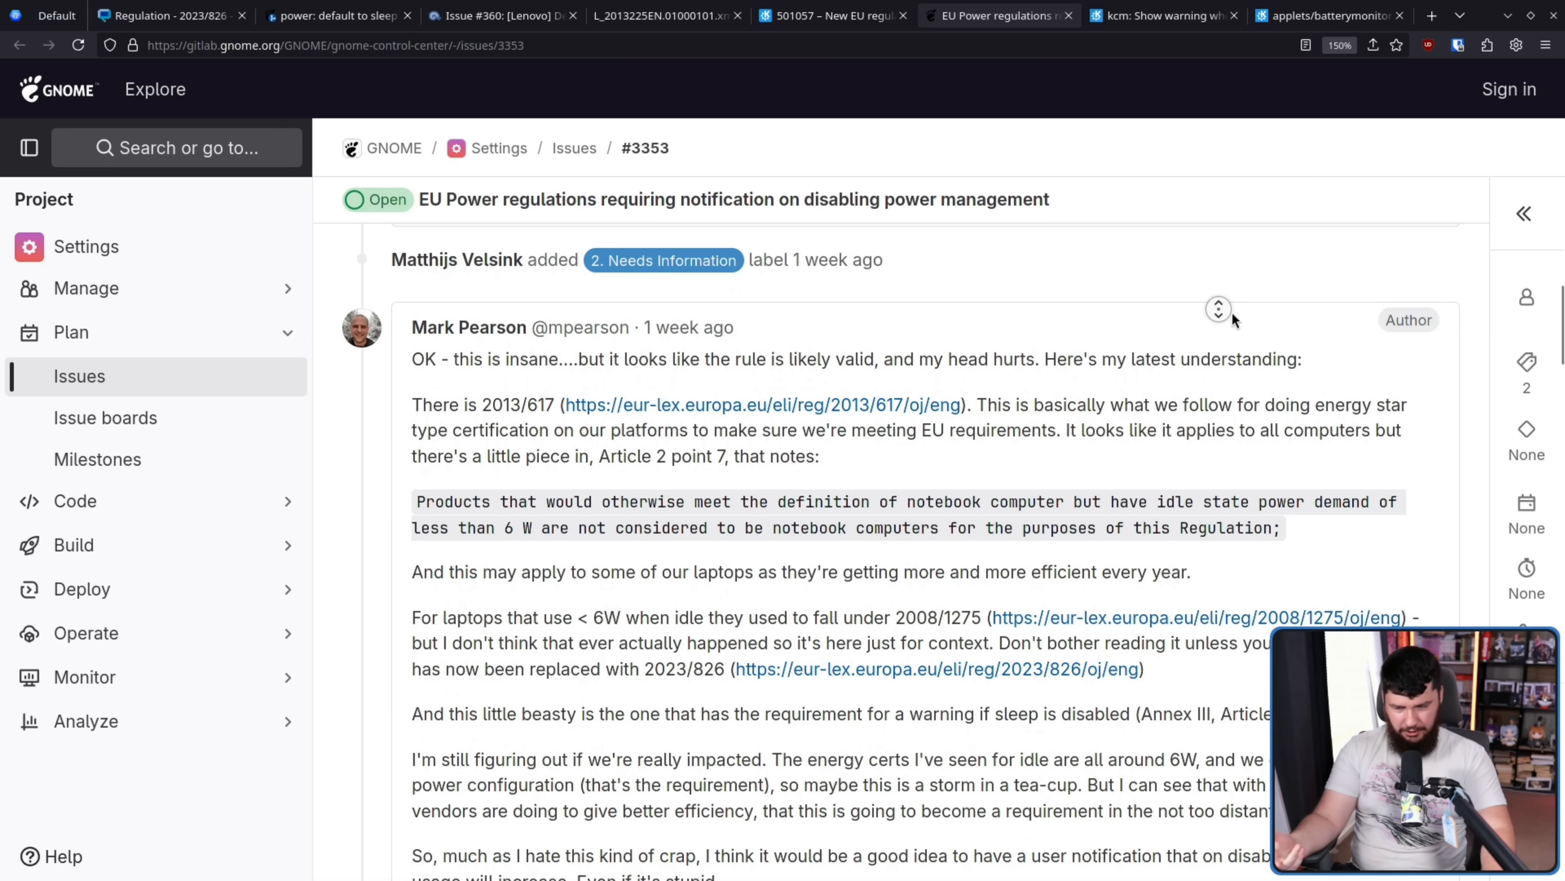
scroll(down, 3)
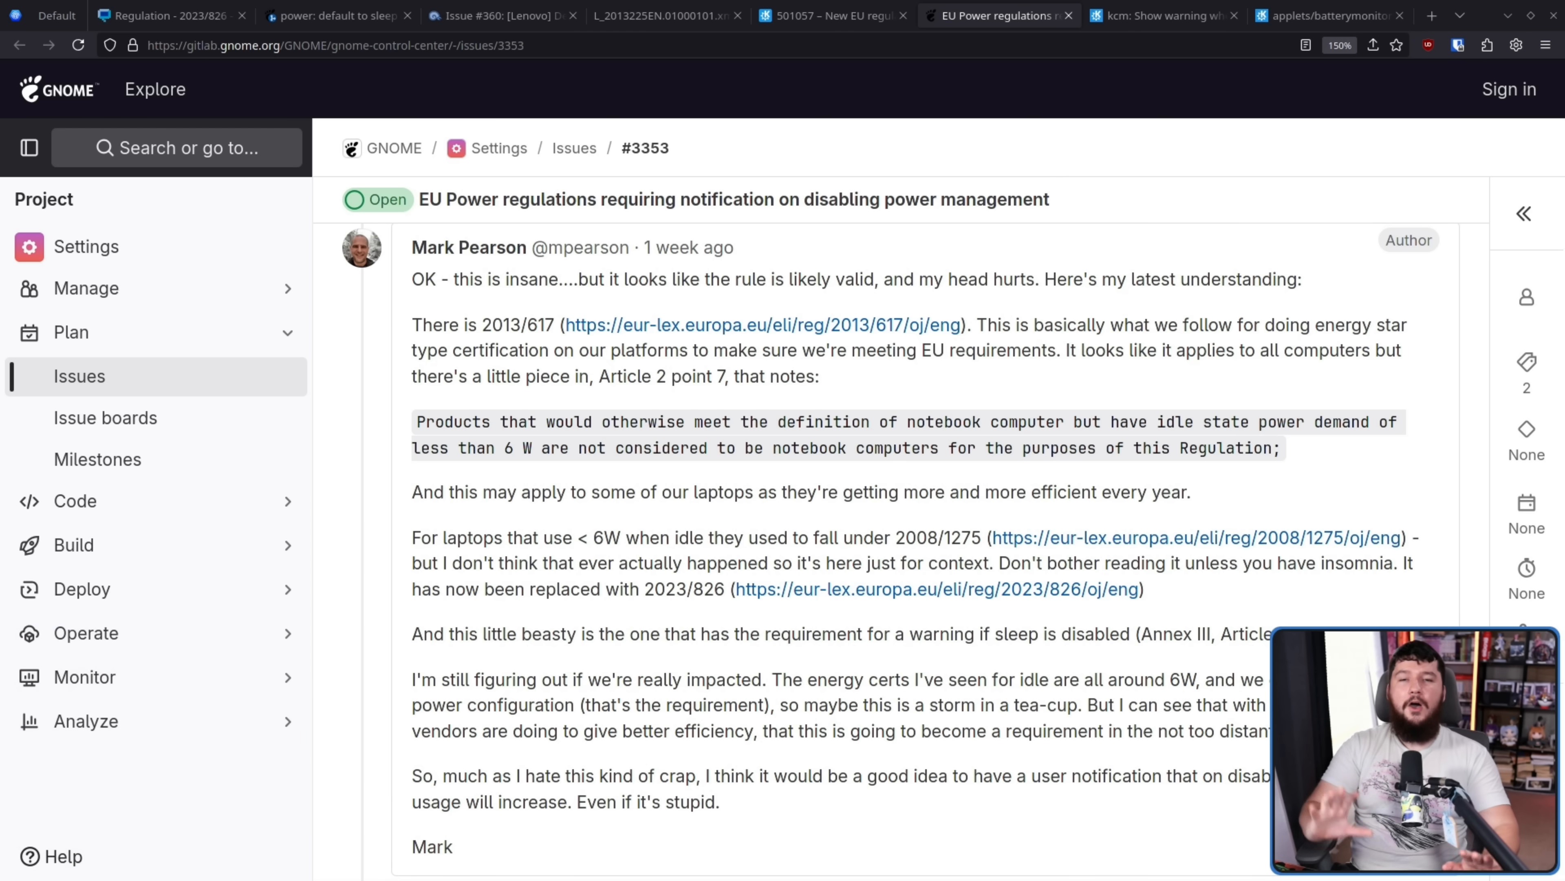
scroll(down, 3)
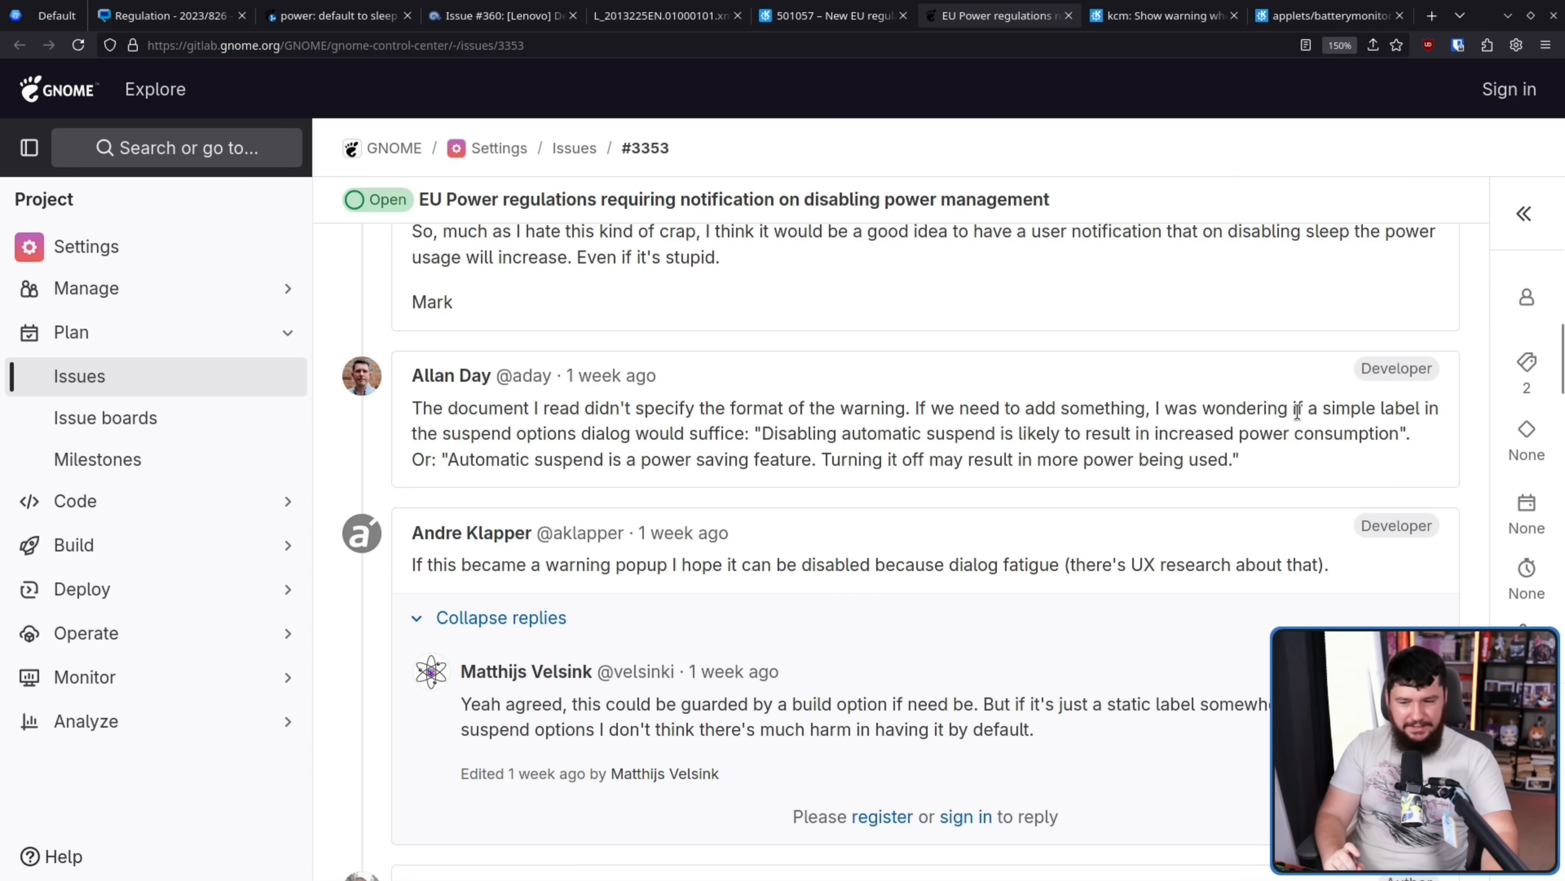
mouse_move(1402, 427)
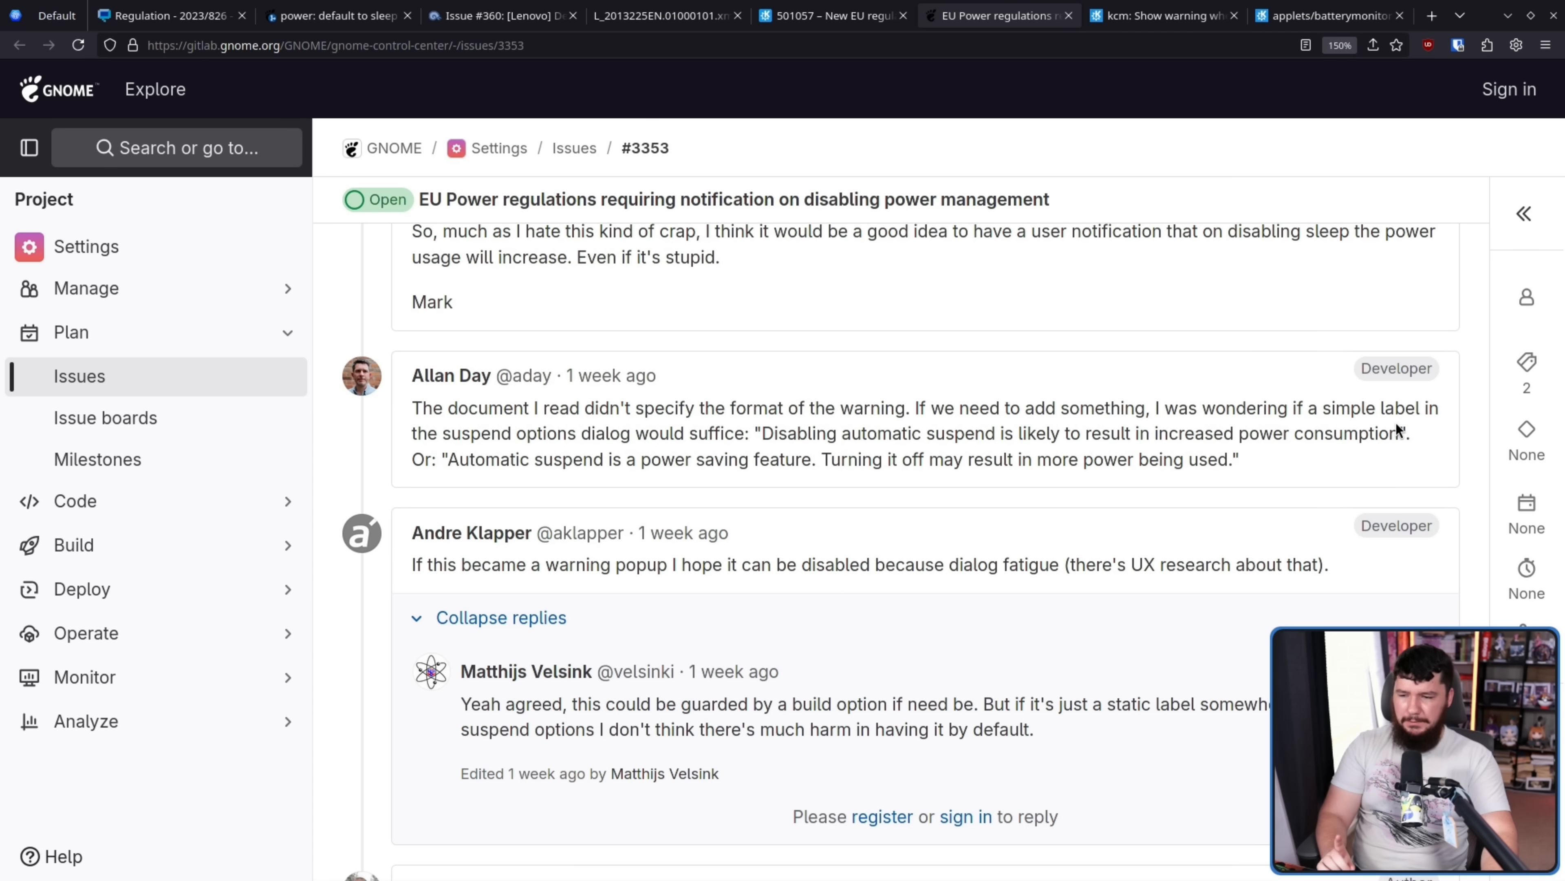
mouse_move(1386, 429)
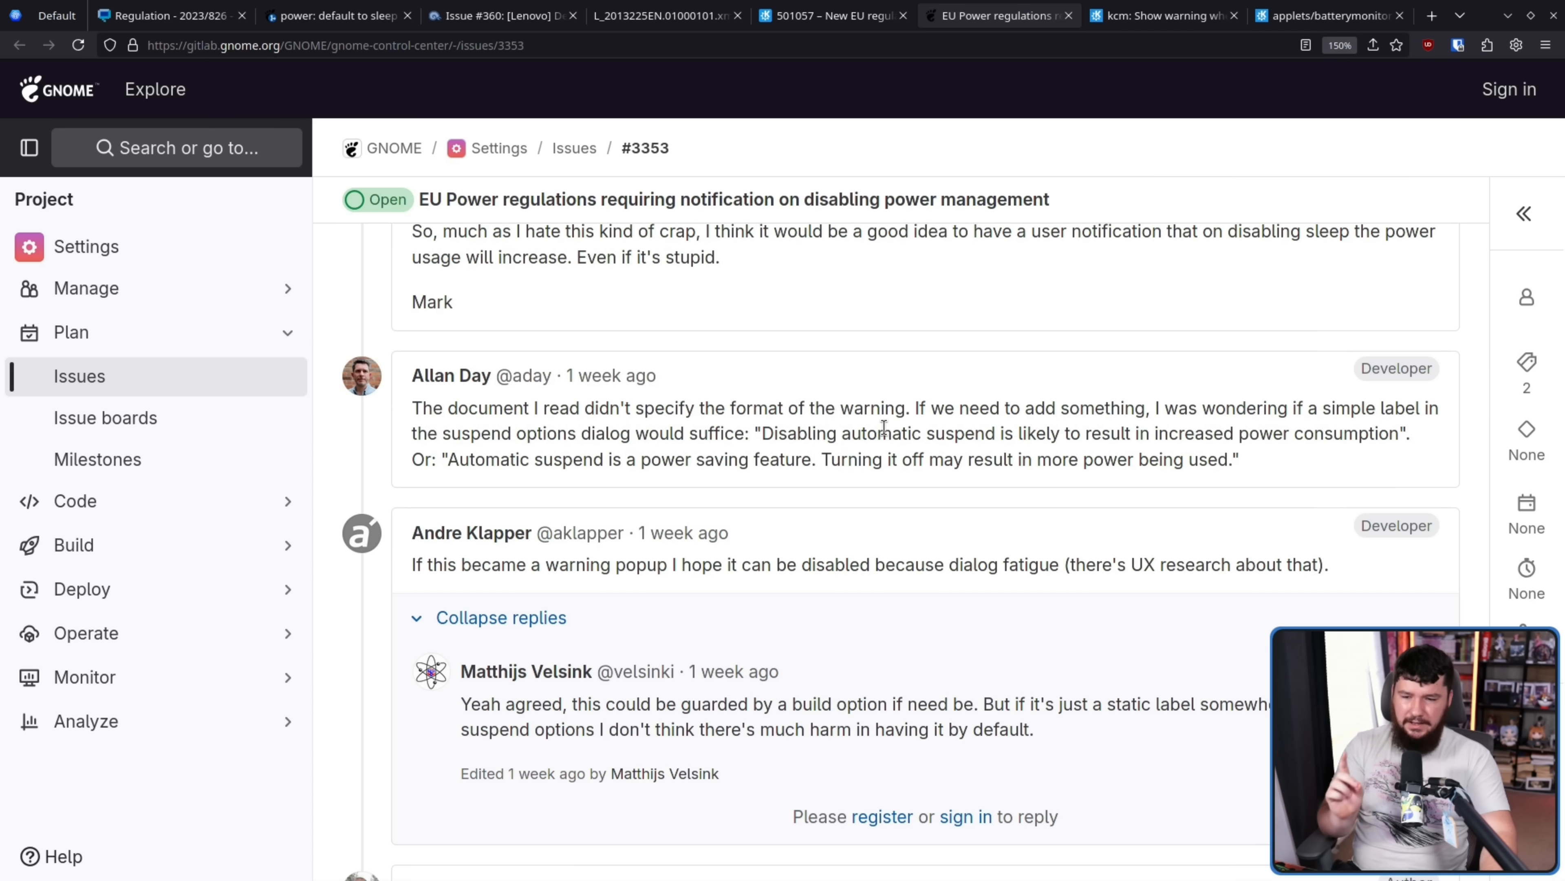
mouse_move(894, 452)
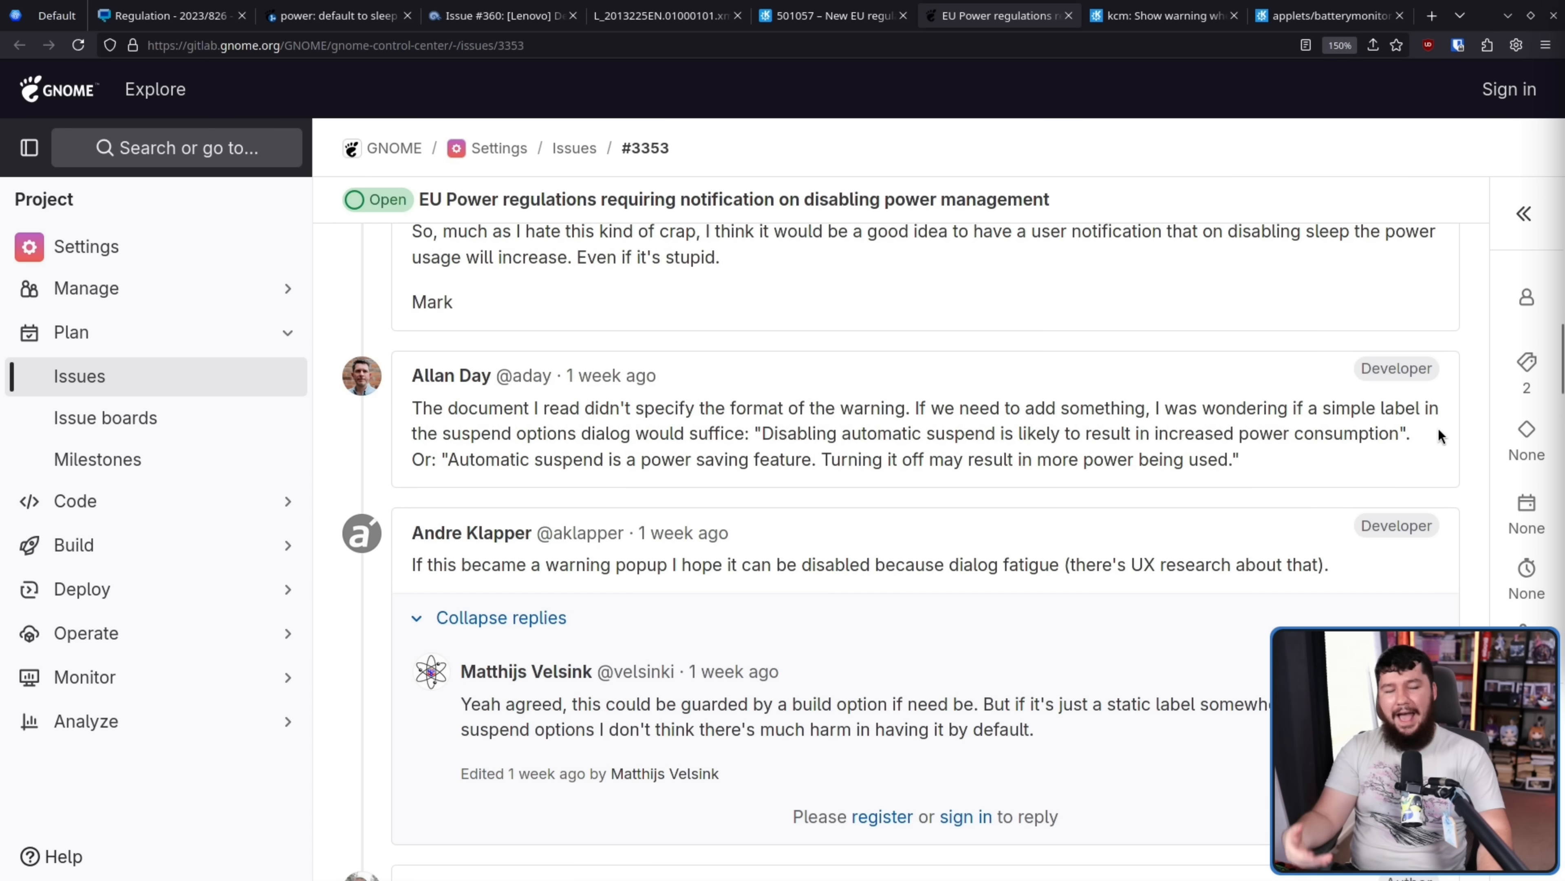
mouse_move(1484, 407)
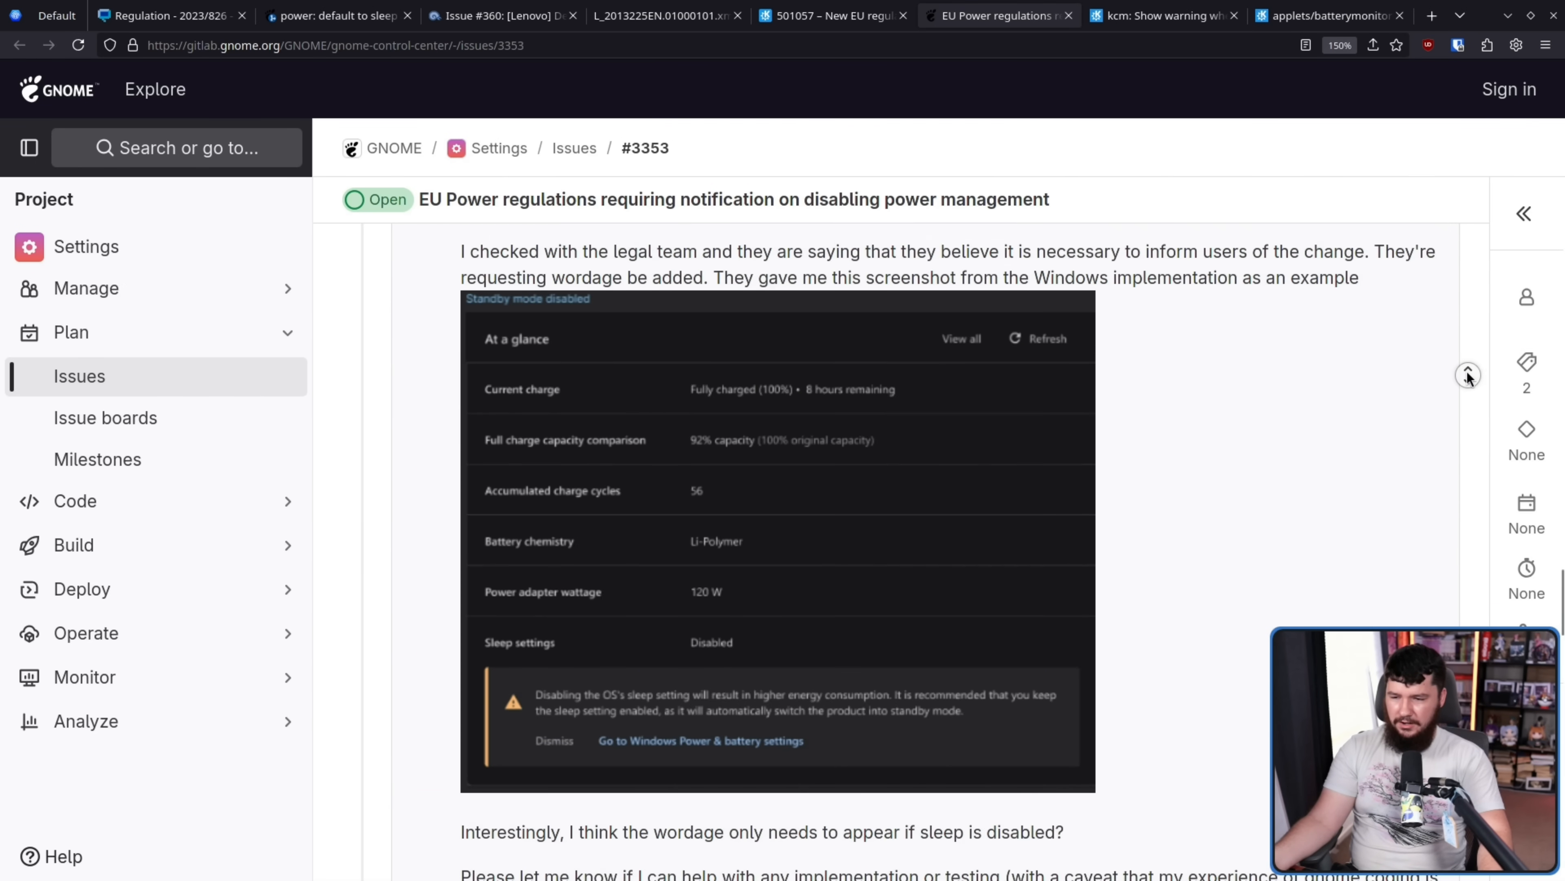
- Read the later comments on a one-line suspend-group description and the string freeze exception
scroll(down, 3)
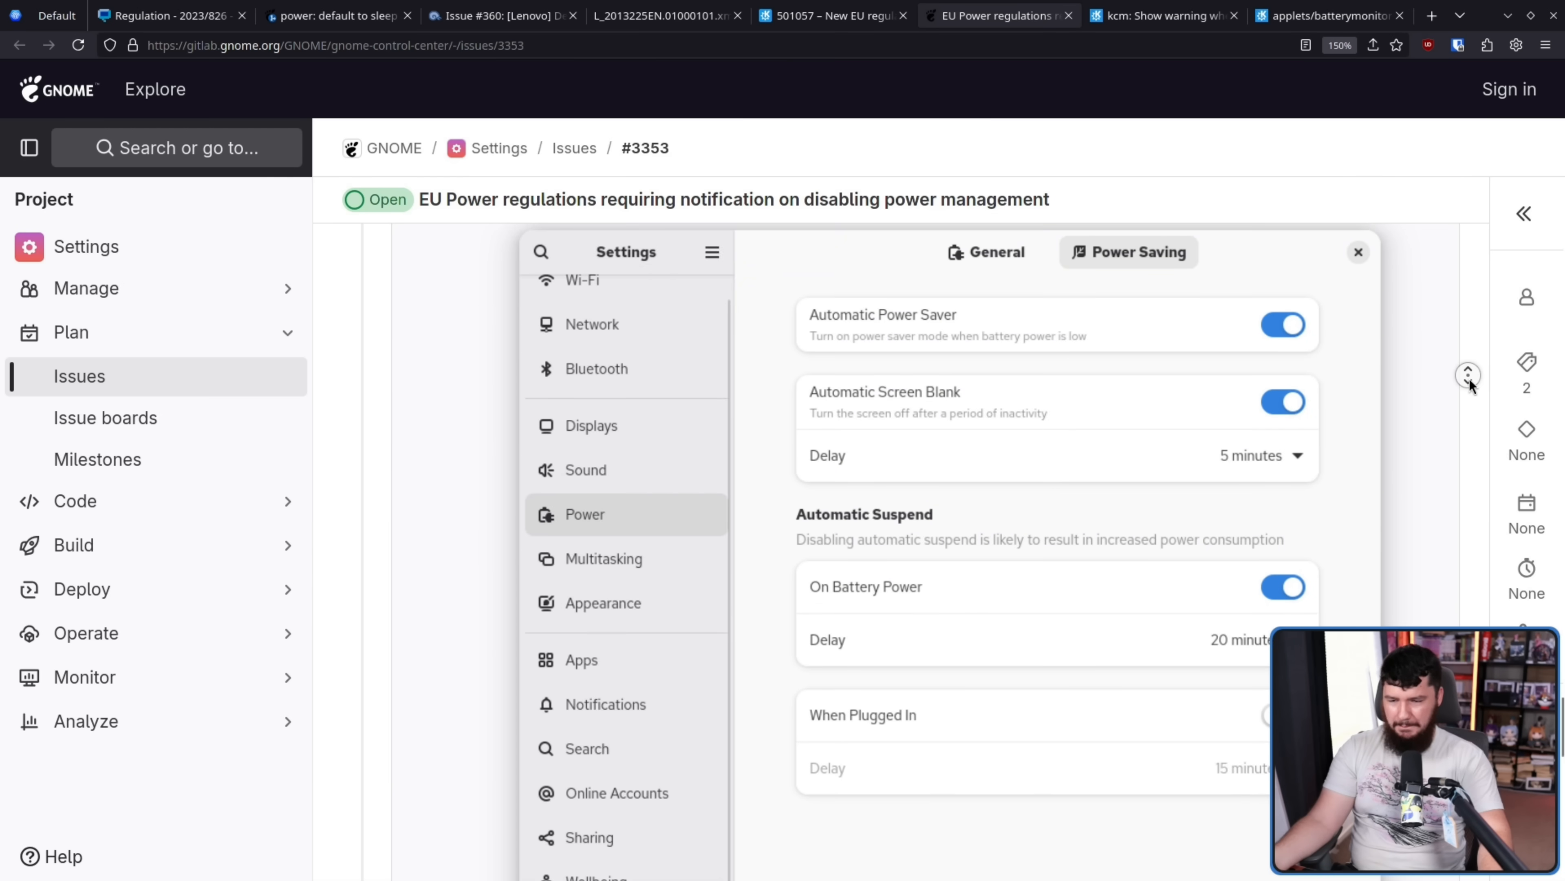
scroll(down, 3)
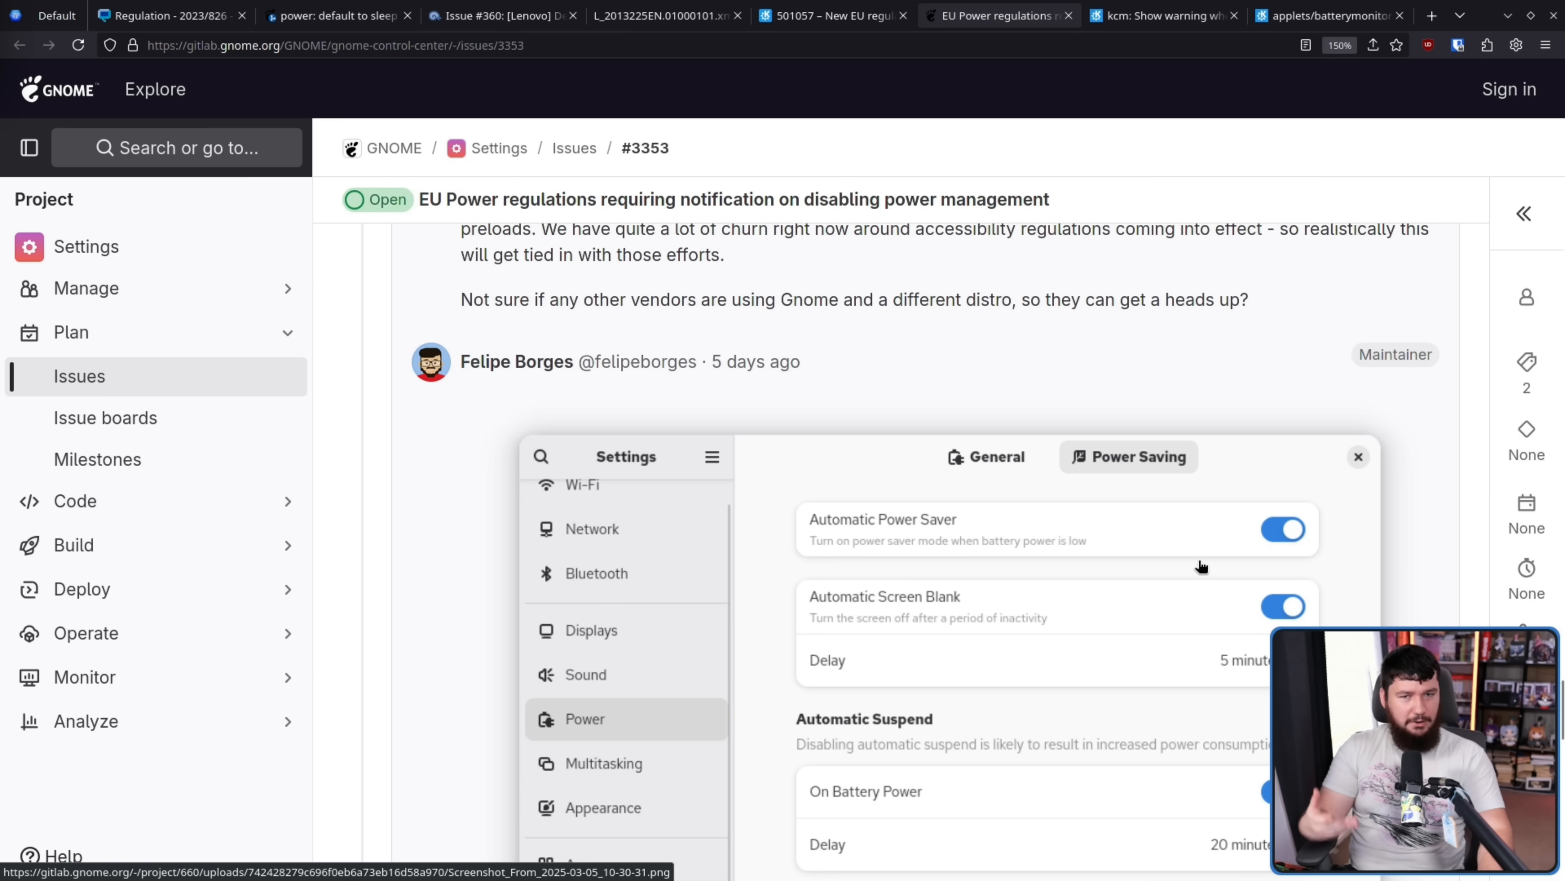
mouse_move(1475, 419)
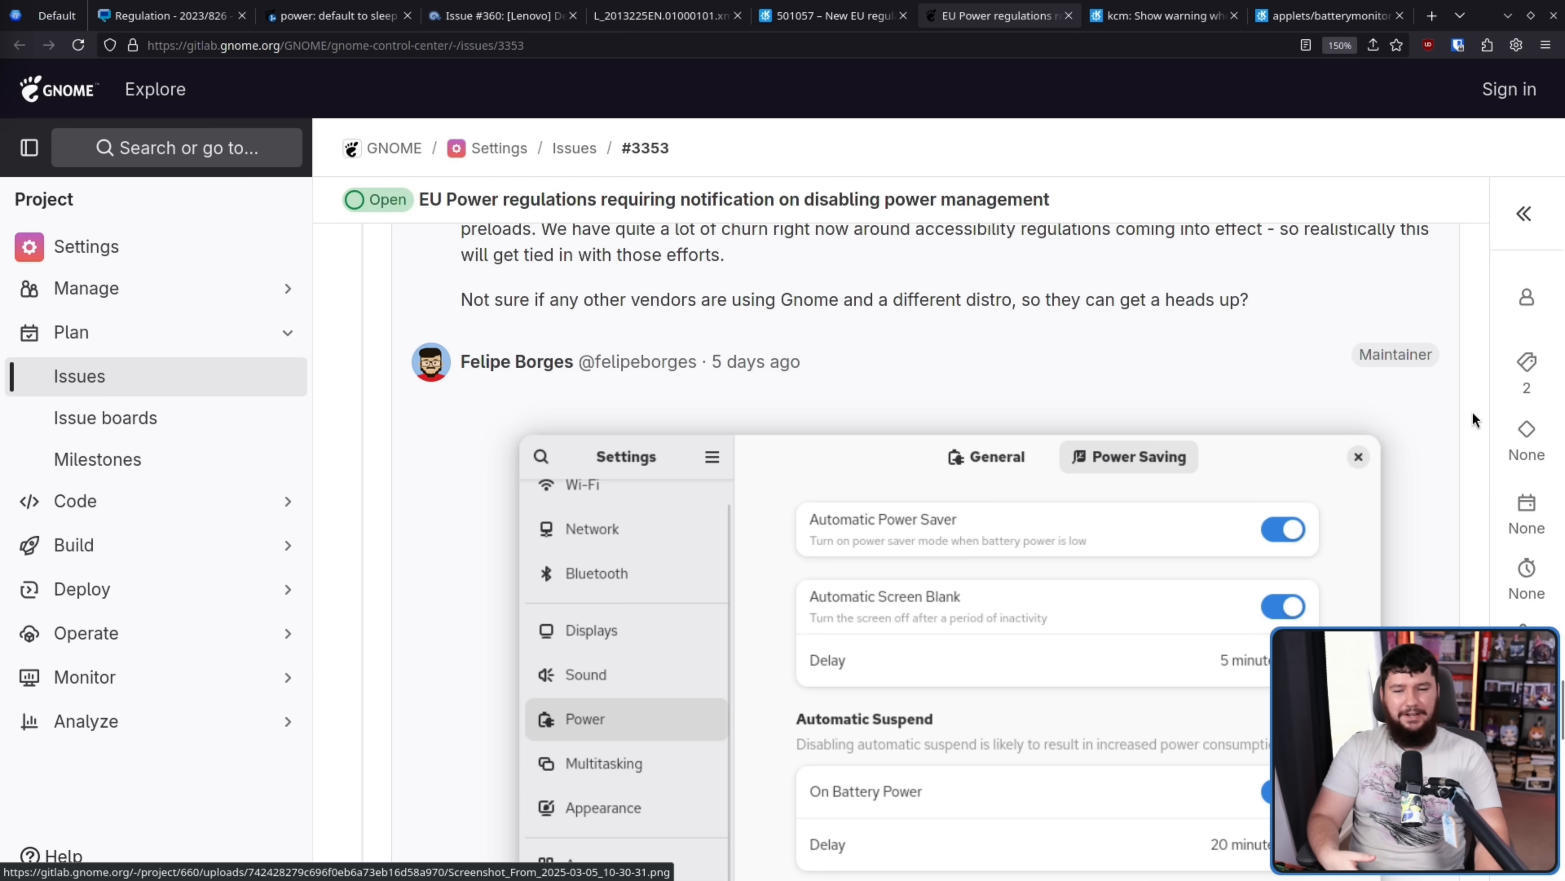
scroll(down, 3)
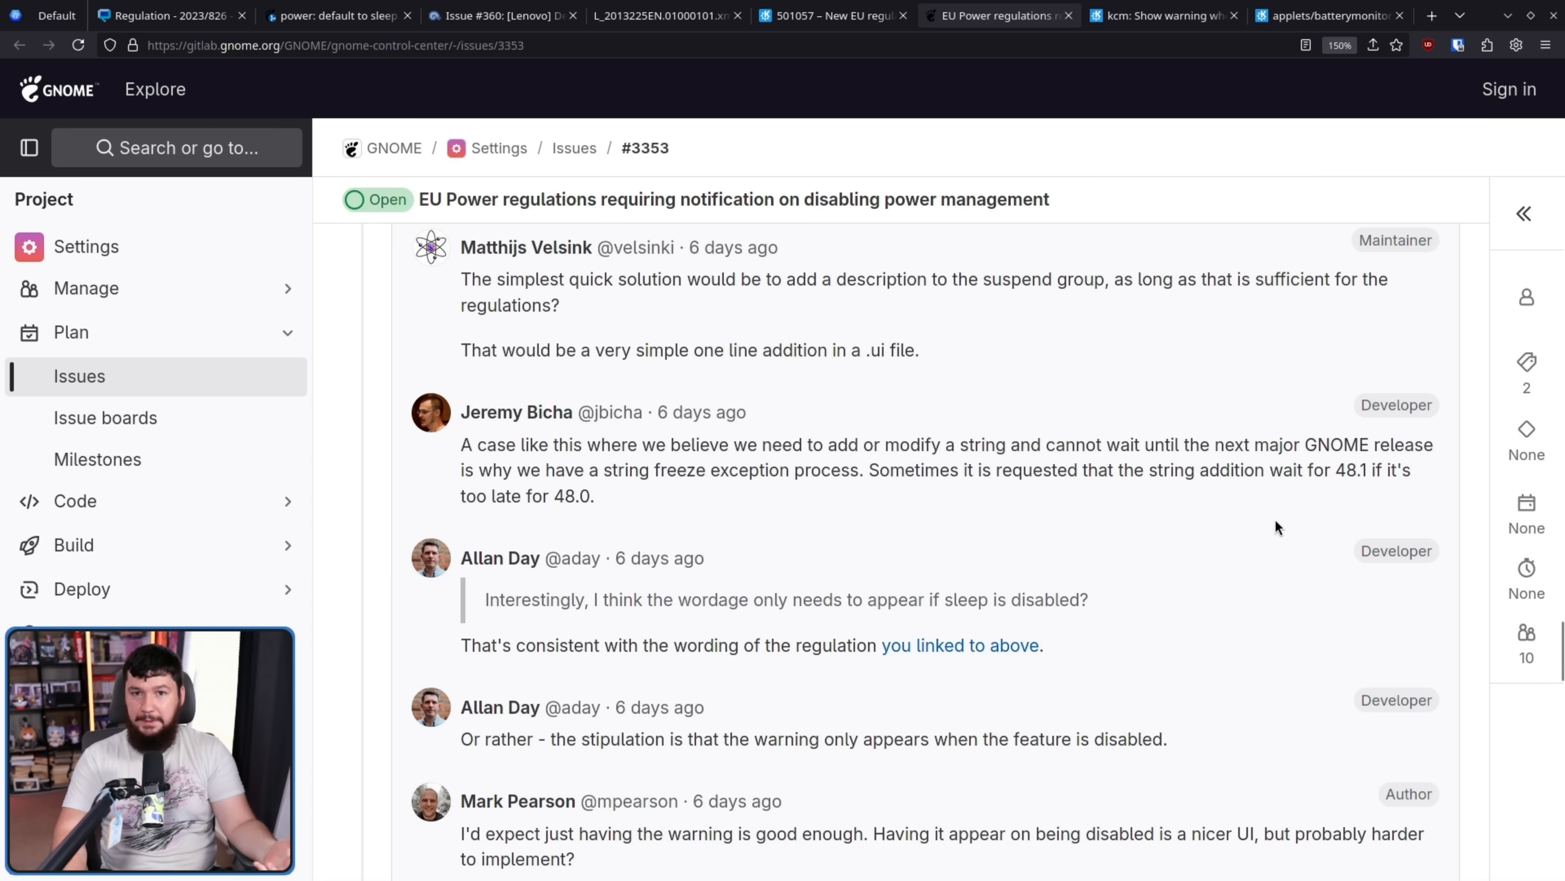
mouse_move(1241, 452)
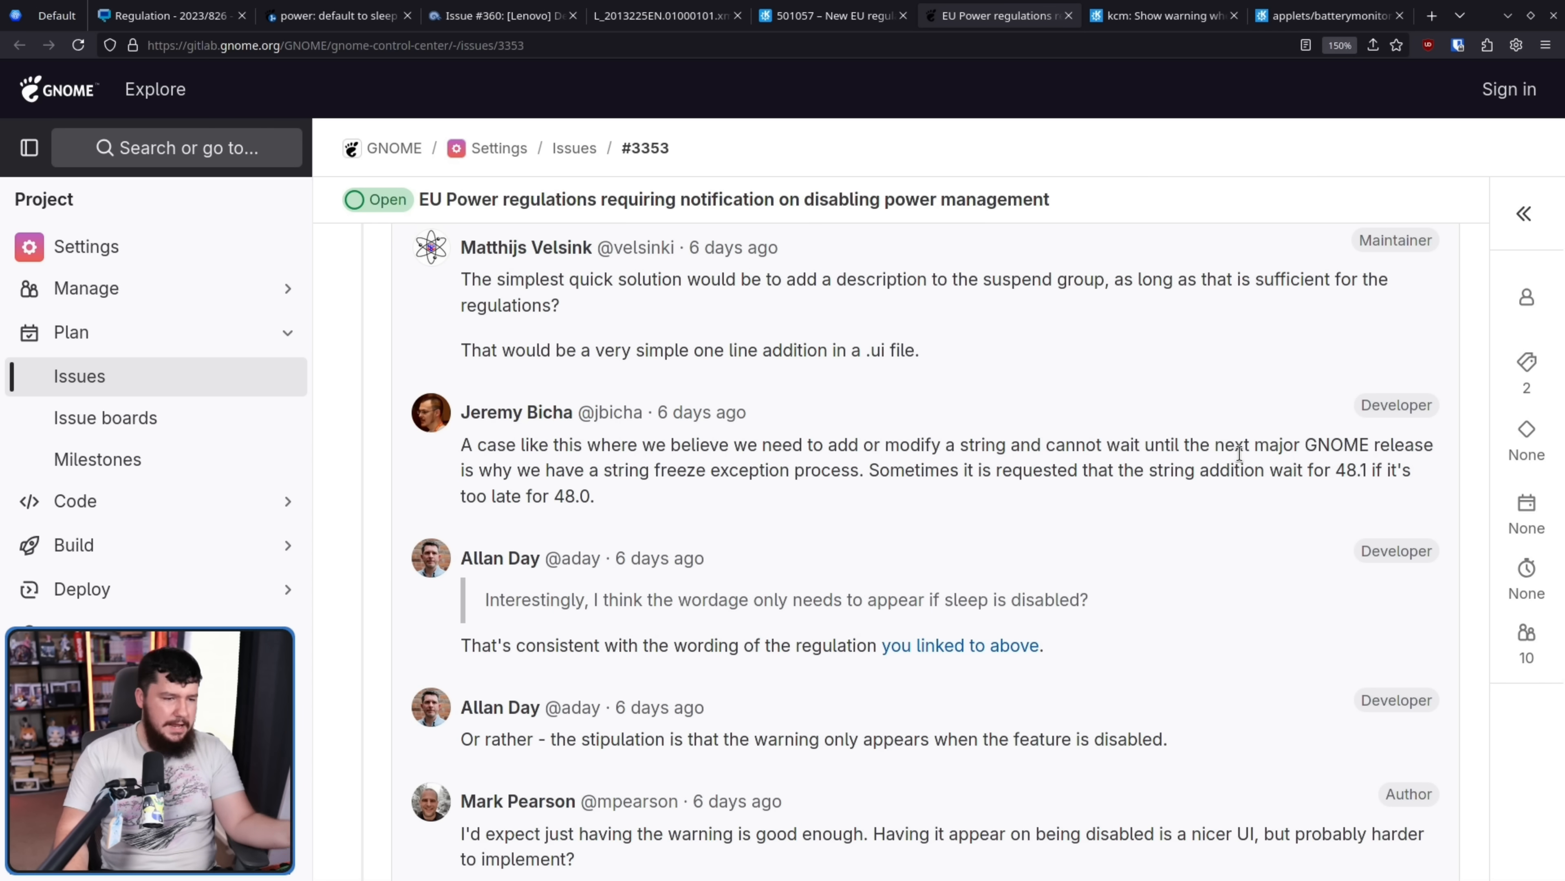
mouse_move(1243, 461)
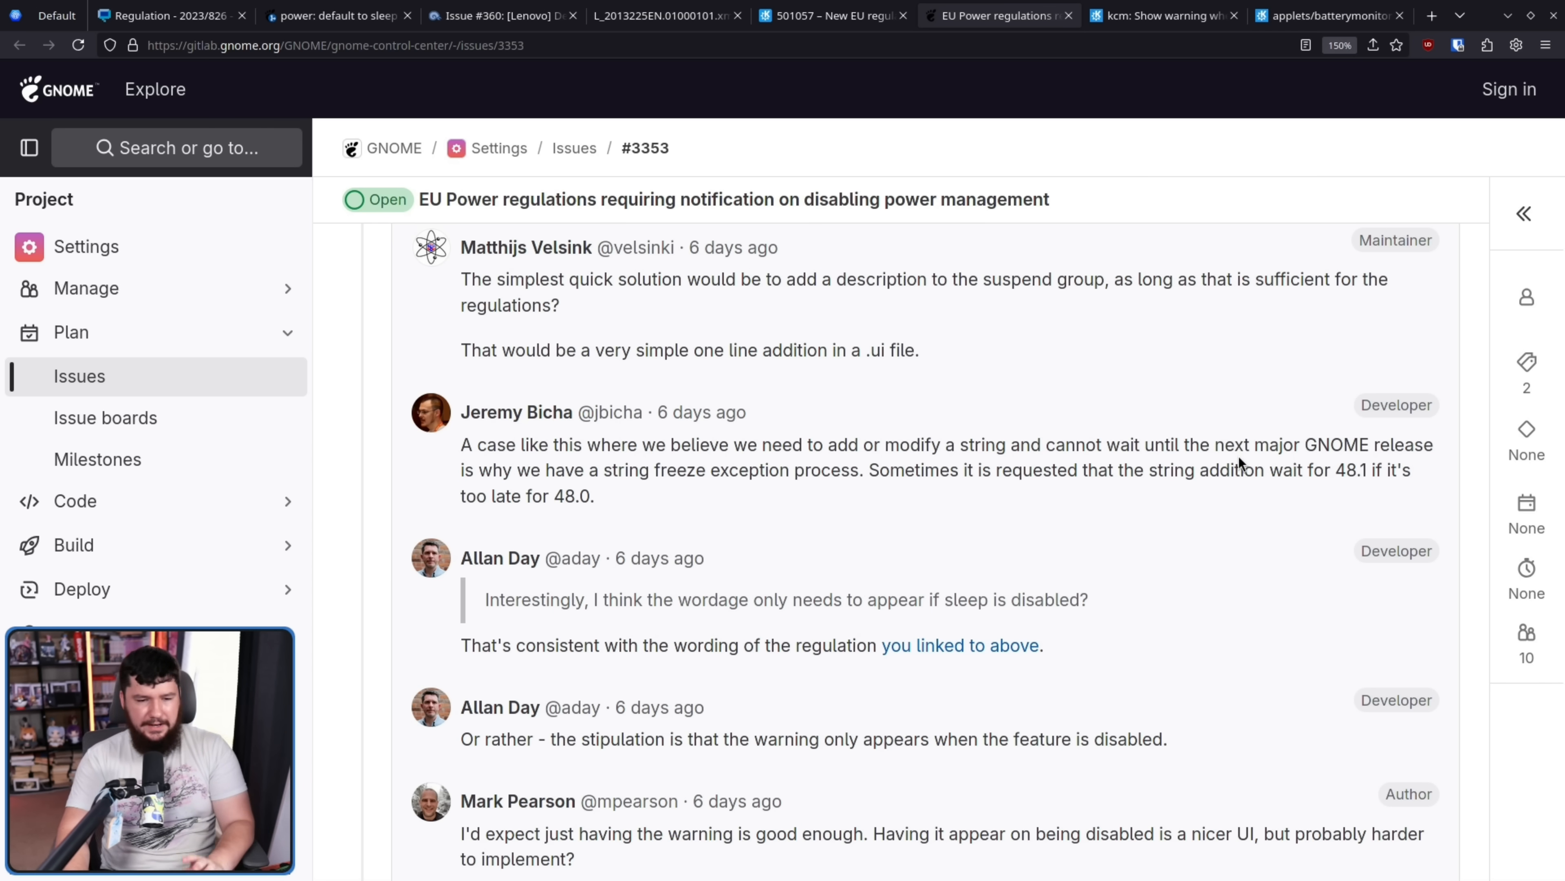
mouse_move(1238, 454)
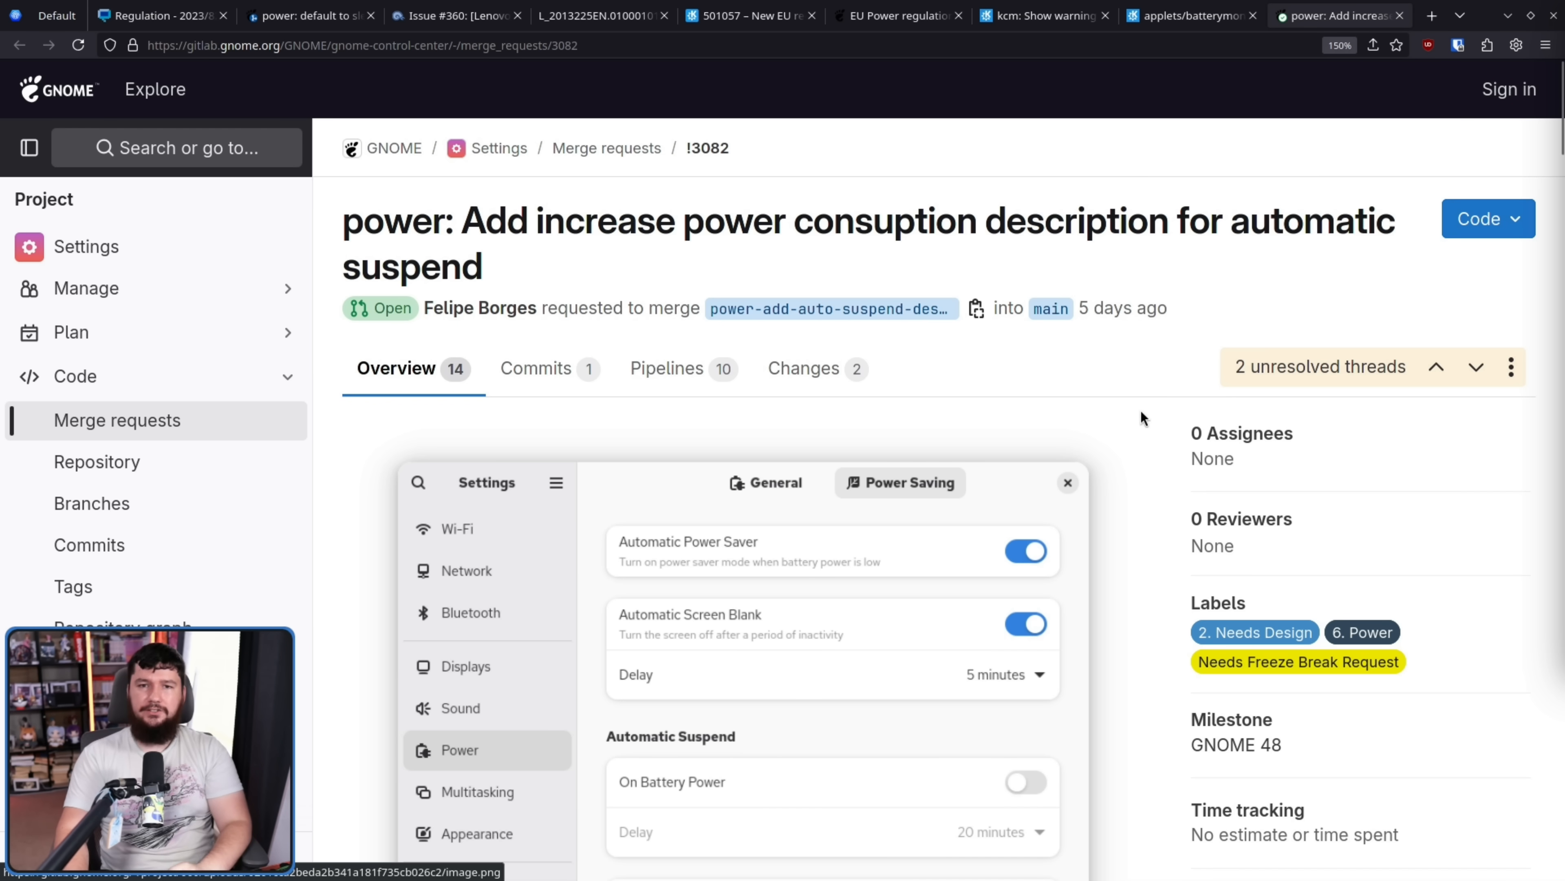
- View MR !3082's Power Saving screenshot with the automatic-suspend power consumption warning
scroll(down, 3)
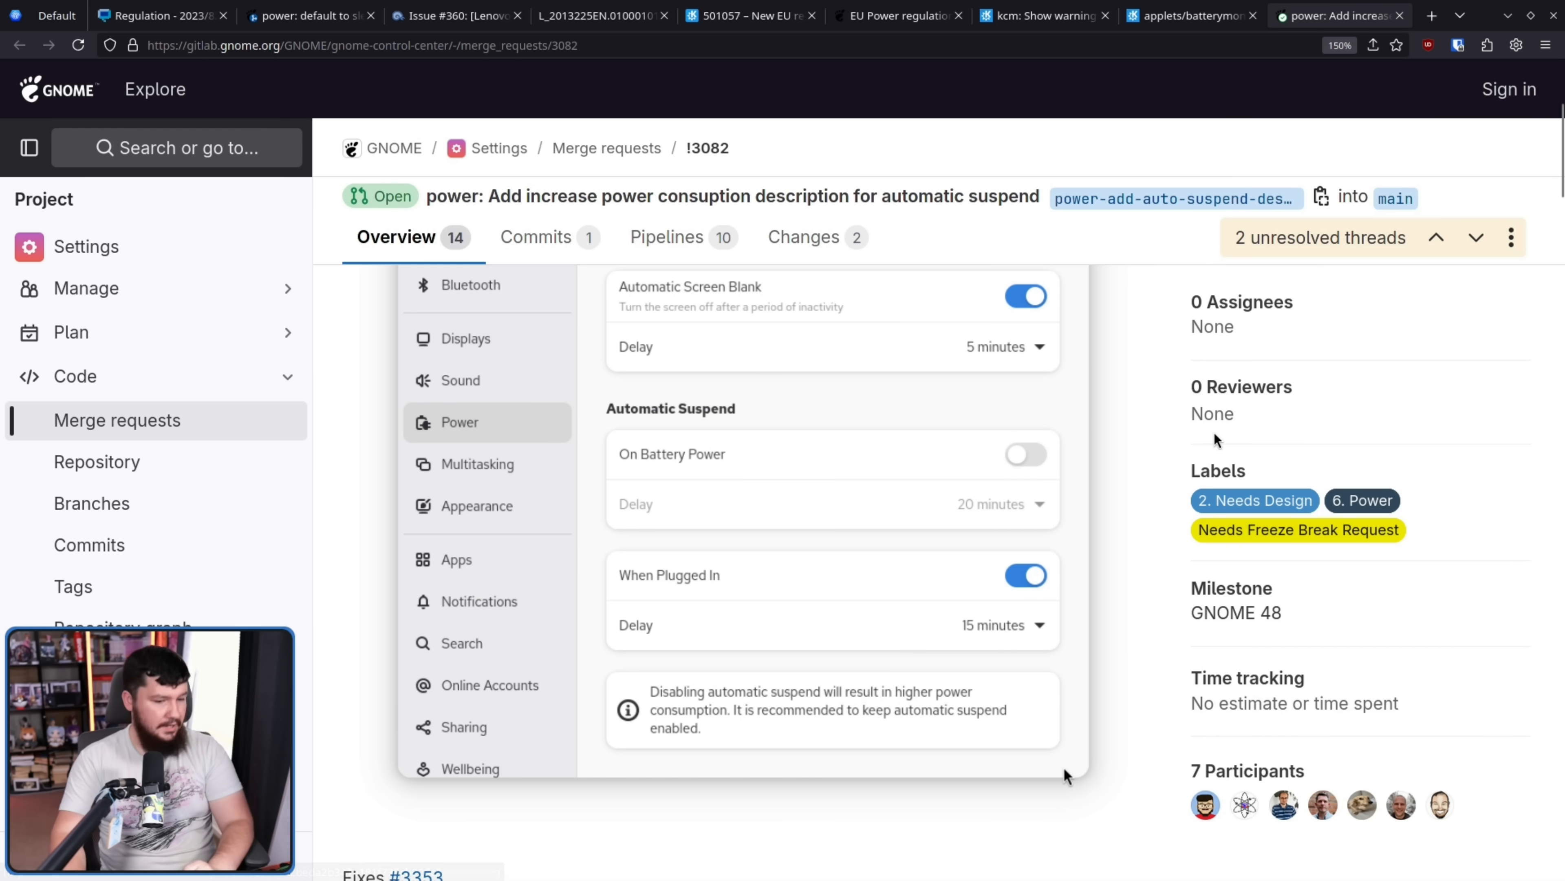
mouse_move(1173, 480)
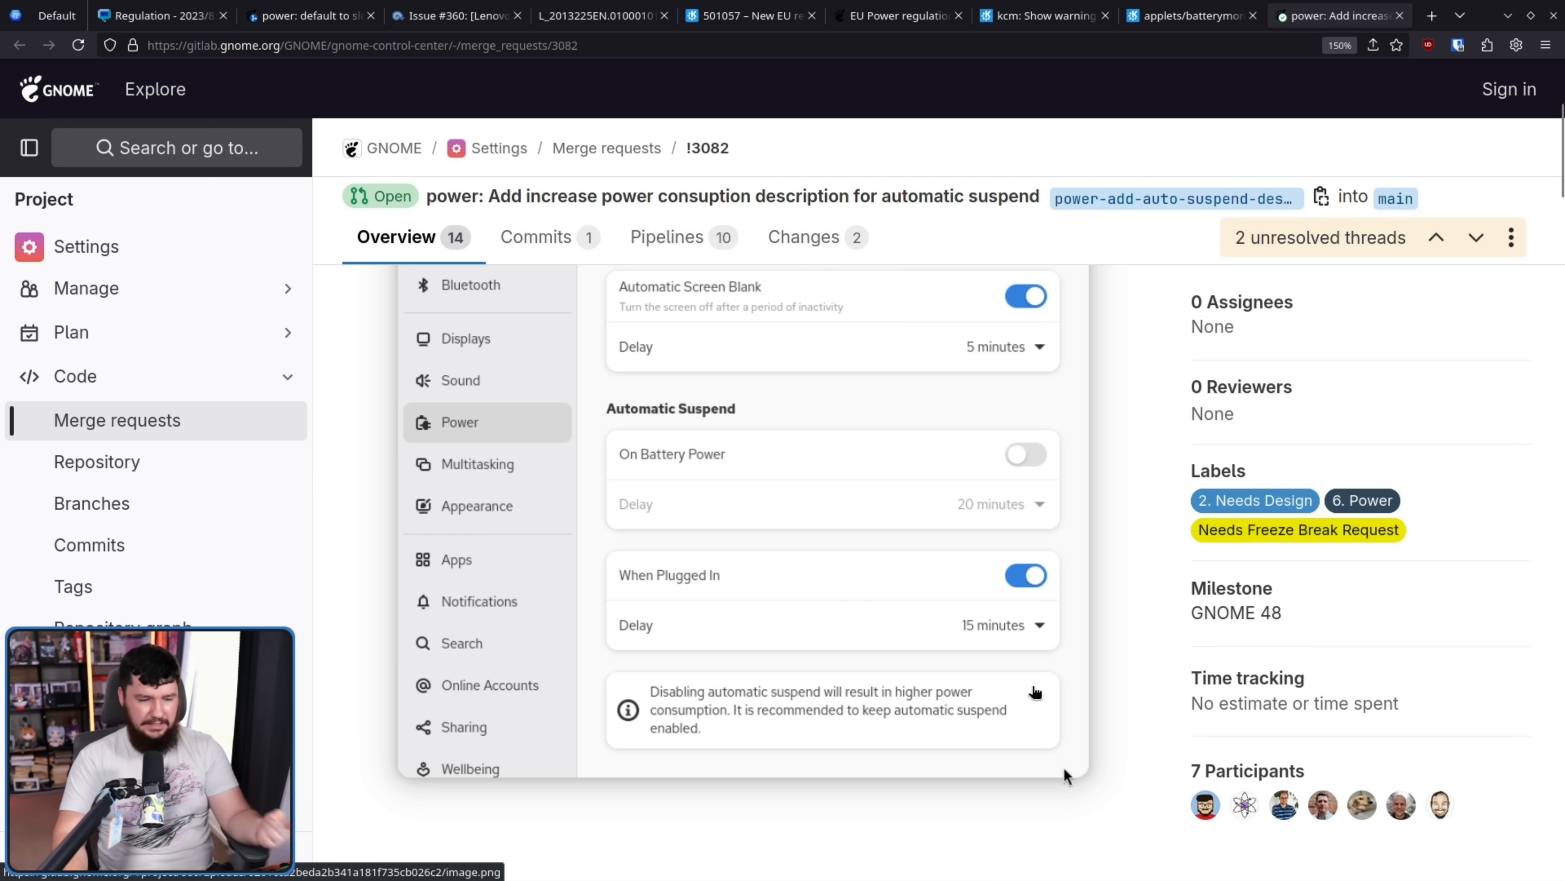
mouse_move(1044, 685)
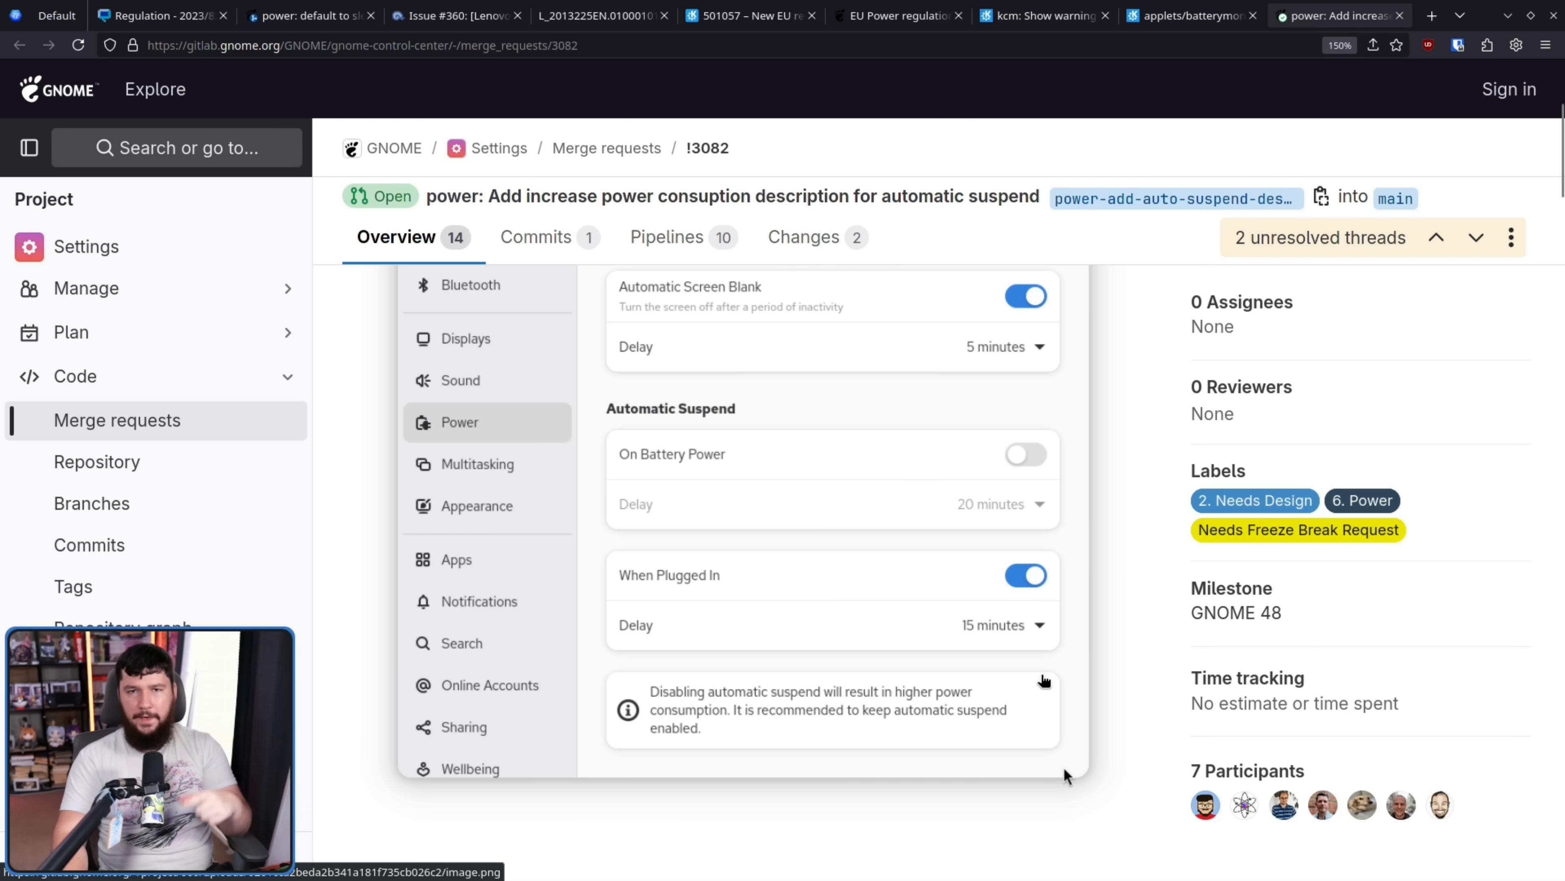
mouse_move(1041, 691)
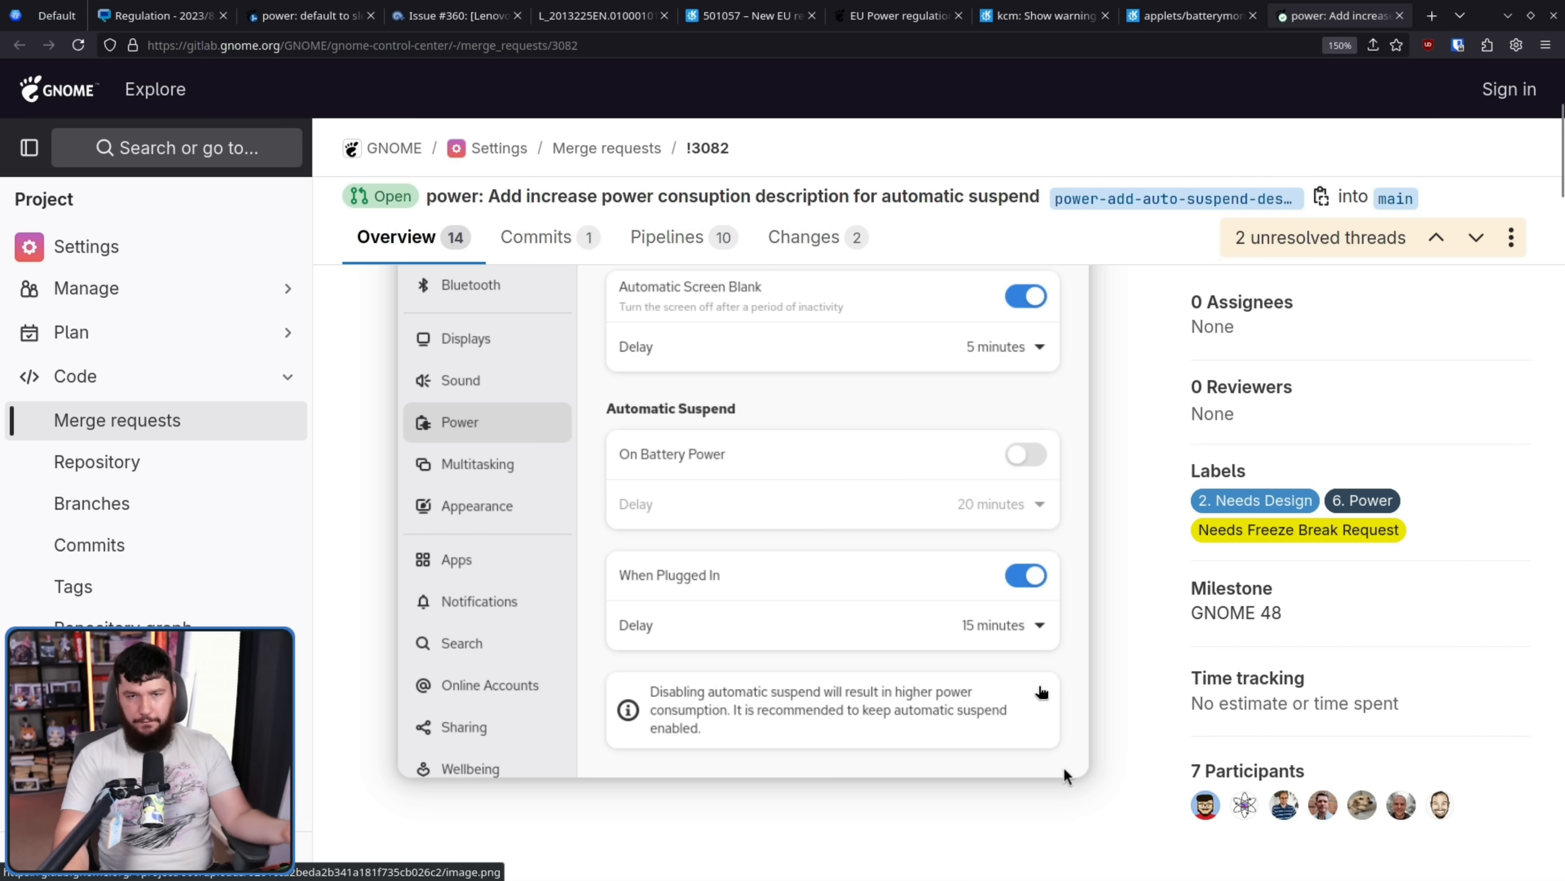
mouse_move(1099, 604)
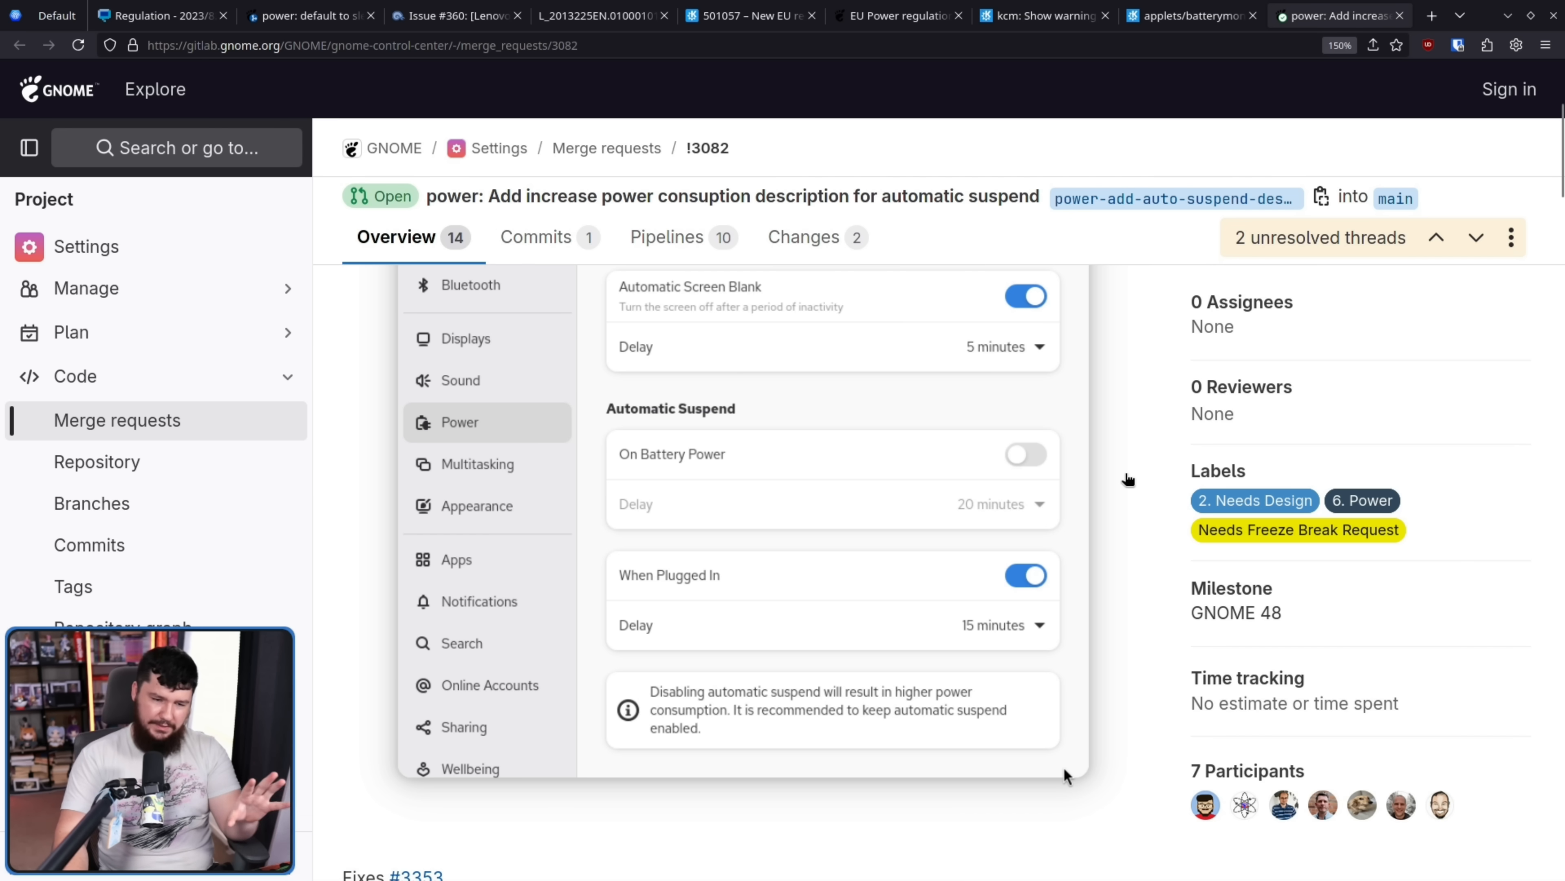
mouse_move(1472, 436)
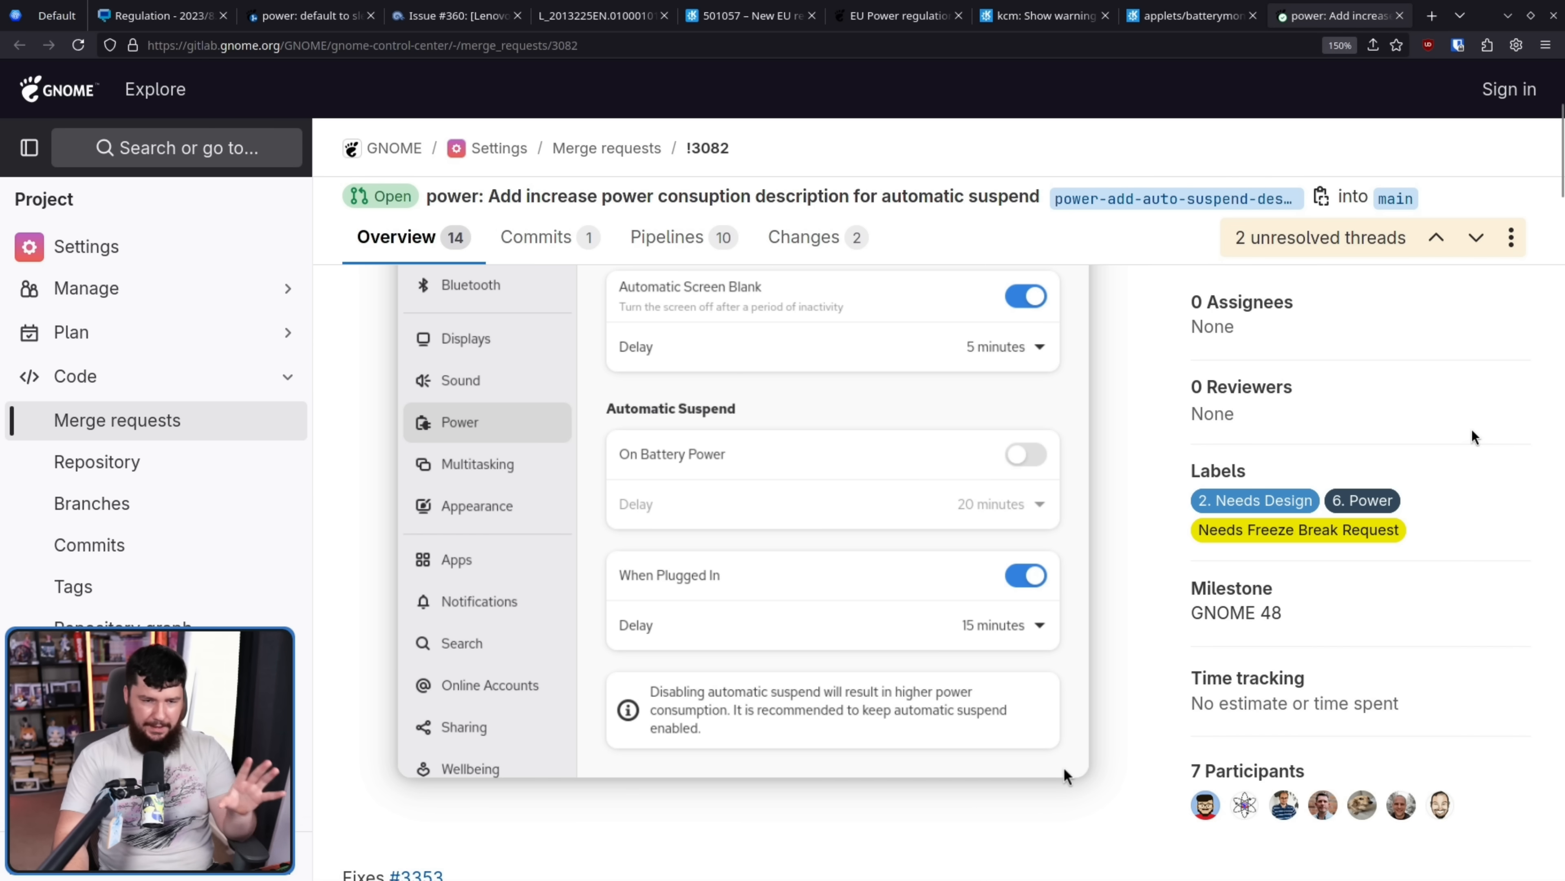
- Read down MR !3082 to Michael Catanzaro's comment on the automatic suspend wording and Allan Day's reply
scroll(down, 3)
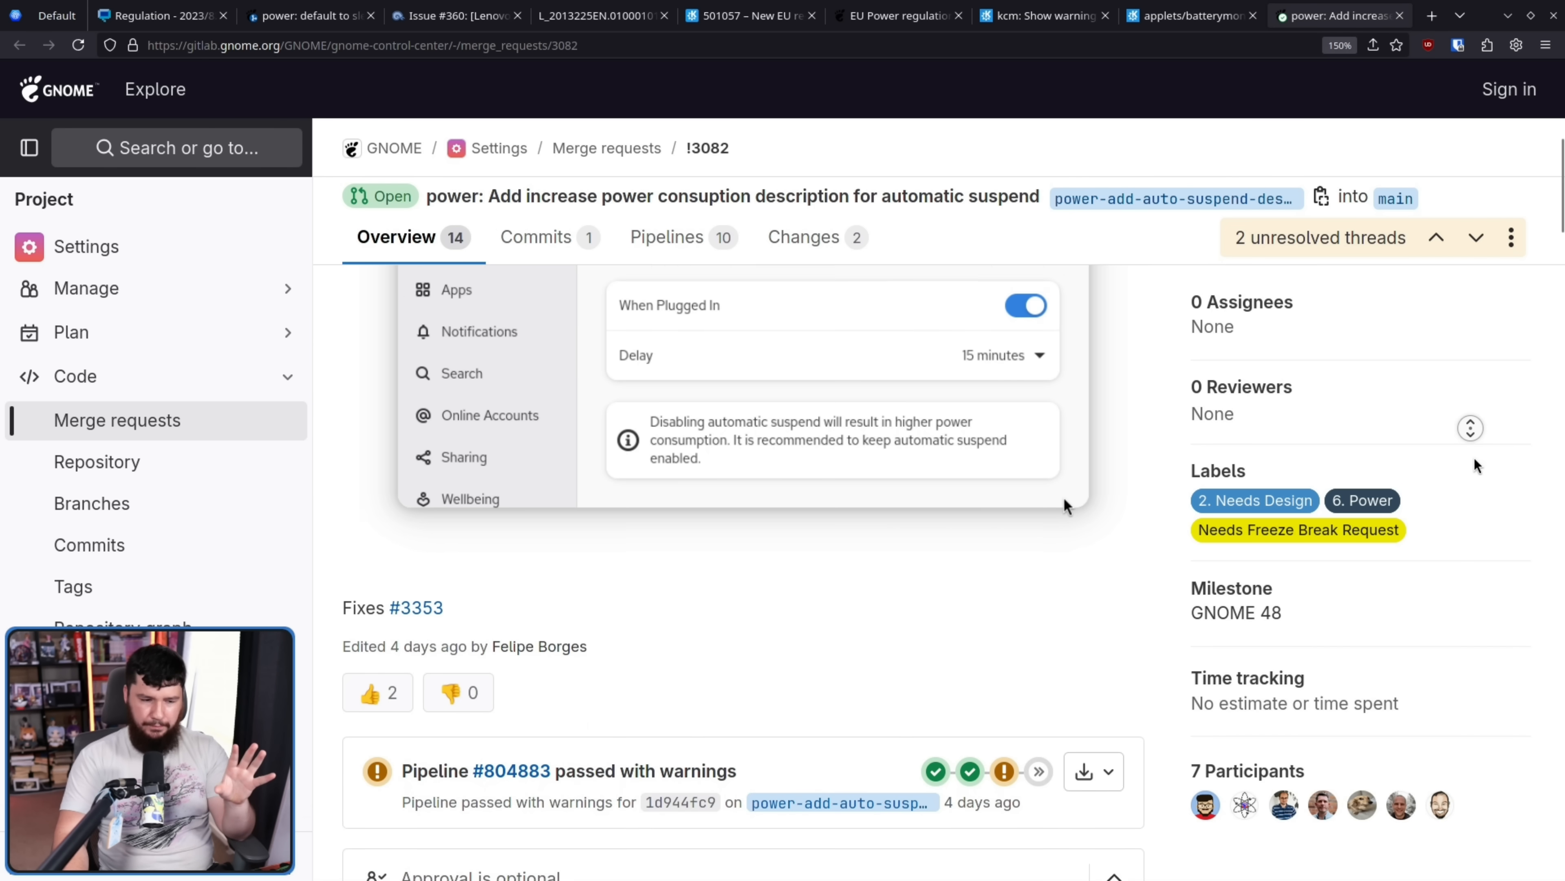
scroll(down, 3)
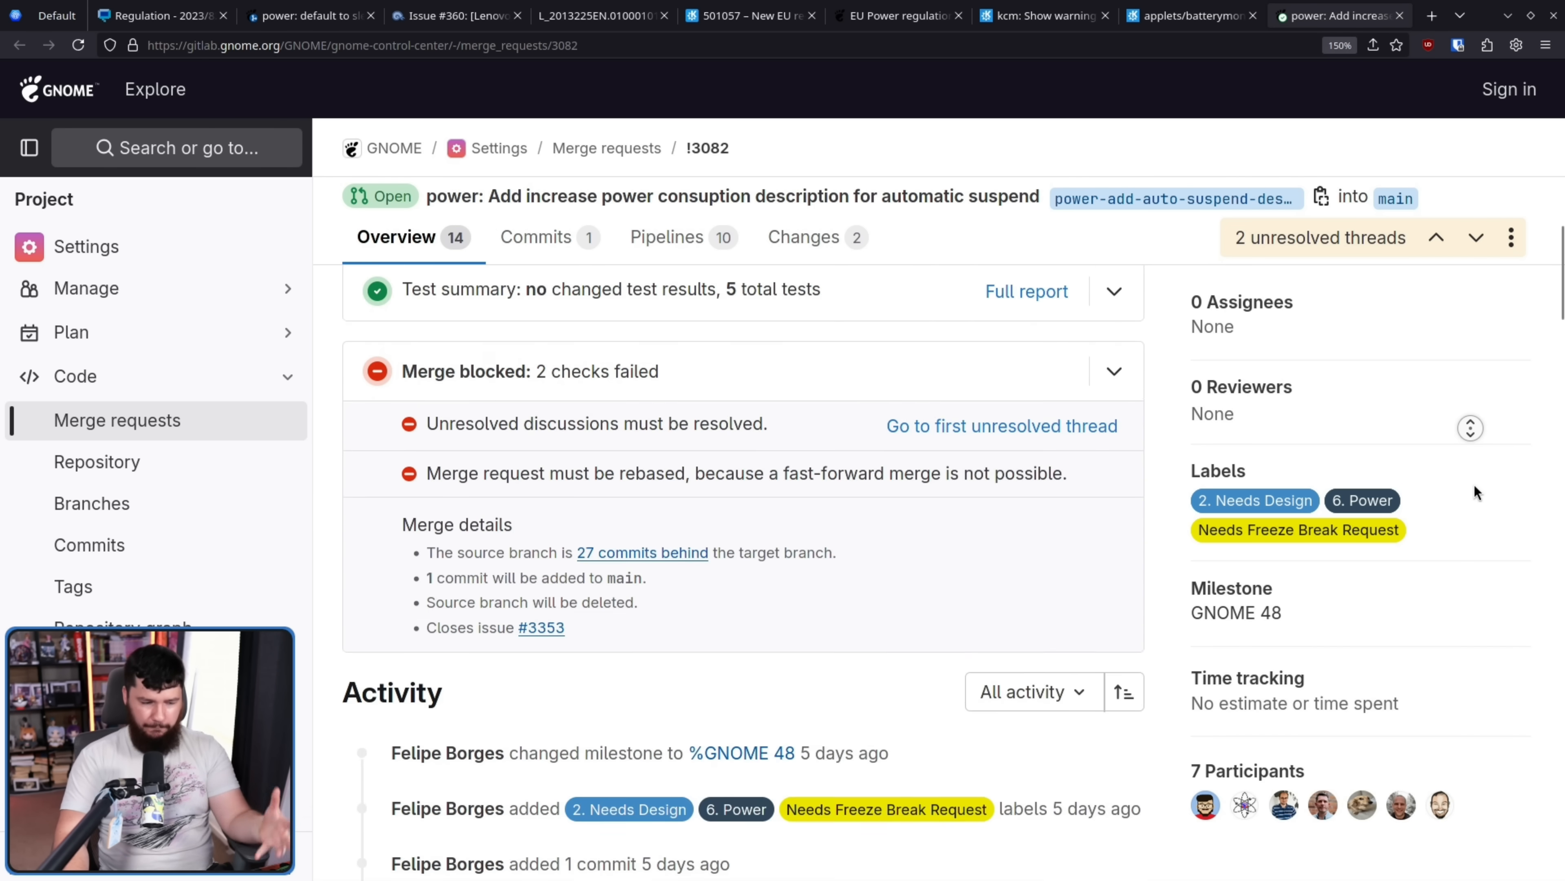
scroll(down, 3)
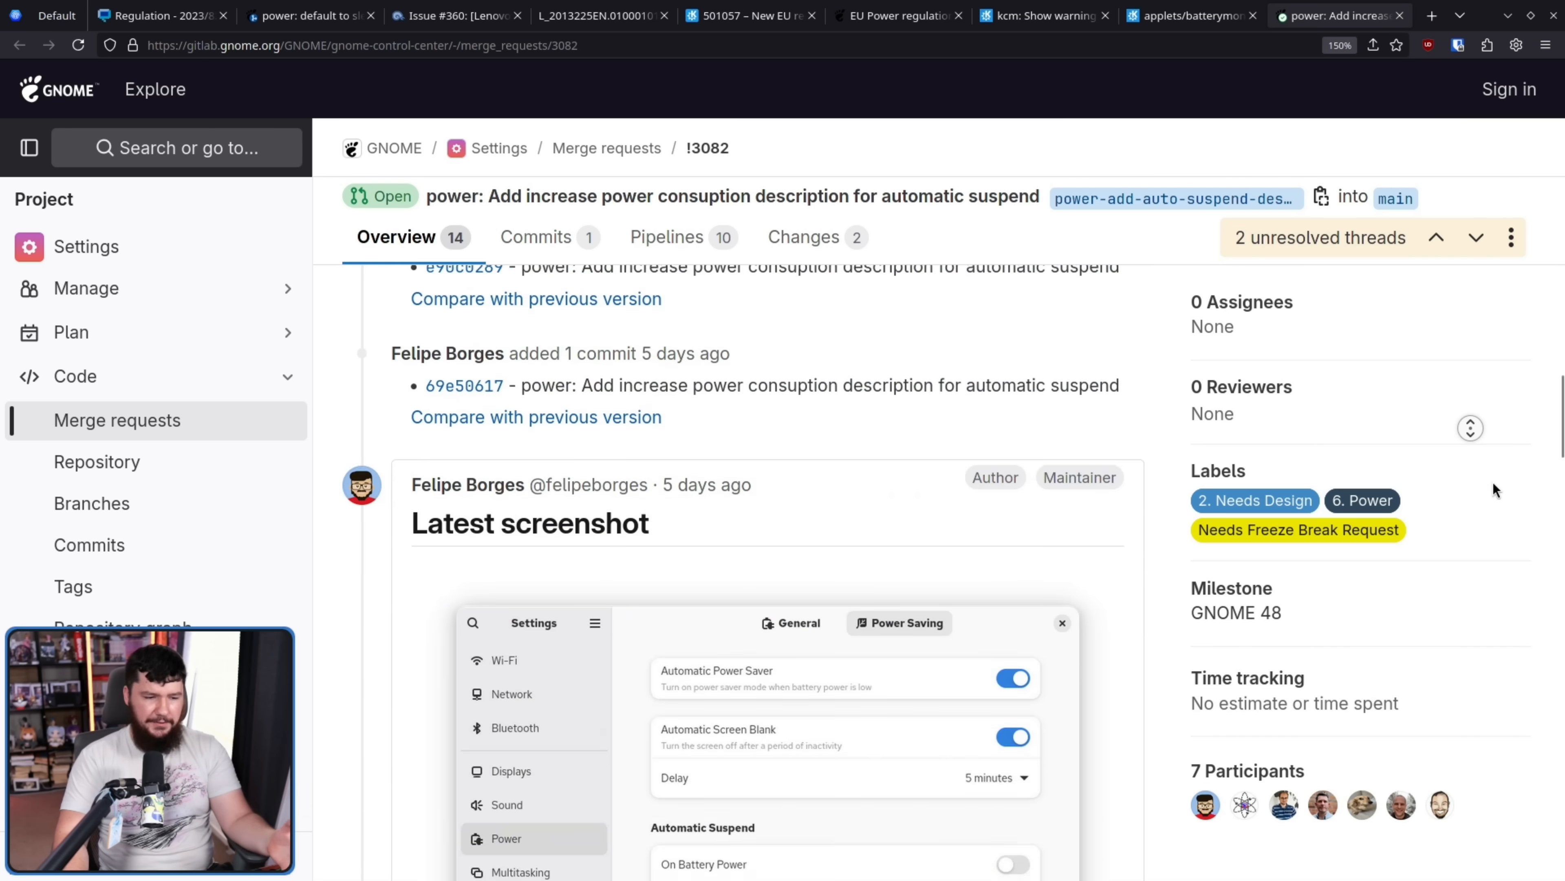
scroll(down, 3)
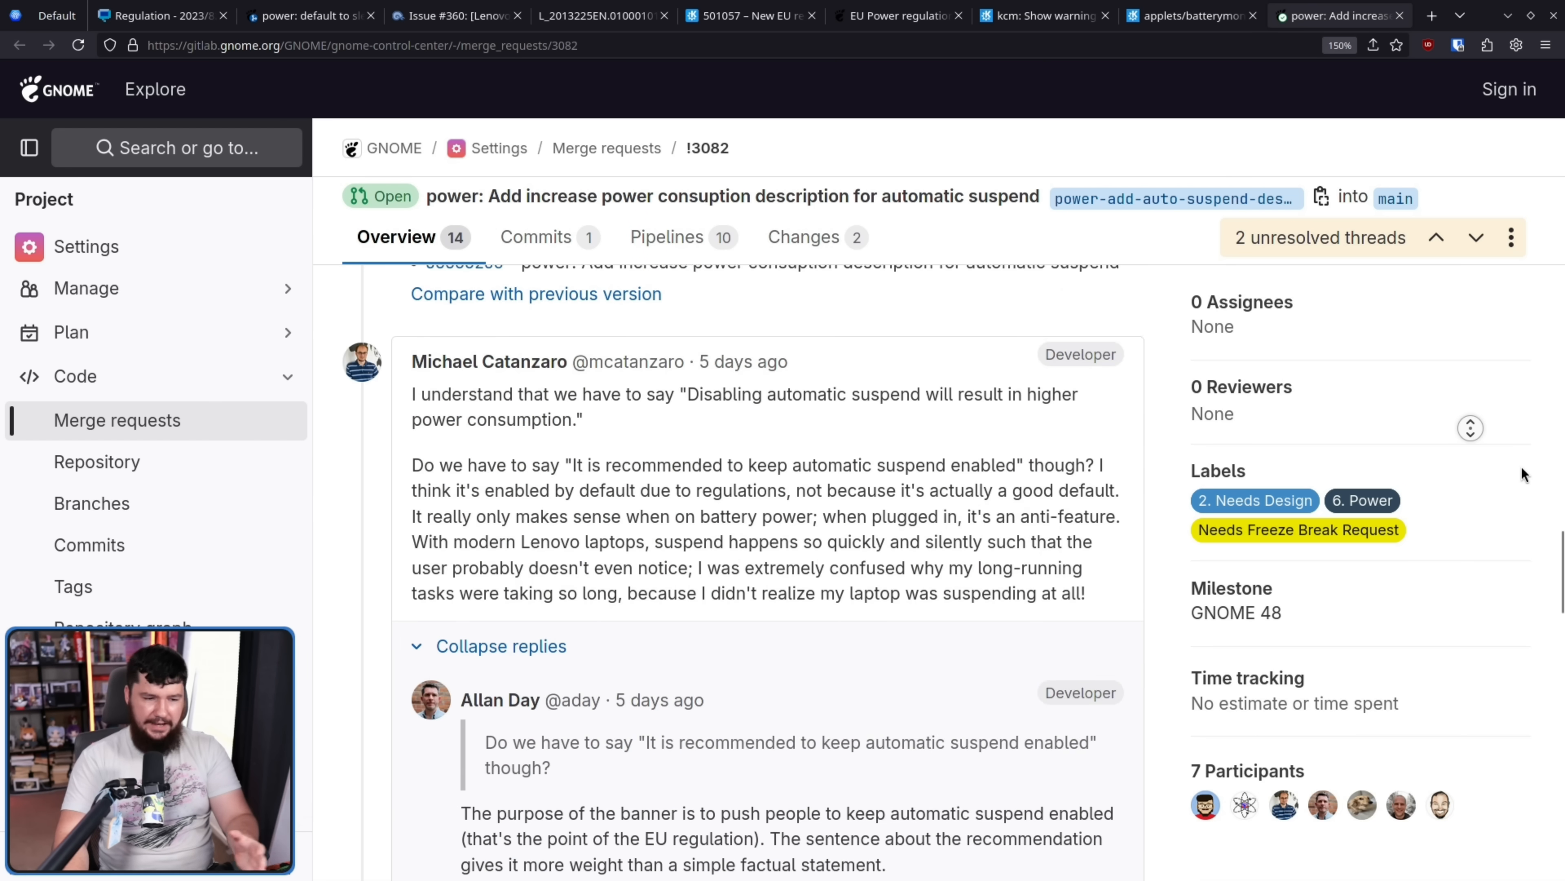
scroll(down, 3)
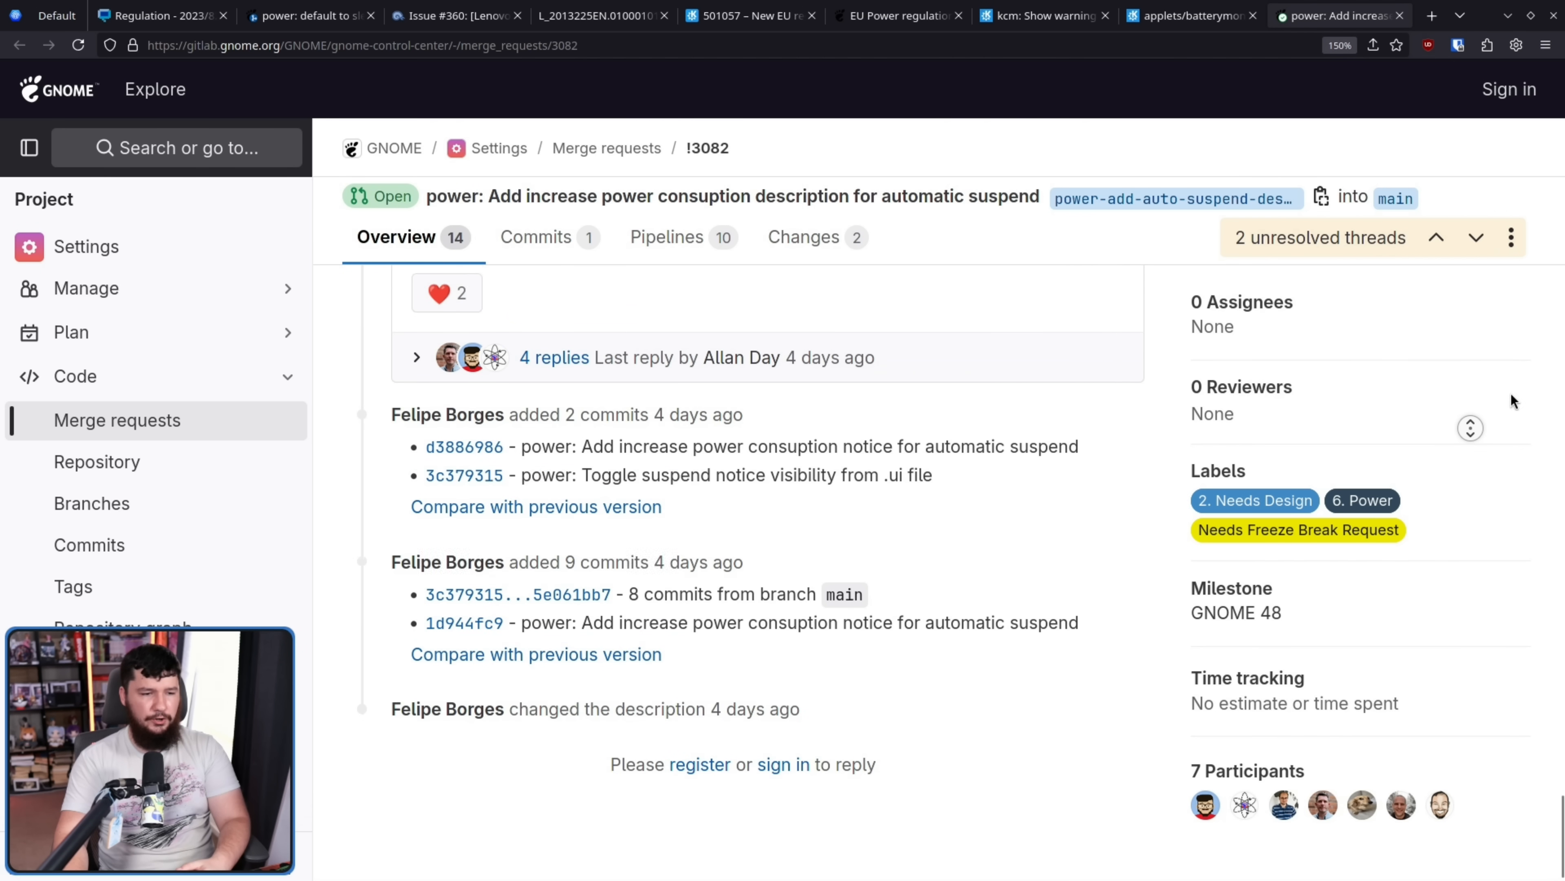
scroll(down, 3)
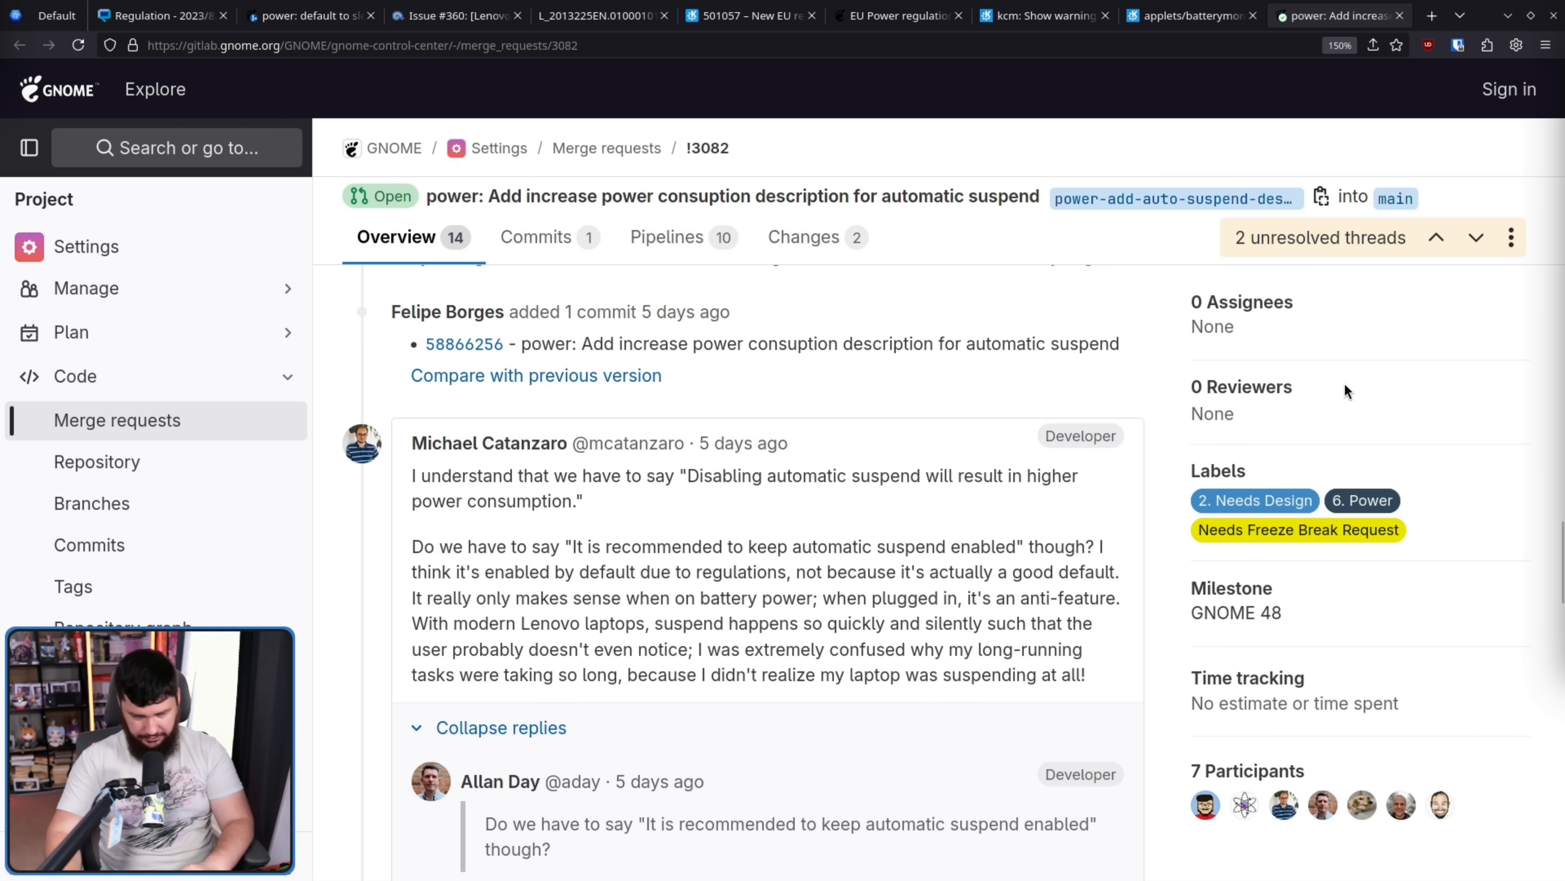
mouse_move(1162, 334)
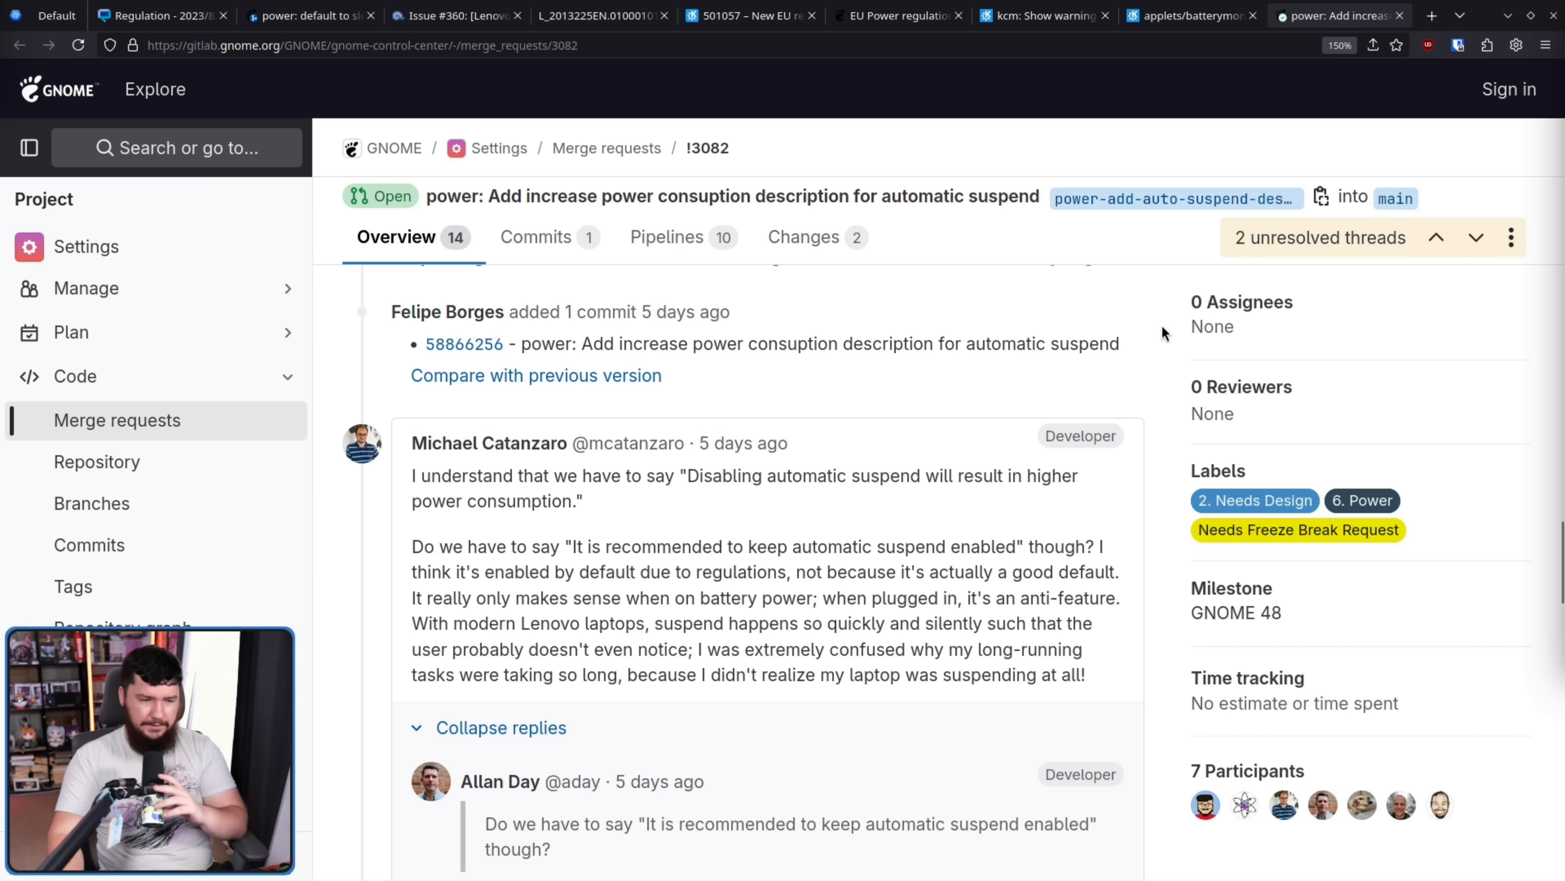
mouse_move(938, 400)
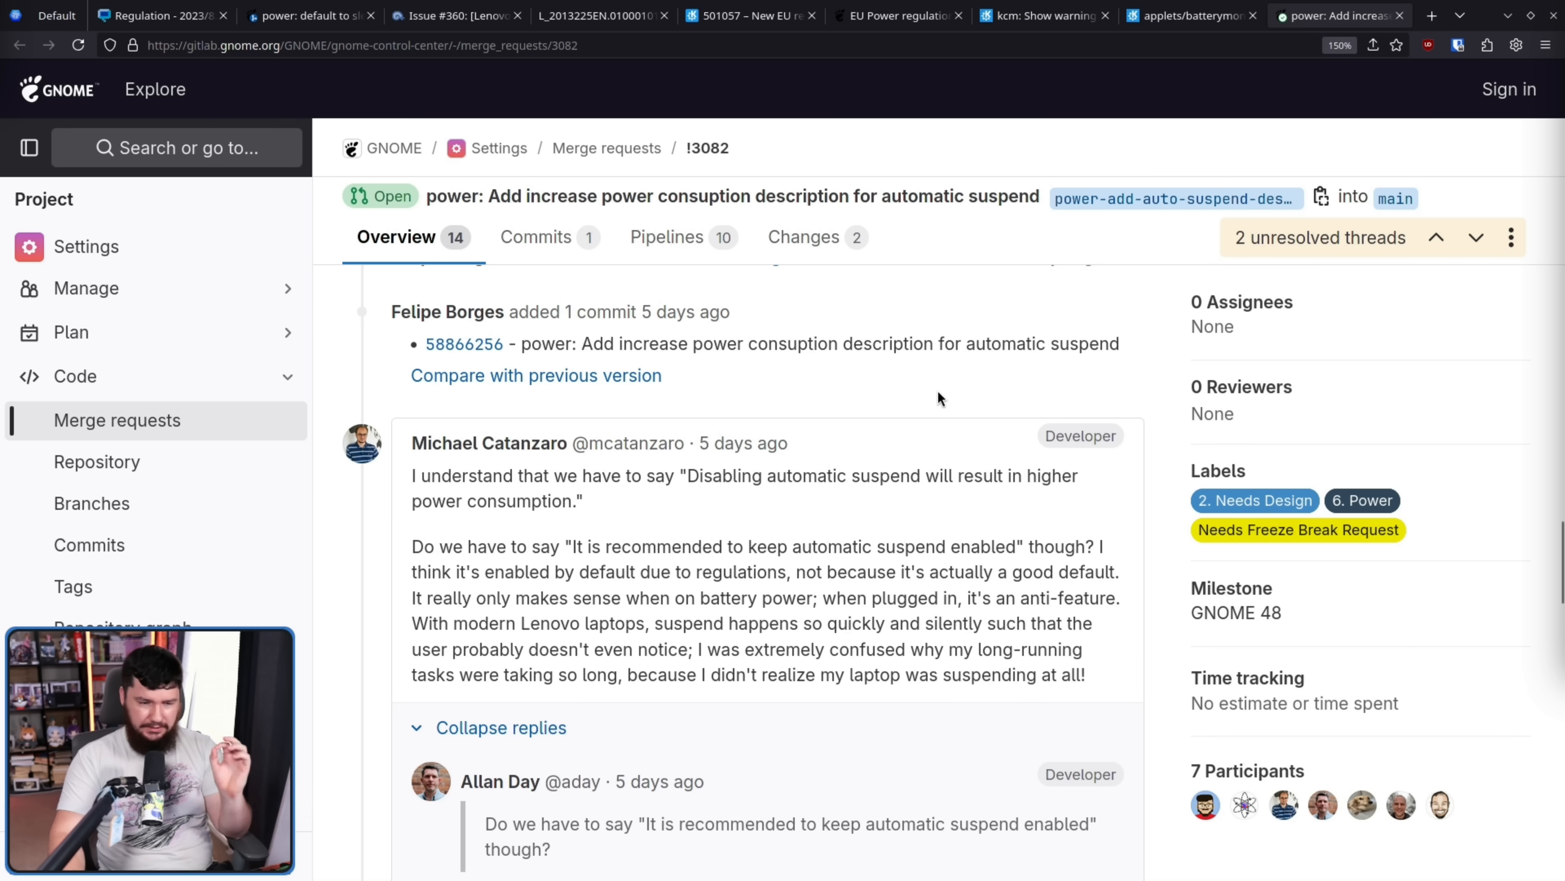
mouse_move(983, 458)
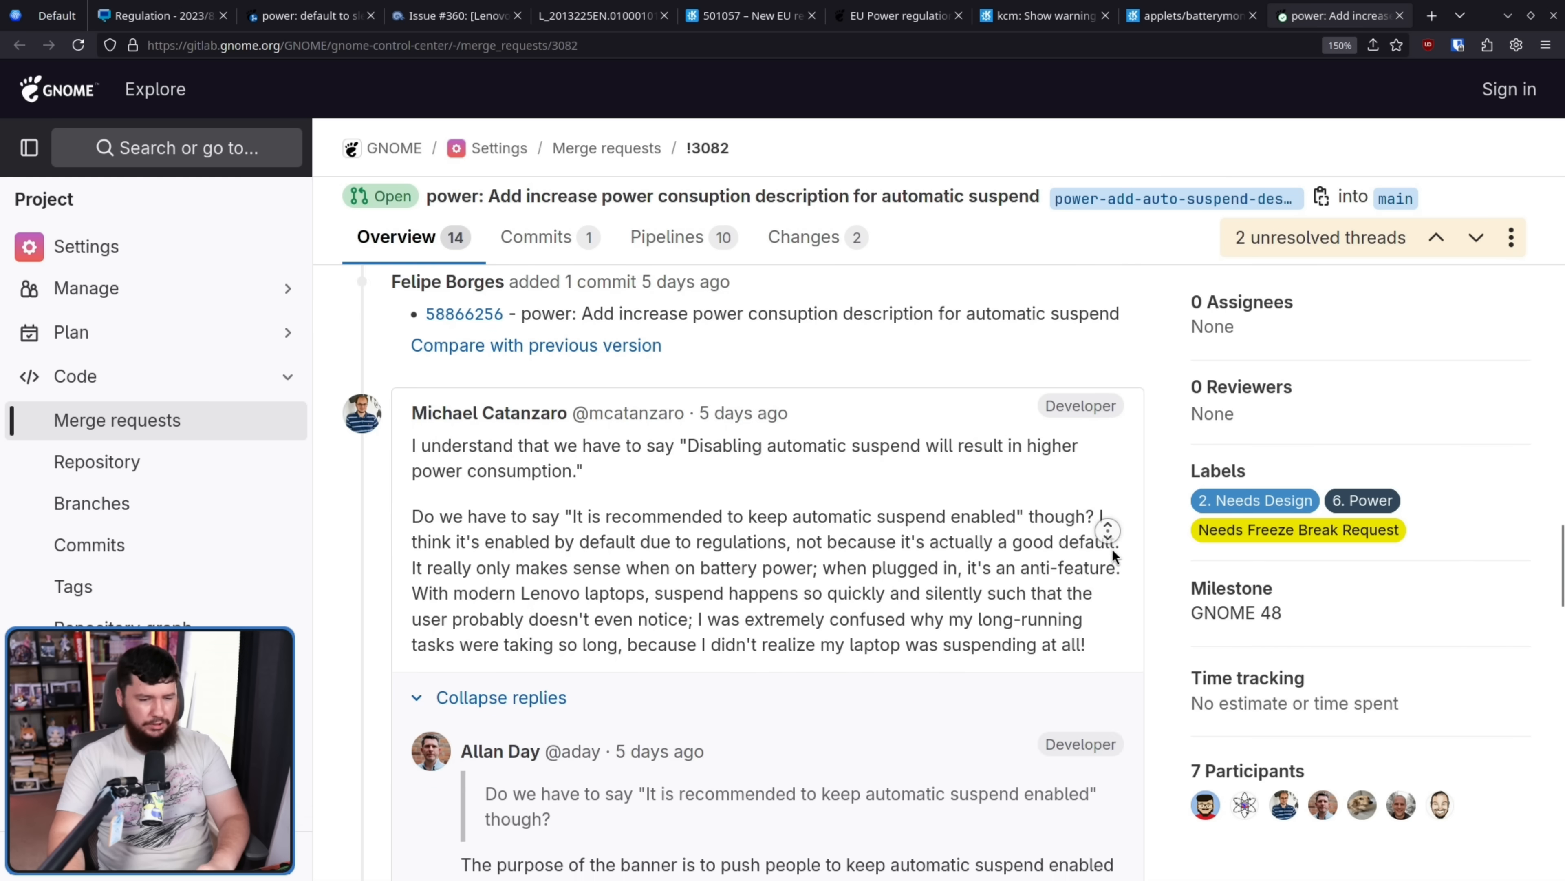
scroll(down, 3)
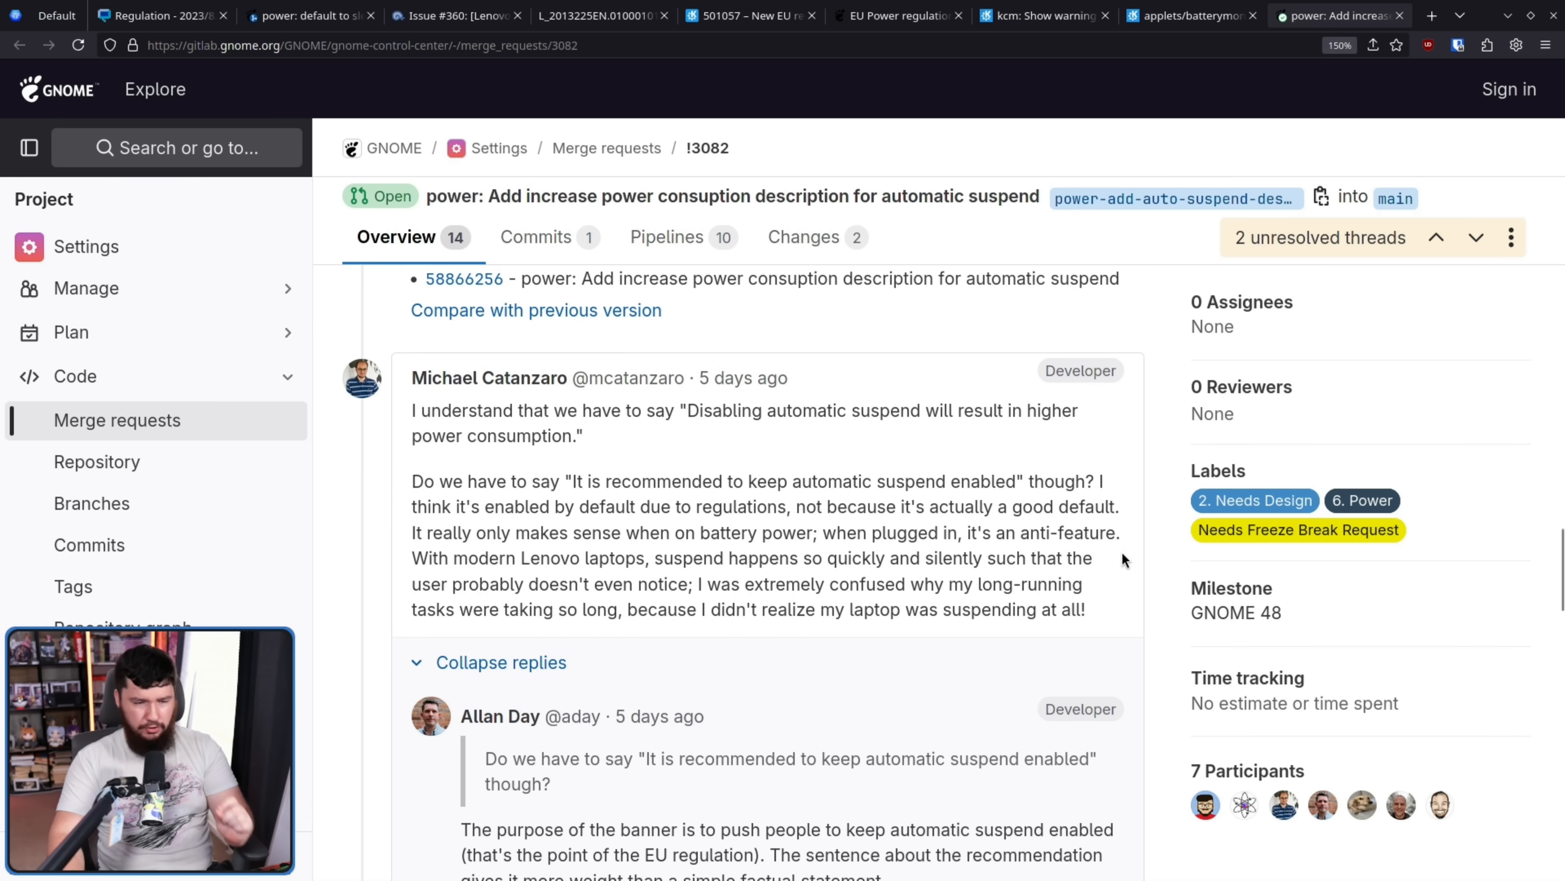
mouse_move(863, 519)
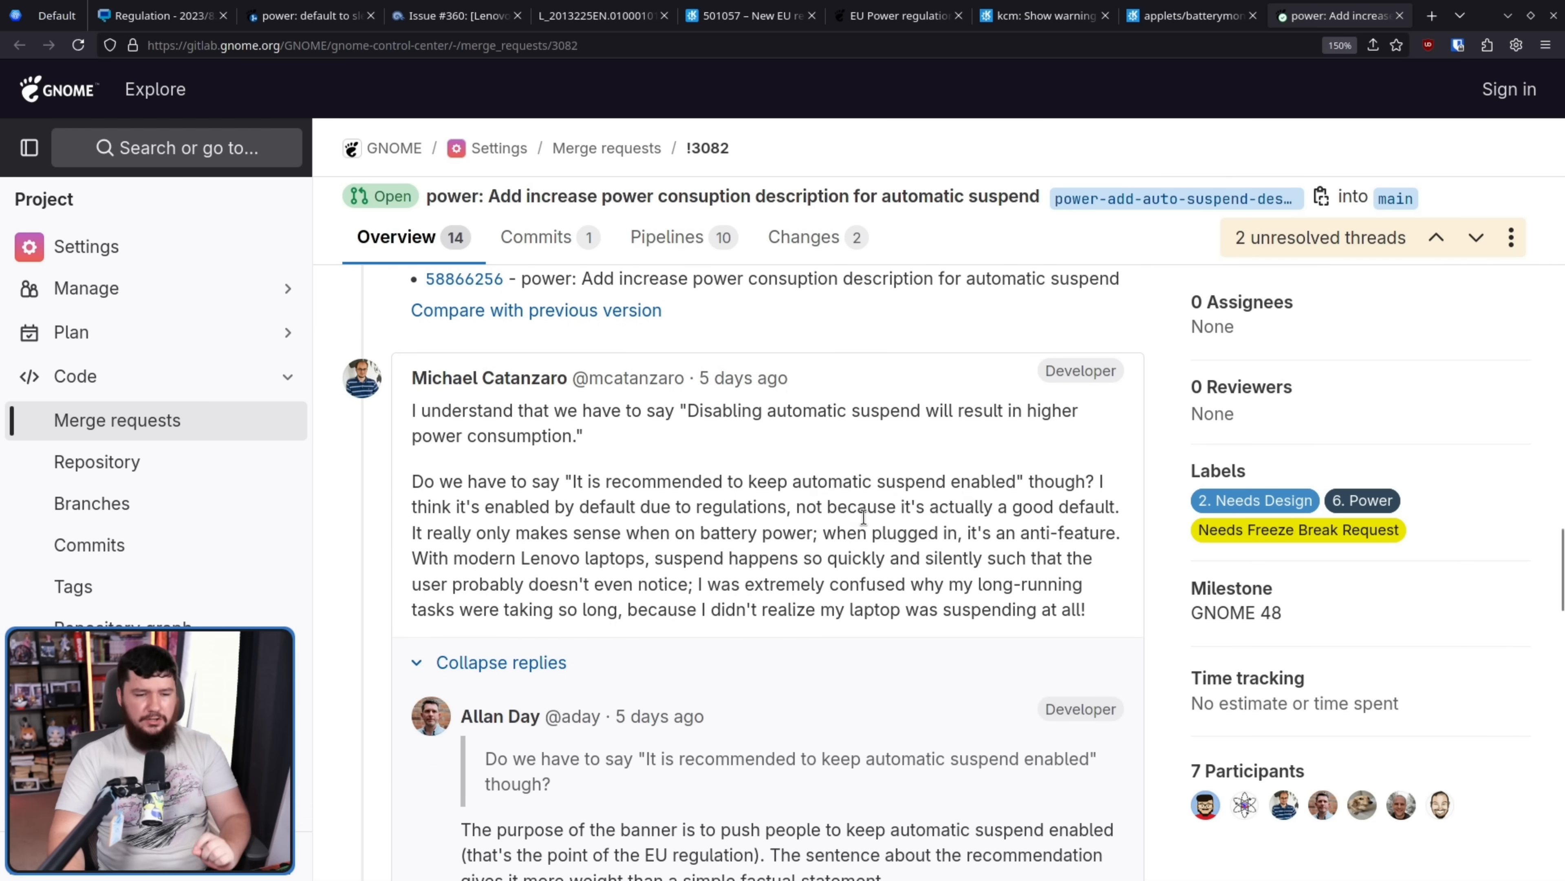
mouse_move(659, 533)
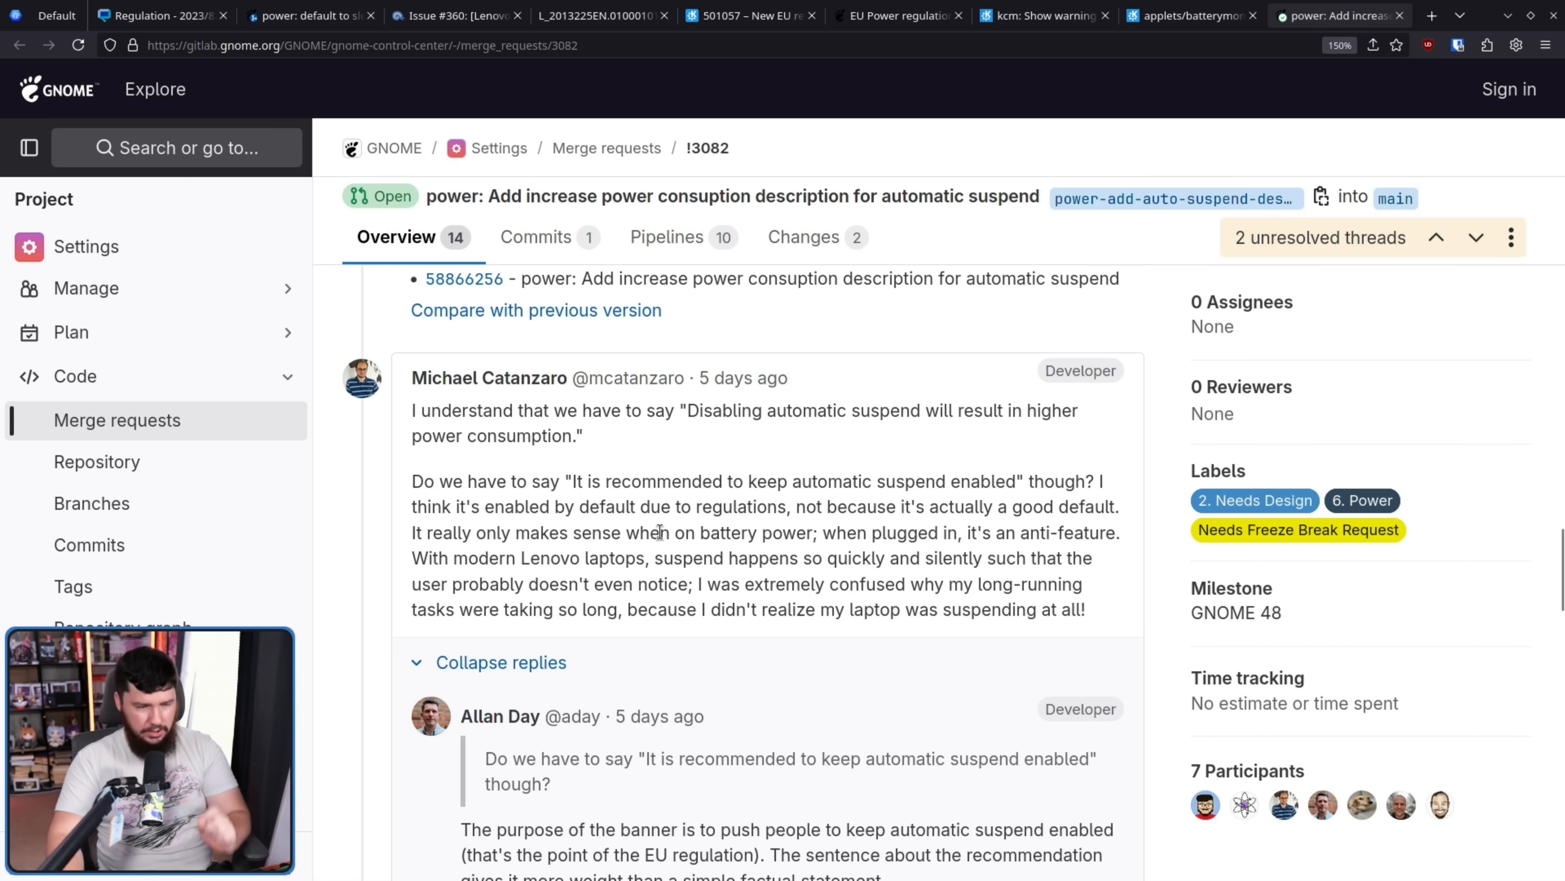
mouse_move(588, 534)
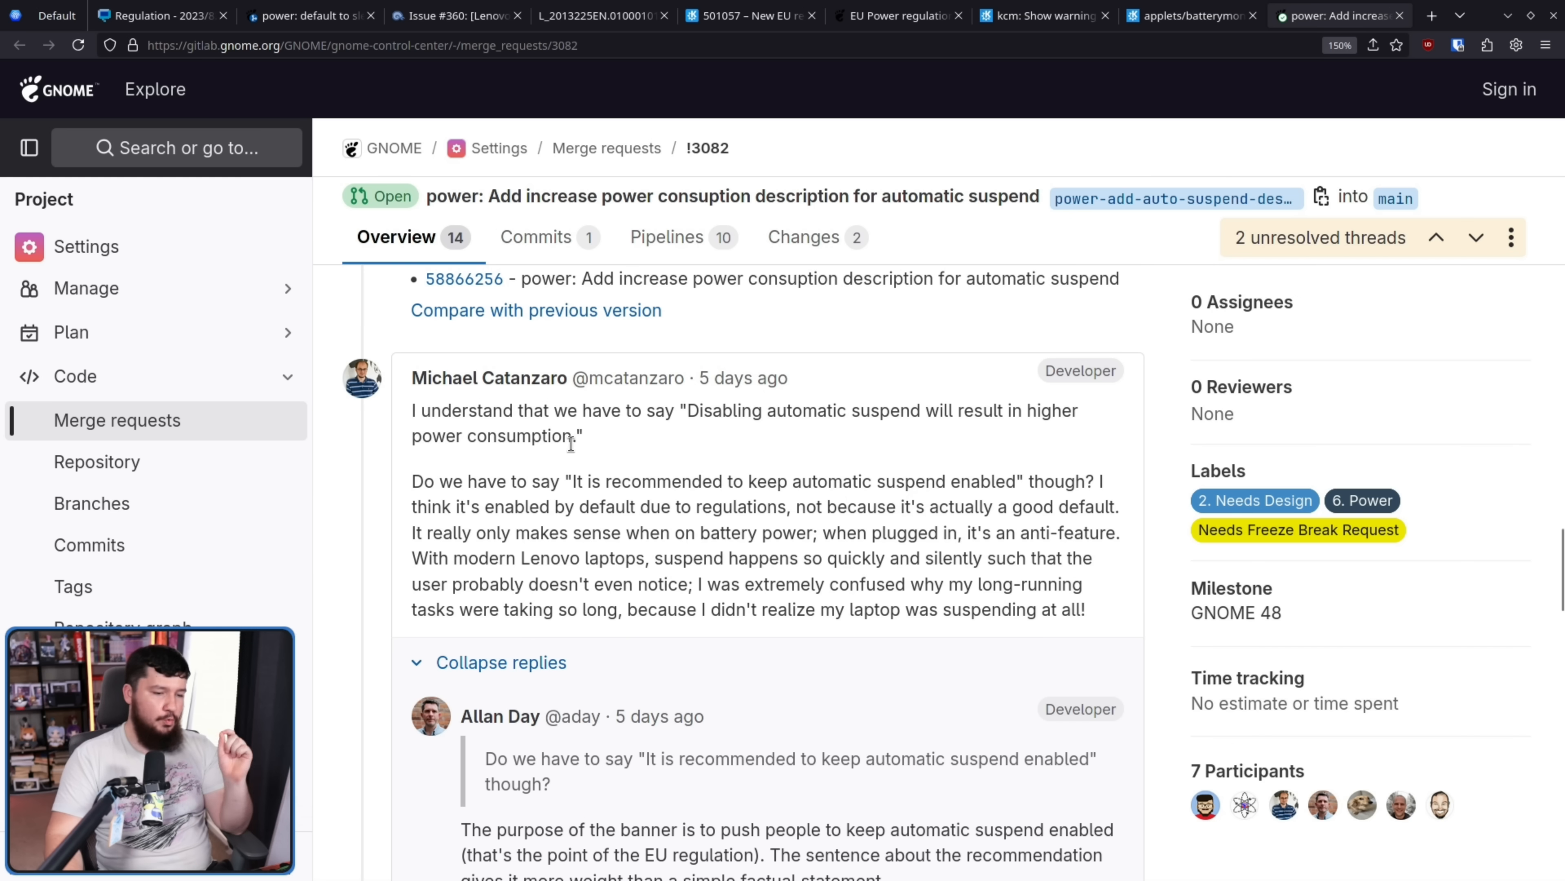
mouse_move(686, 463)
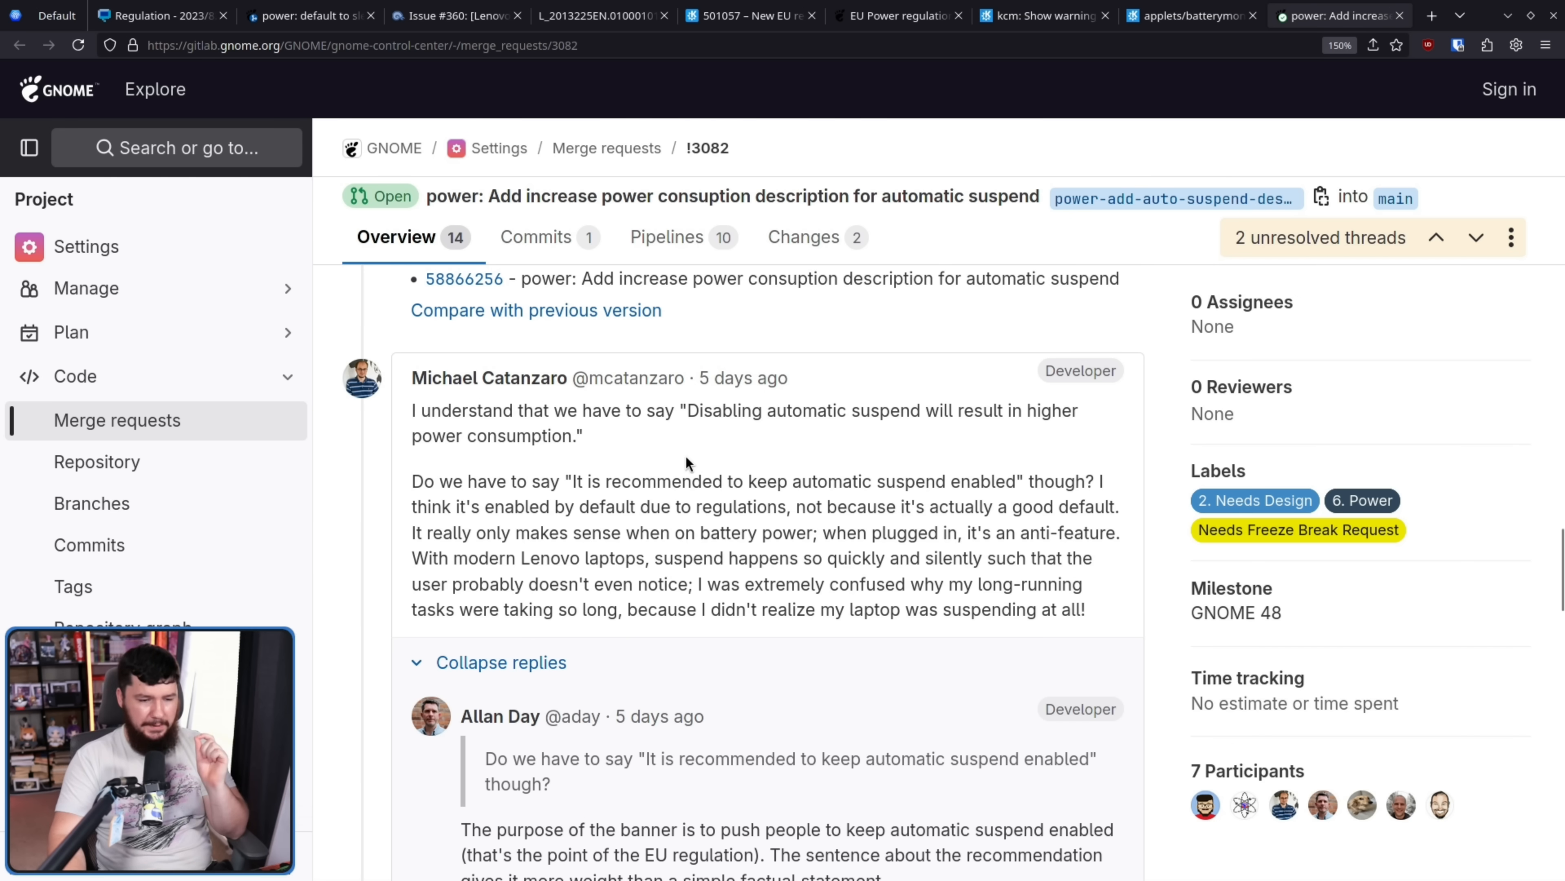
mouse_move(712, 455)
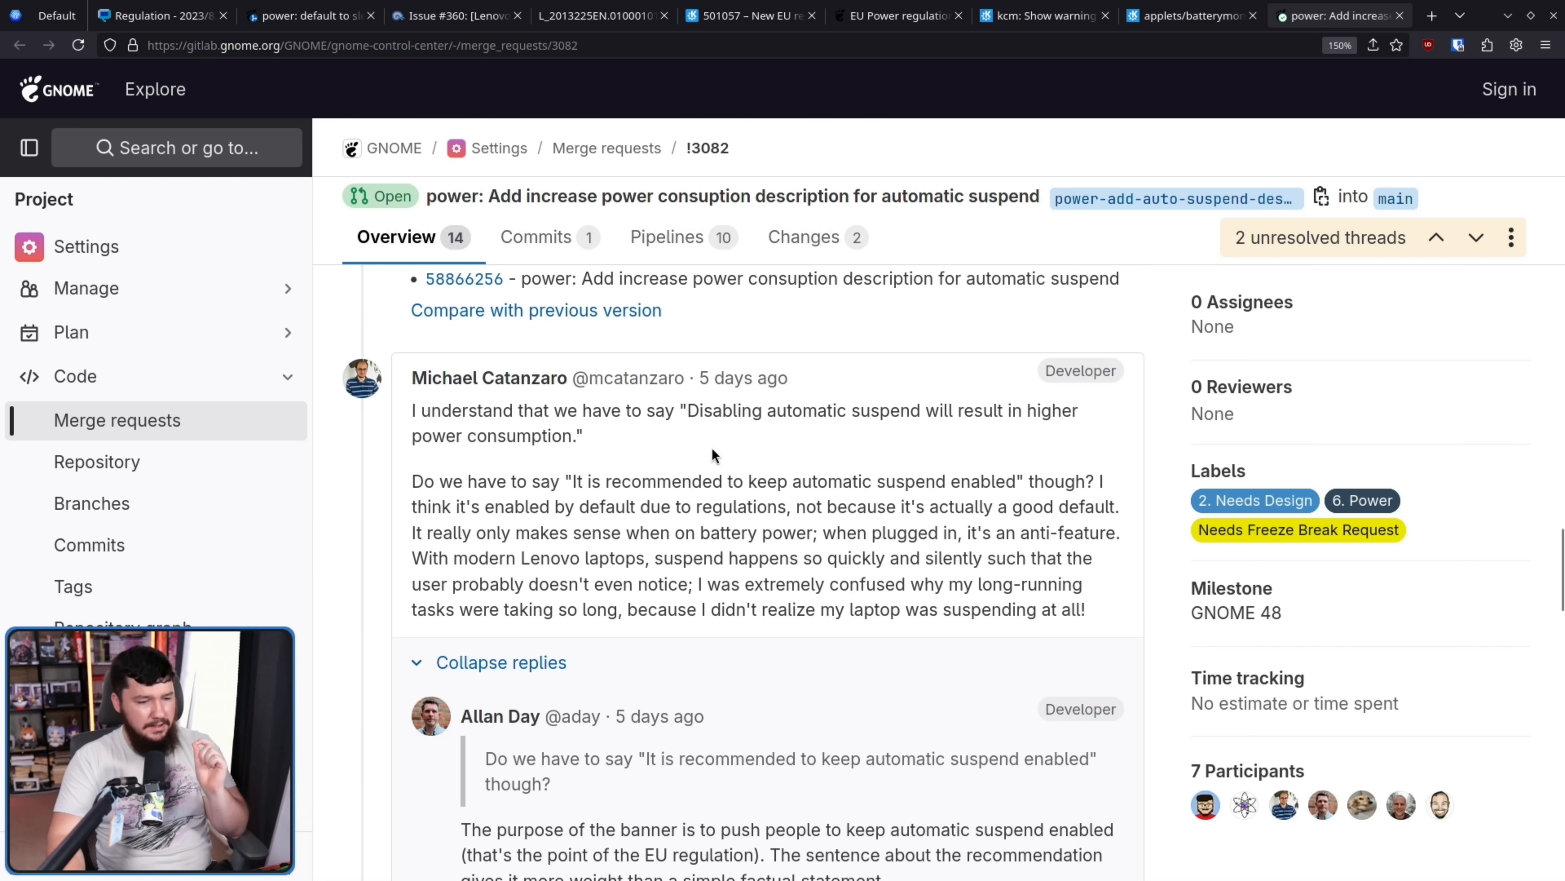
mouse_move(739, 454)
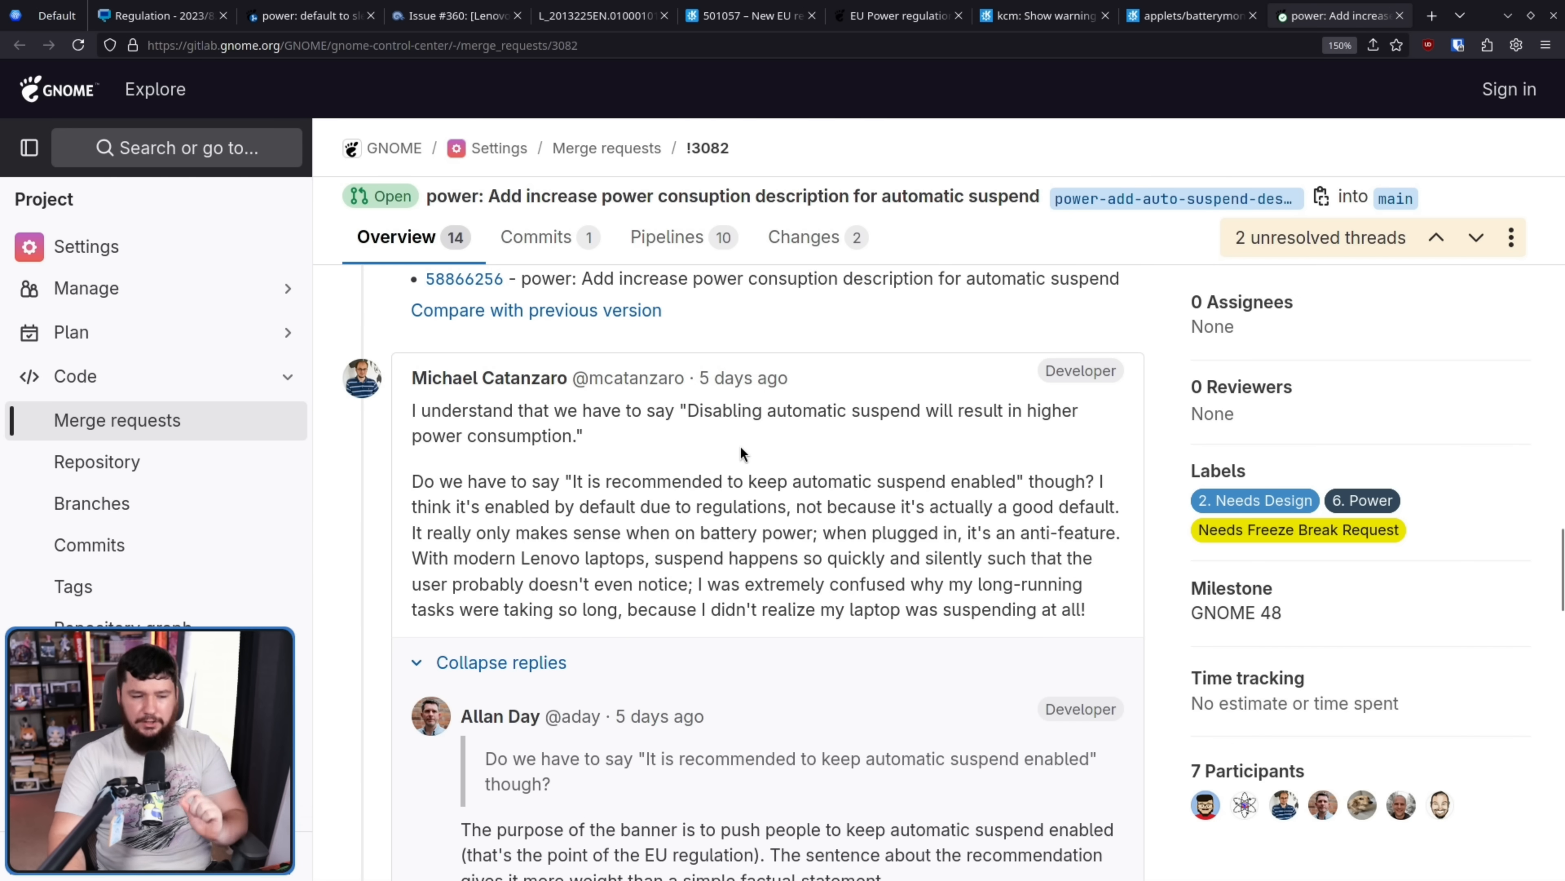
mouse_move(764, 451)
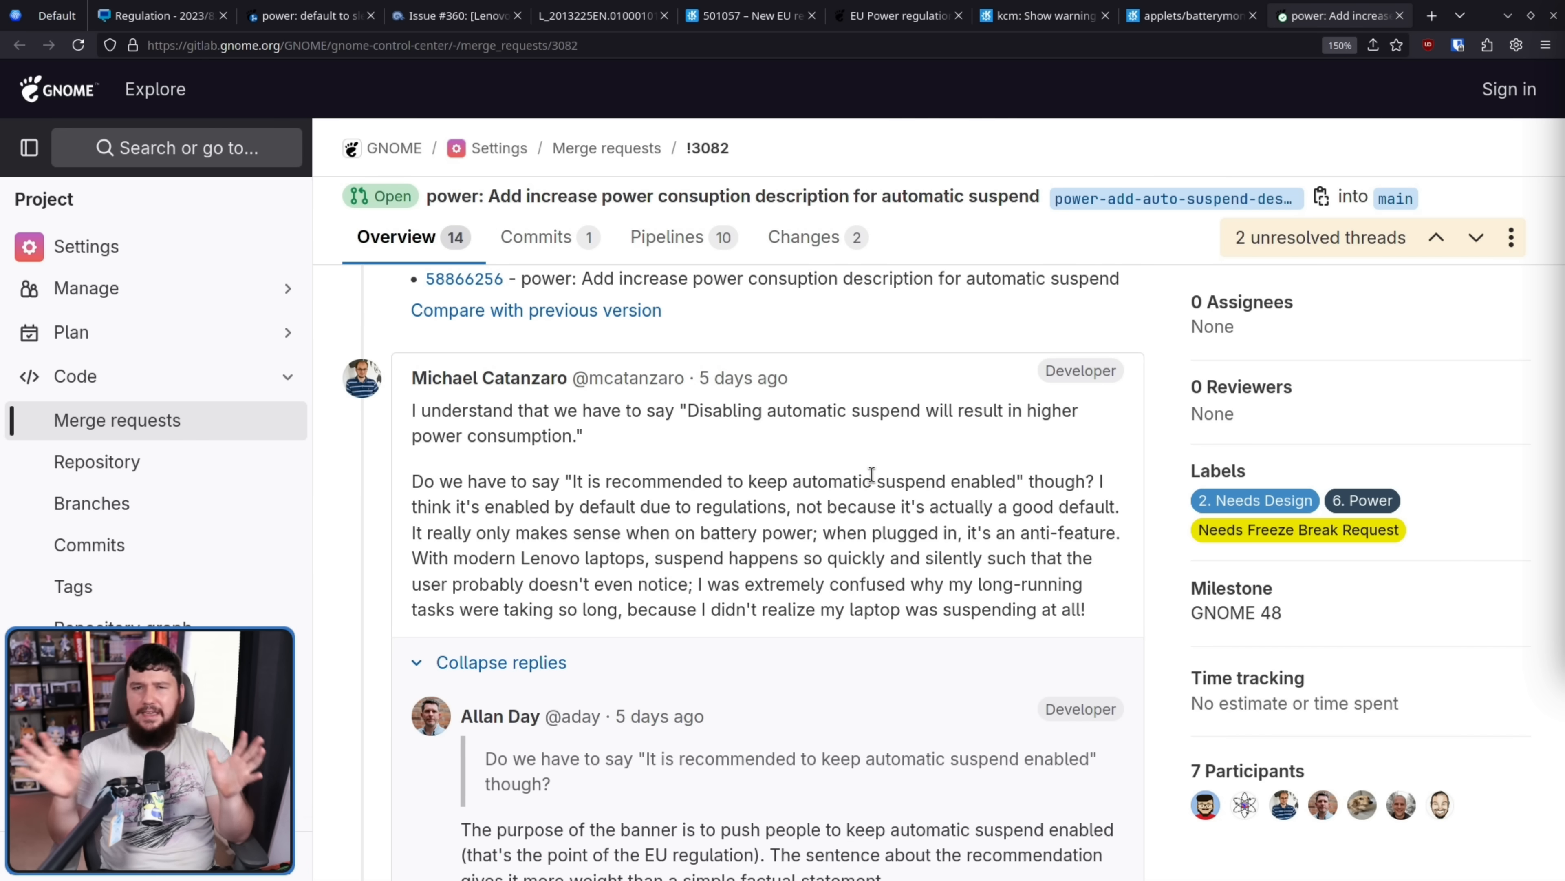
mouse_move(892, 478)
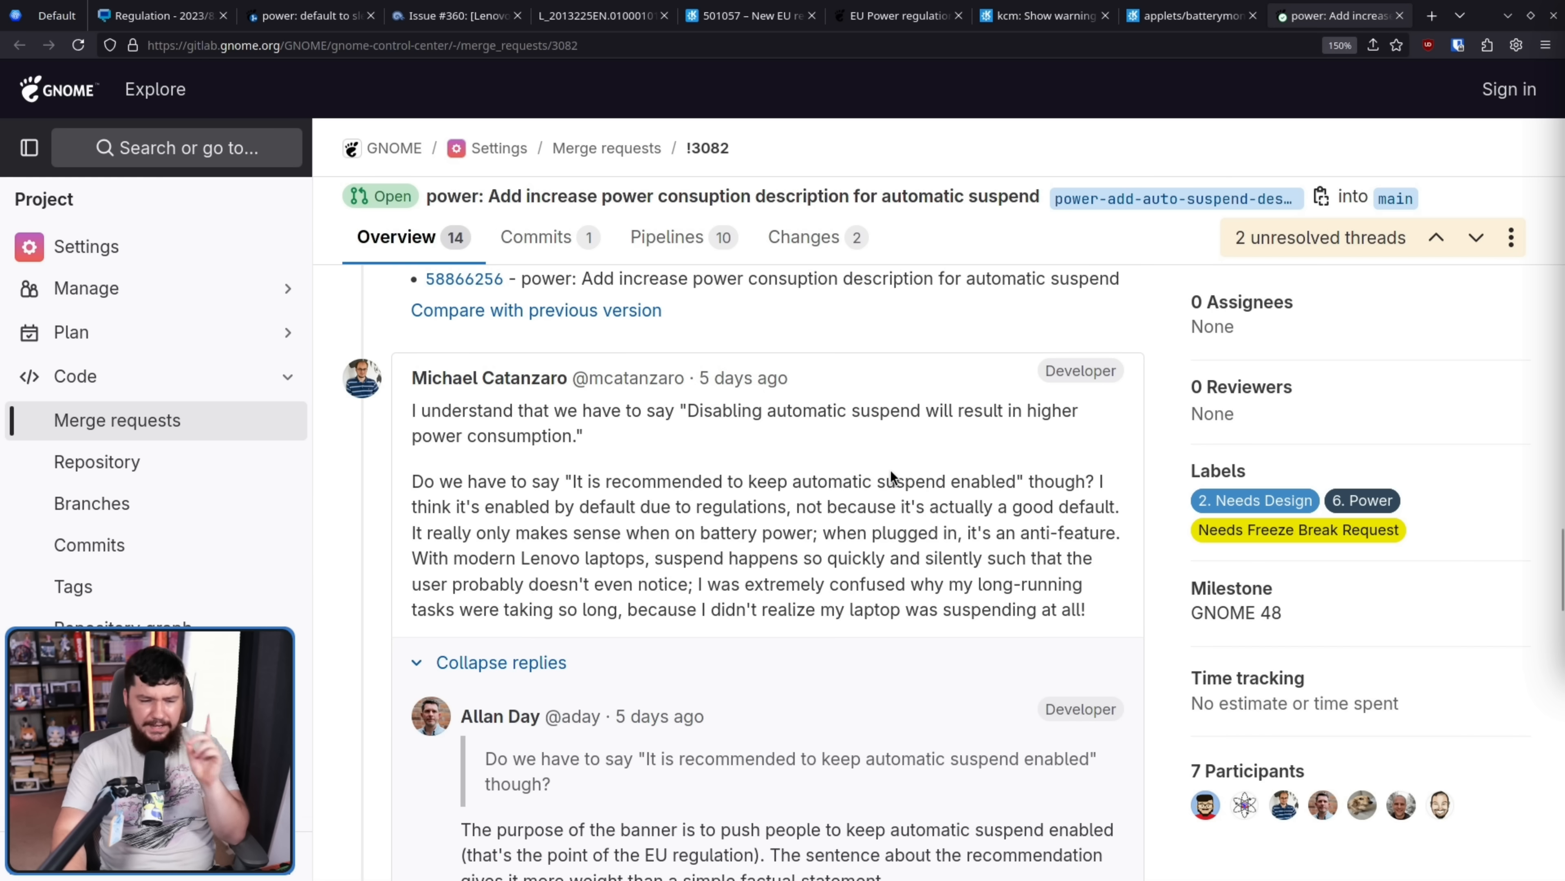
- Scroll down the !3082 thread to Michael Catanzaro's reply on auto suspend when plugged in
scroll(down, 3)
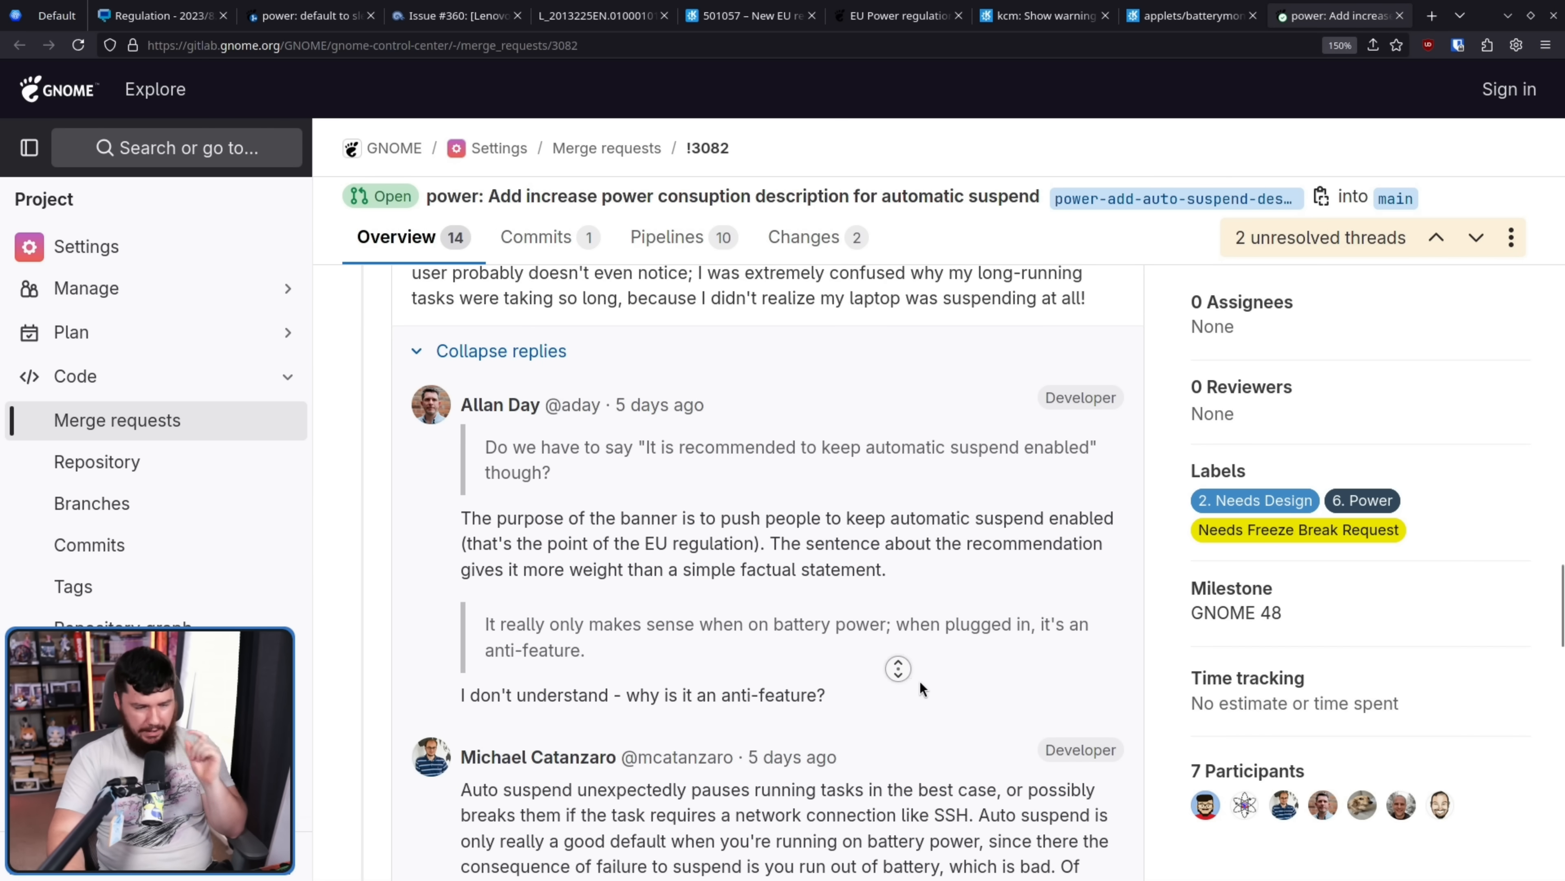
scroll(down, 3)
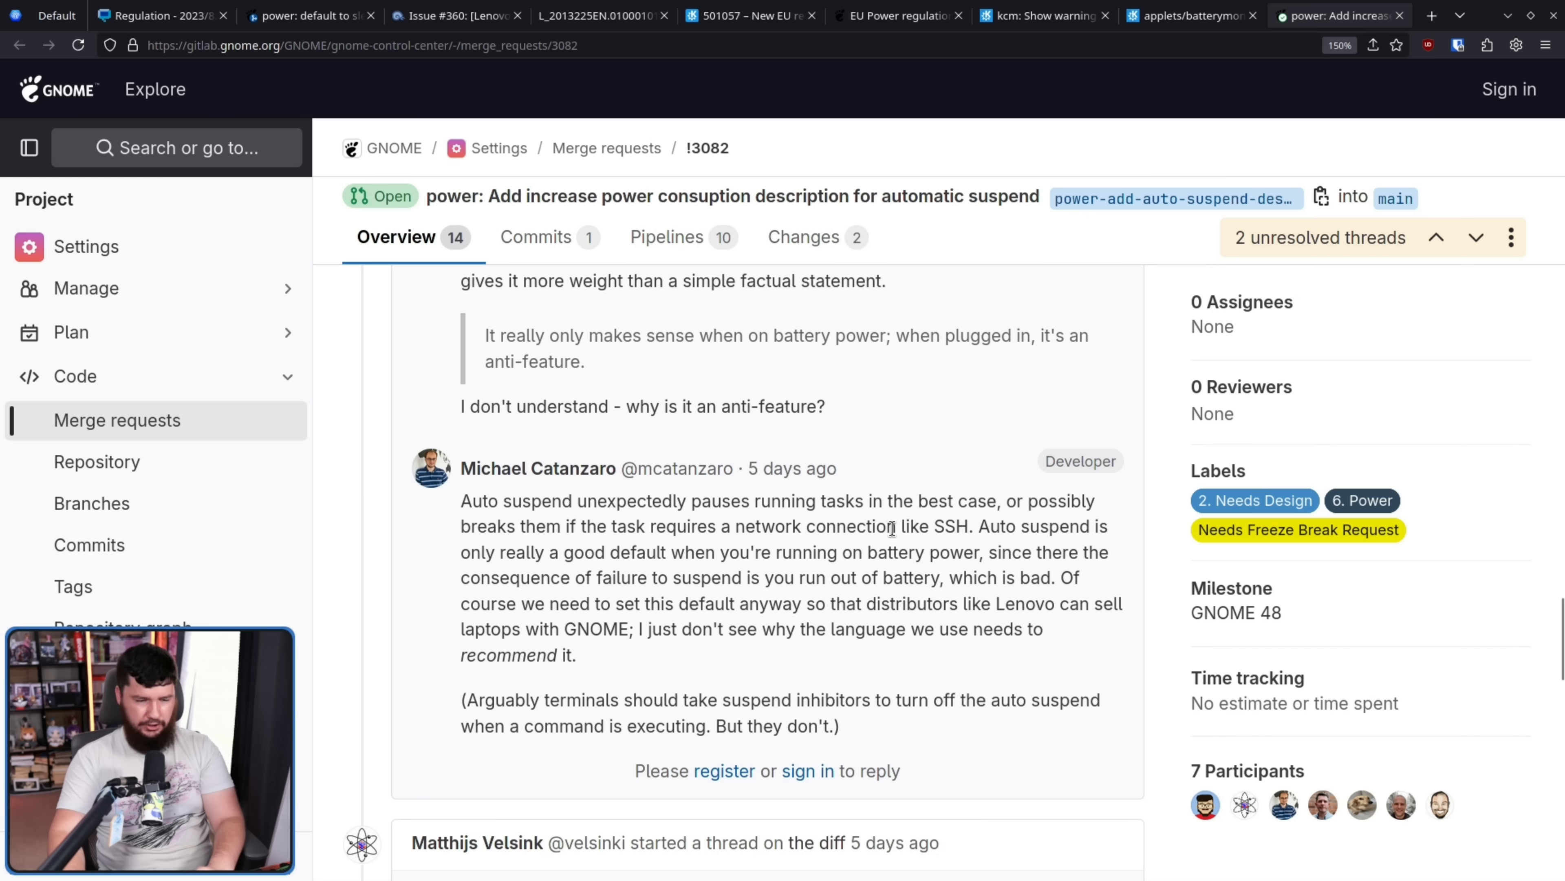
mouse_move(970, 530)
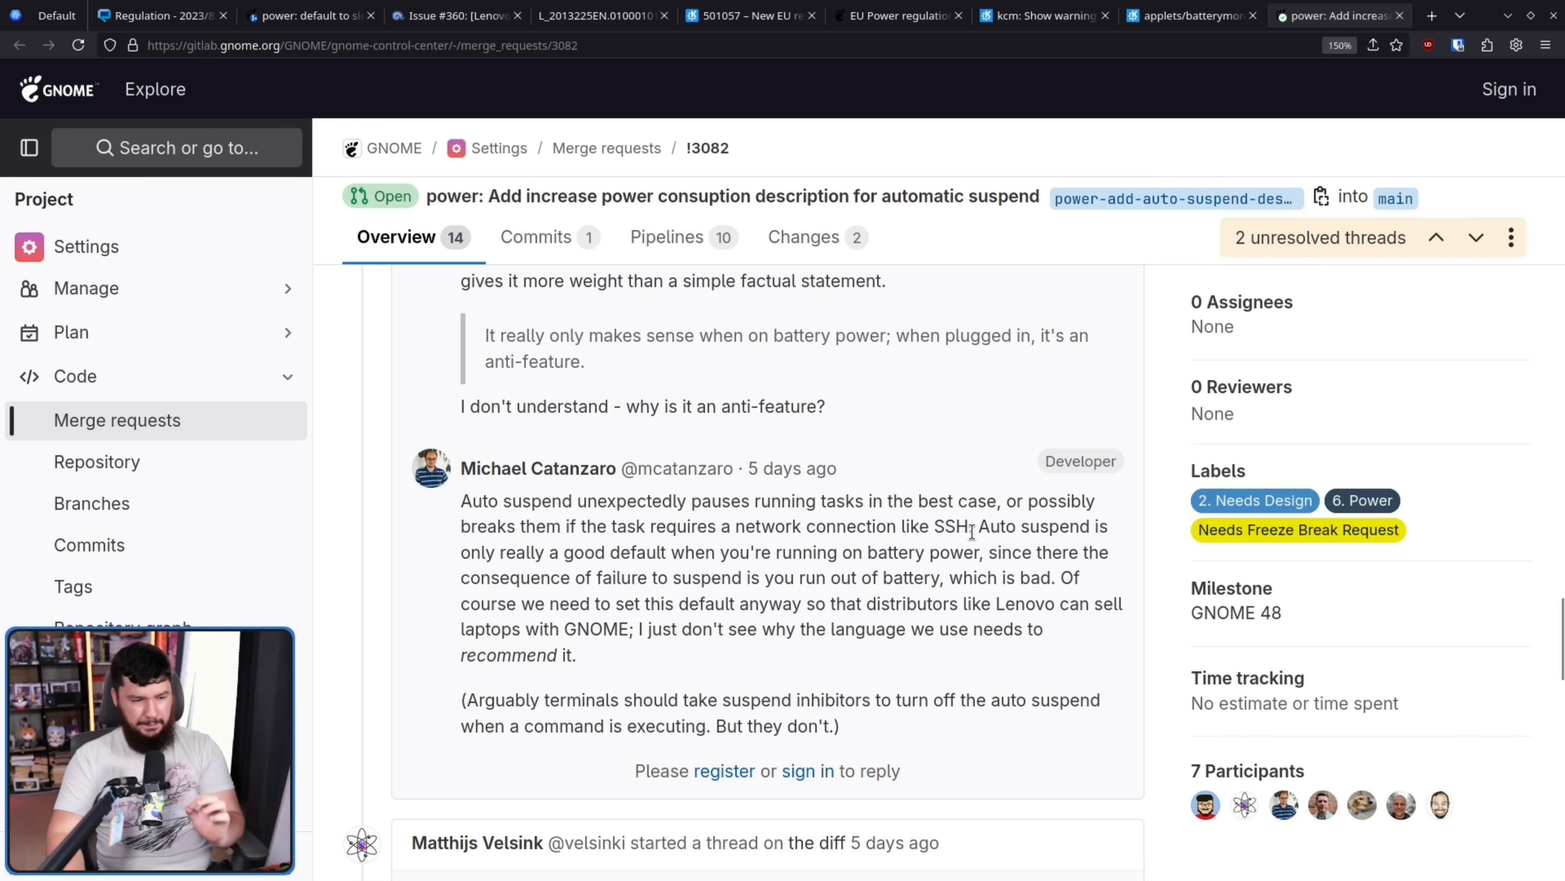
mouse_move(968, 490)
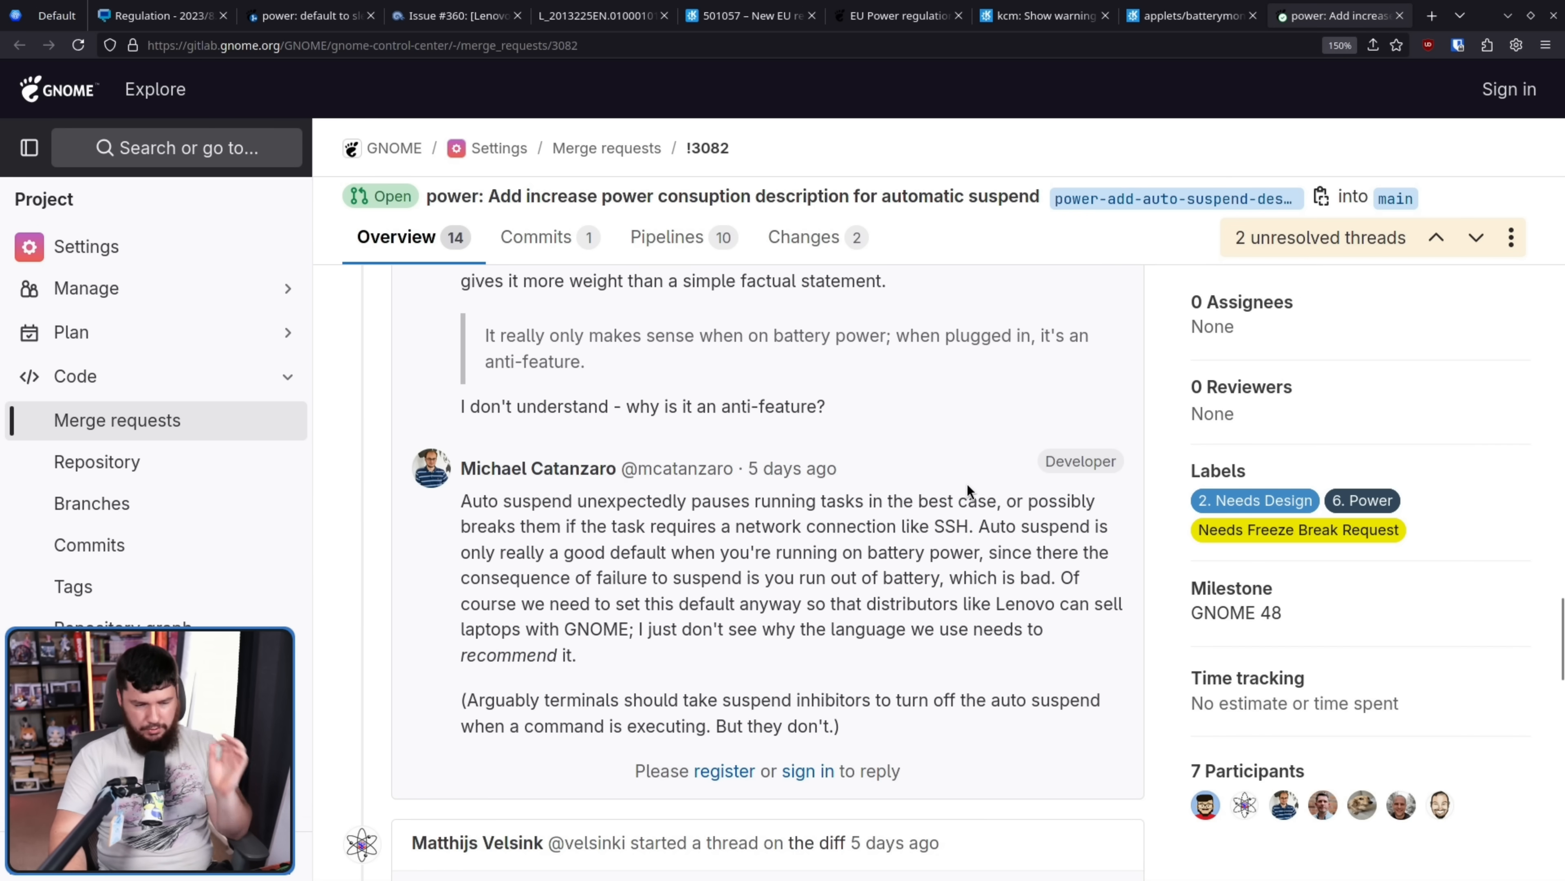
mouse_move(1046, 468)
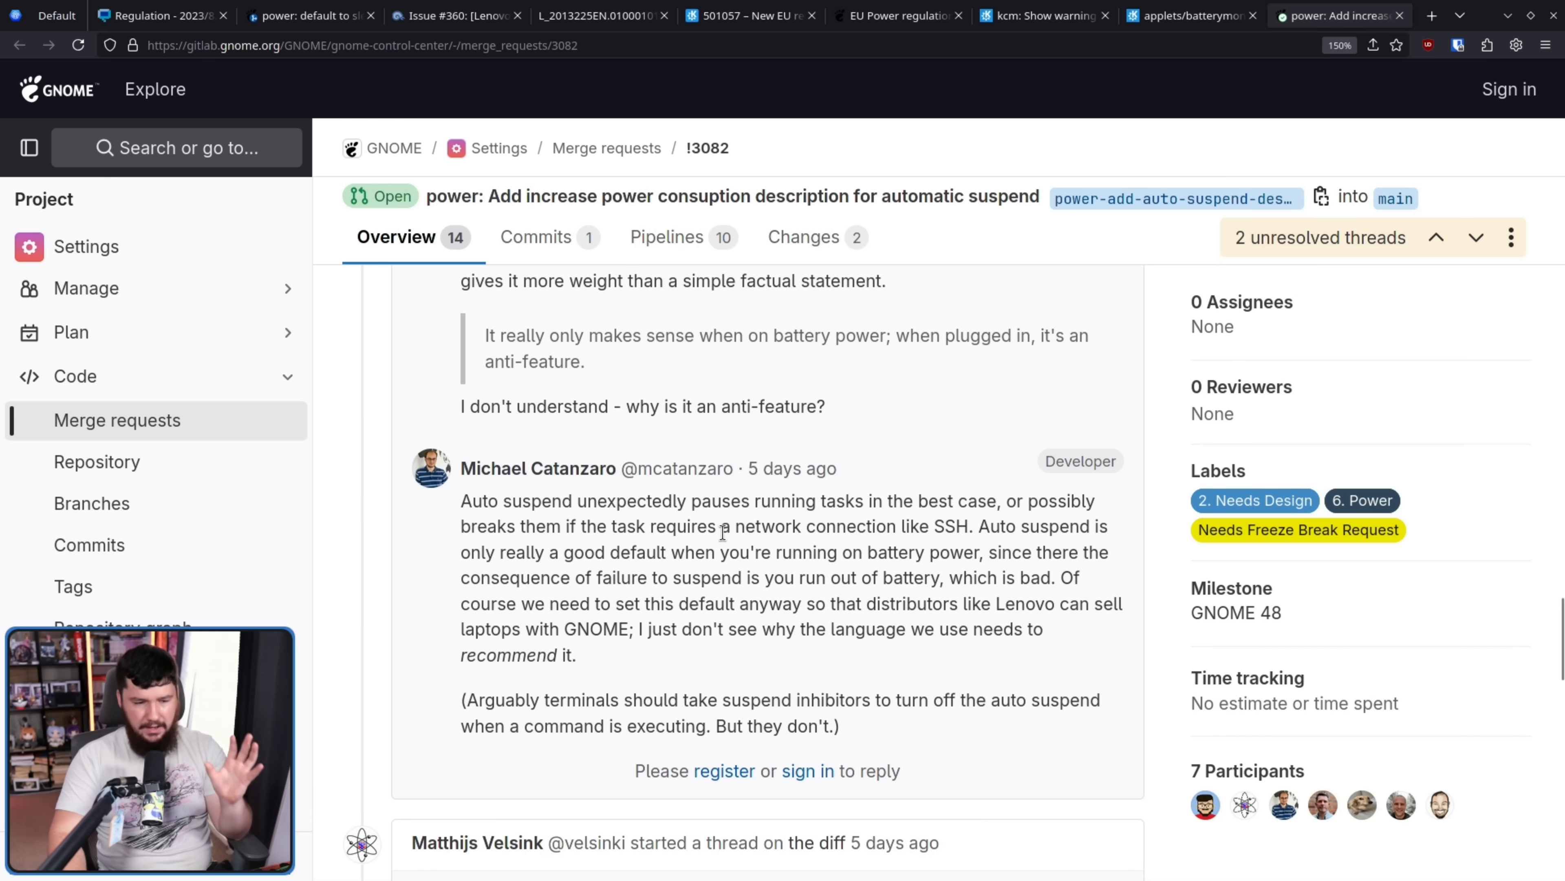
mouse_move(818, 520)
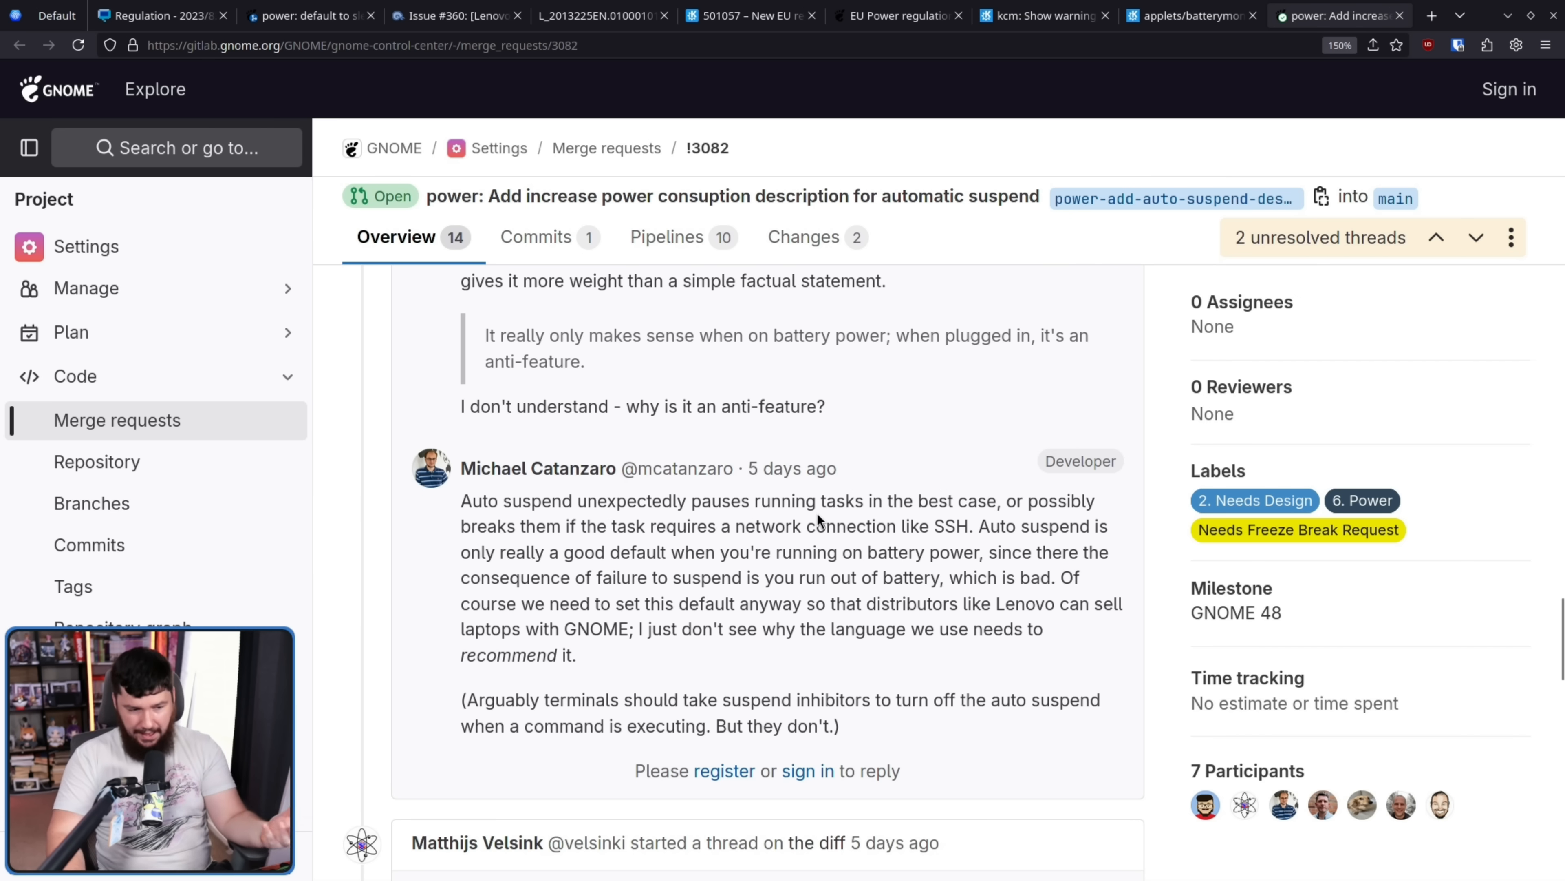
mouse_move(846, 524)
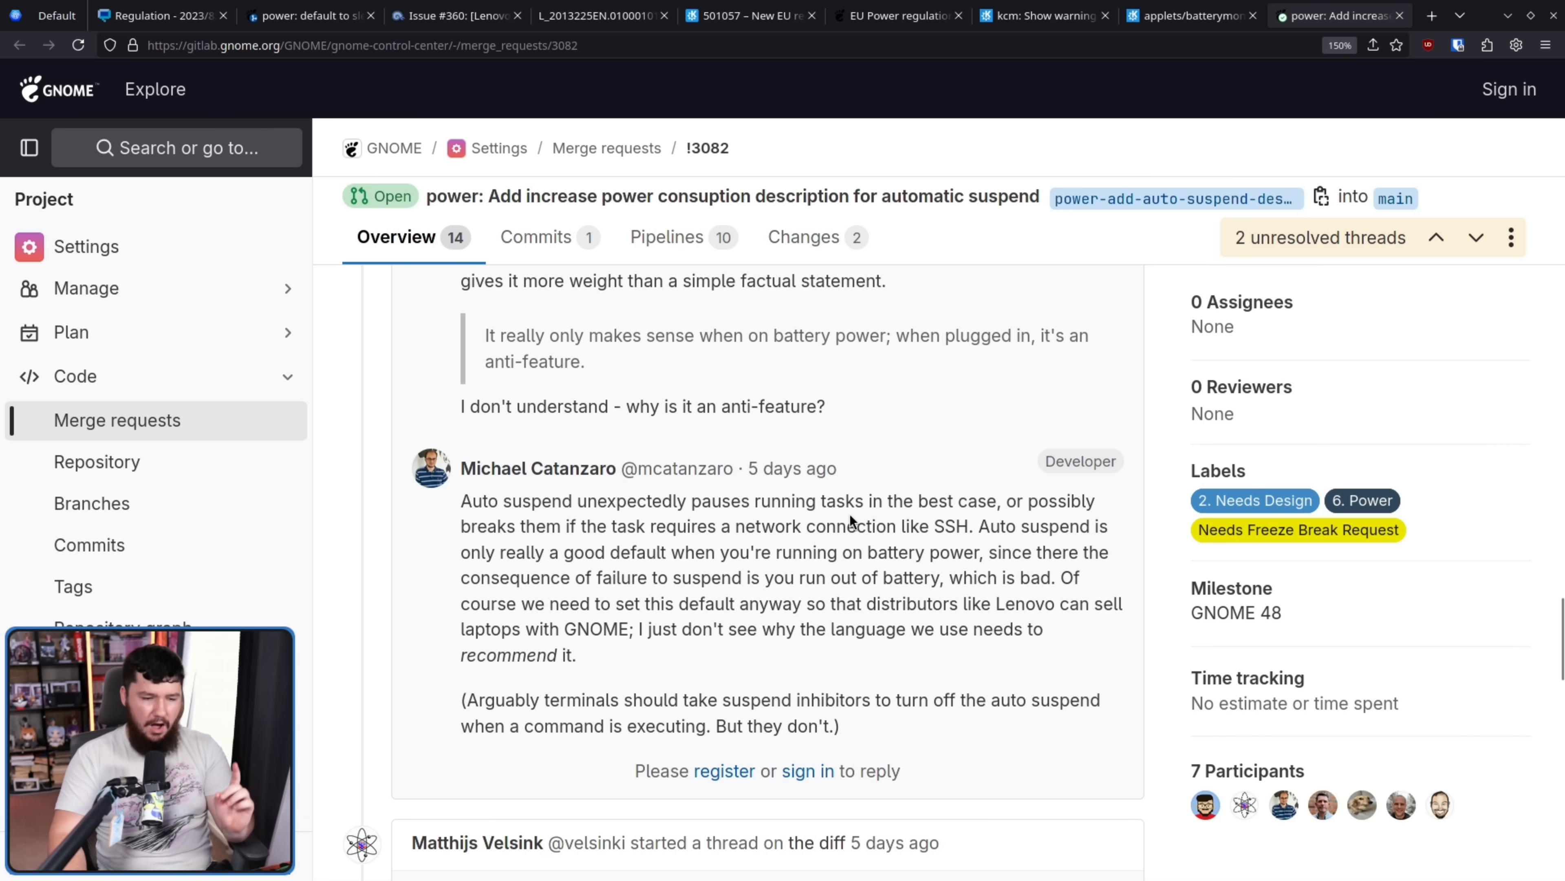
mouse_move(851, 520)
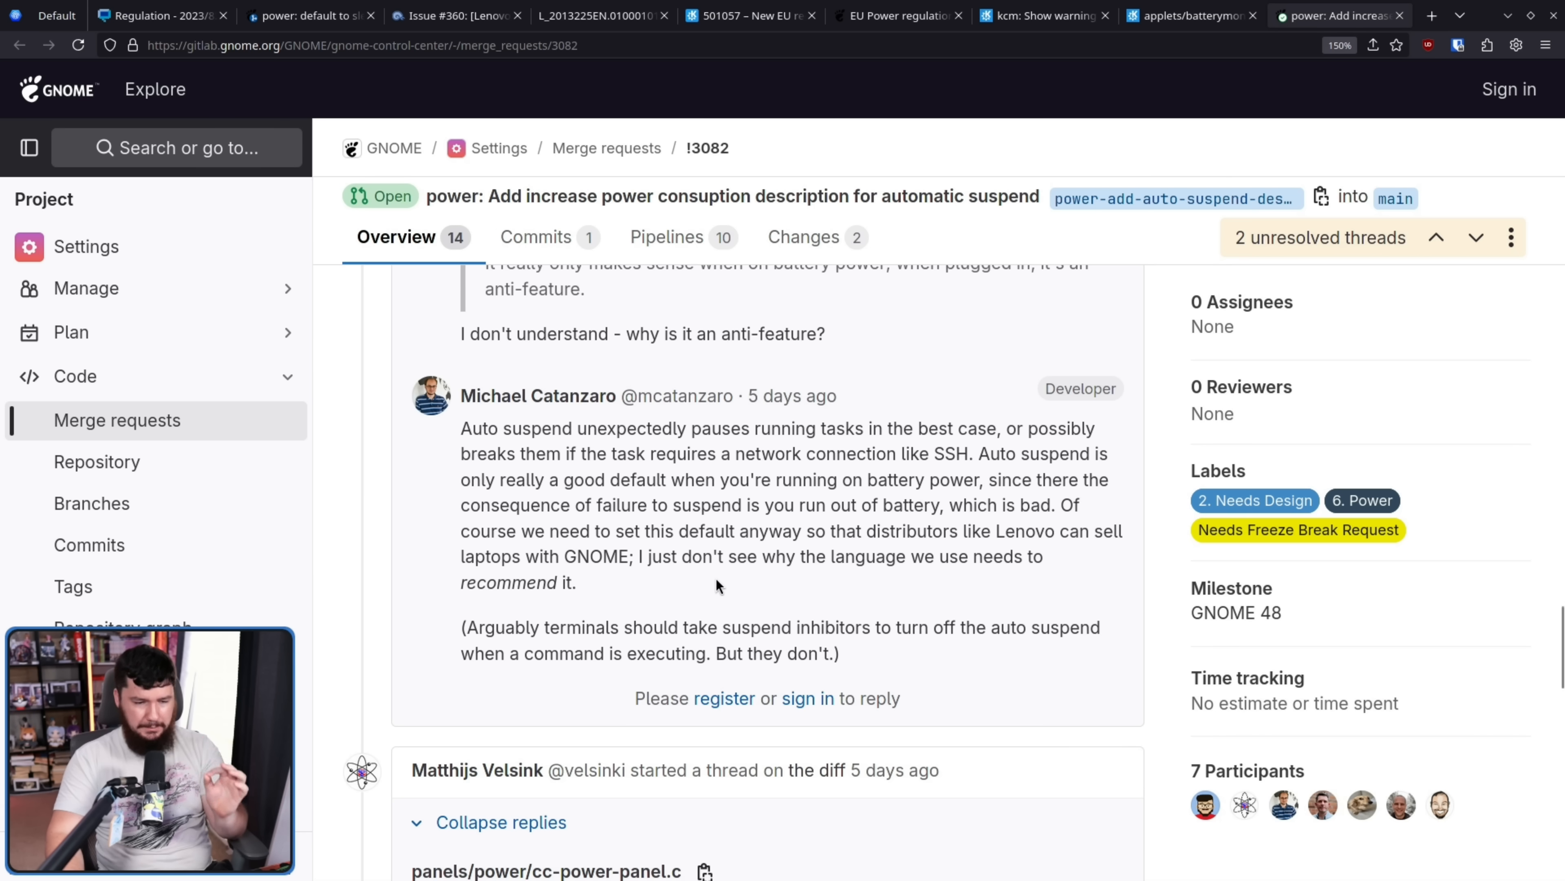
mouse_move(731, 555)
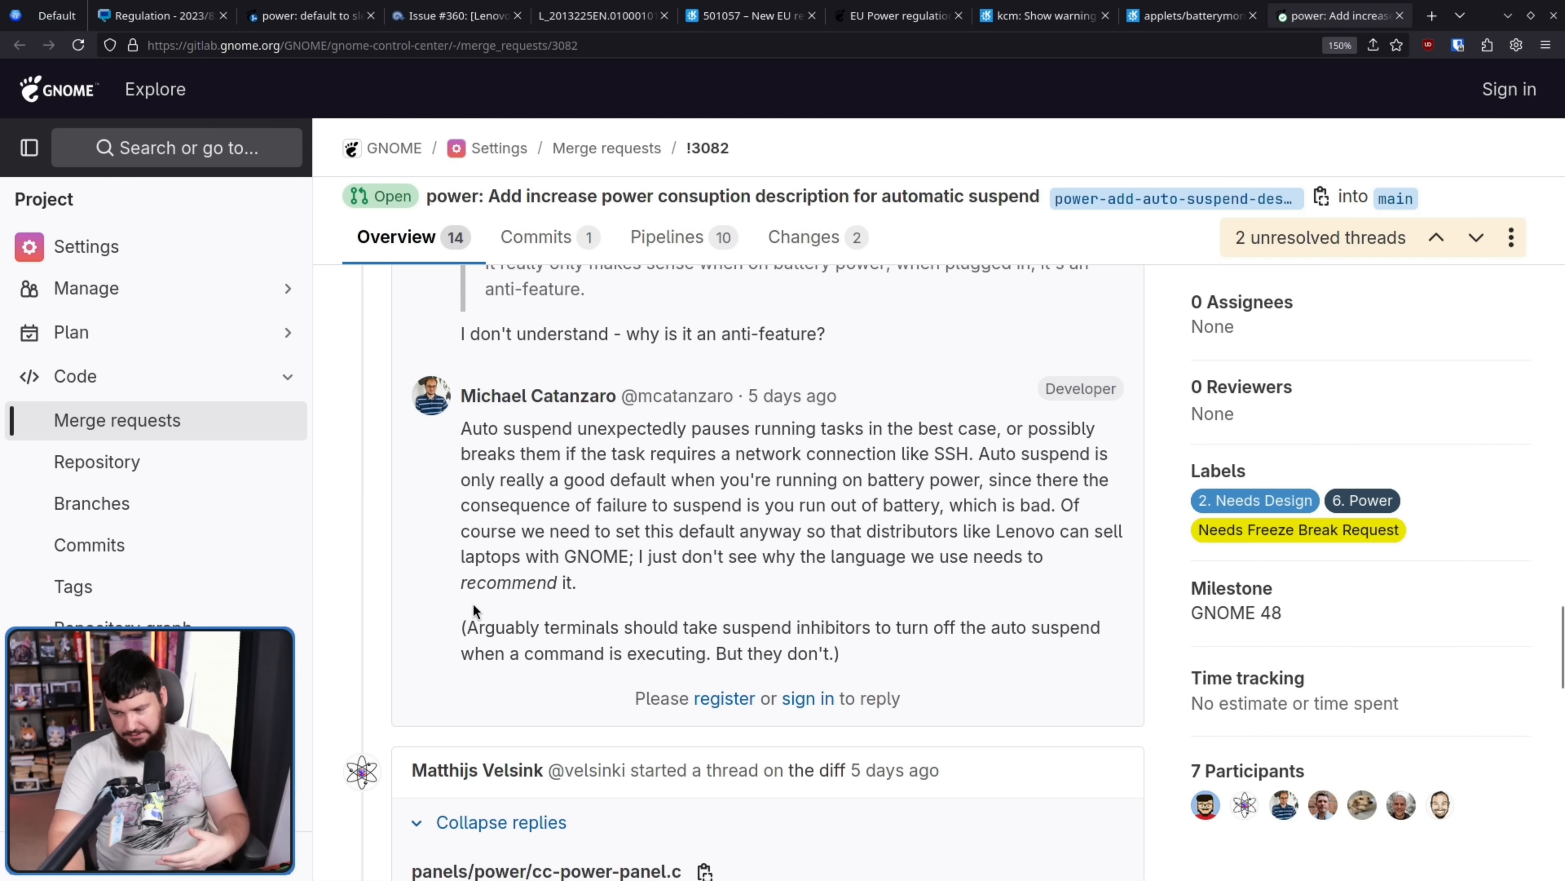
mouse_move(463, 712)
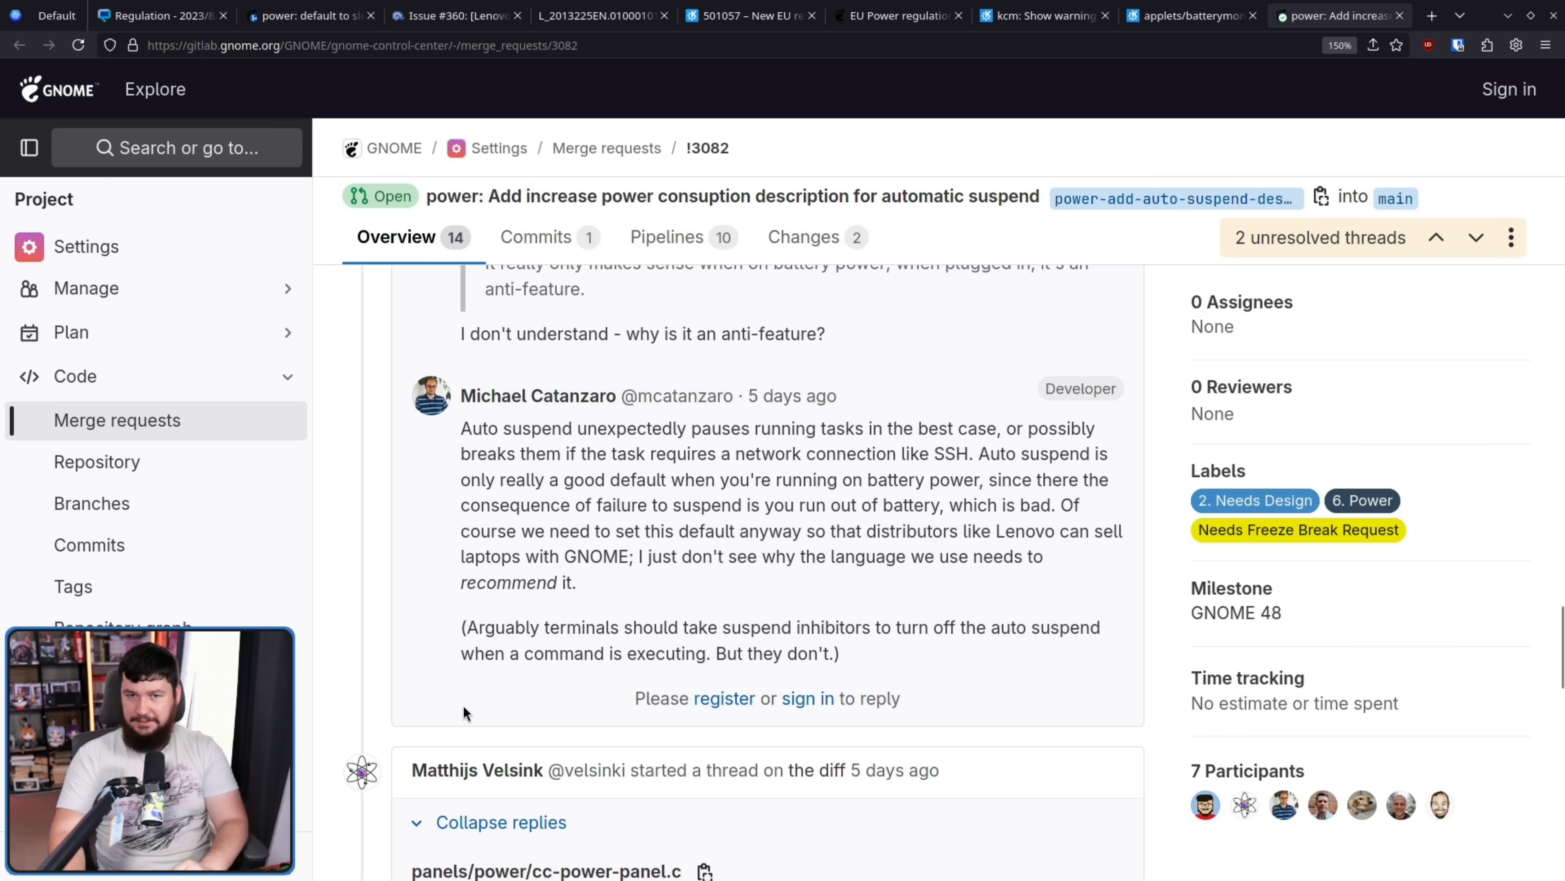